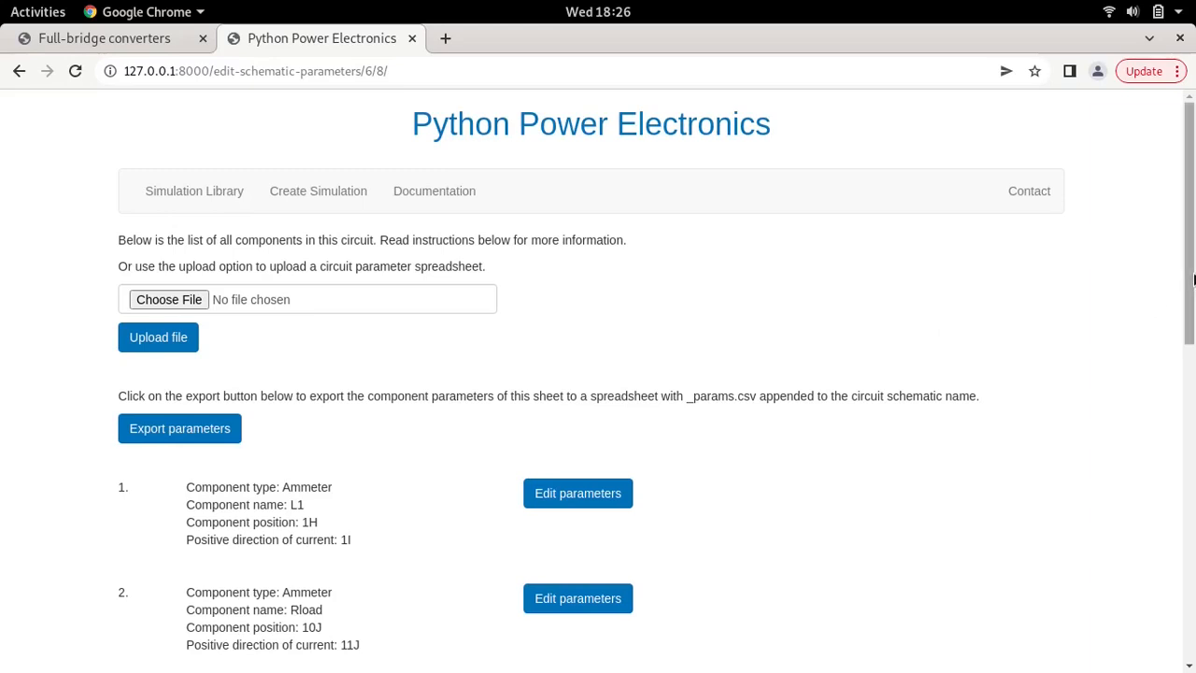
# Scroll down to the Bipolar Modulation slide showing the two full-bridge circuit diagrams.
pyautogui.scroll(-3)
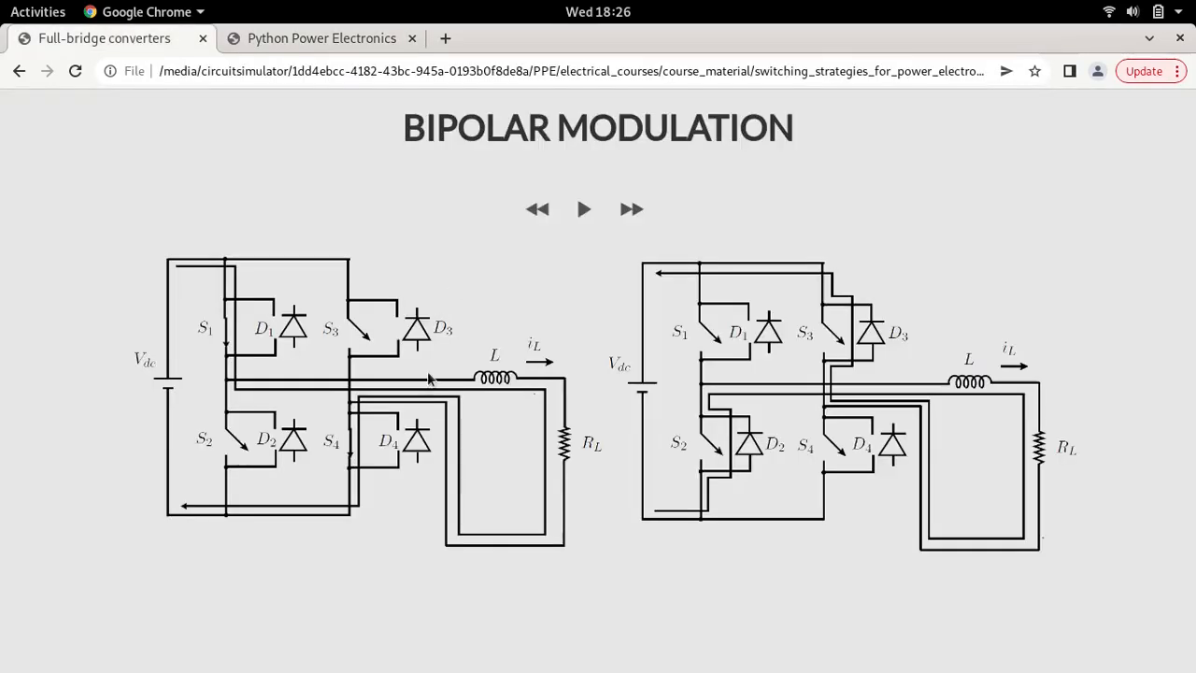
pyautogui.moveTo(549, 493)
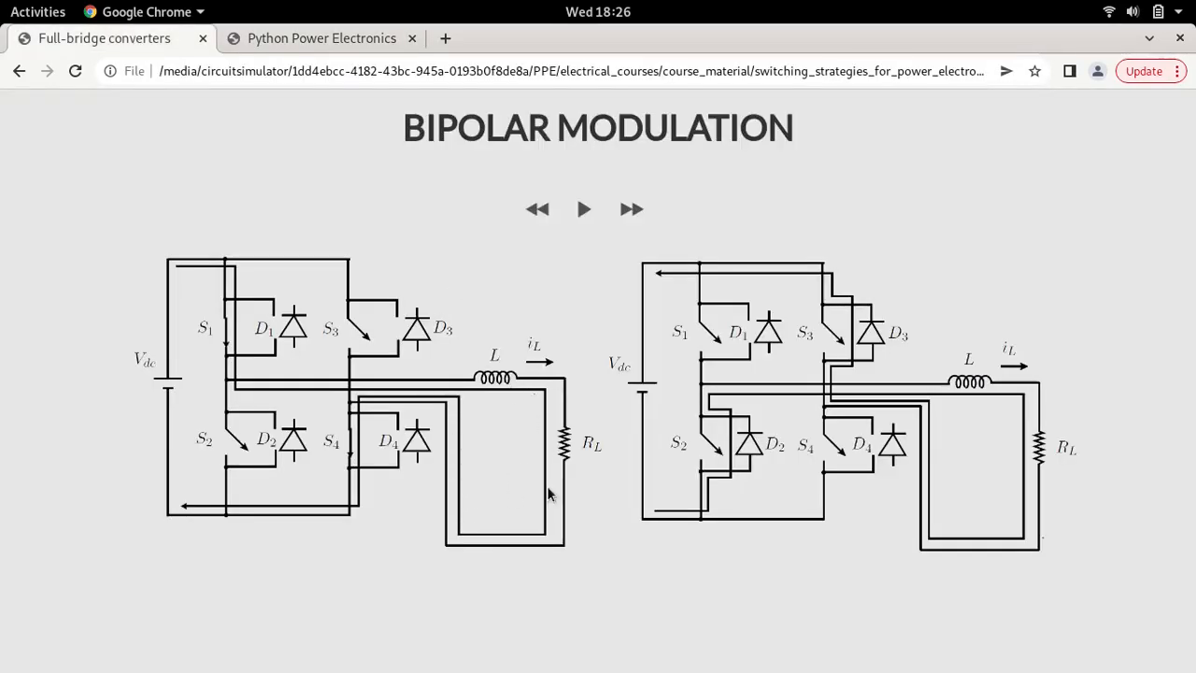
pyautogui.moveTo(353, 348)
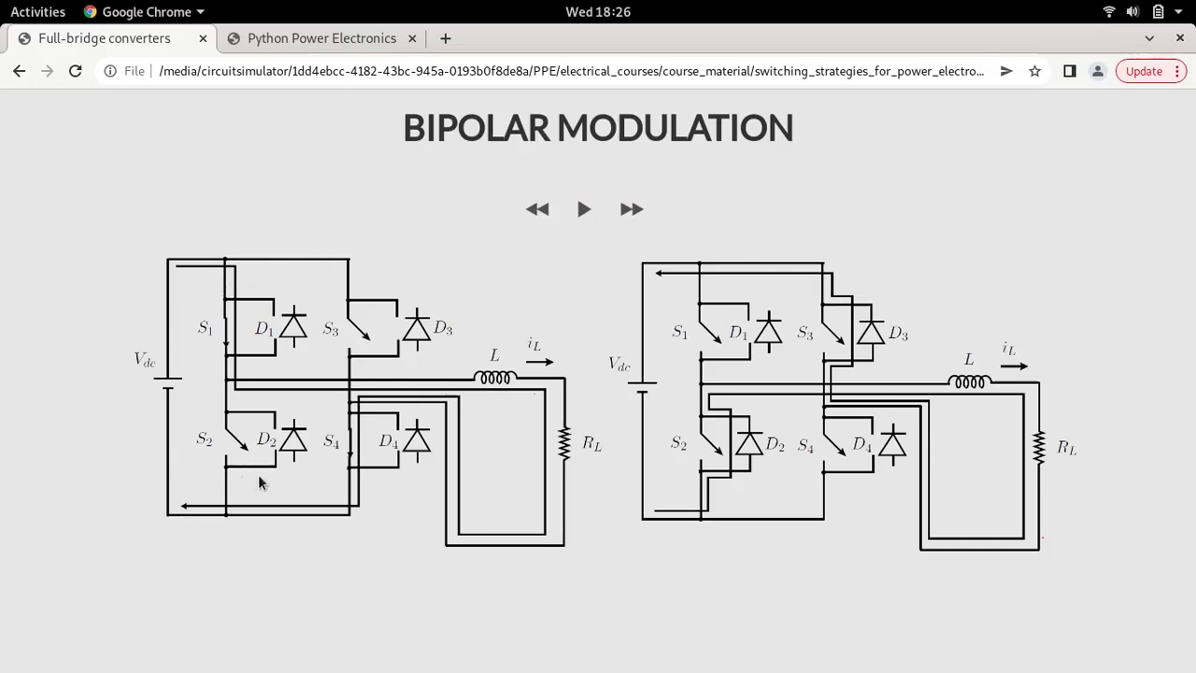
pyautogui.moveTo(247, 361)
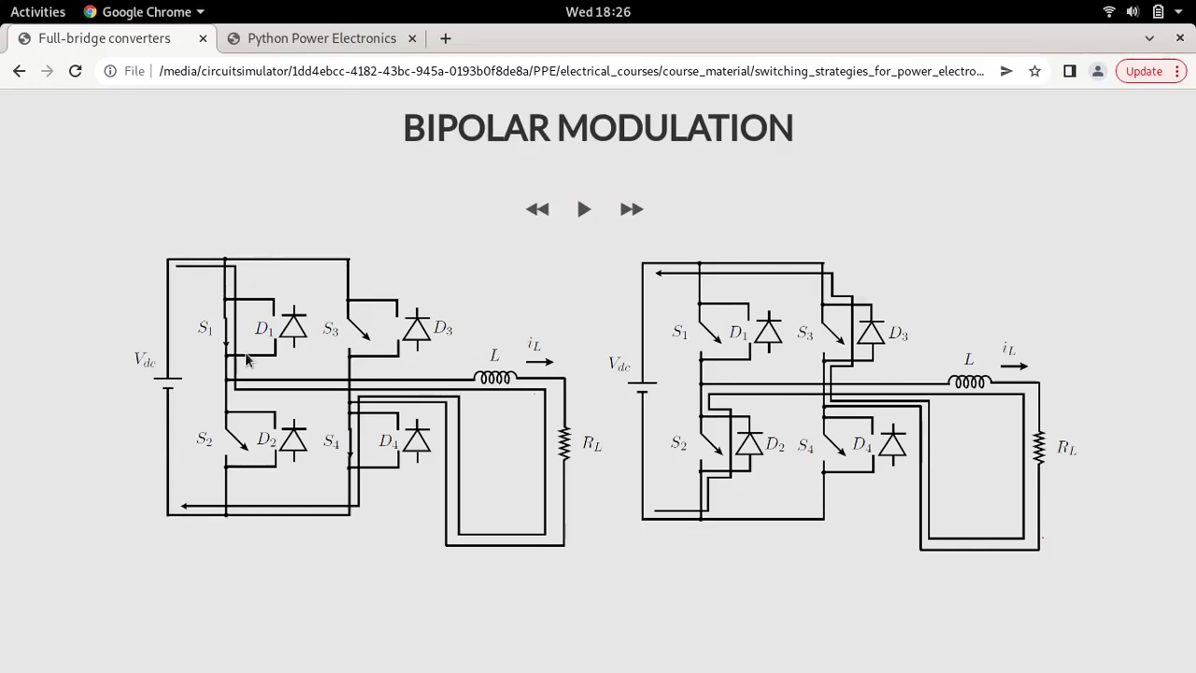
pyautogui.moveTo(598, 552)
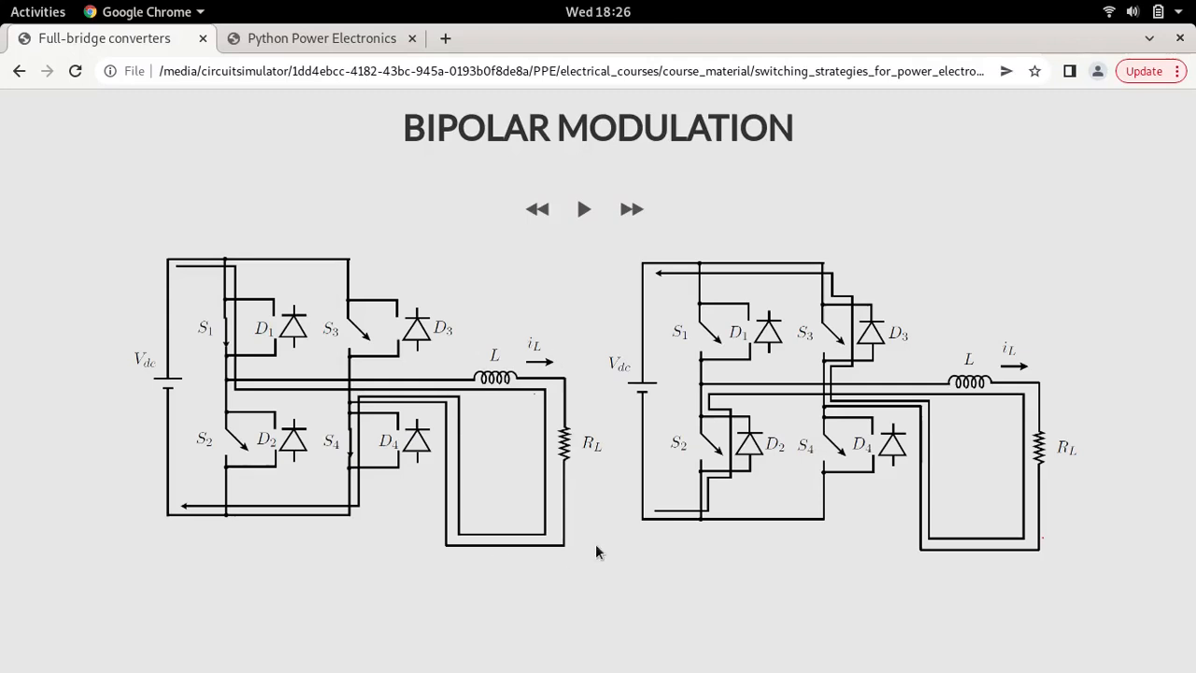
pyautogui.moveTo(520, 393)
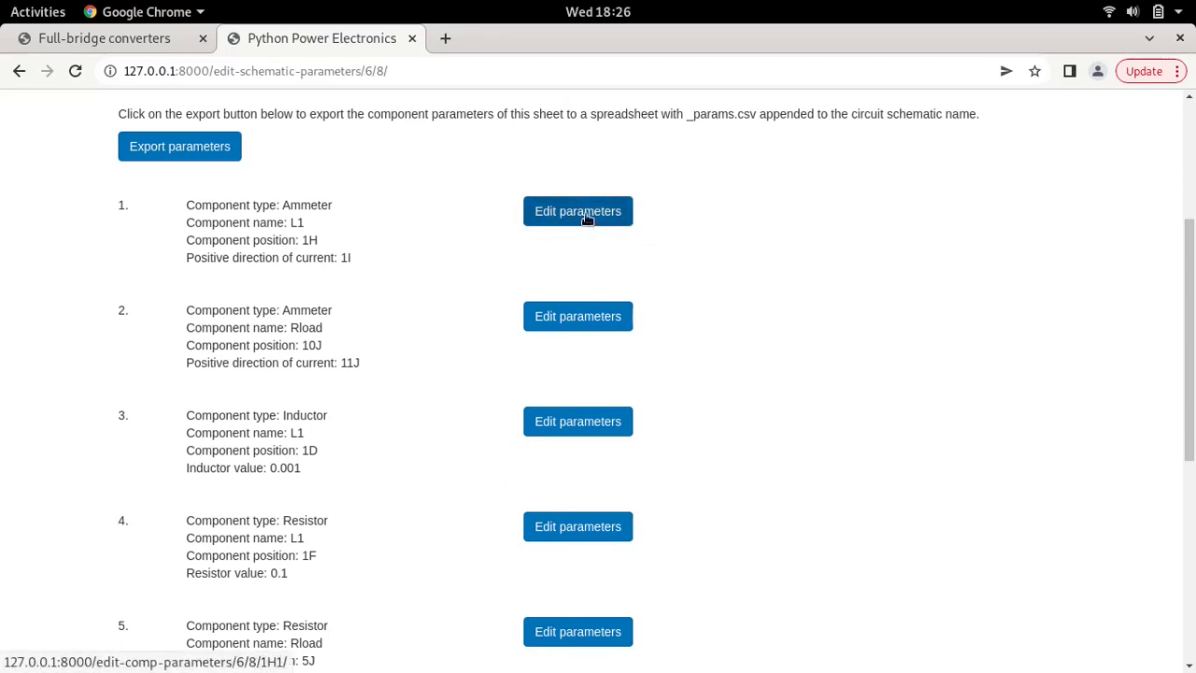
pyautogui.moveTo(805, 289)
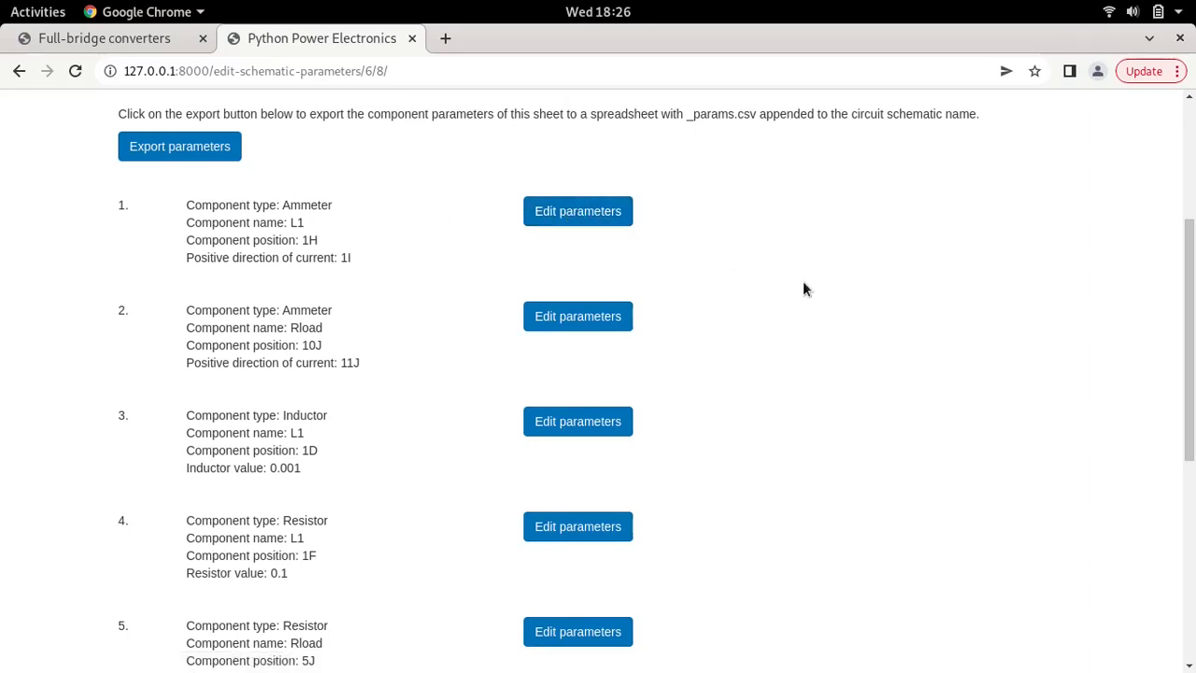
pyautogui.moveTo(315, 163)
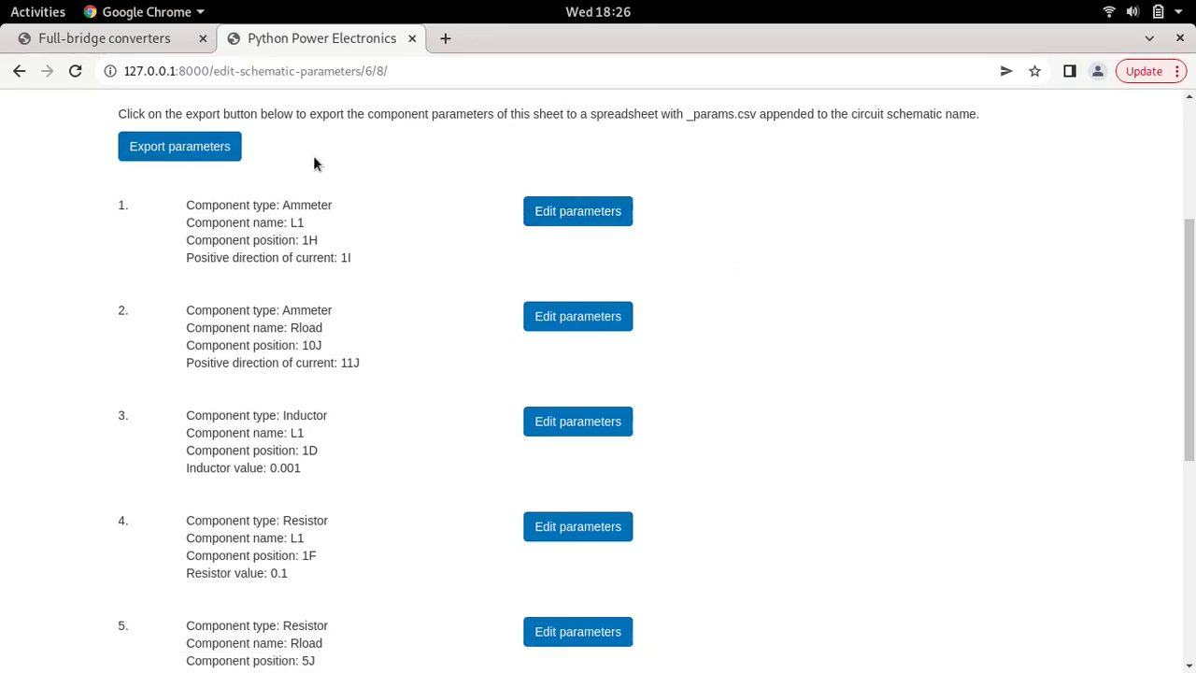
pyautogui.moveTo(326, 177)
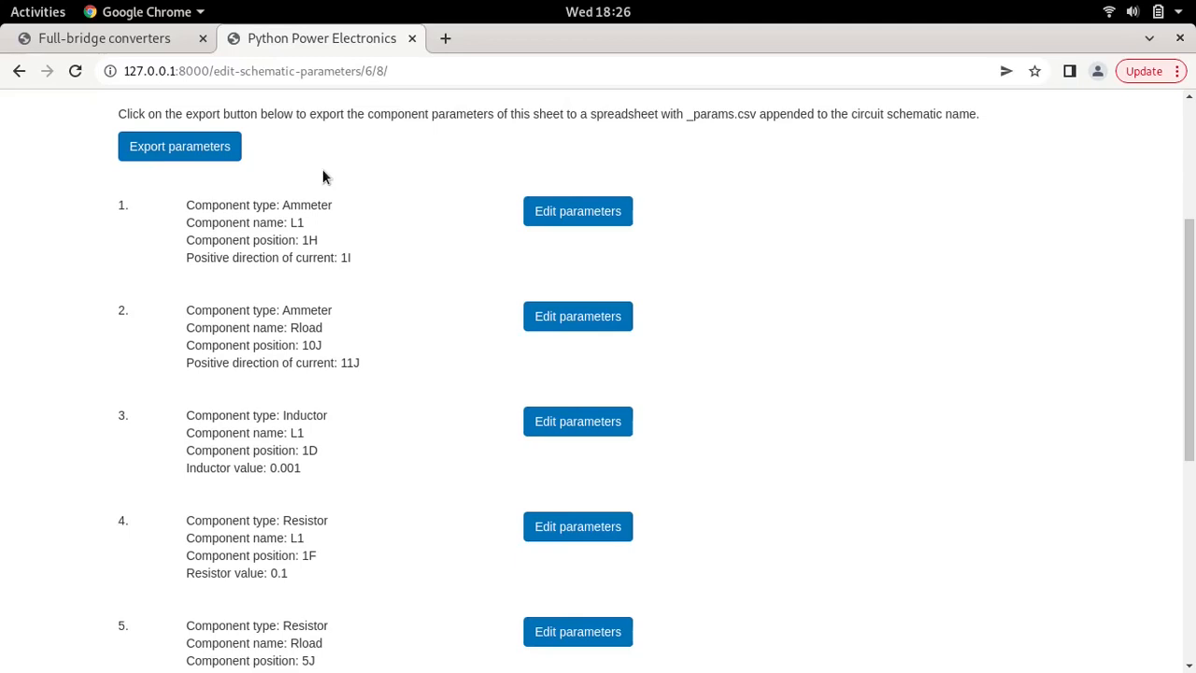
pyautogui.moveTo(406, 181)
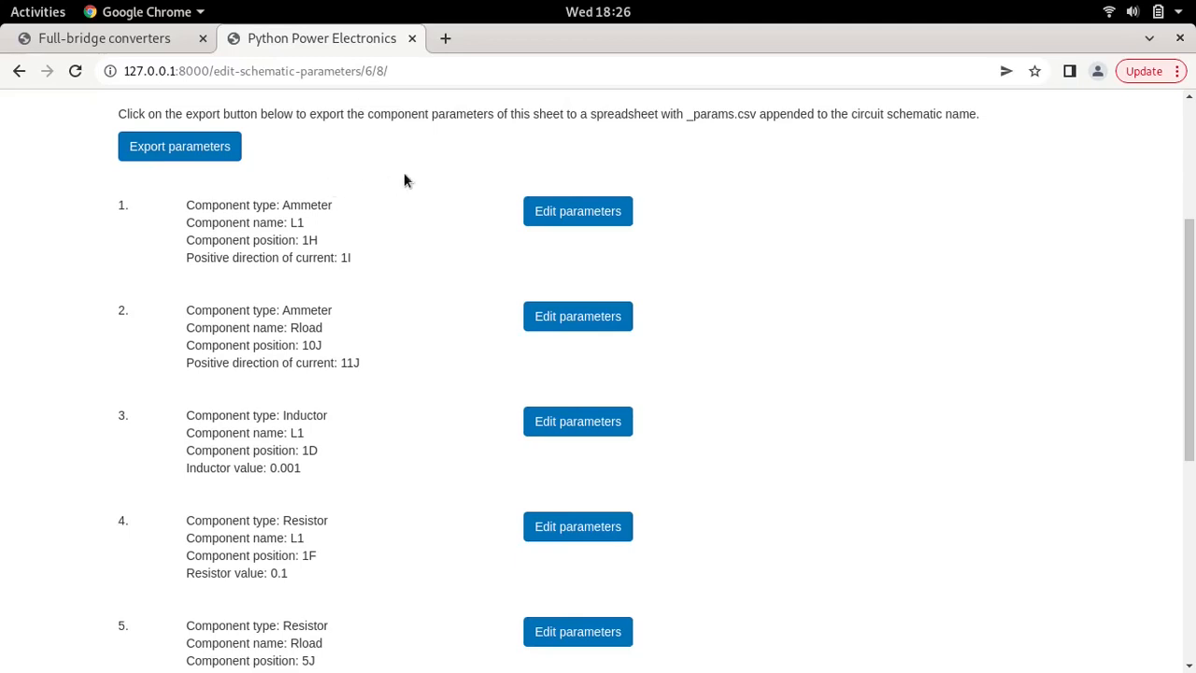
pyautogui.moveTo(383, 229)
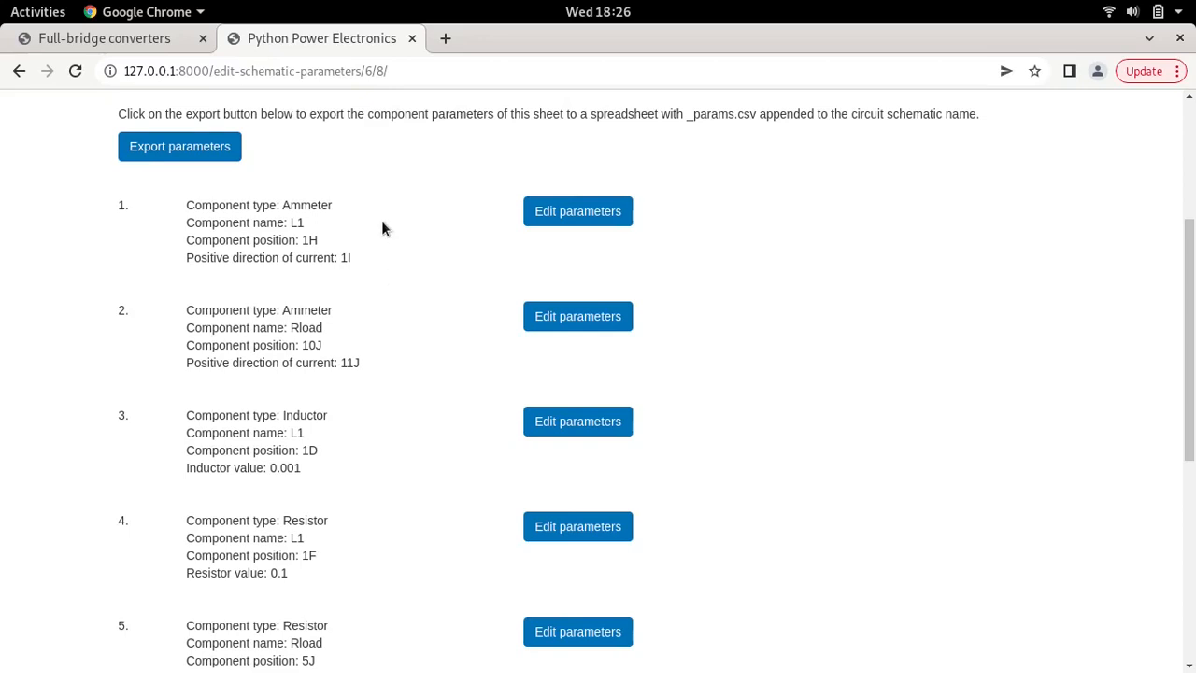
pyautogui.moveTo(338, 252)
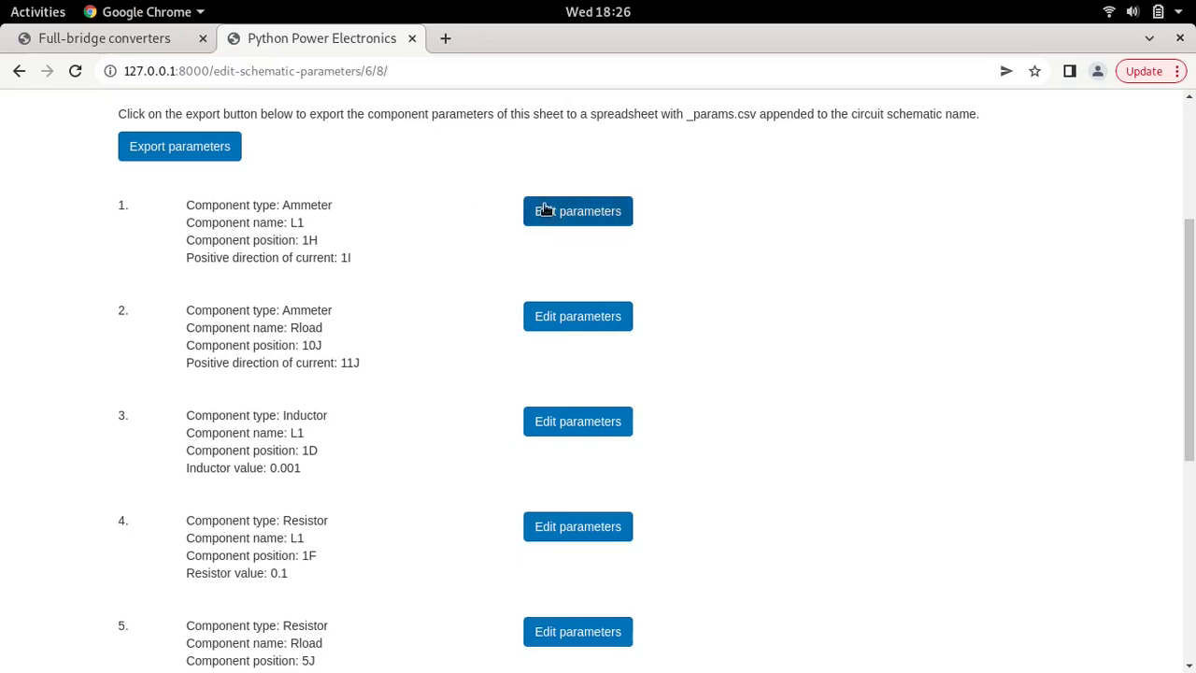
pyautogui.moveTo(392, 259)
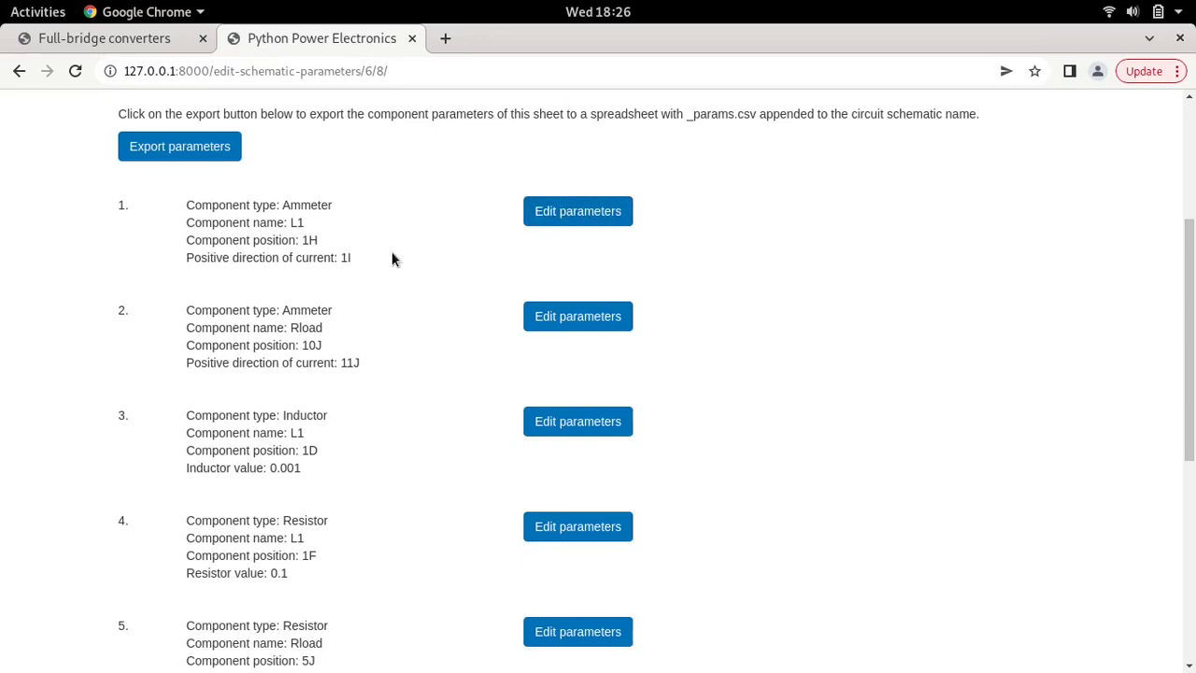
pyautogui.moveTo(638, 201)
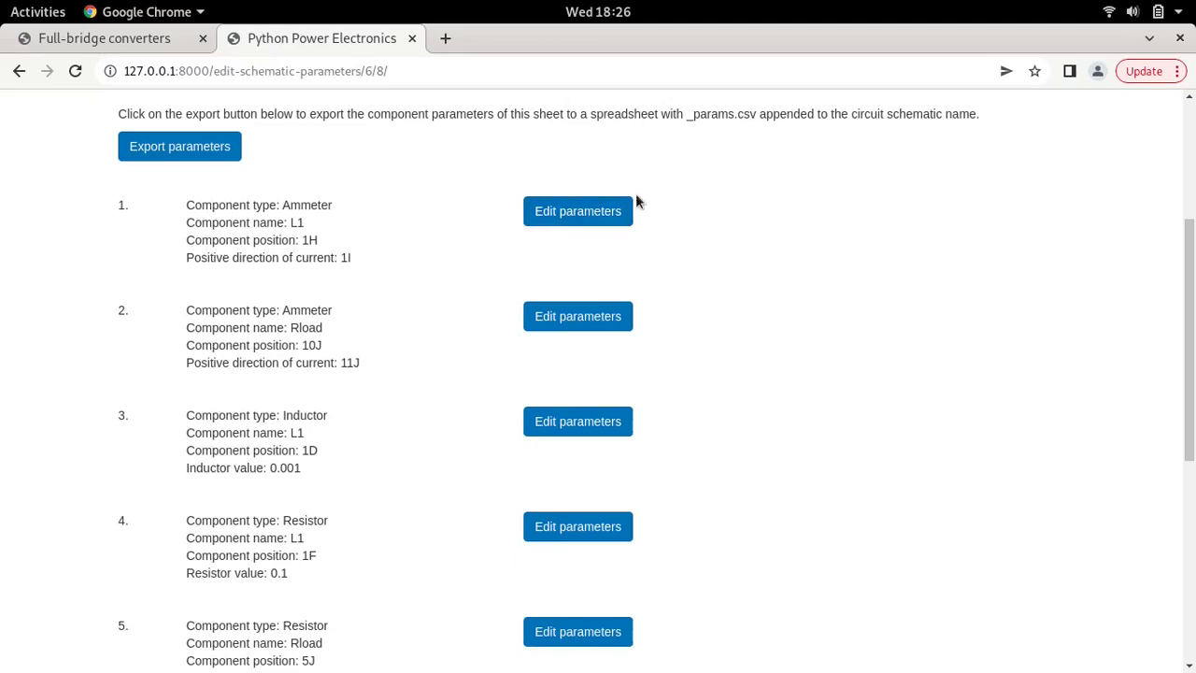
pyautogui.moveTo(320, 268)
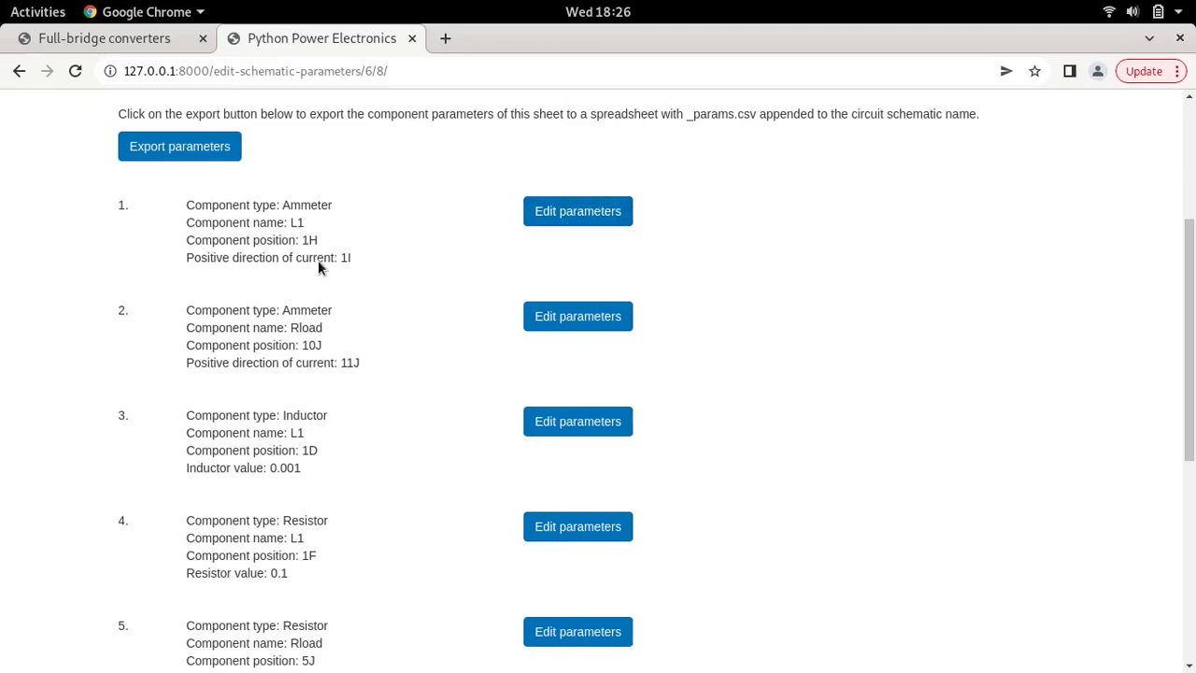
pyautogui.moveTo(367, 244)
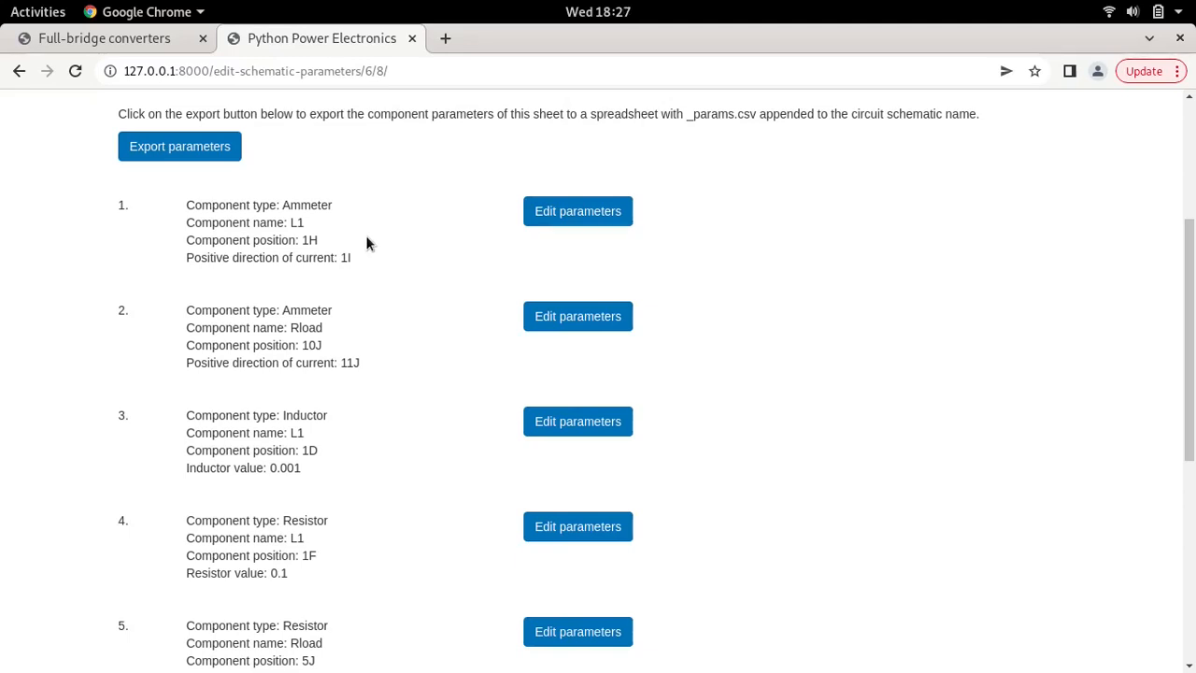
# Go back through the circuit list and main page to the simulation's Edit control page.
pyautogui.scroll(-3)
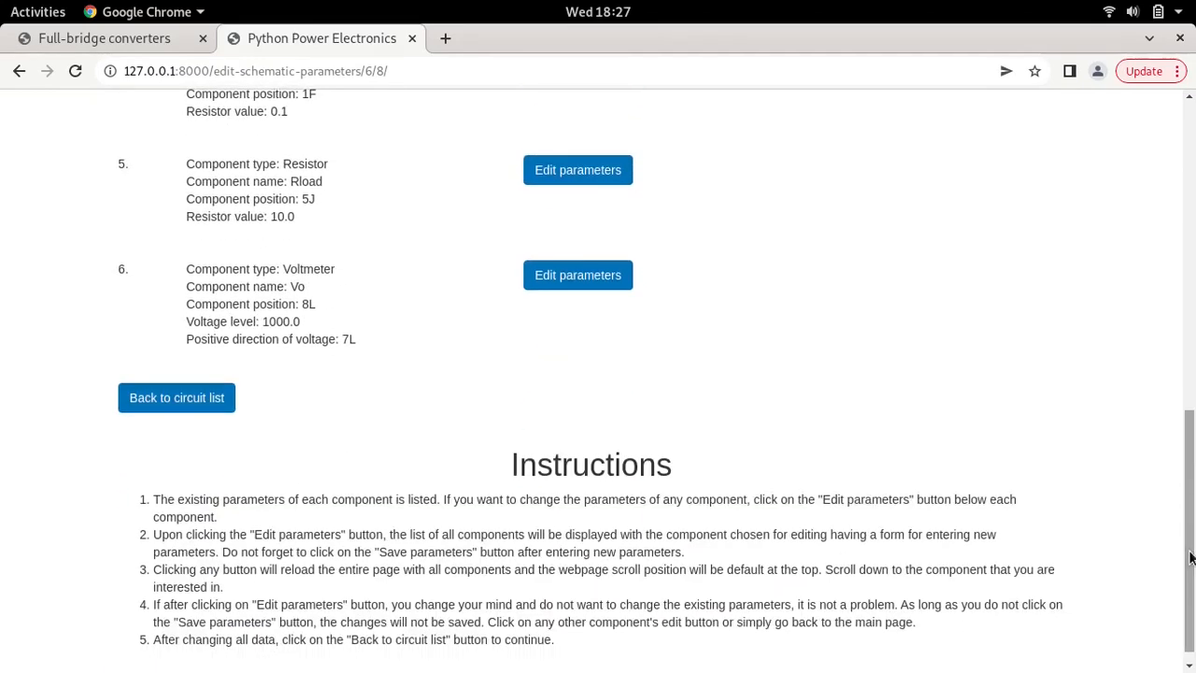
pyautogui.click(176, 397)
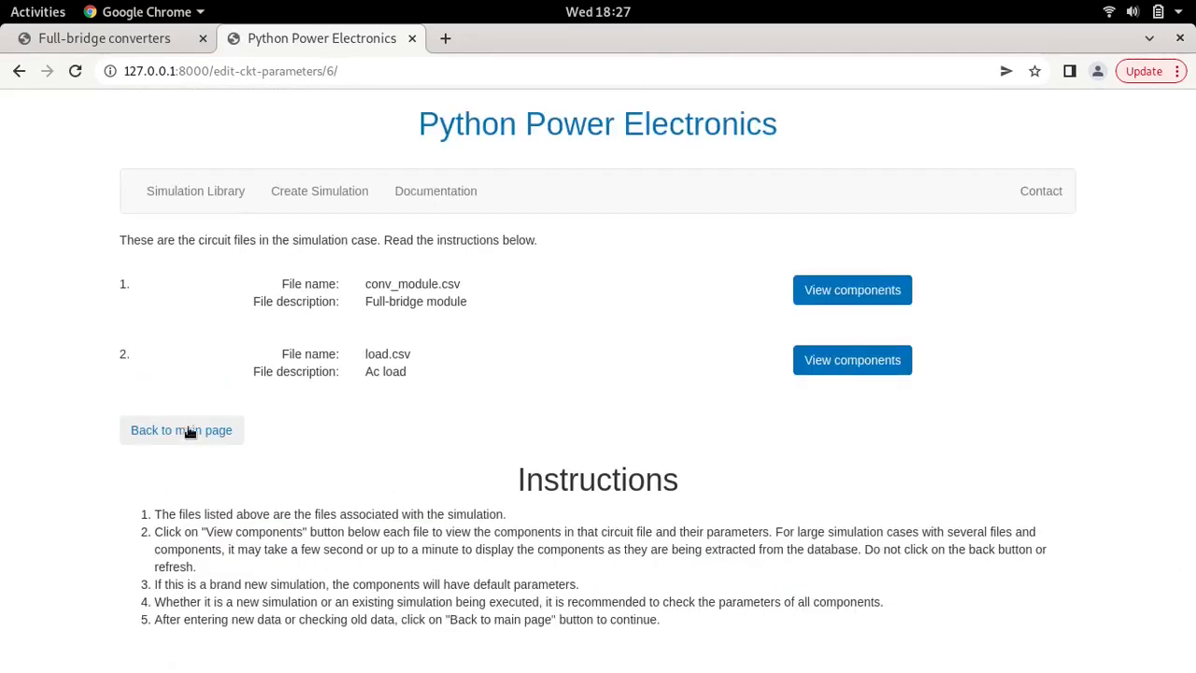
pyautogui.click(181, 430)
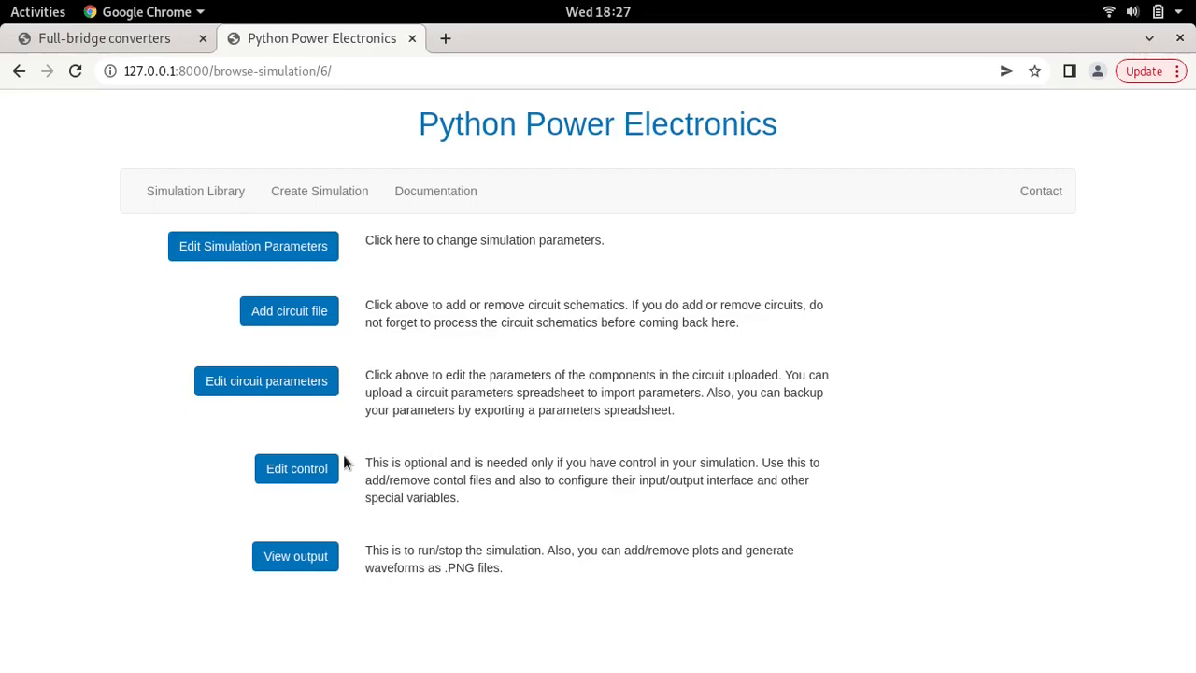
pyautogui.click(296, 468)
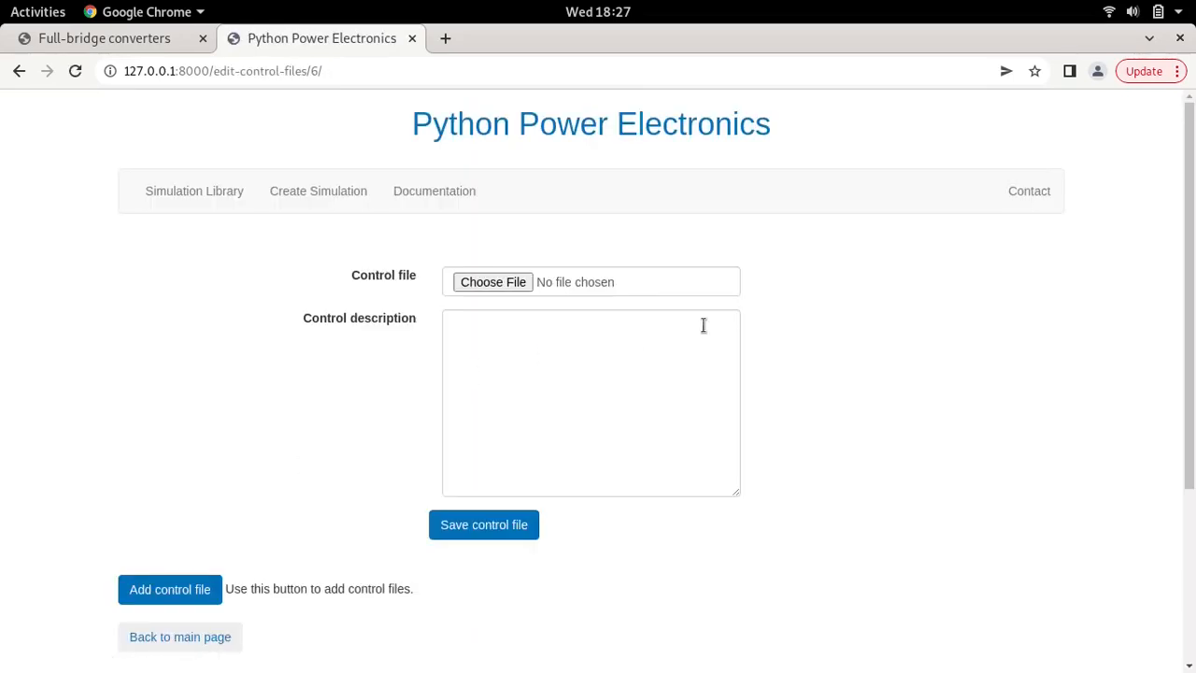
pyautogui.moveTo(328, 122)
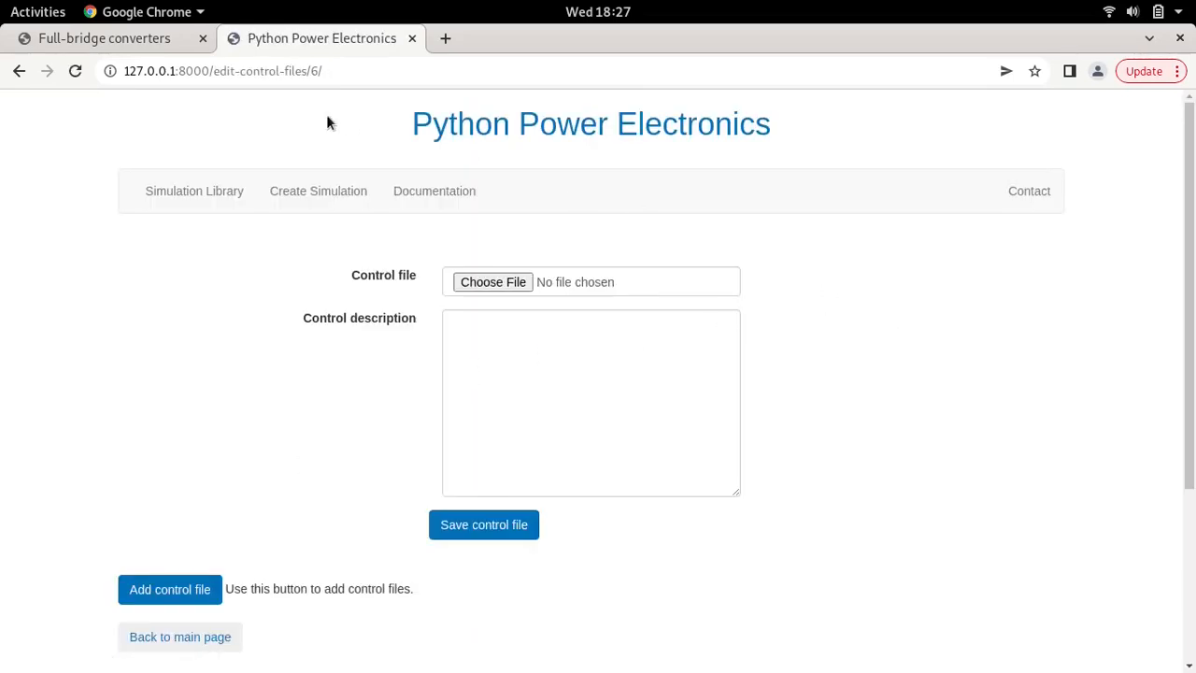
# Return to the Full-bridge converters tab at the Bipolar Modulation slide.
pyautogui.click(105, 39)
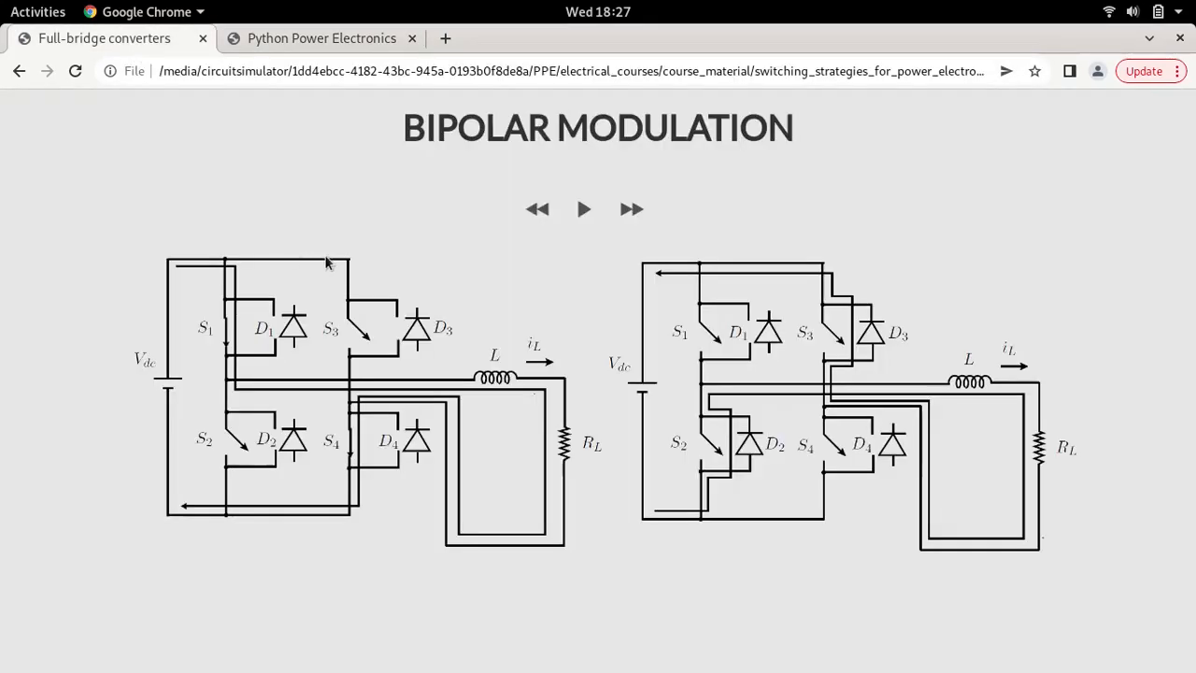
pyautogui.moveTo(364, 463)
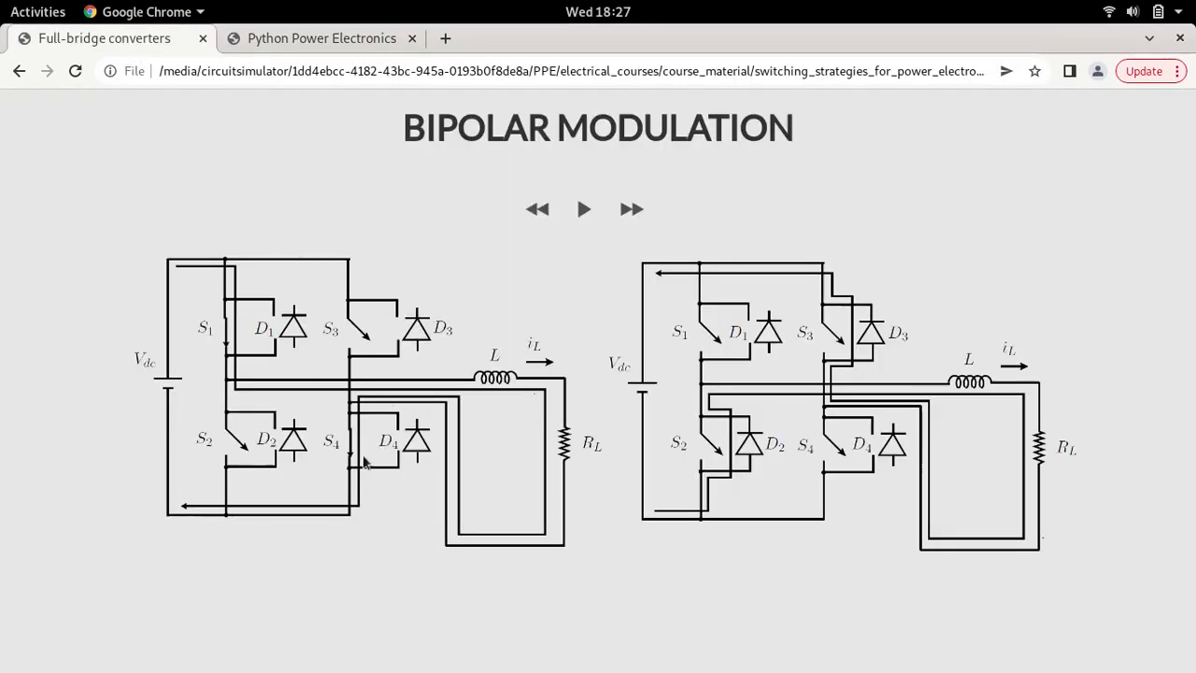
pyautogui.moveTo(453, 430)
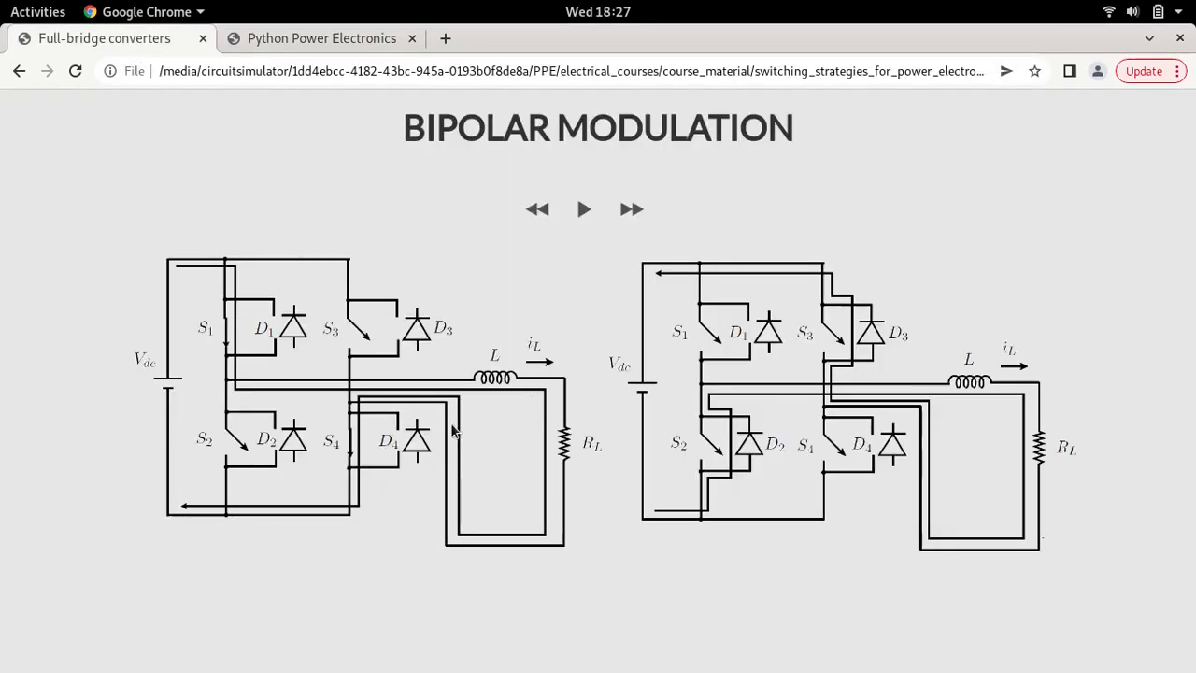
pyautogui.moveTo(458, 359)
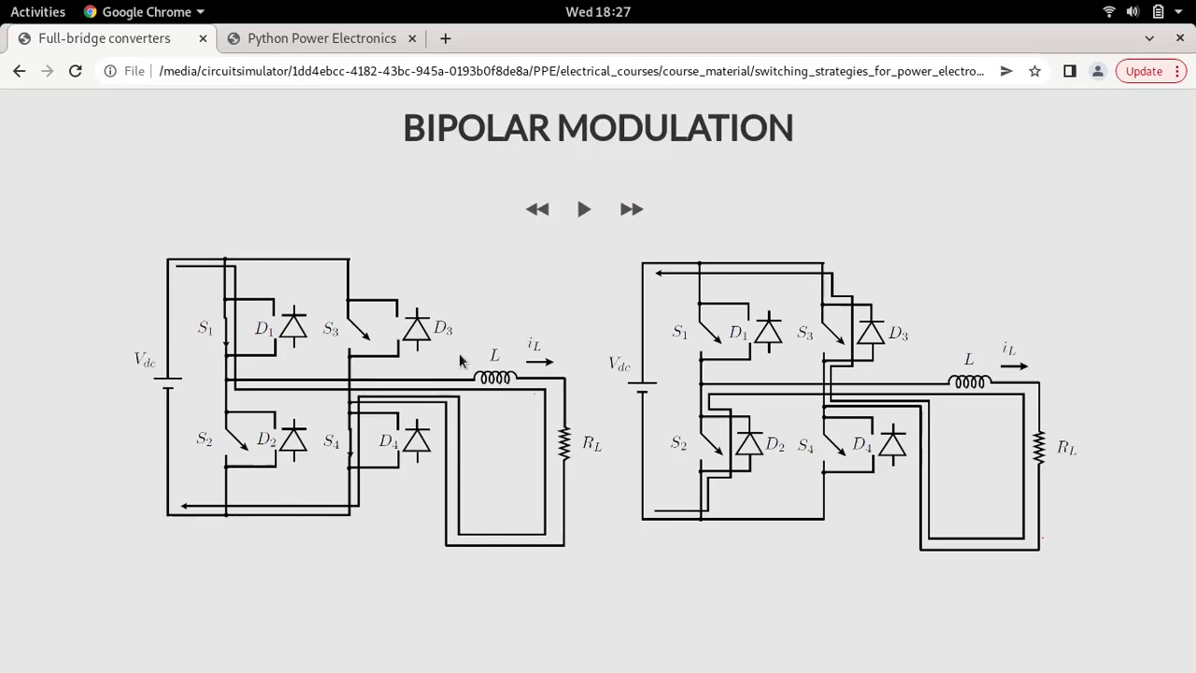
pyautogui.moveTo(522, 376)
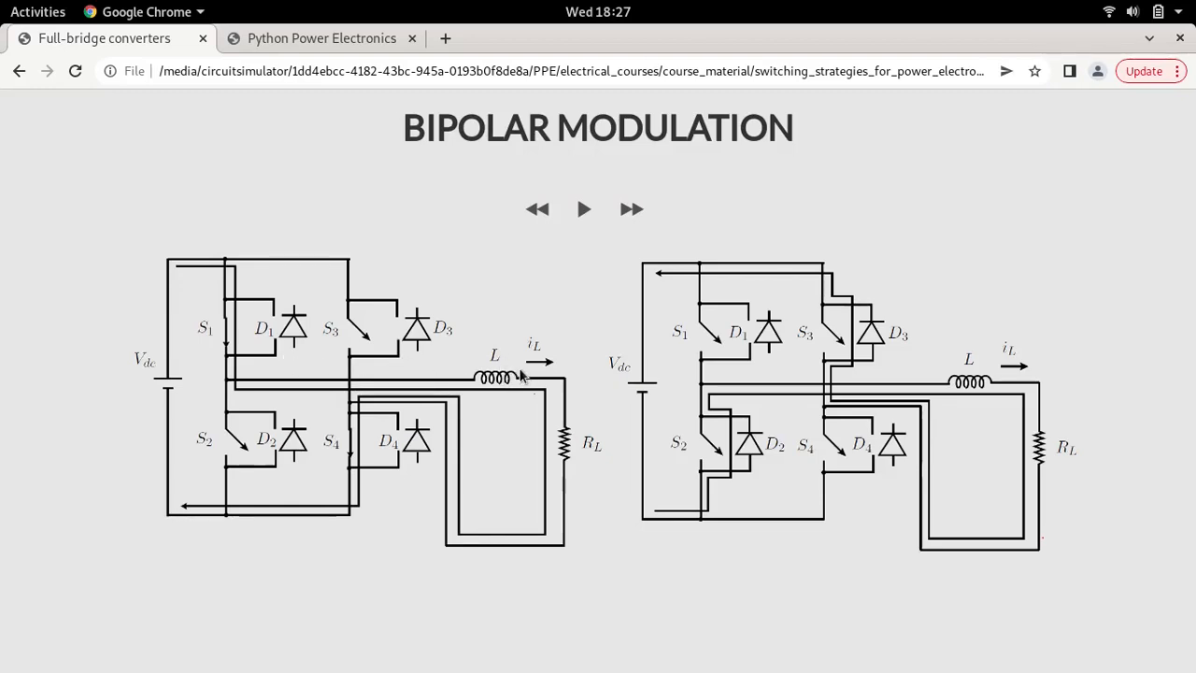
pyautogui.moveTo(313, 417)
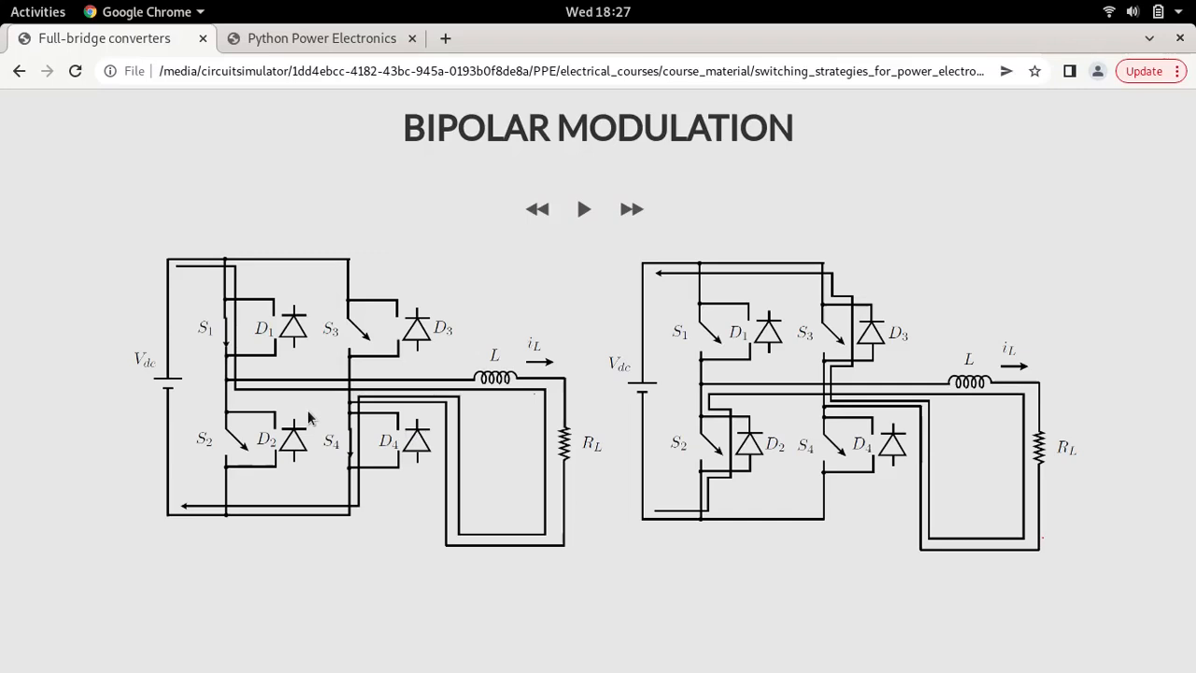
pyautogui.moveTo(372, 381)
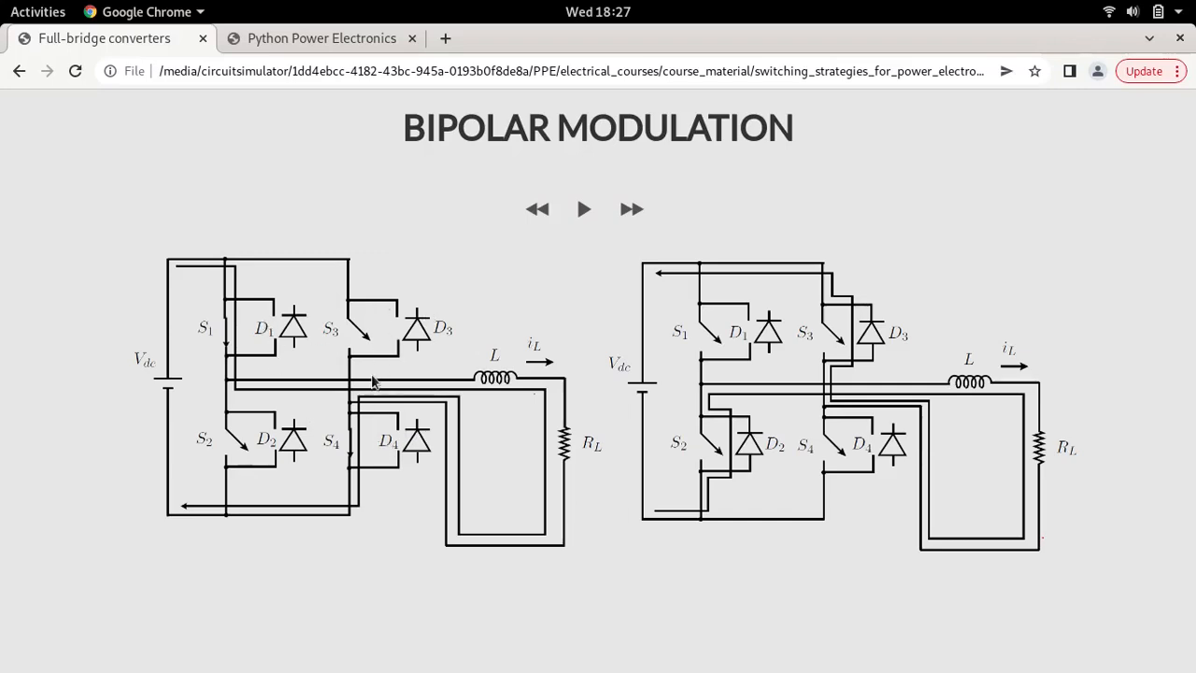
pyautogui.moveTo(224, 315)
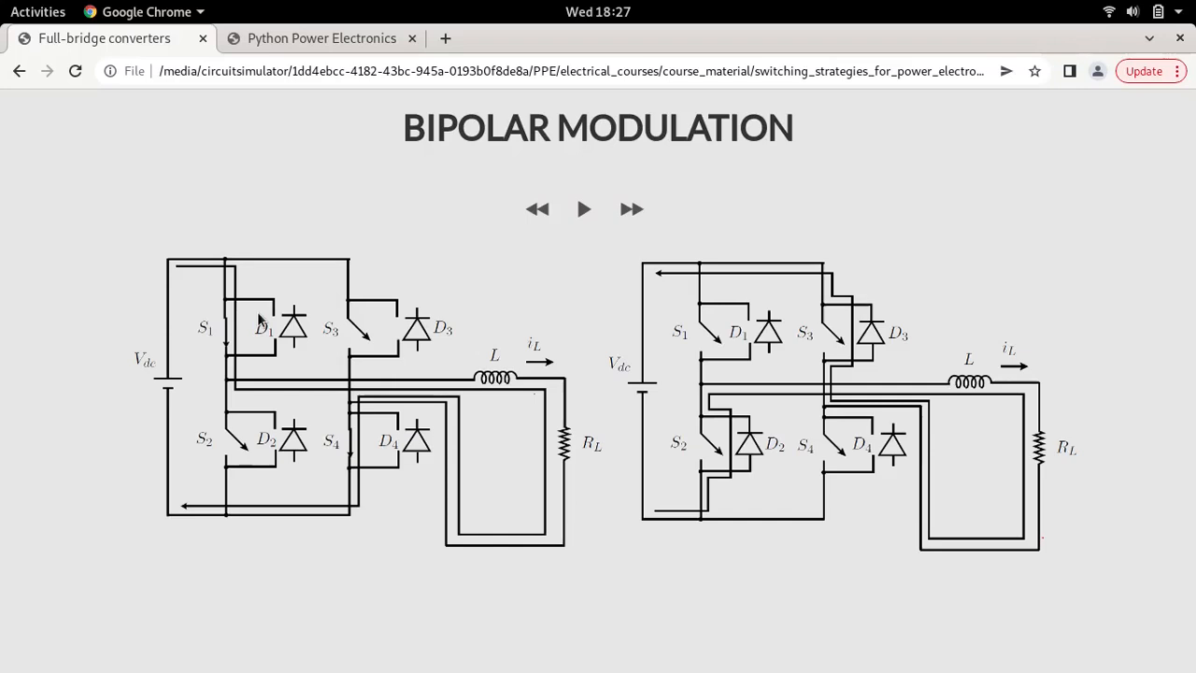
pyautogui.moveTo(267, 274)
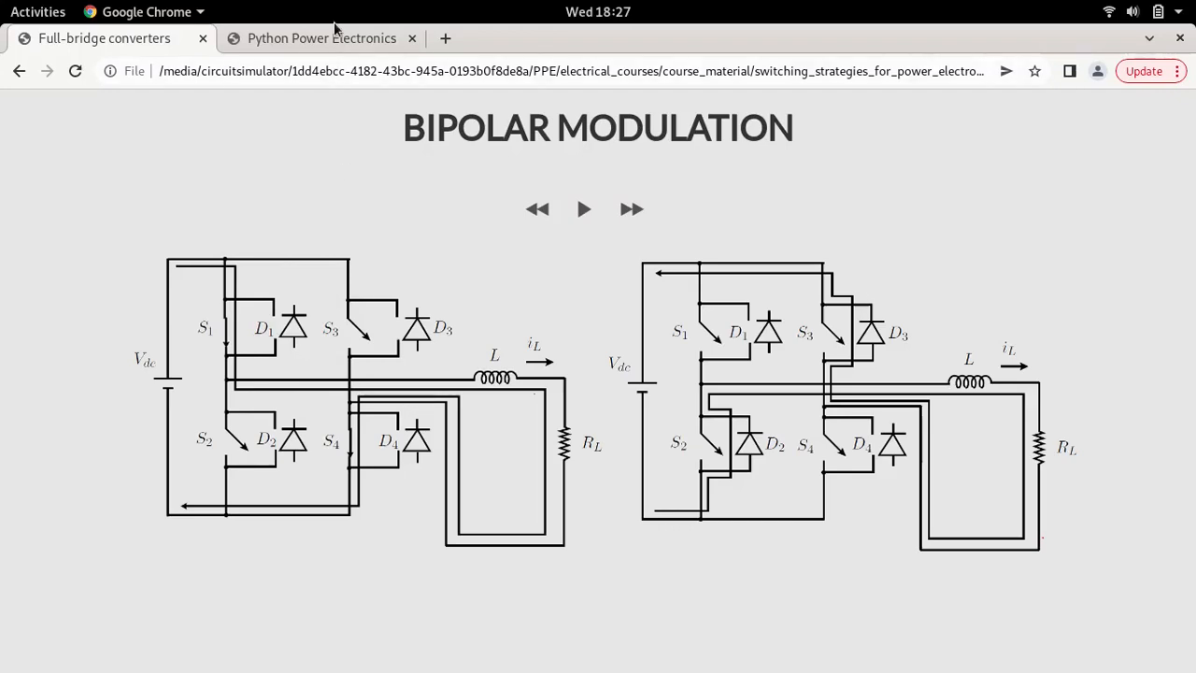
# In Files, browse two_device_examples > dc_ac_converter, then go back to reach full_bridge.
pyautogui.click(321, 38)
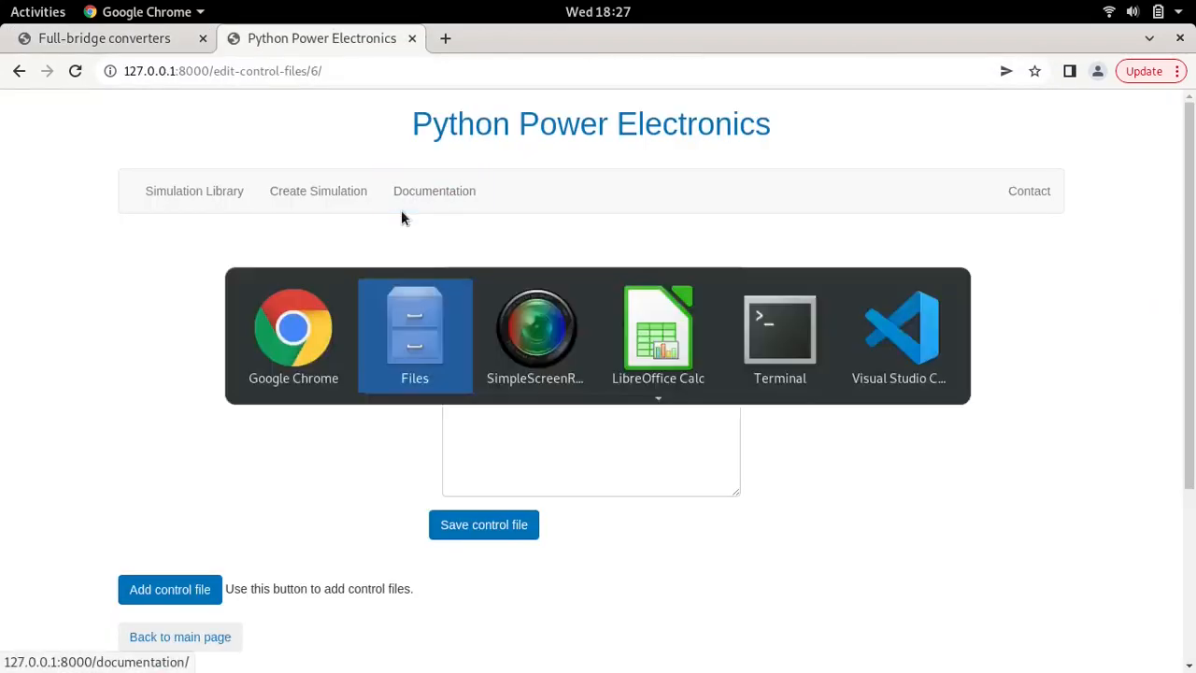
pyautogui.click(414, 327)
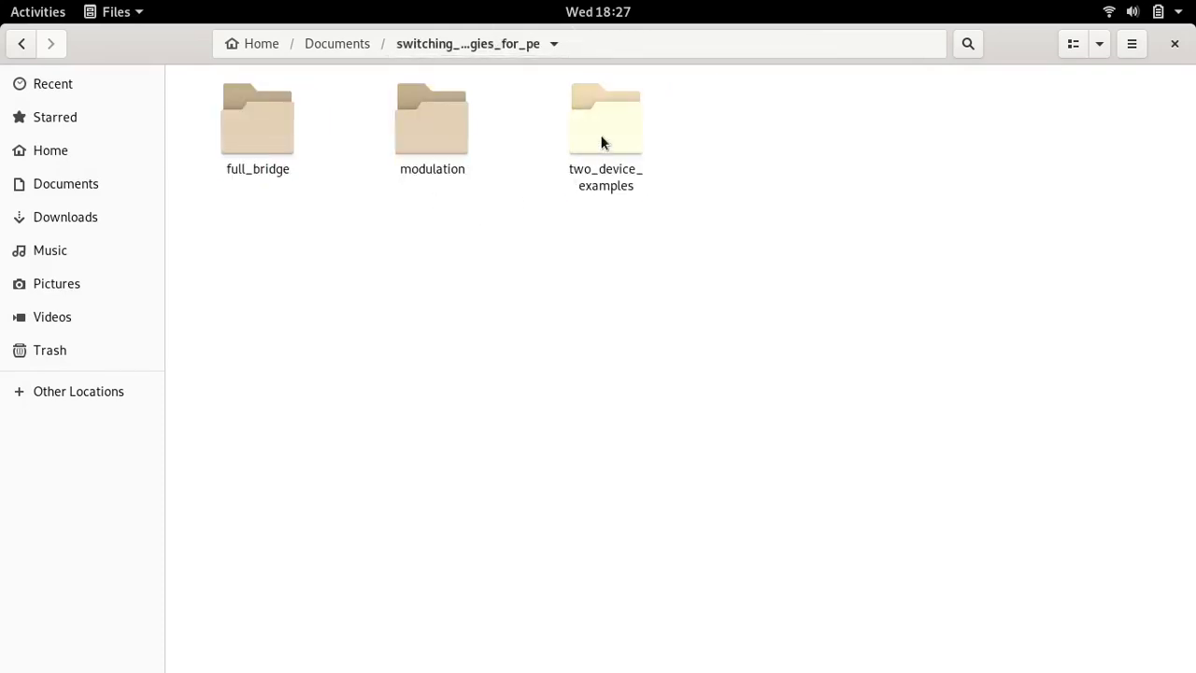
pyautogui.doubleClick(605, 118)
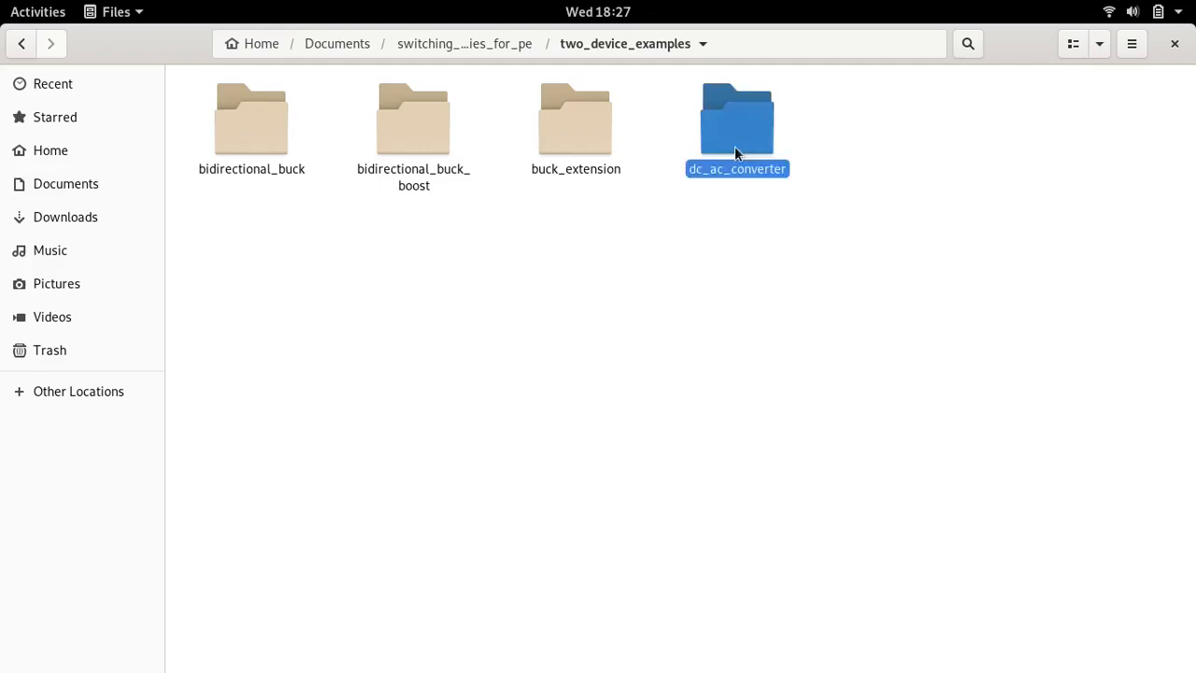
pyautogui.doubleClick(737, 120)
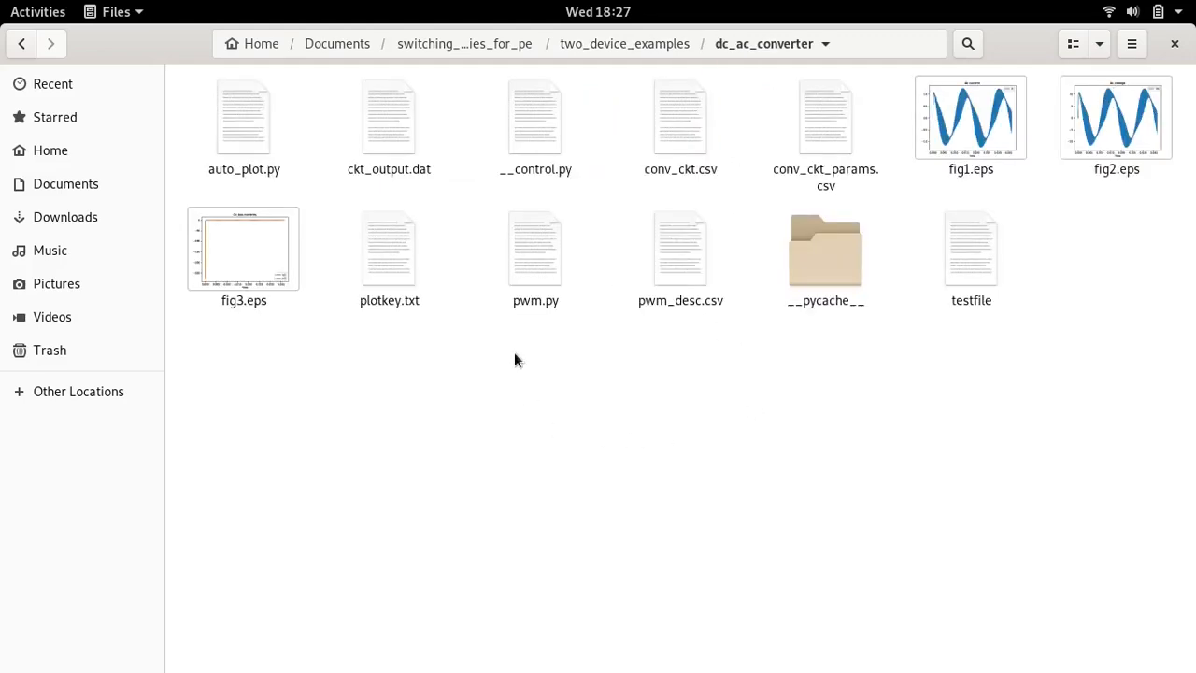
pyautogui.click(536, 248)
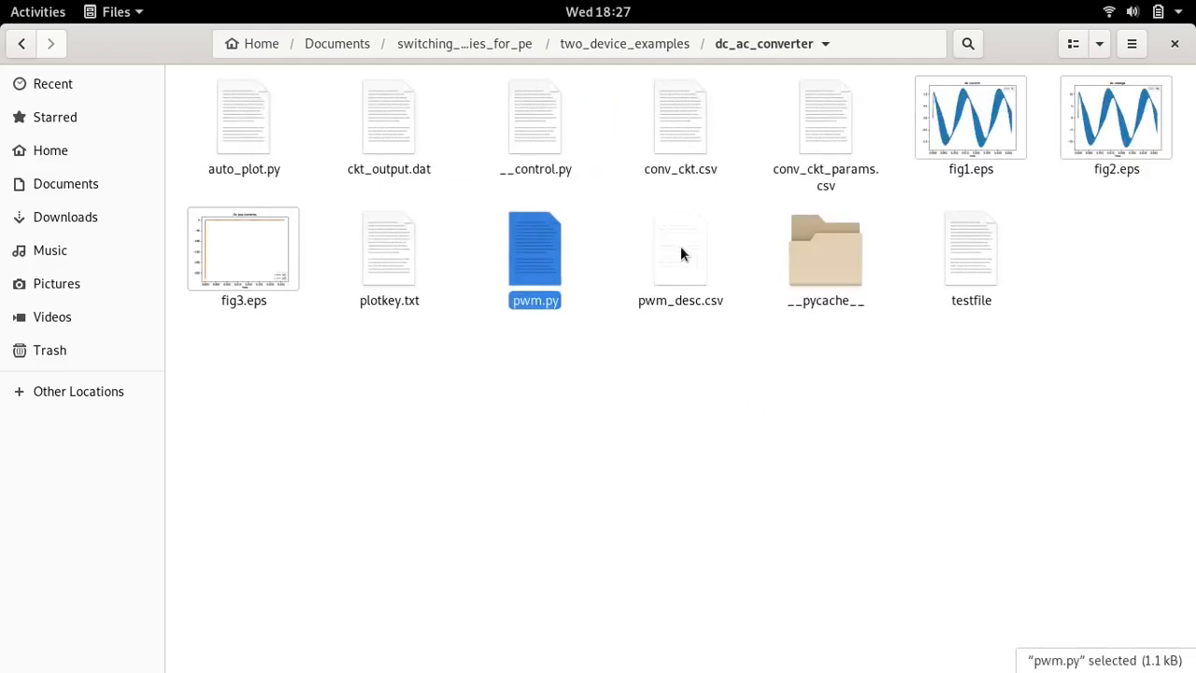
pyautogui.click(680, 249)
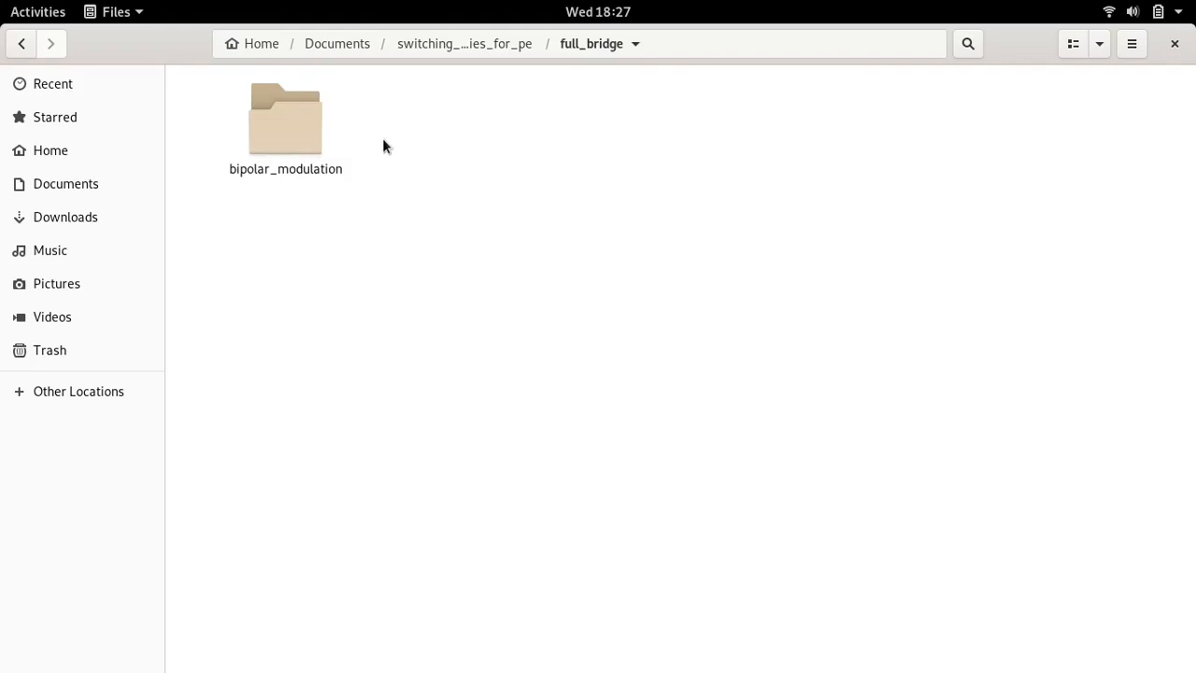
# Open bipolar_modulation to list pwm.py, pwm_desc.csv and the load and converter CSVs.
pyautogui.doubleClick(285, 119)
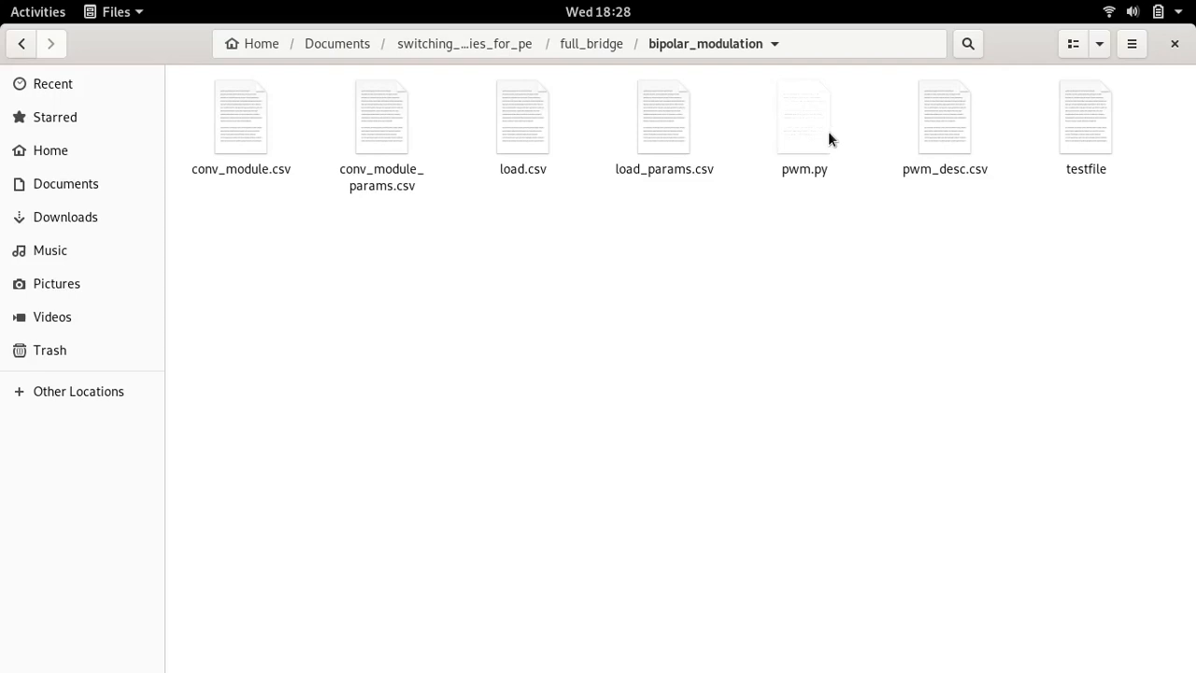
pyautogui.moveTo(976, 158)
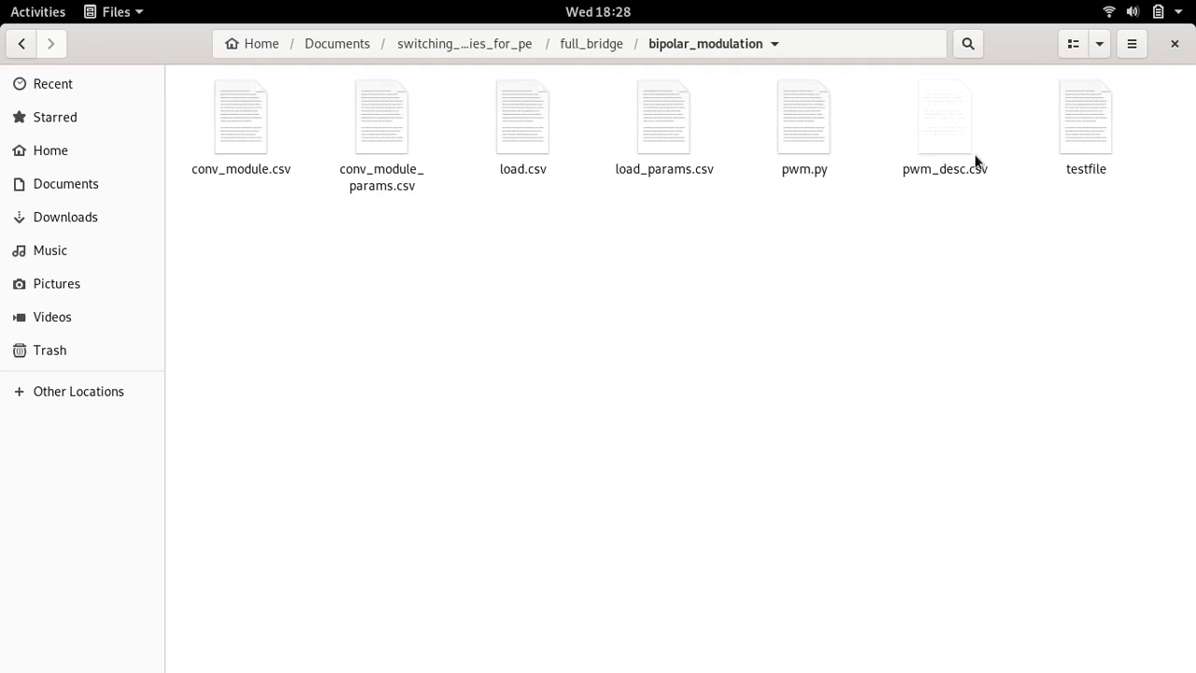
pyautogui.moveTo(852, 152)
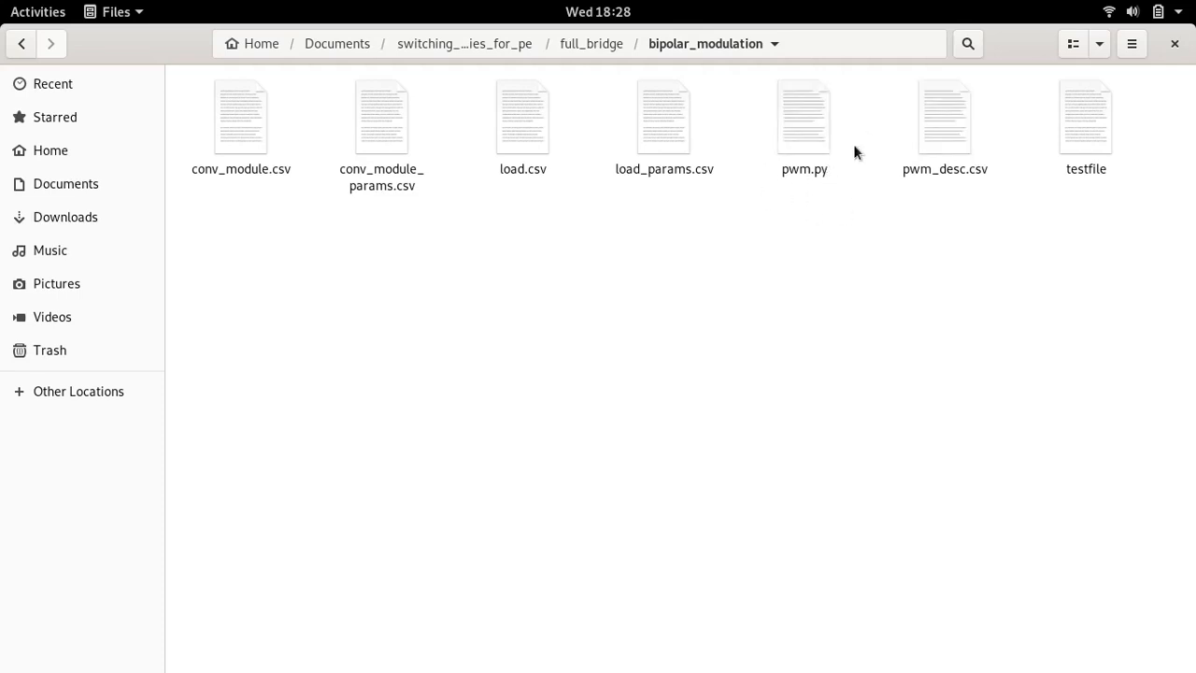
pyautogui.moveTo(834, 278)
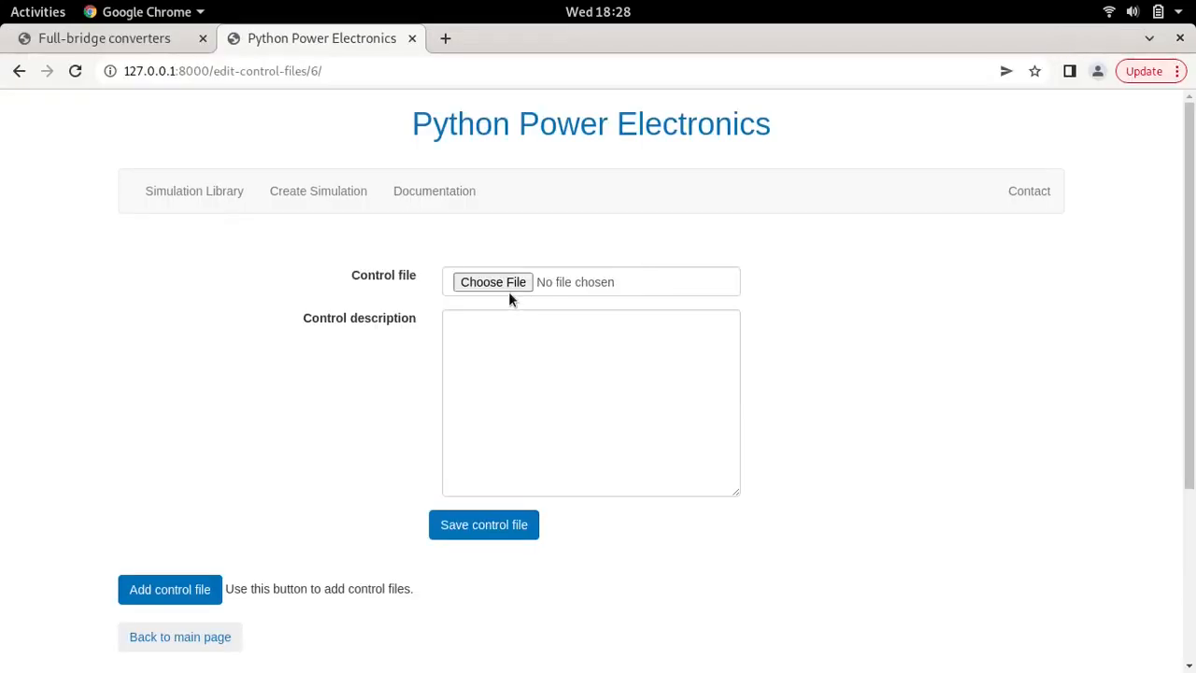
# Upload pwm.py as a control file described as 'PWM' and open its configuration.
pyautogui.click(493, 281)
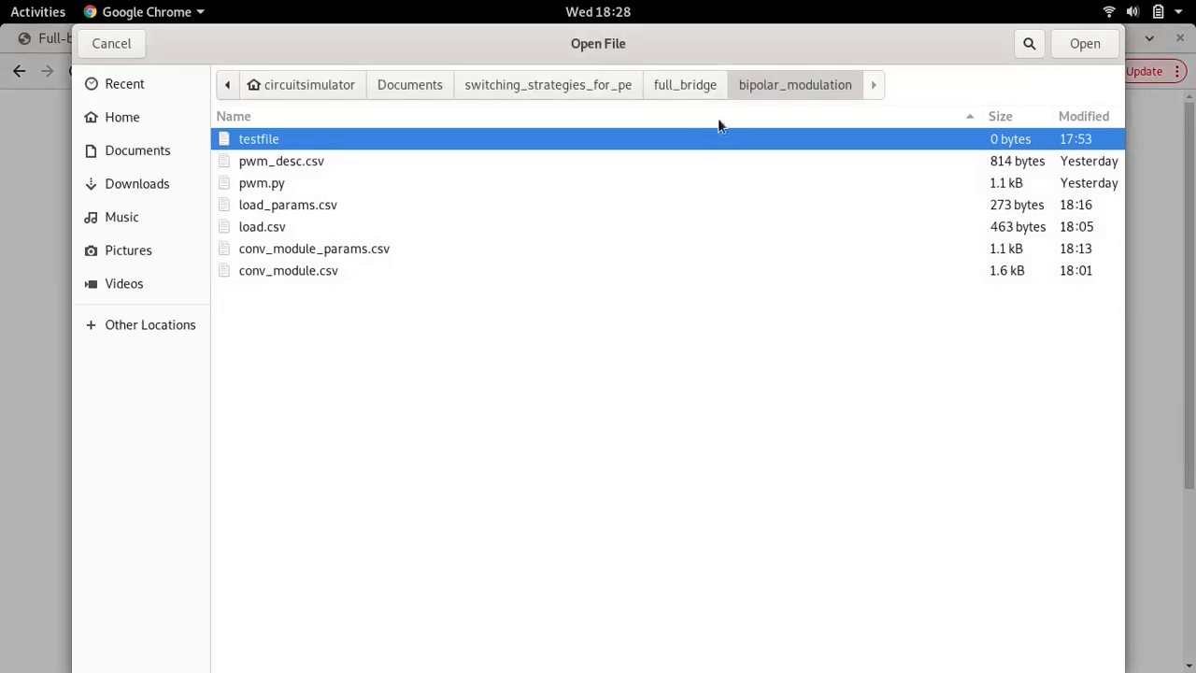
pyautogui.moveTo(264, 193)
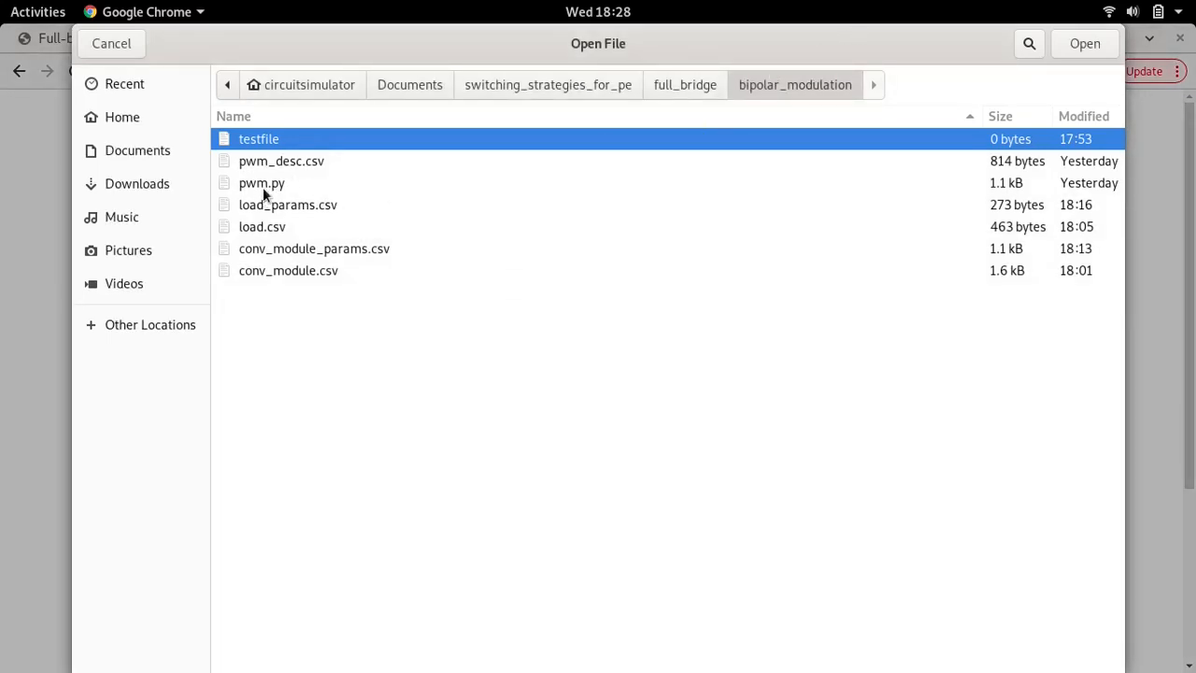
pyautogui.click(262, 182)
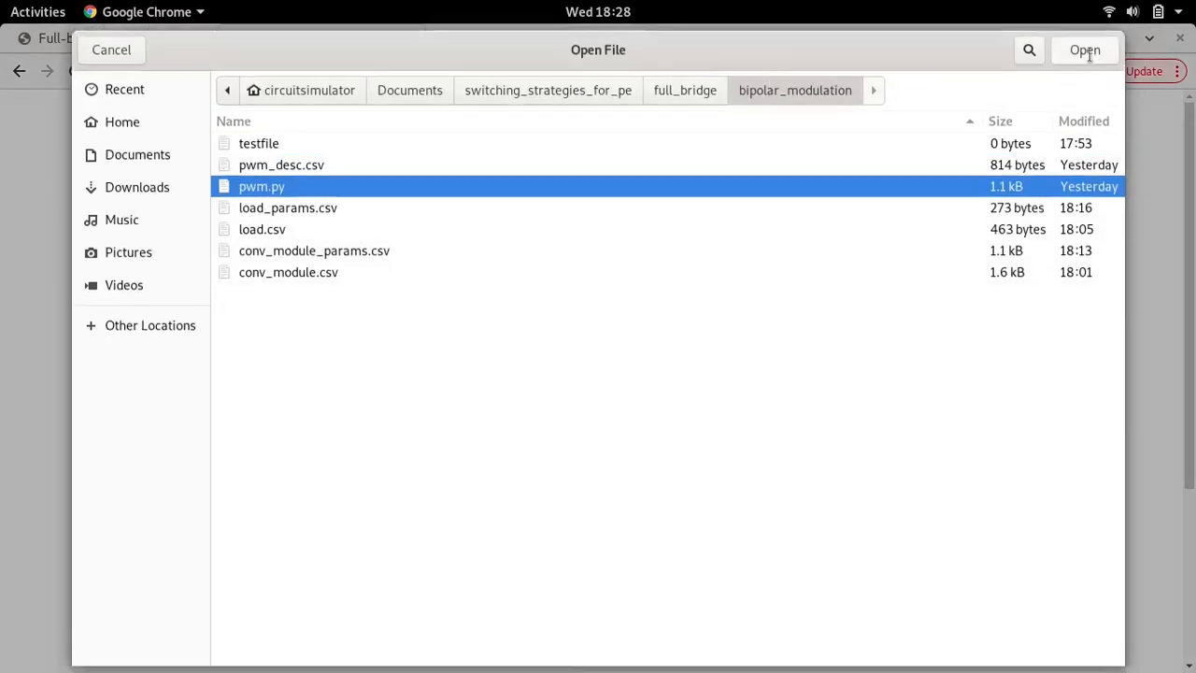
pyautogui.click(1085, 50)
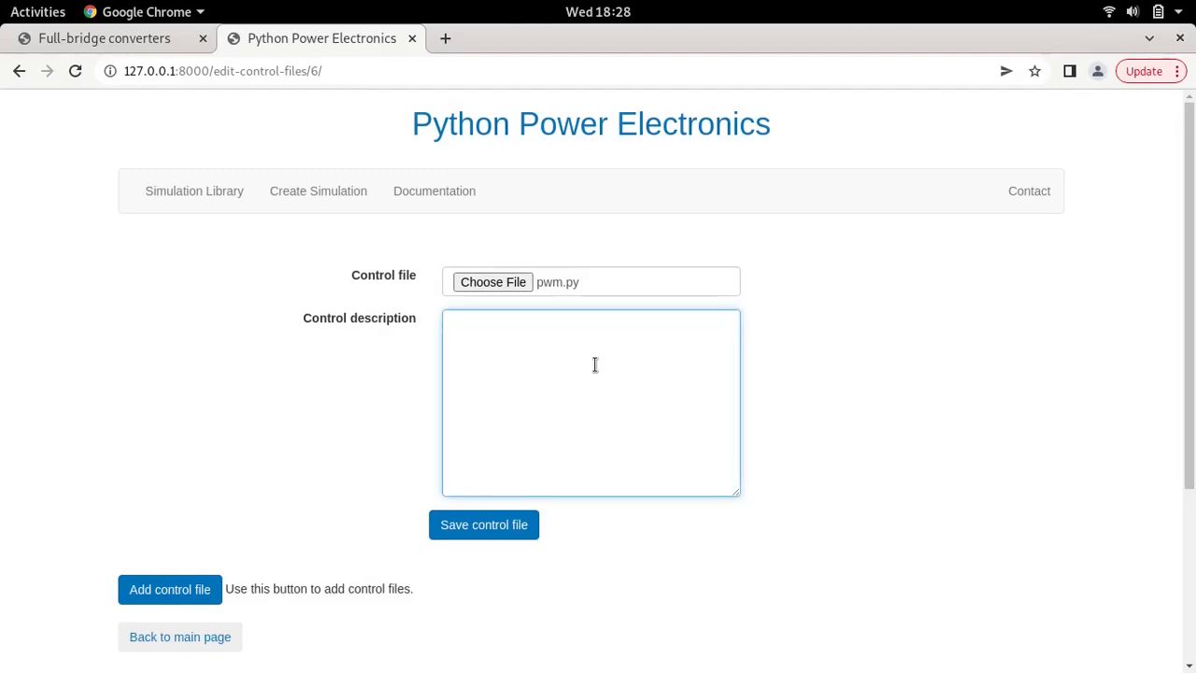
pyautogui.write('PWM')
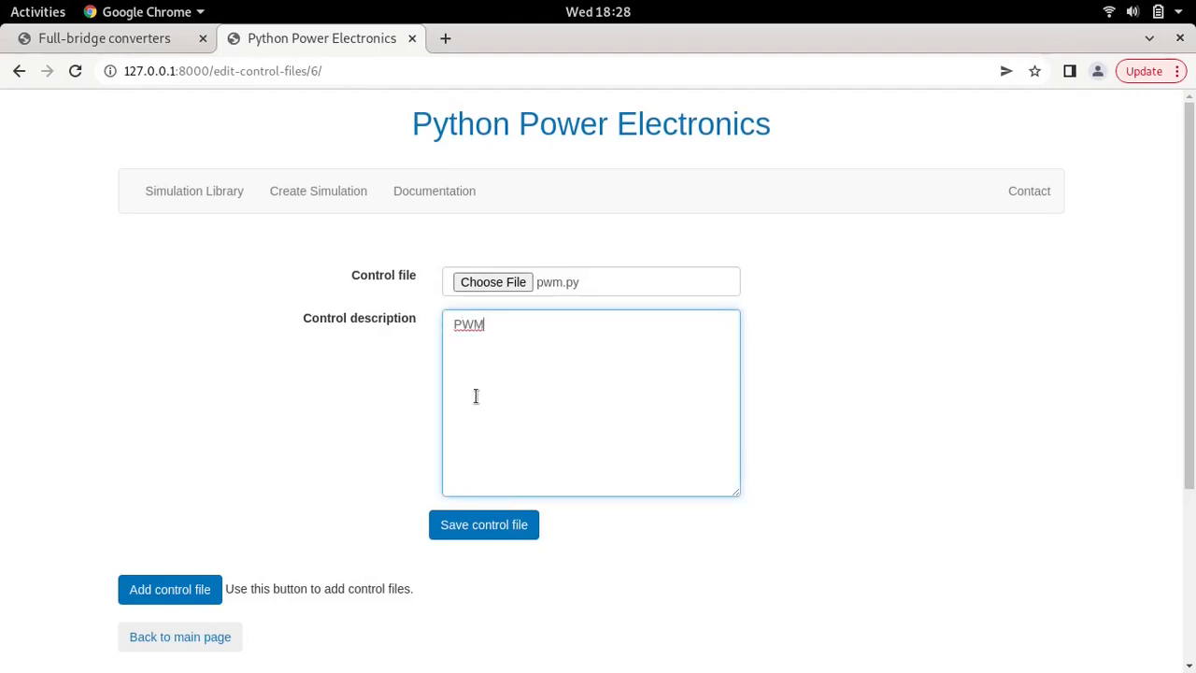
pyautogui.moveTo(593, 345)
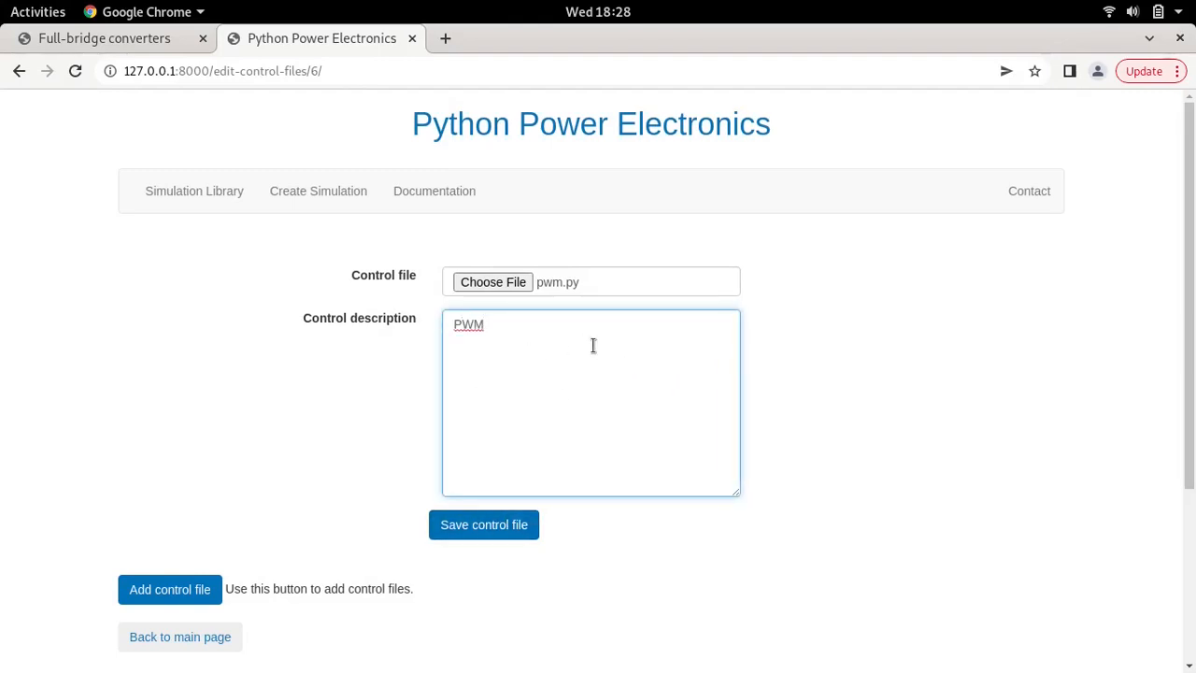
pyautogui.click(484, 524)
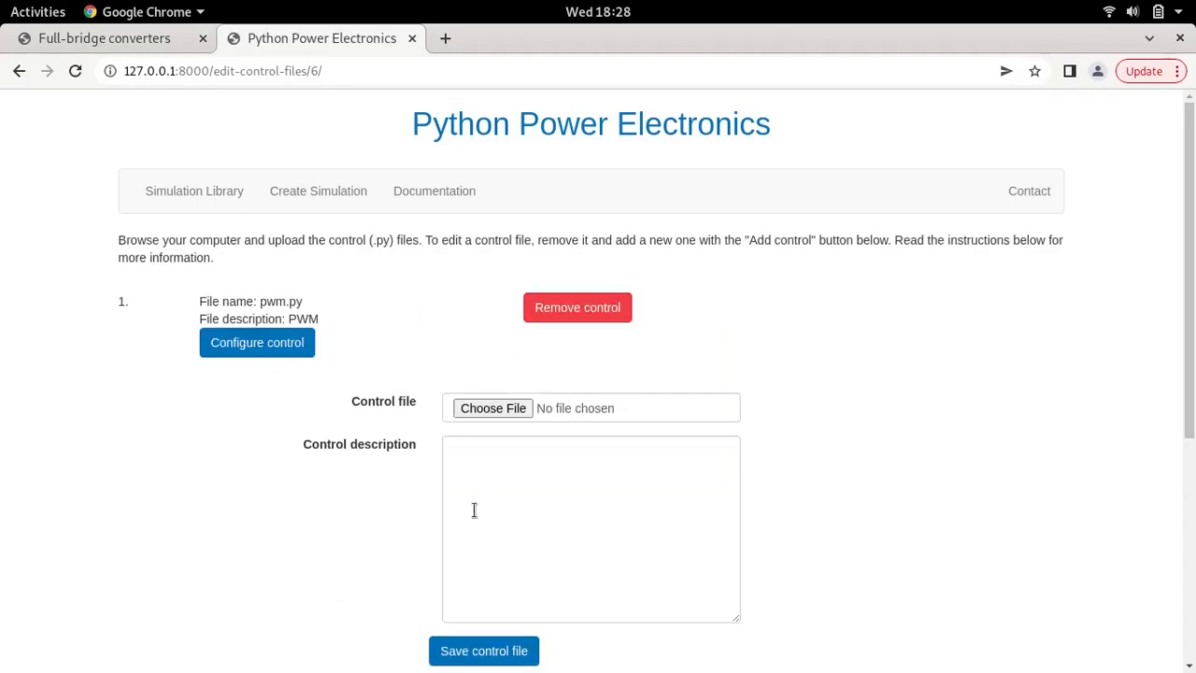
pyautogui.click(256, 342)
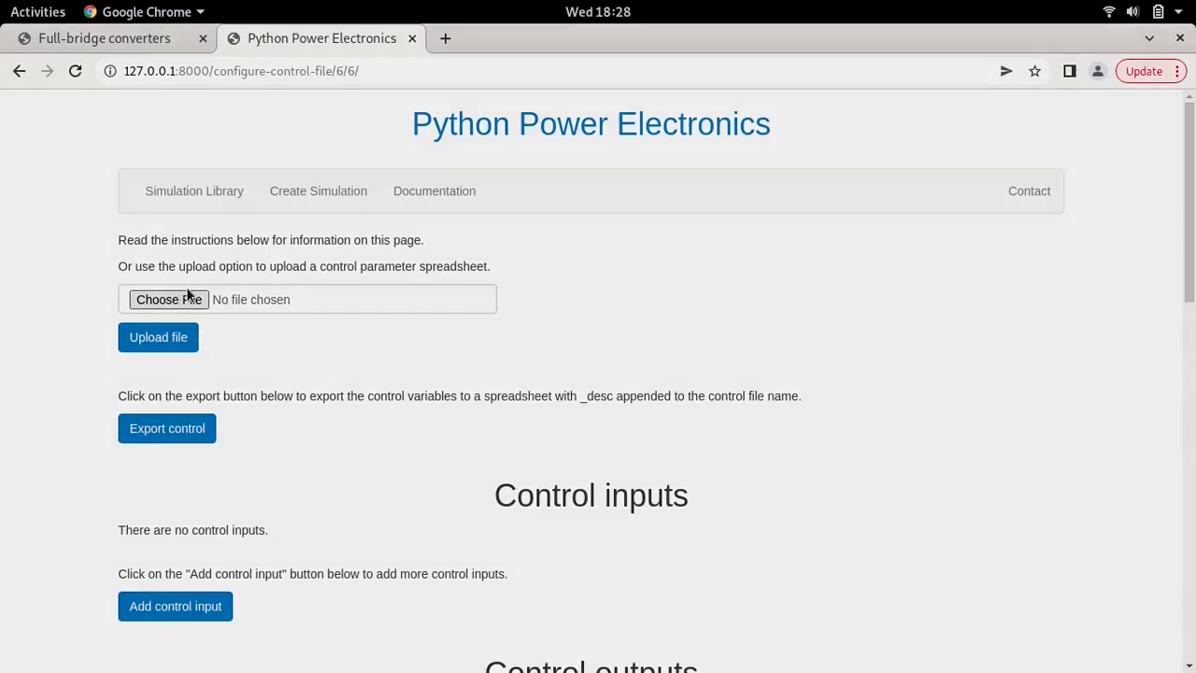
# Upload pwm_desc.csv, adding gate outputs such as Switch_S1 driven by s1gate.
pyautogui.click(168, 299)
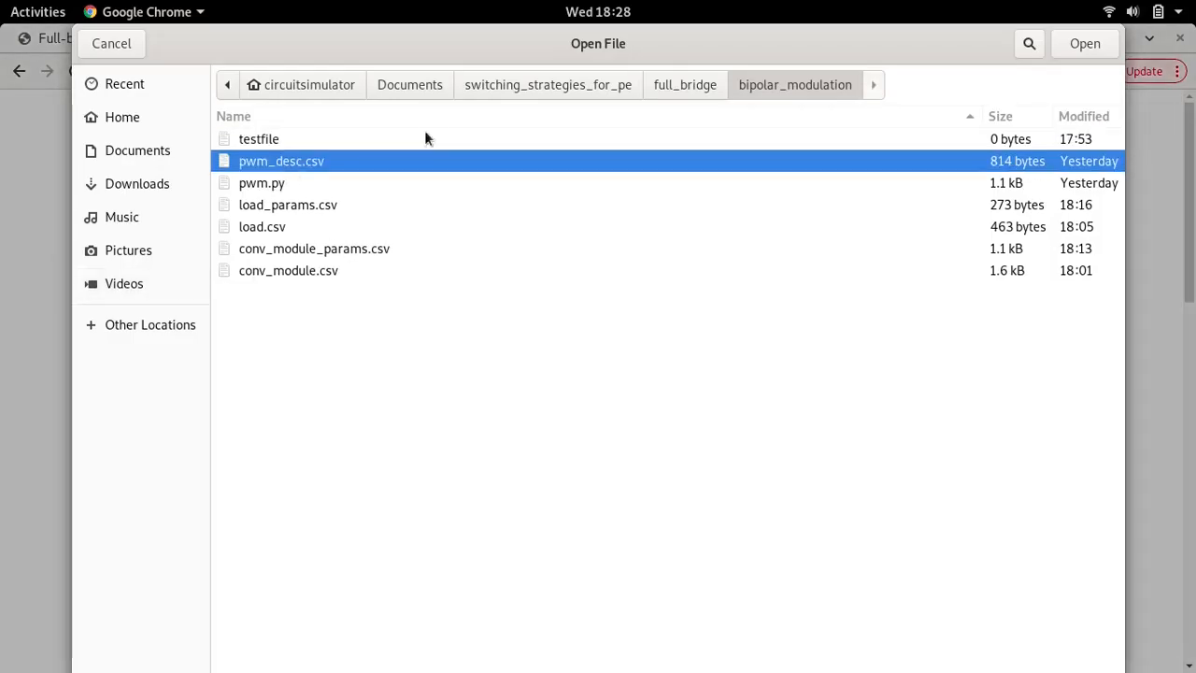
pyautogui.click(1084, 43)
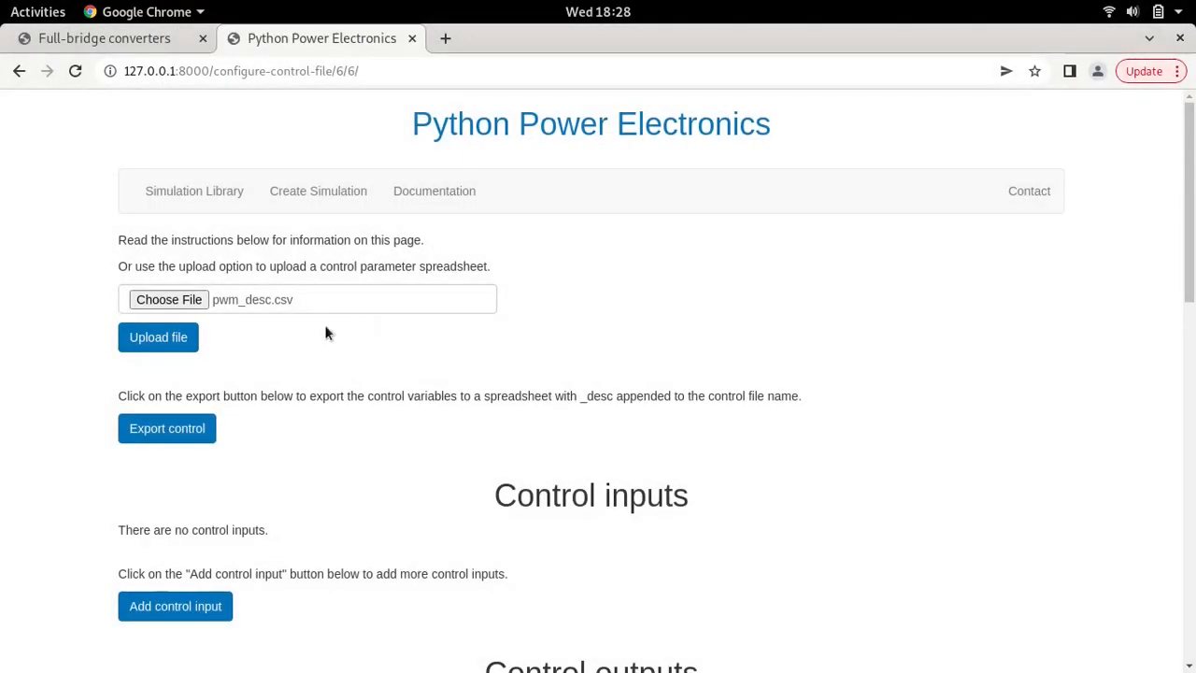
pyautogui.click(158, 336)
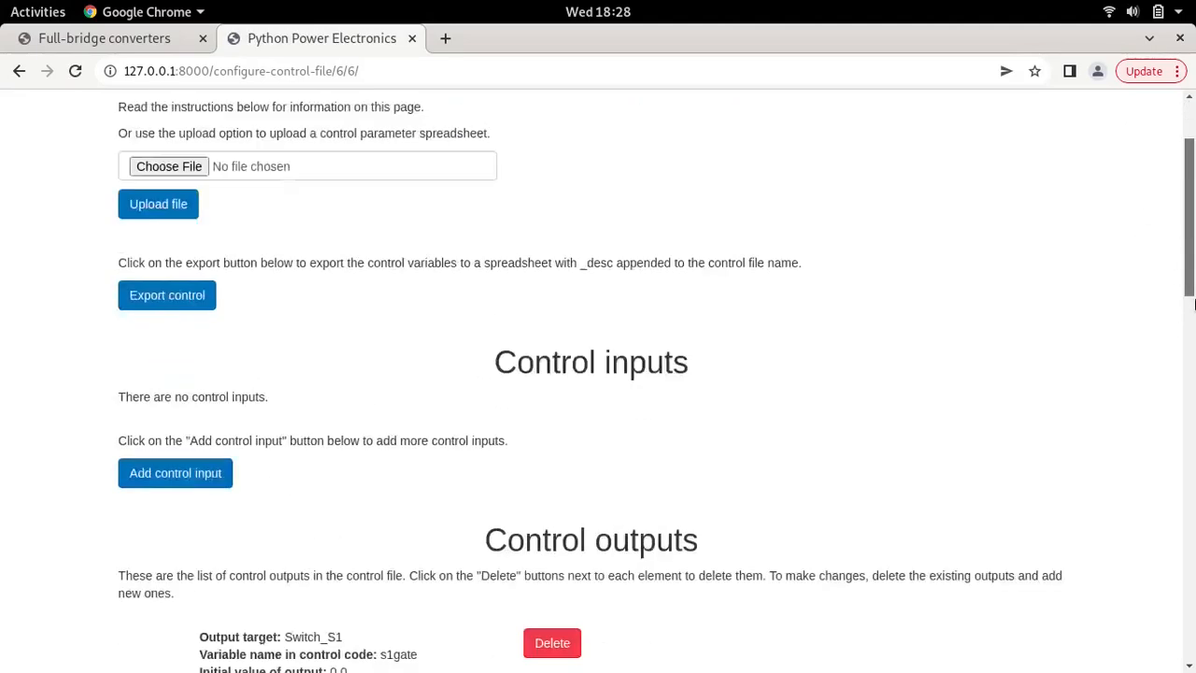
pyautogui.scroll(-3)
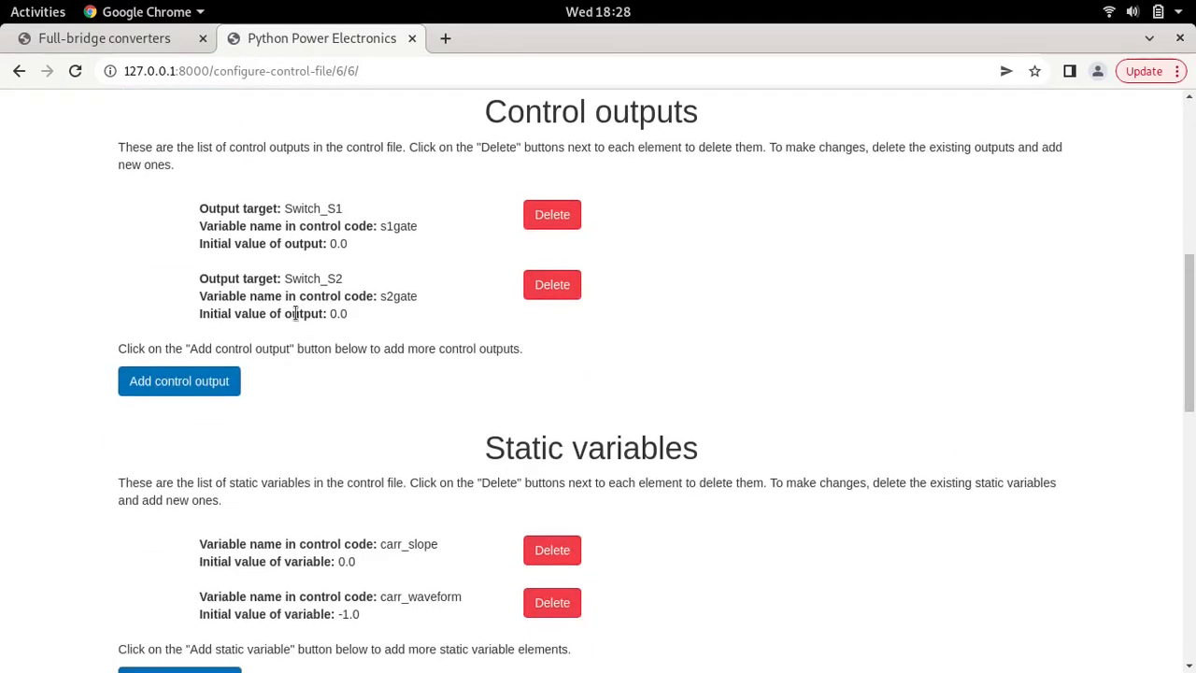
pyautogui.moveTo(363, 313)
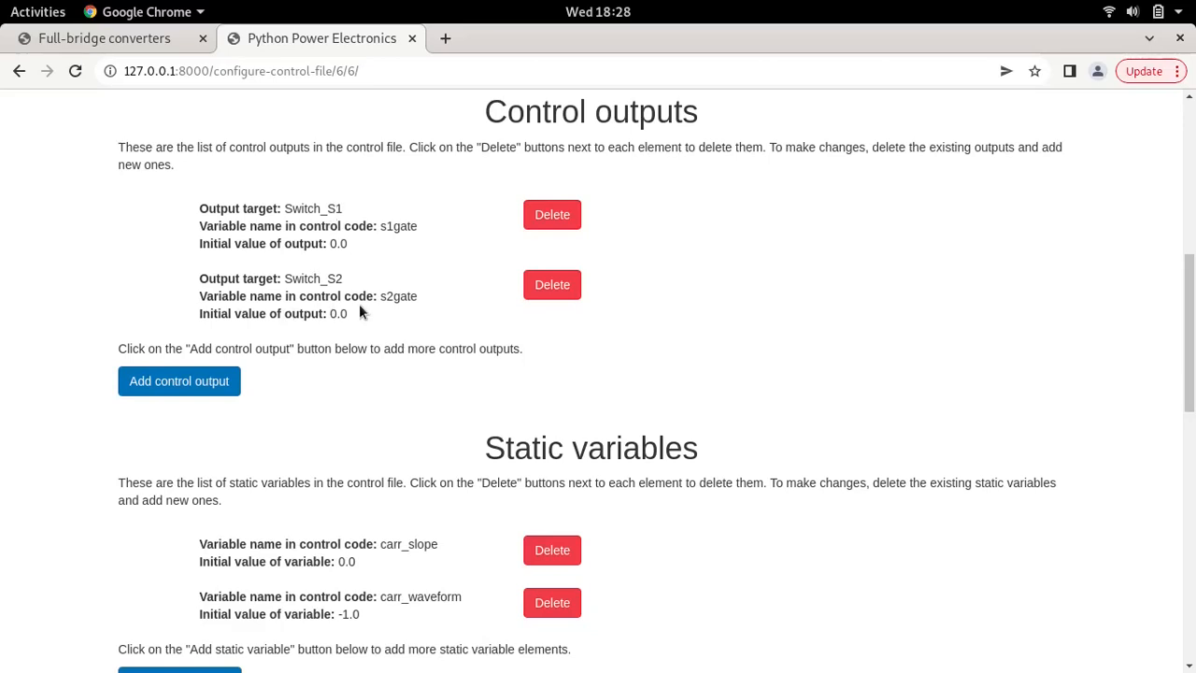
pyautogui.moveTo(1184, 234)
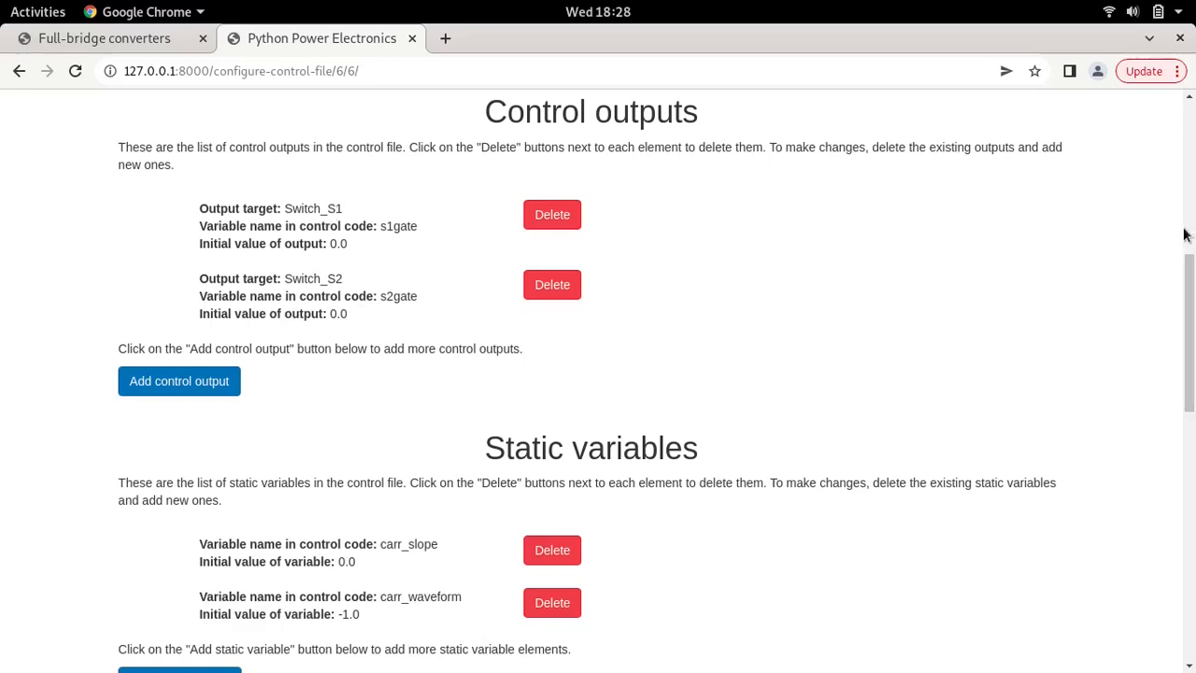
pyautogui.scroll(-3)
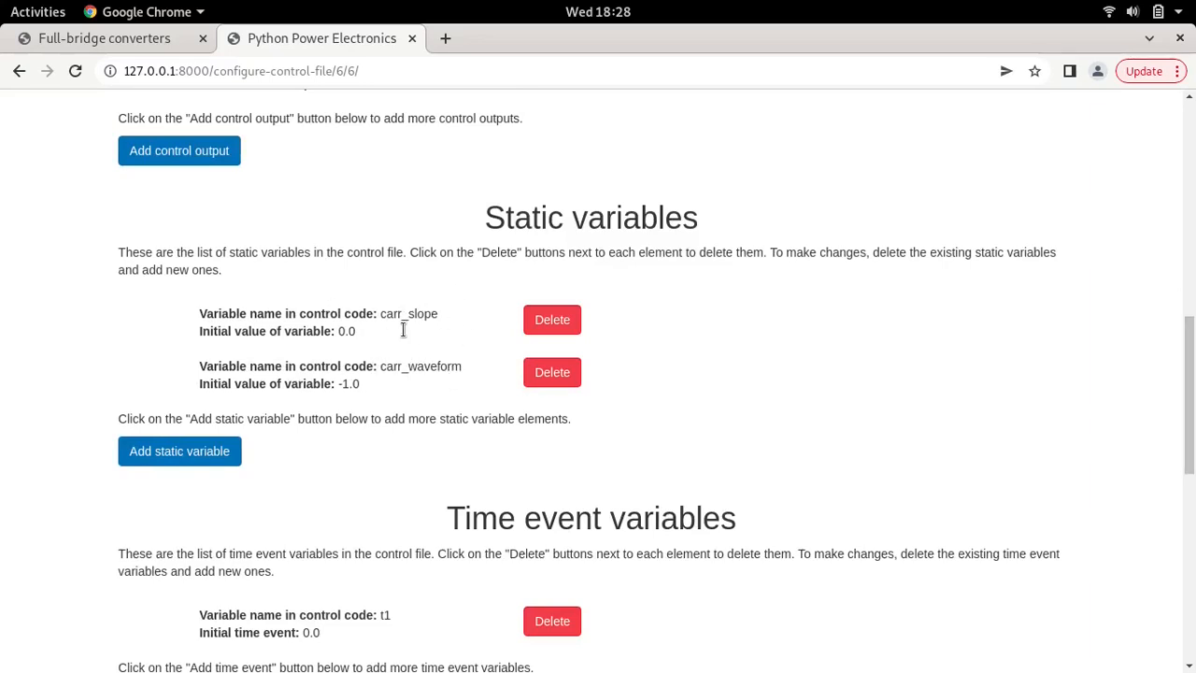
pyautogui.moveTo(440, 331)
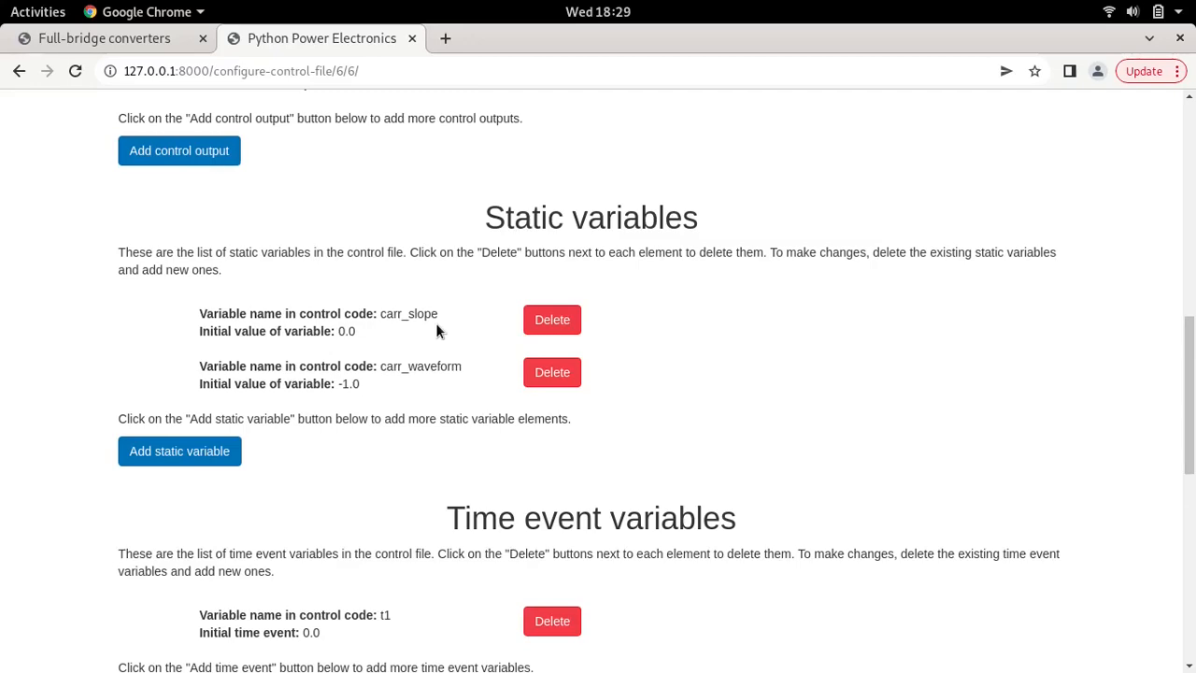
pyautogui.moveTo(1165, 315)
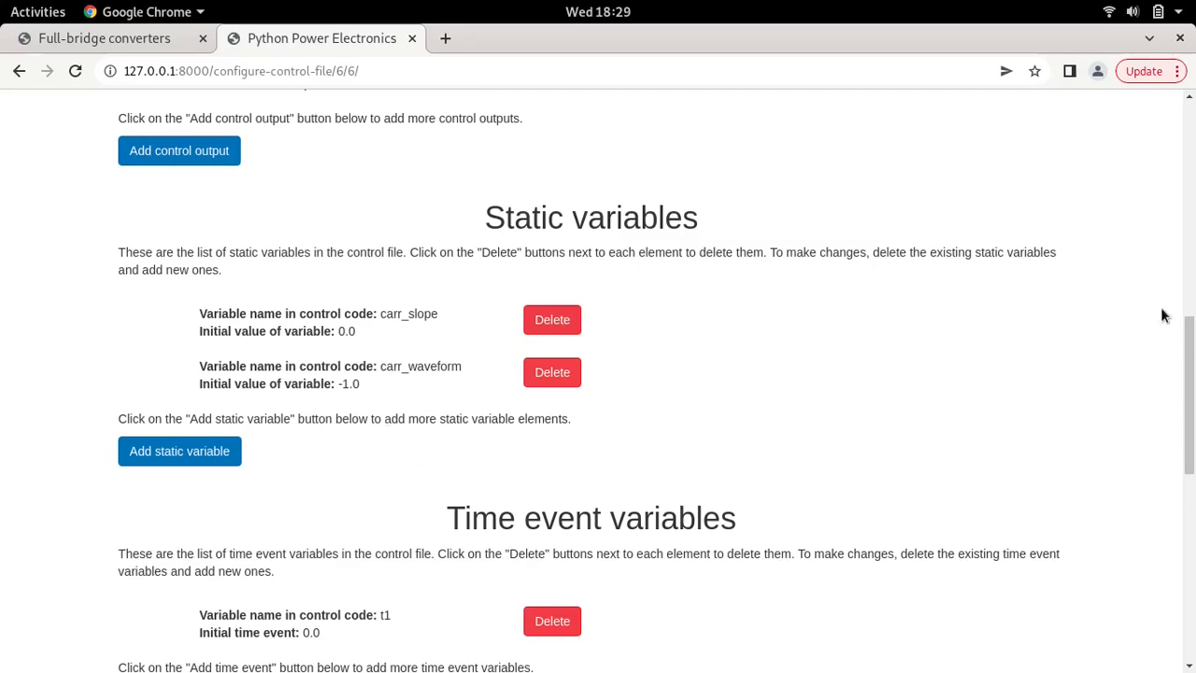
pyautogui.scroll(-3)
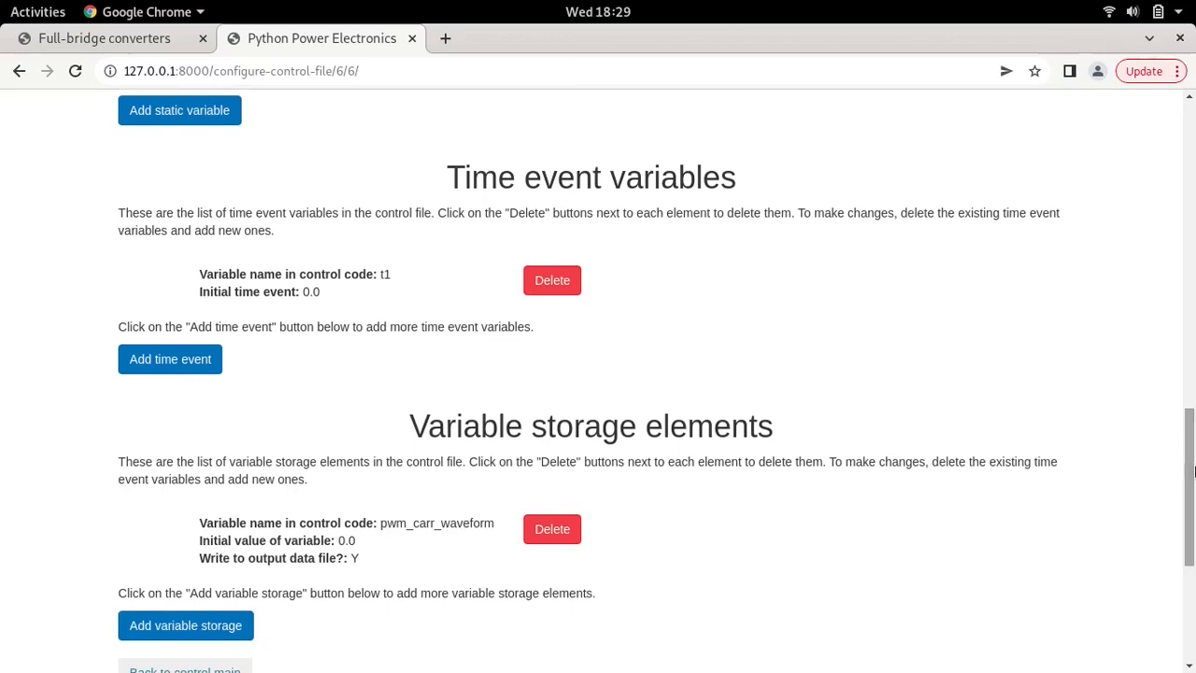
pyautogui.scroll(-3)
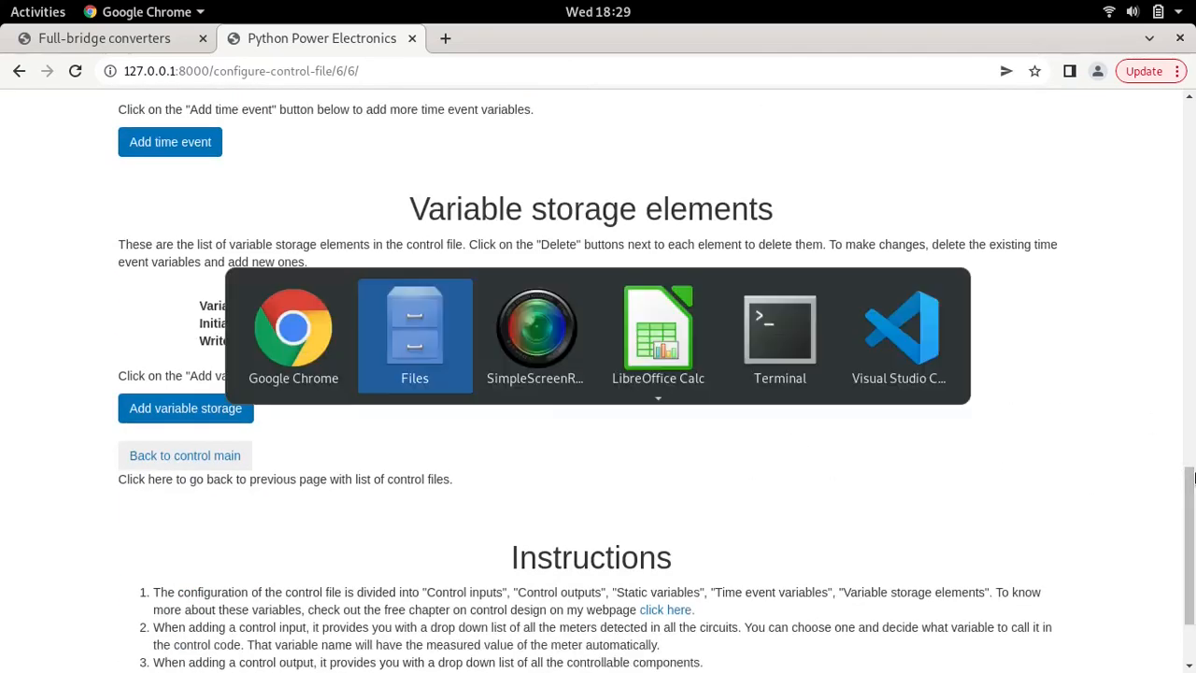
# Dismiss the update and Docker notices, then open full_bridge/bipolar_modulation/pwm.py.
pyautogui.click(898, 334)
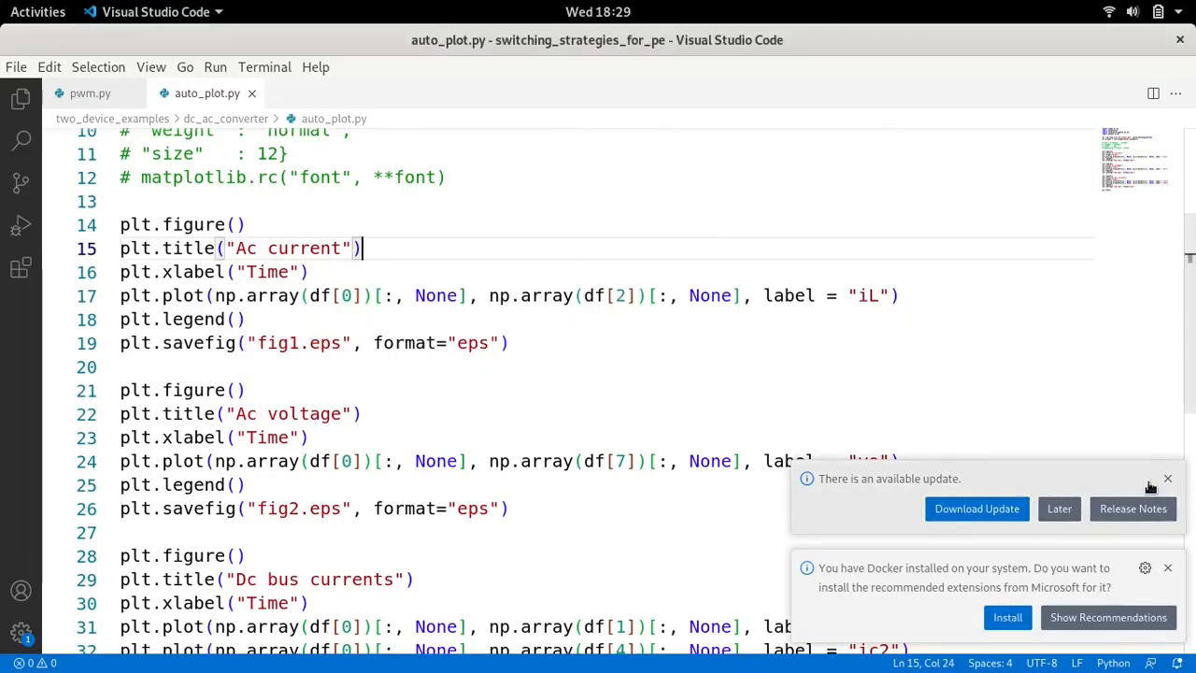
pyautogui.click(1167, 478)
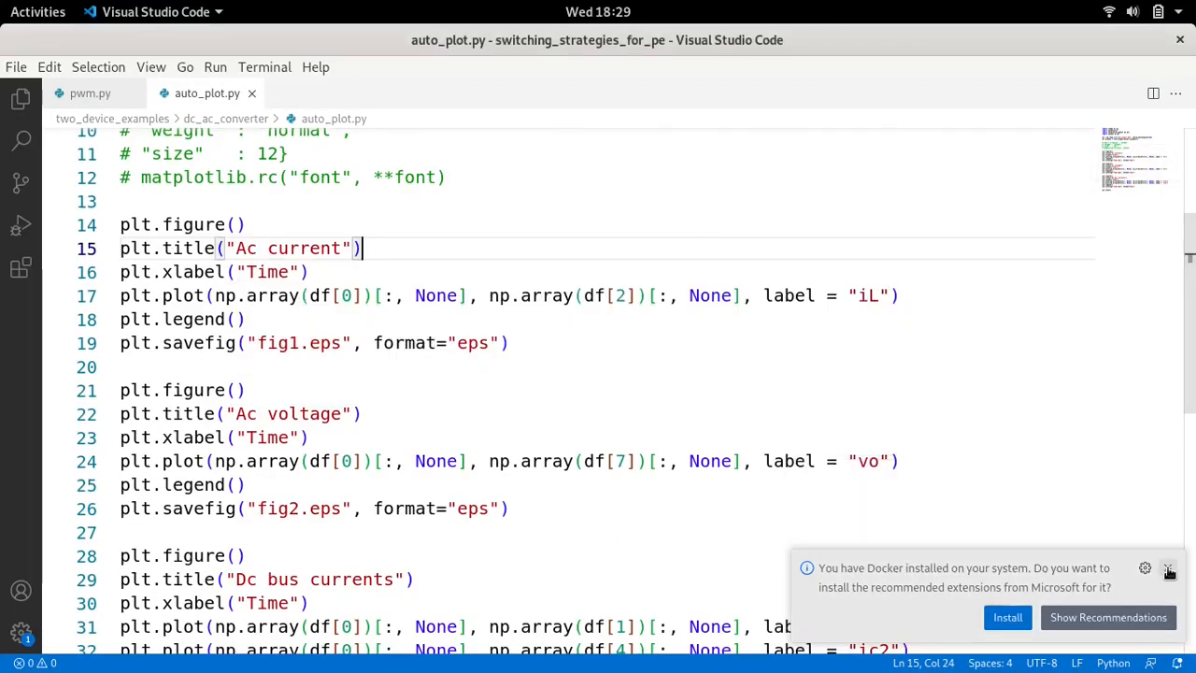
pyautogui.click(1169, 570)
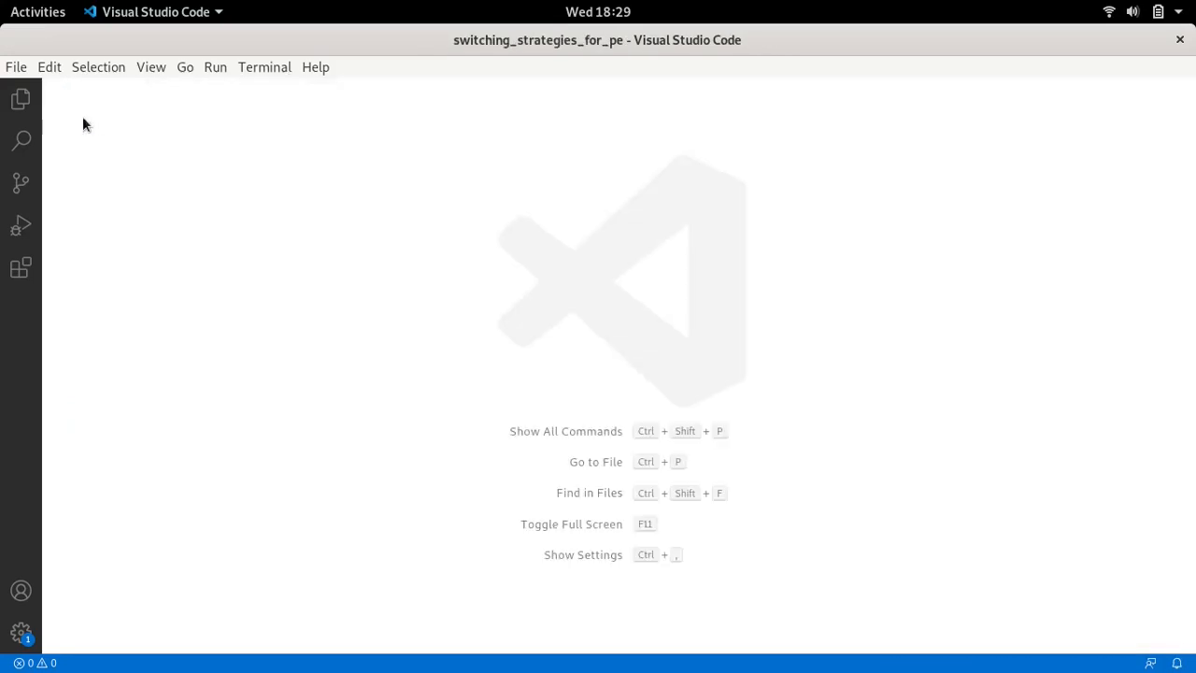
pyautogui.click(20, 99)
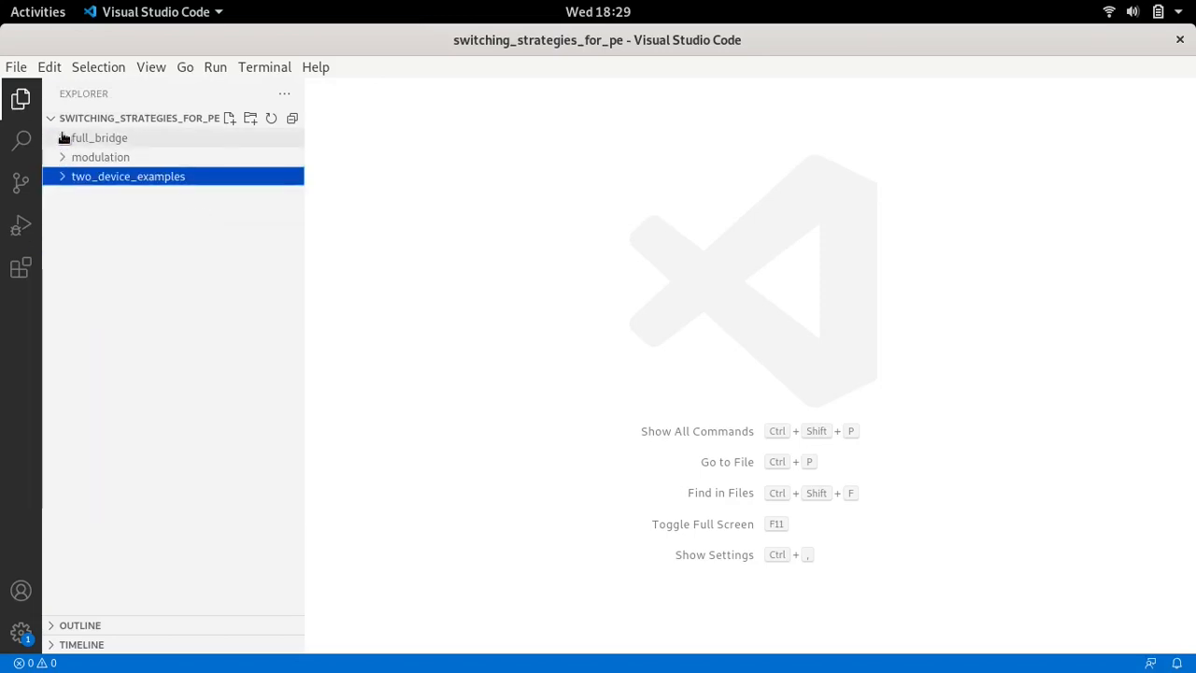
pyautogui.click(99, 138)
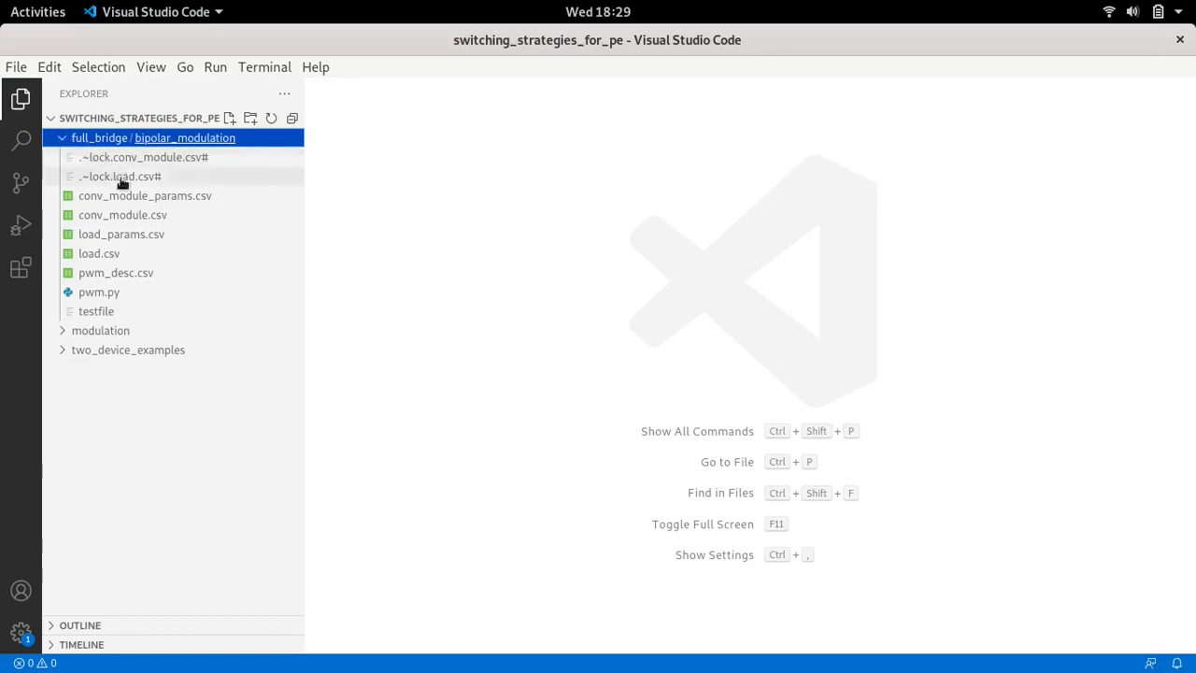
pyautogui.click(99, 291)
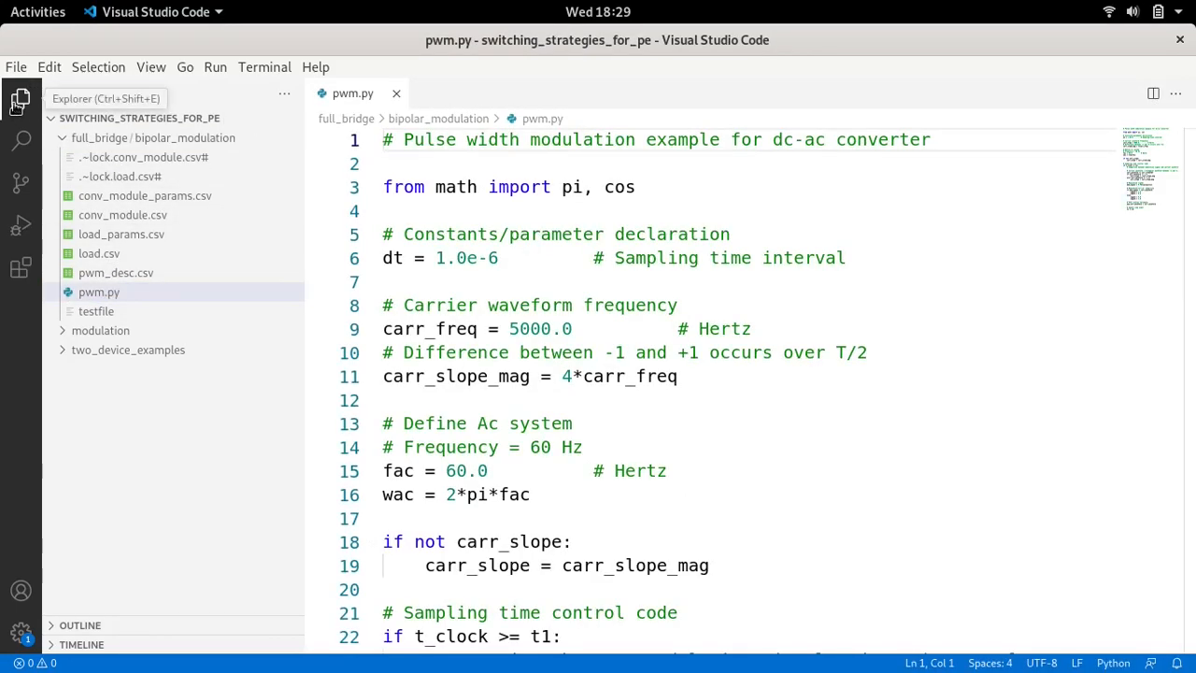
# Add header line '# using a full-bridge converter with bipolar modulation' to pwm.py.
pyautogui.click(20, 99)
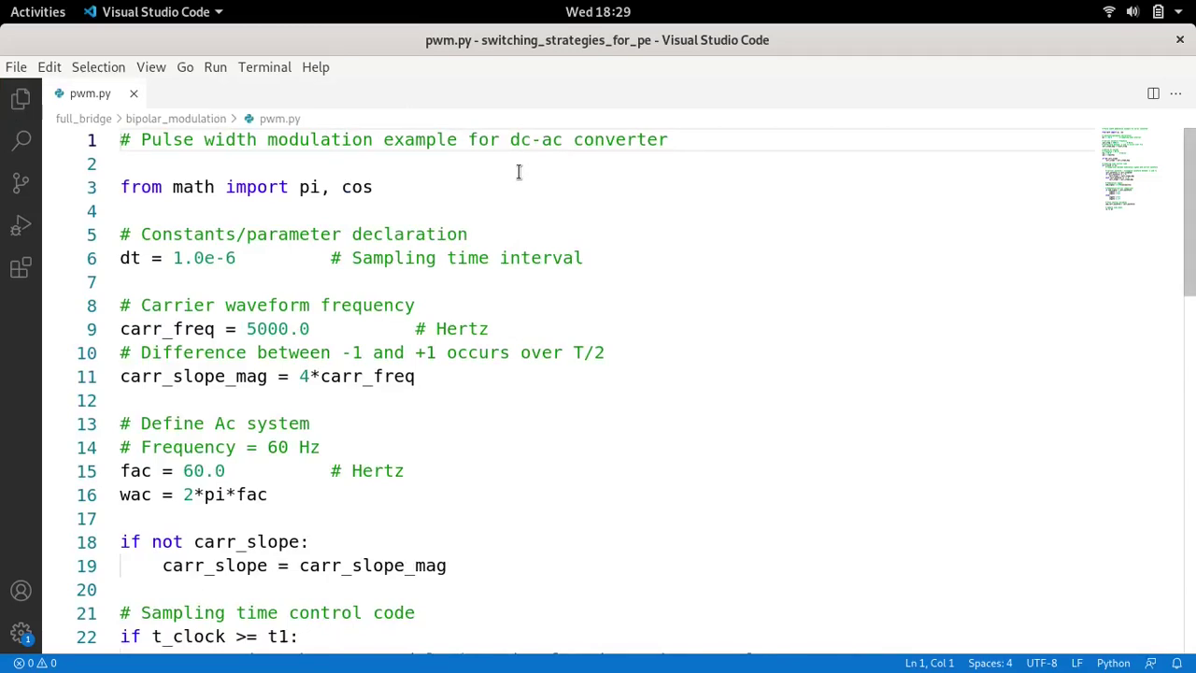
pyautogui.moveTo(356, 157)
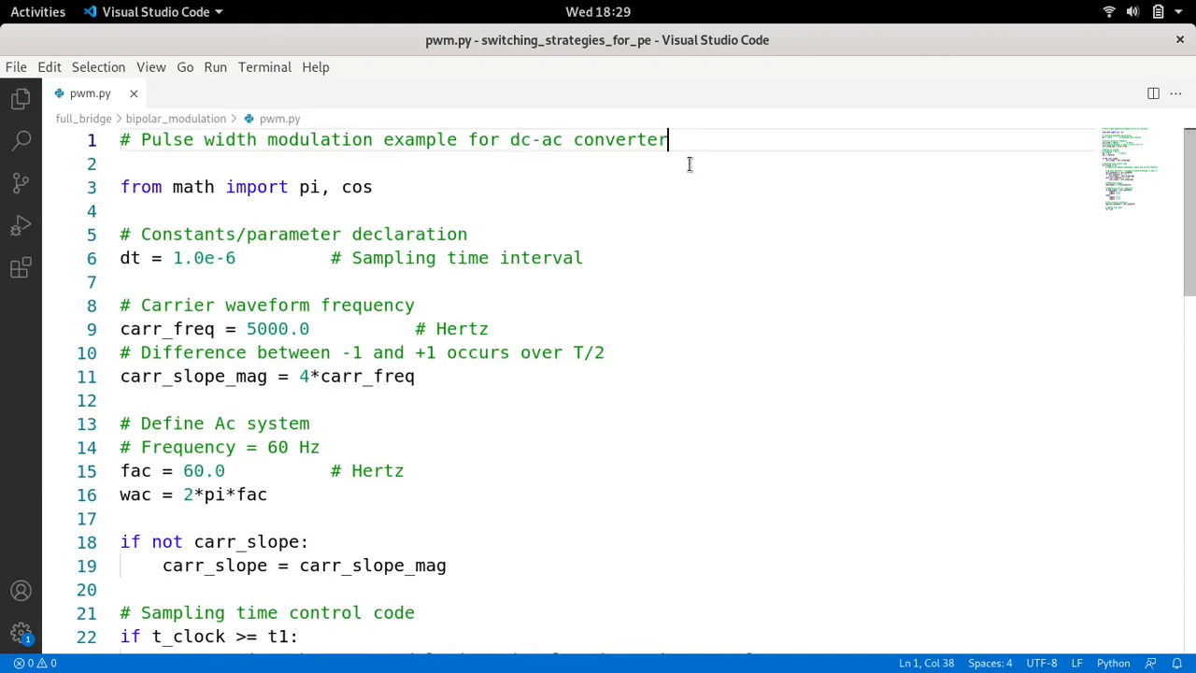
pyautogui.write('using')
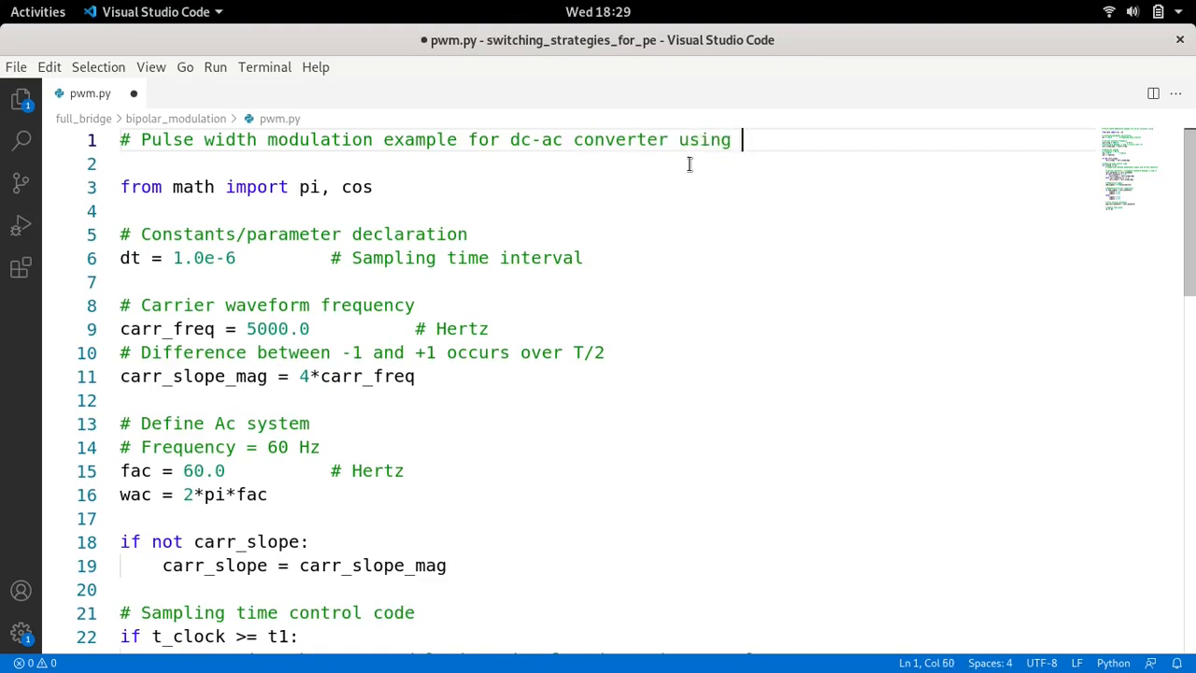
pyautogui.write('a ful')
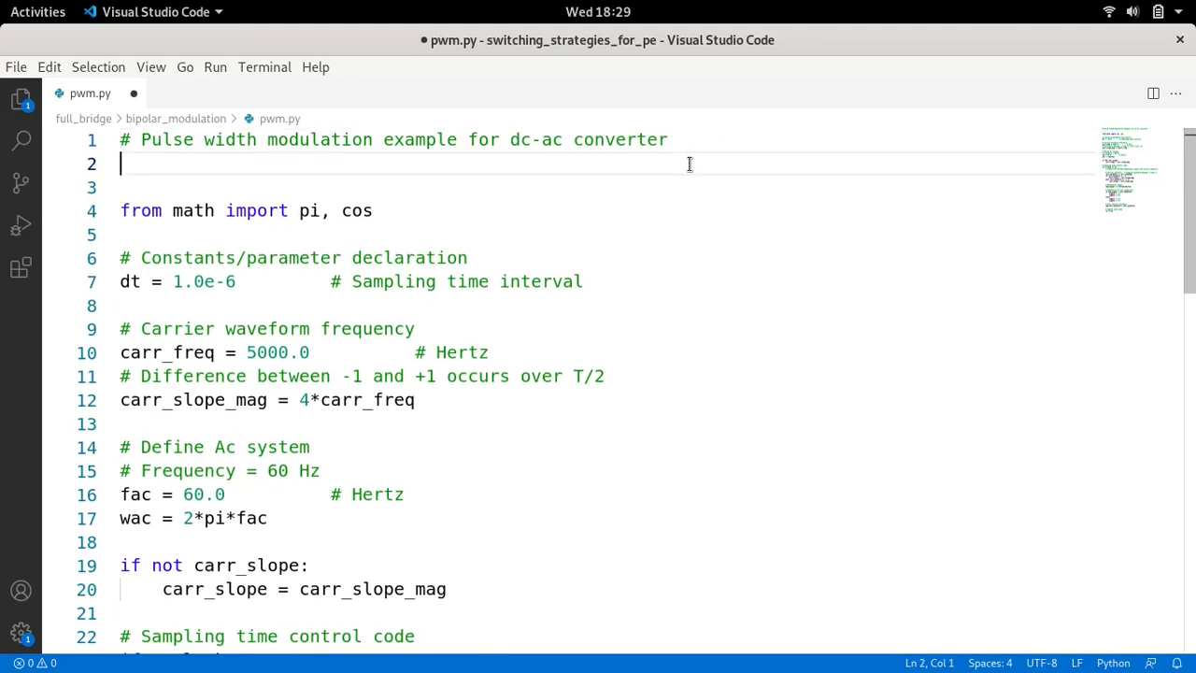
pyautogui.write('#')
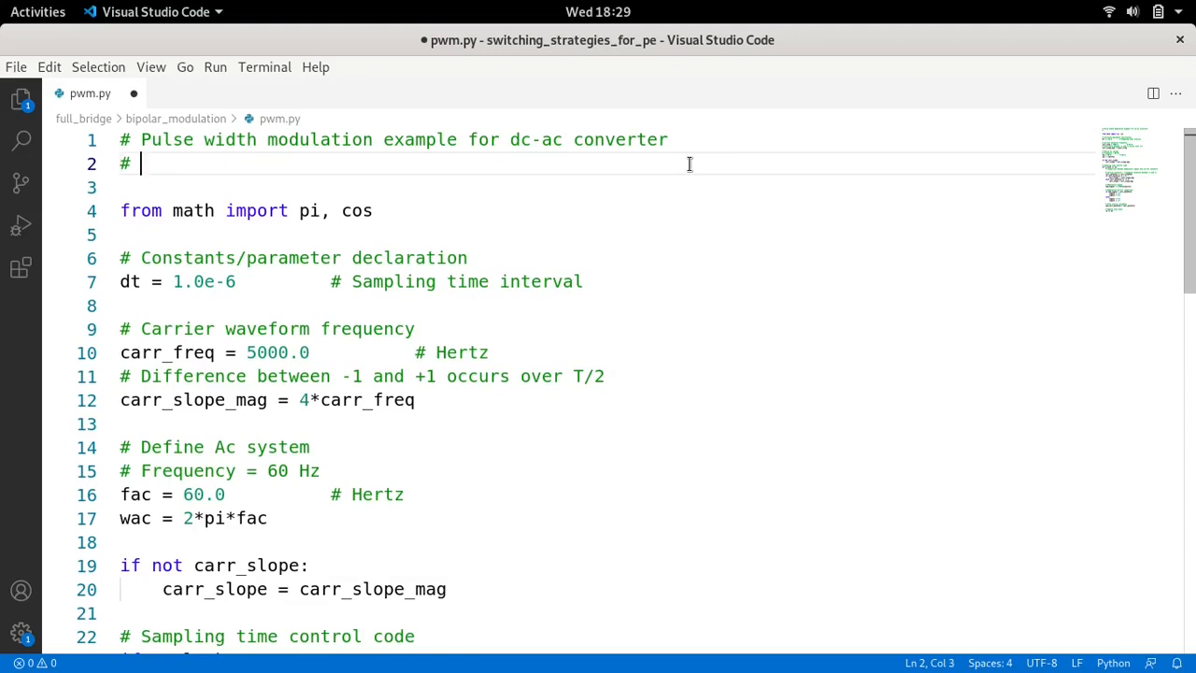
pyautogui.write('using a f')
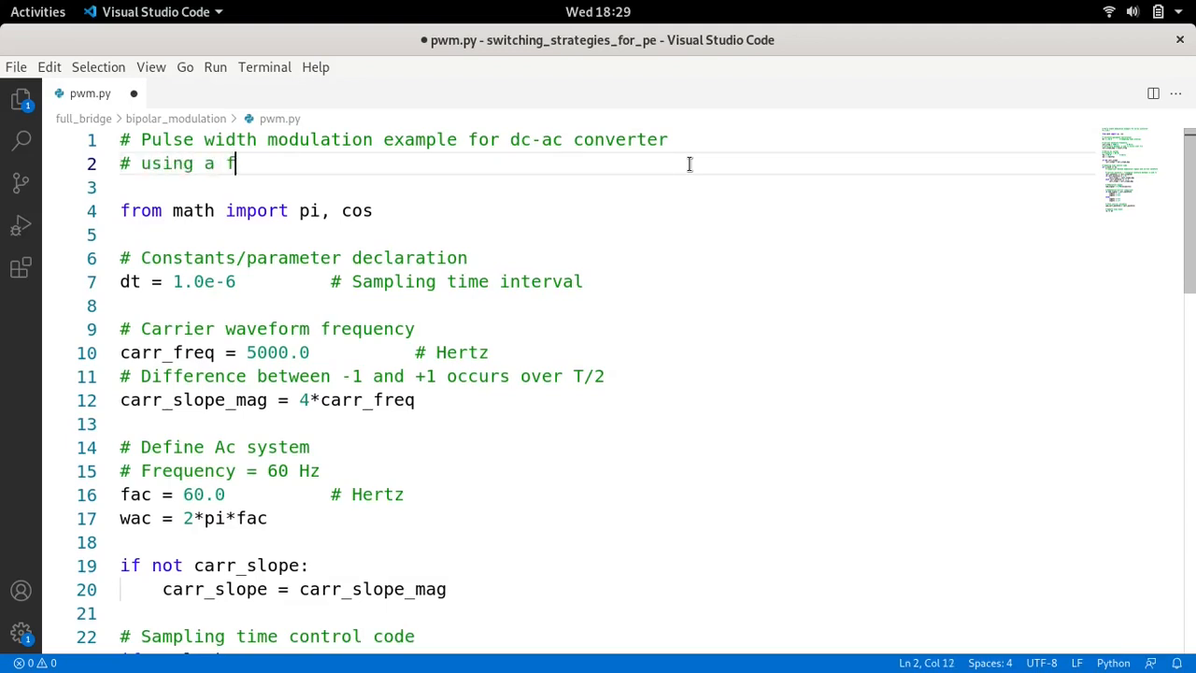
pyautogui.write('ull-b')
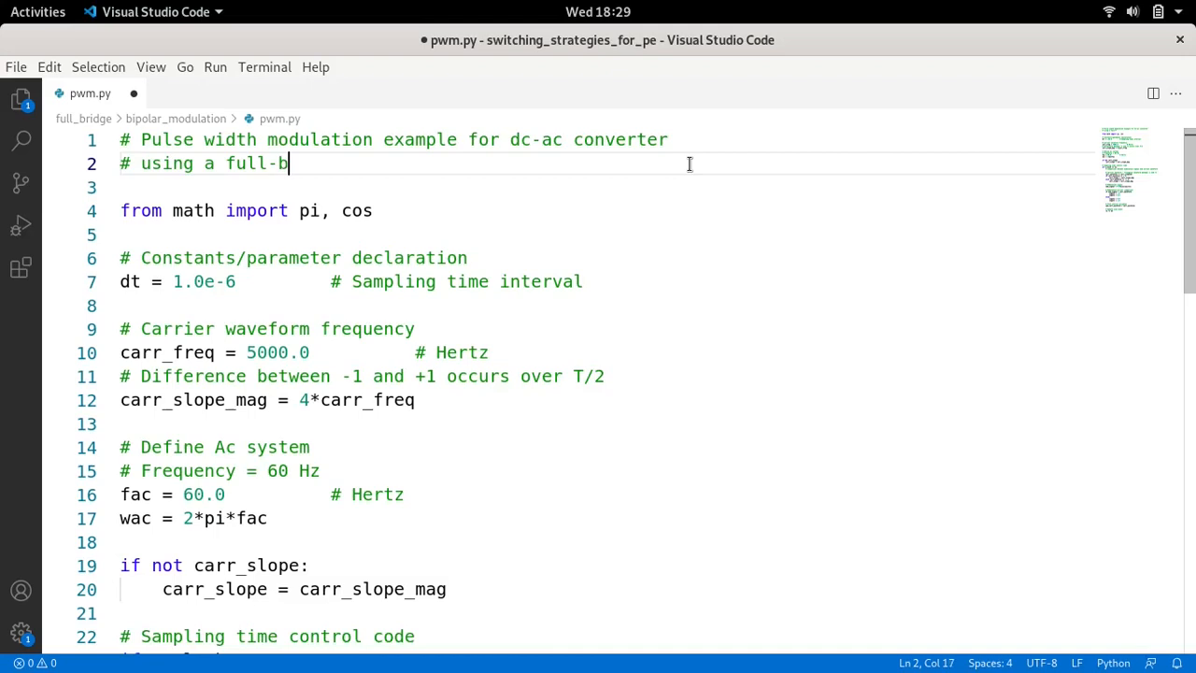
pyautogui.write('ridge converter')
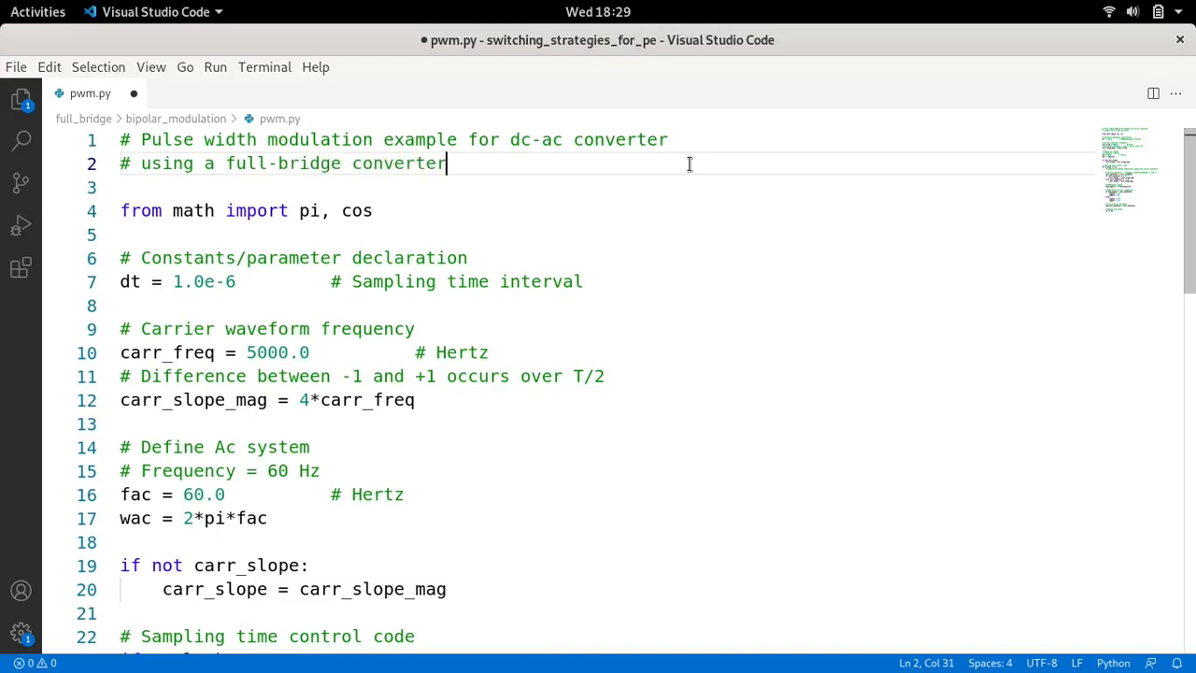
pyautogui.write('with b')
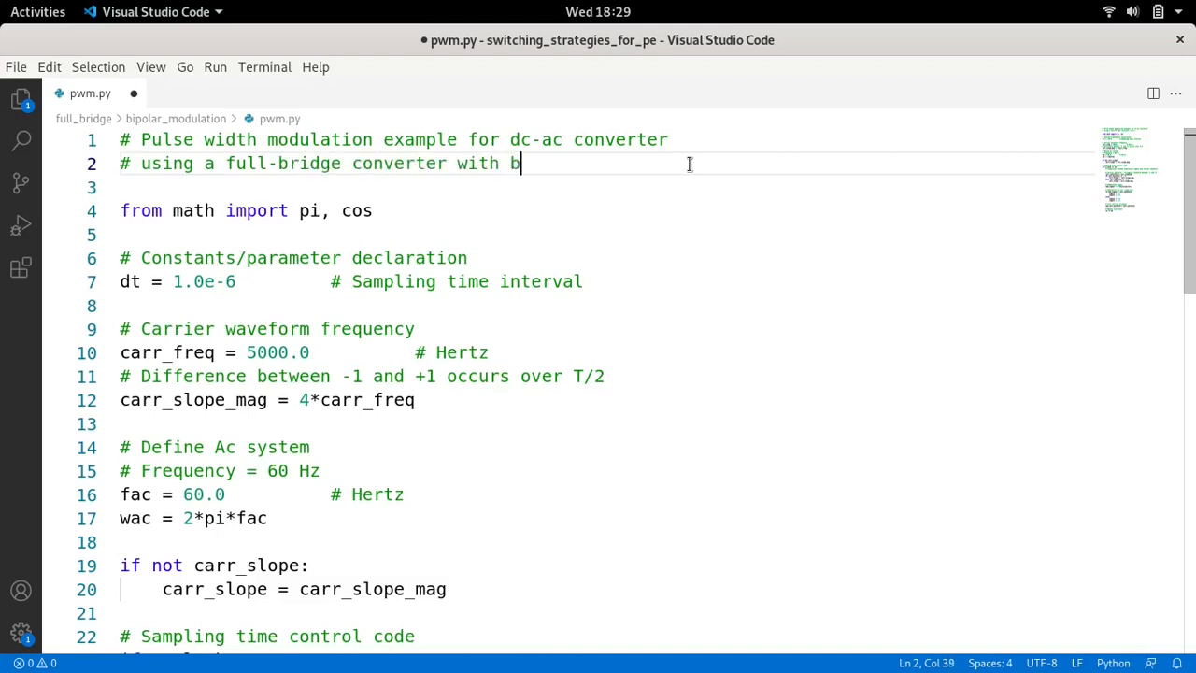
pyautogui.write('ipolar')
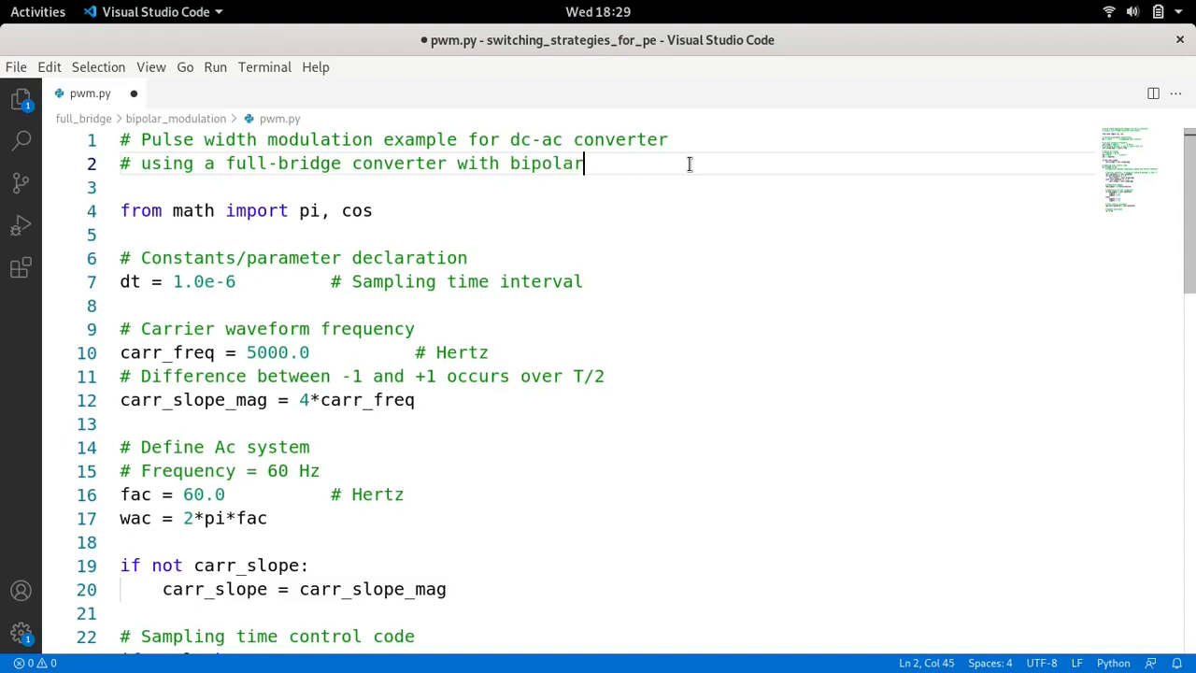
pyautogui.write('modula')
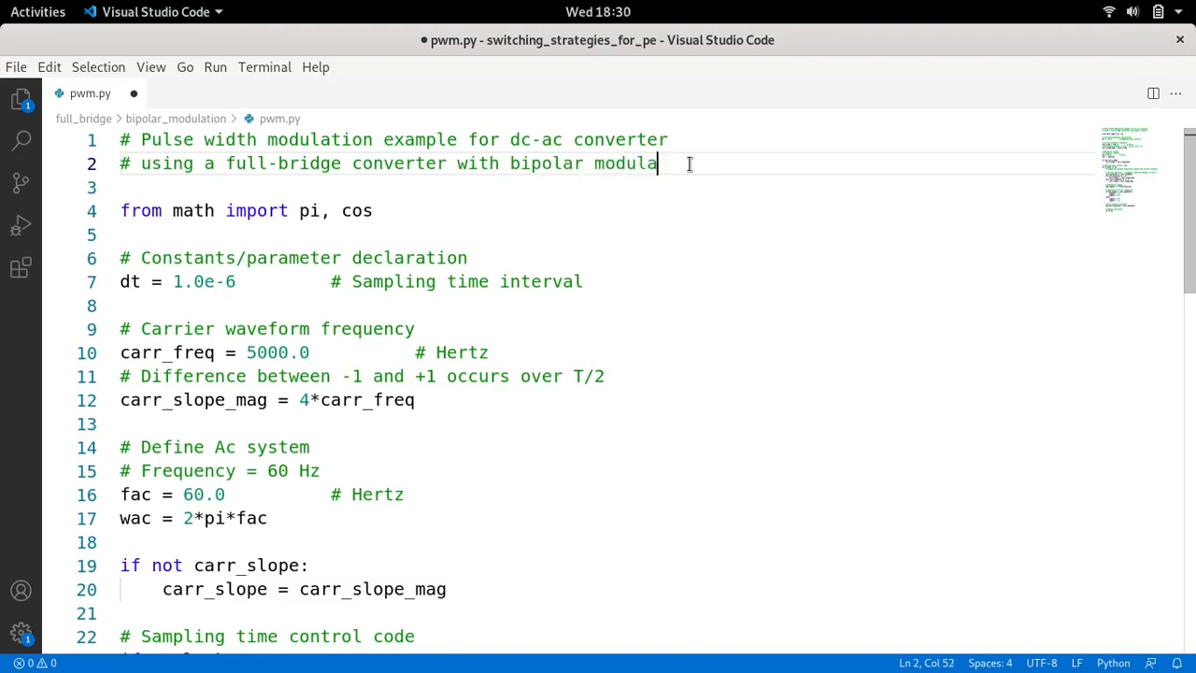
pyautogui.write('tion')
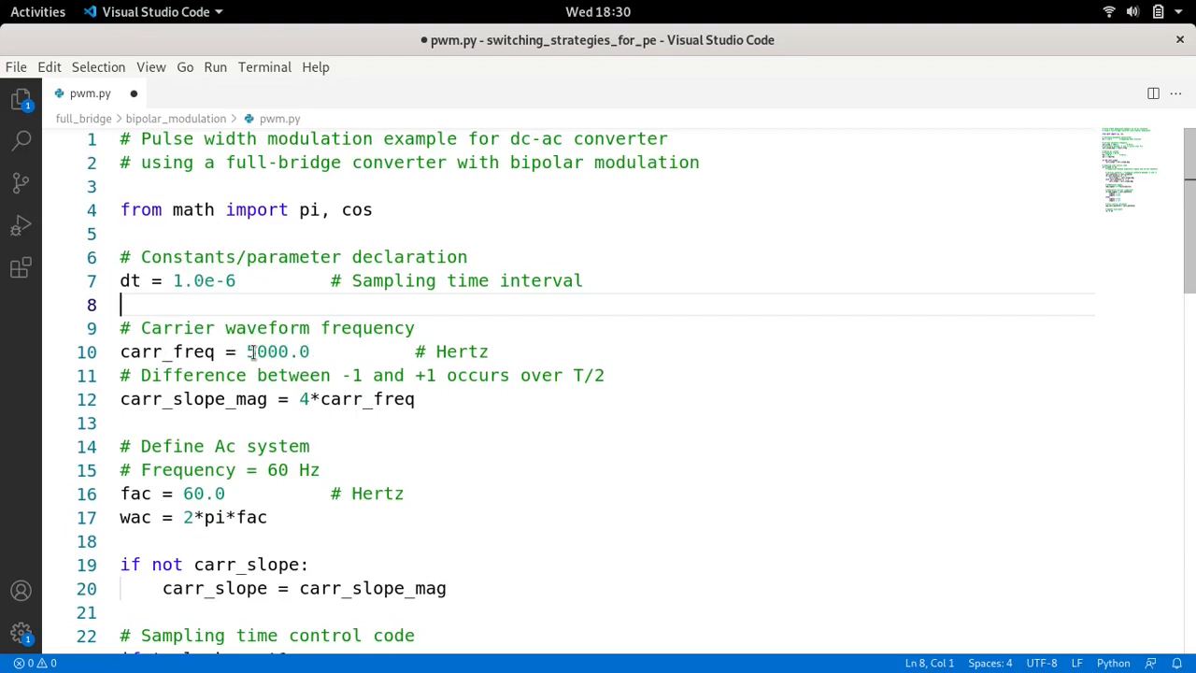
# Change carr_freq from 5000.0 to 25000.0 and scroll through the gate comparison code.
pyautogui.doubleClick(277, 351)
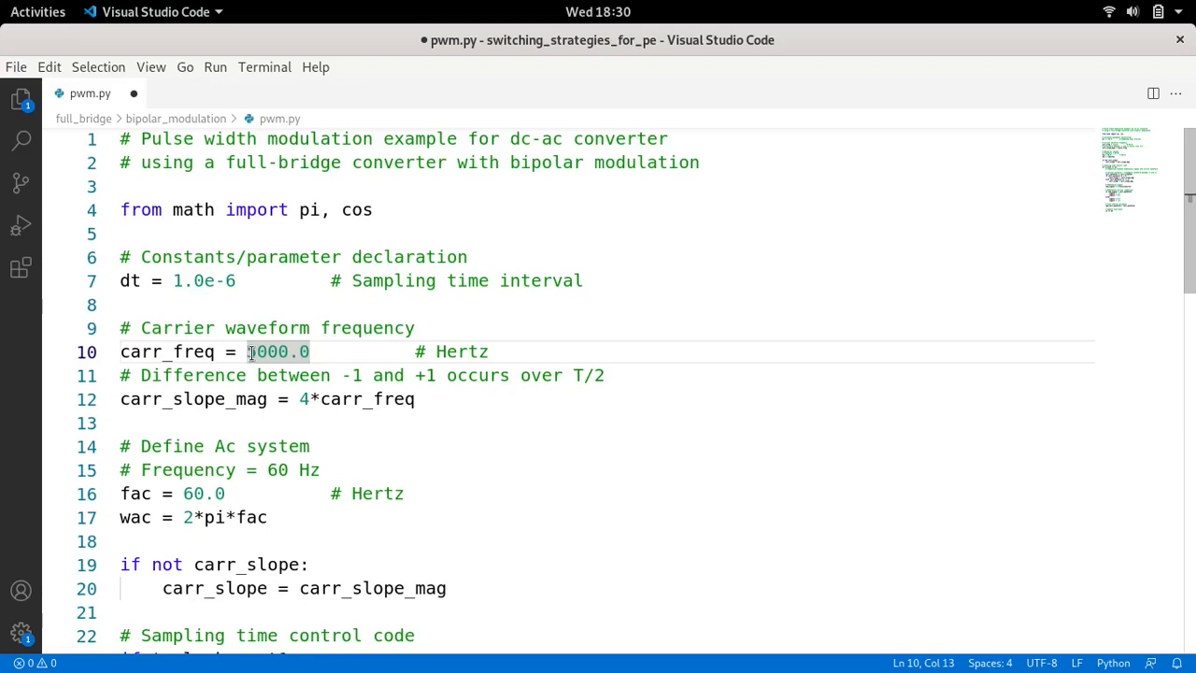
pyautogui.write('25000.0')
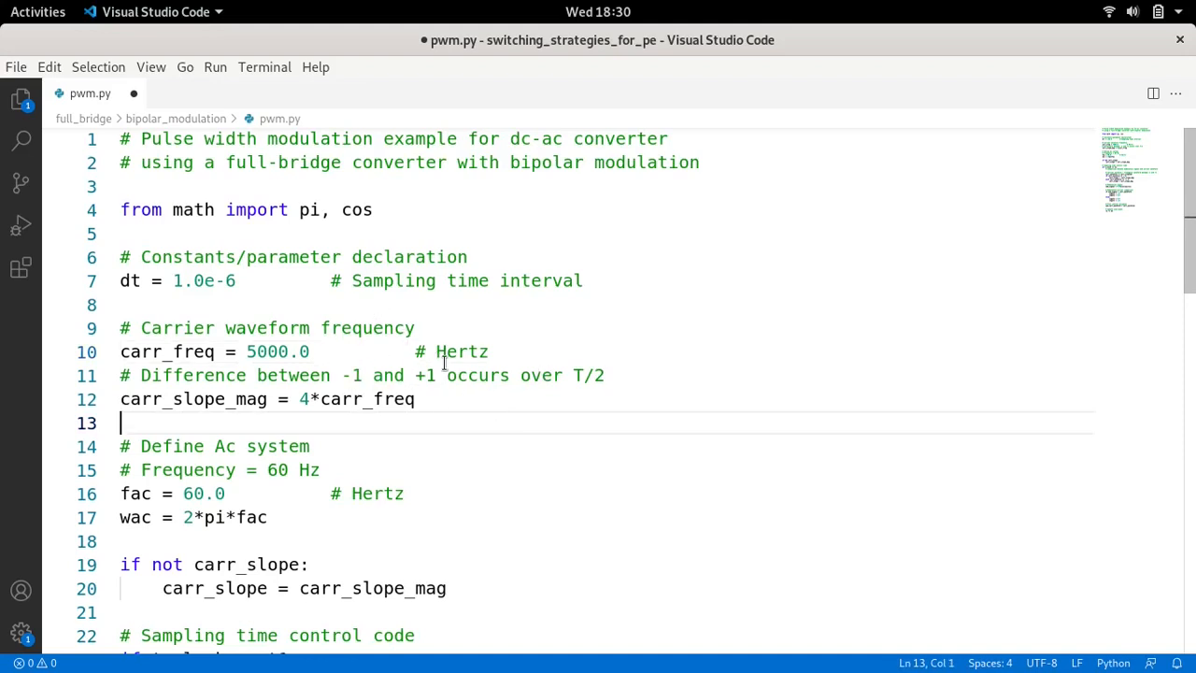
pyautogui.scroll(-3)
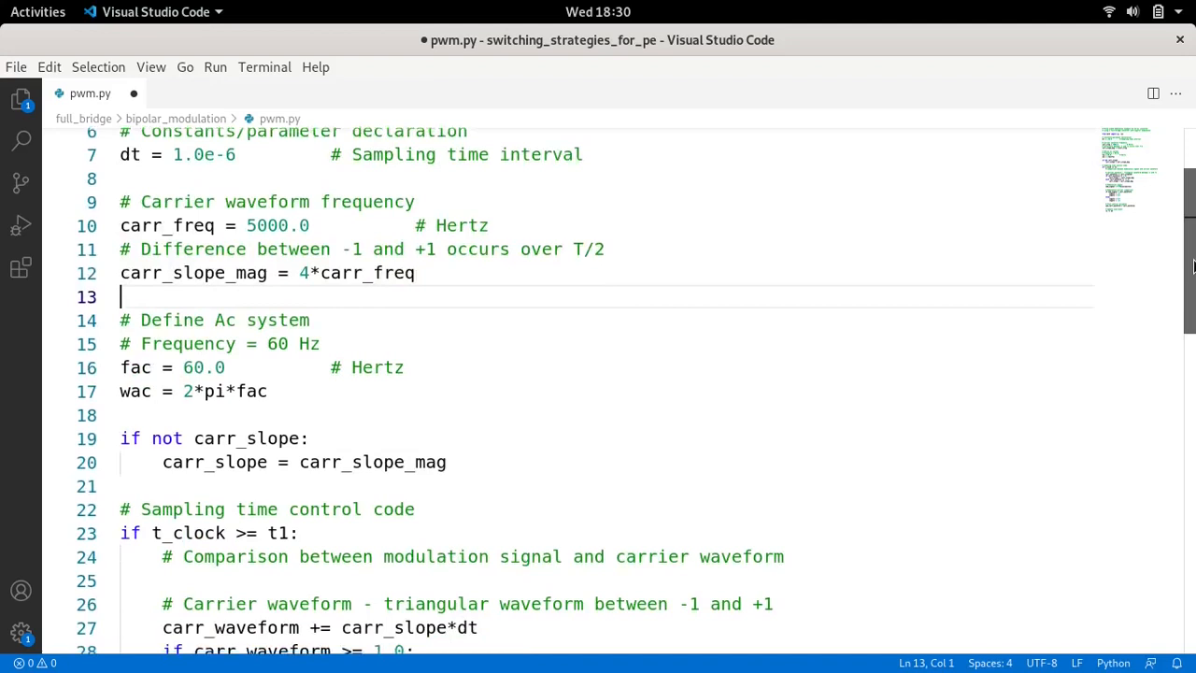
pyautogui.scroll(-3)
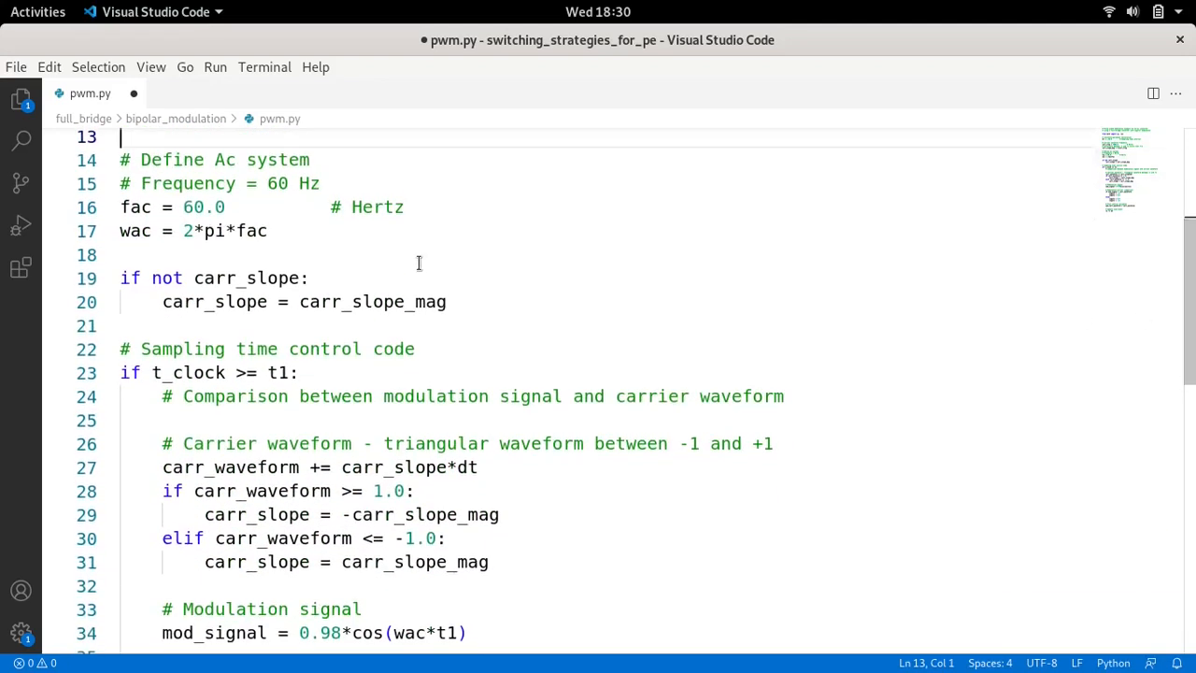
pyautogui.moveTo(357, 198)
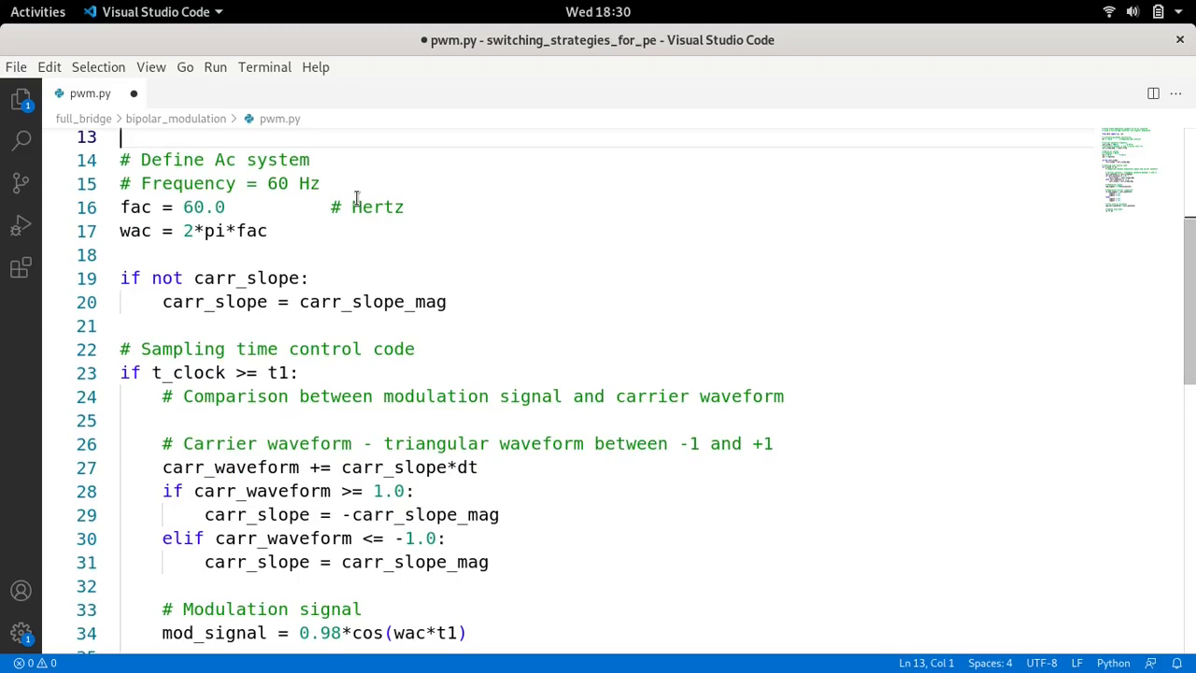
pyautogui.moveTo(265, 278)
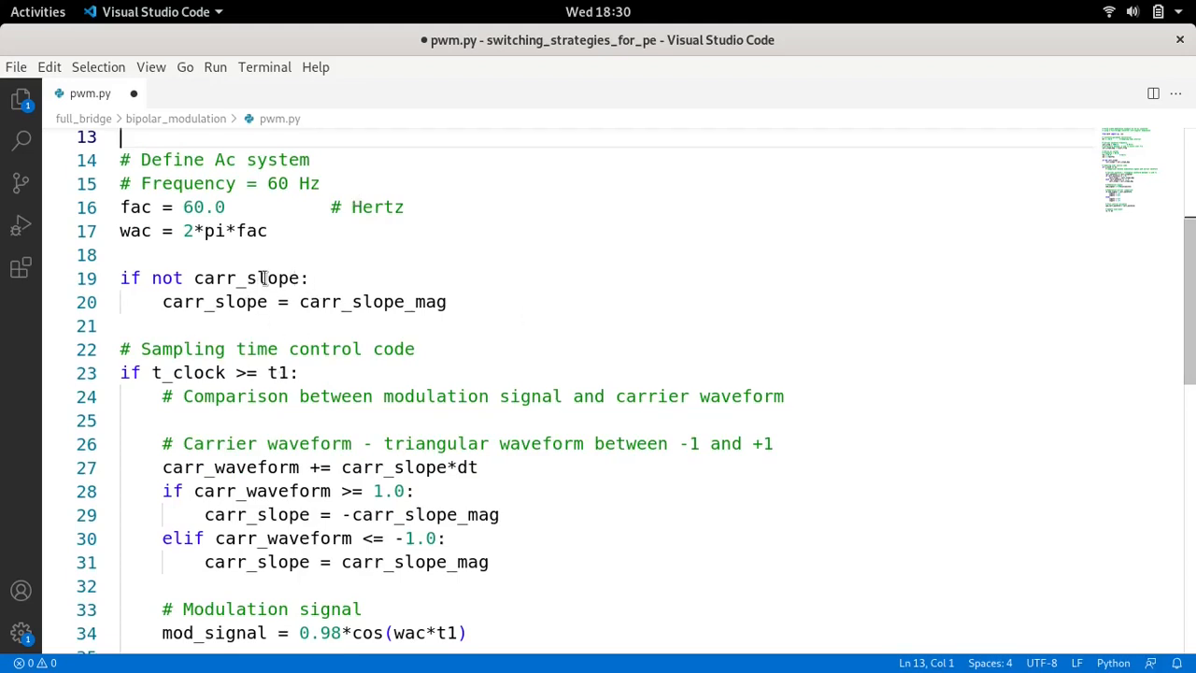
pyautogui.moveTo(516, 301)
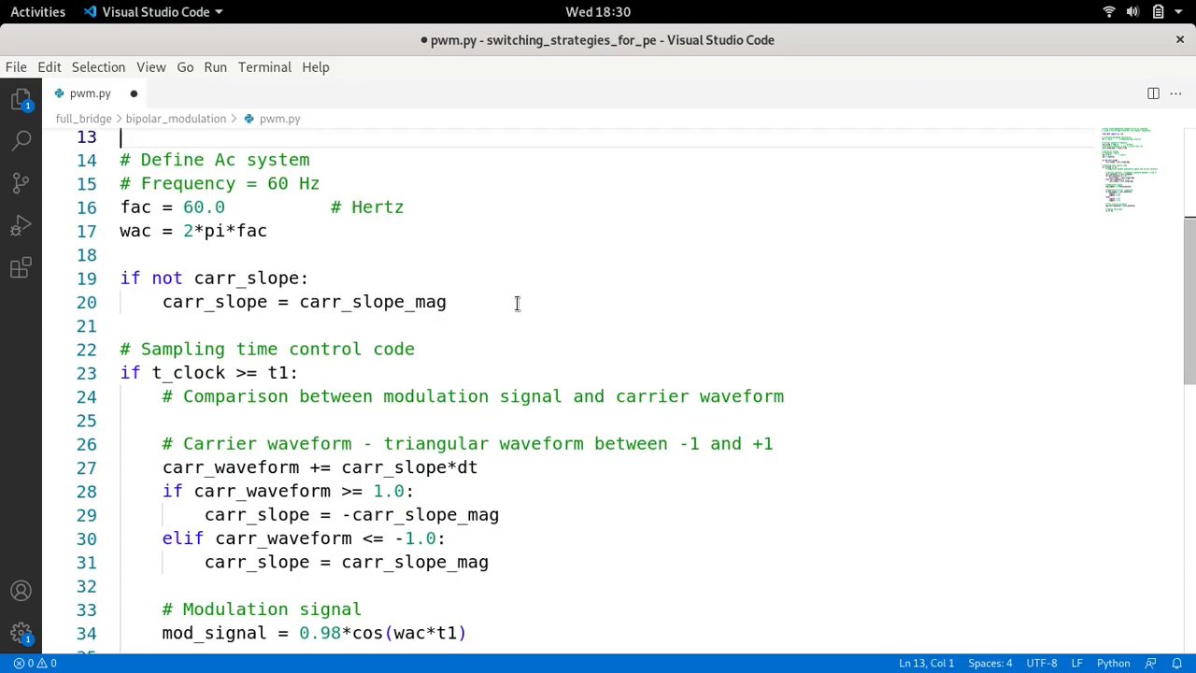
pyautogui.moveTo(946, 253)
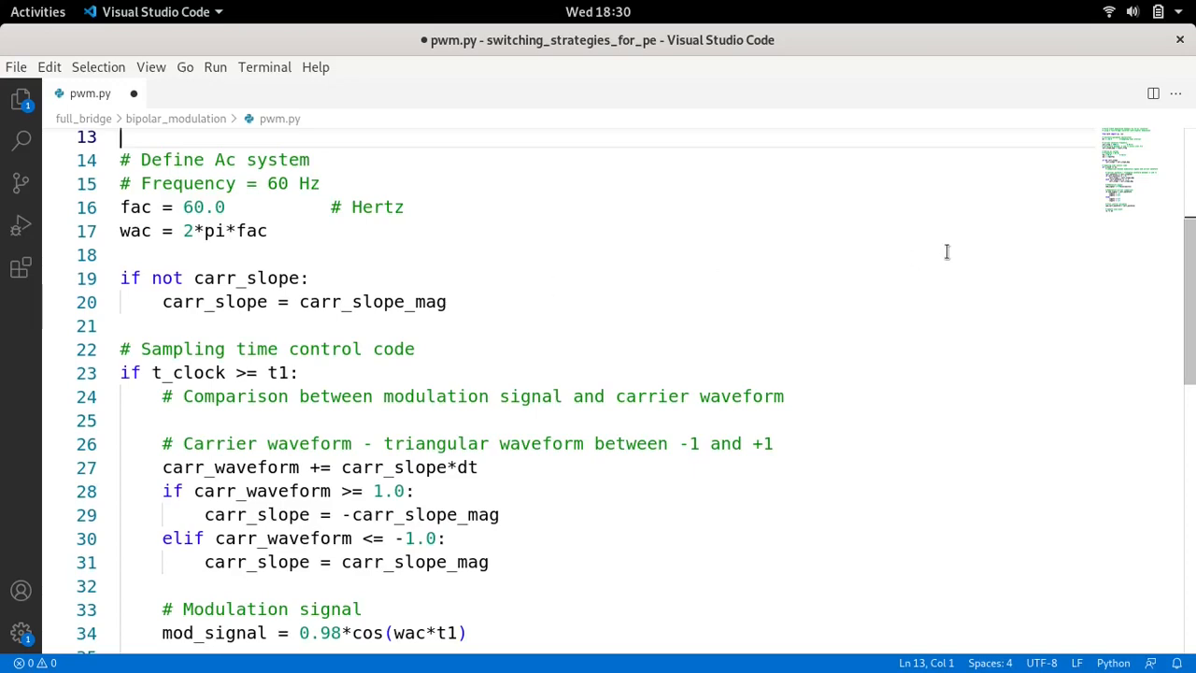
pyautogui.scroll(-3)
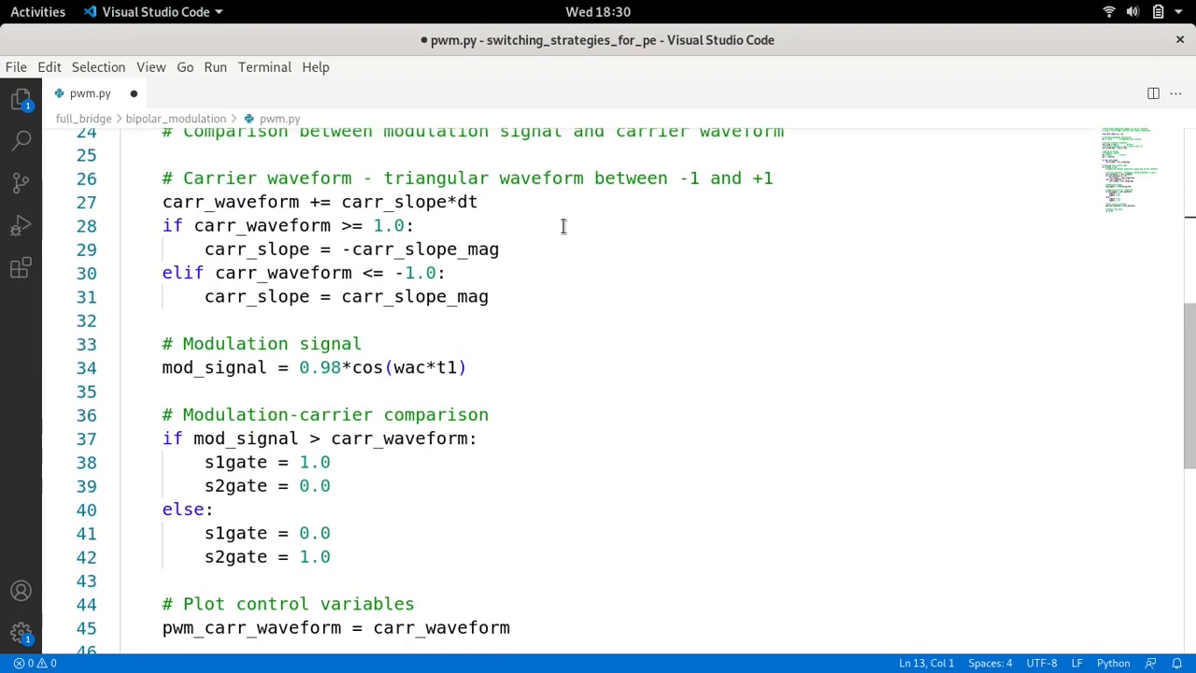
pyautogui.moveTo(374, 360)
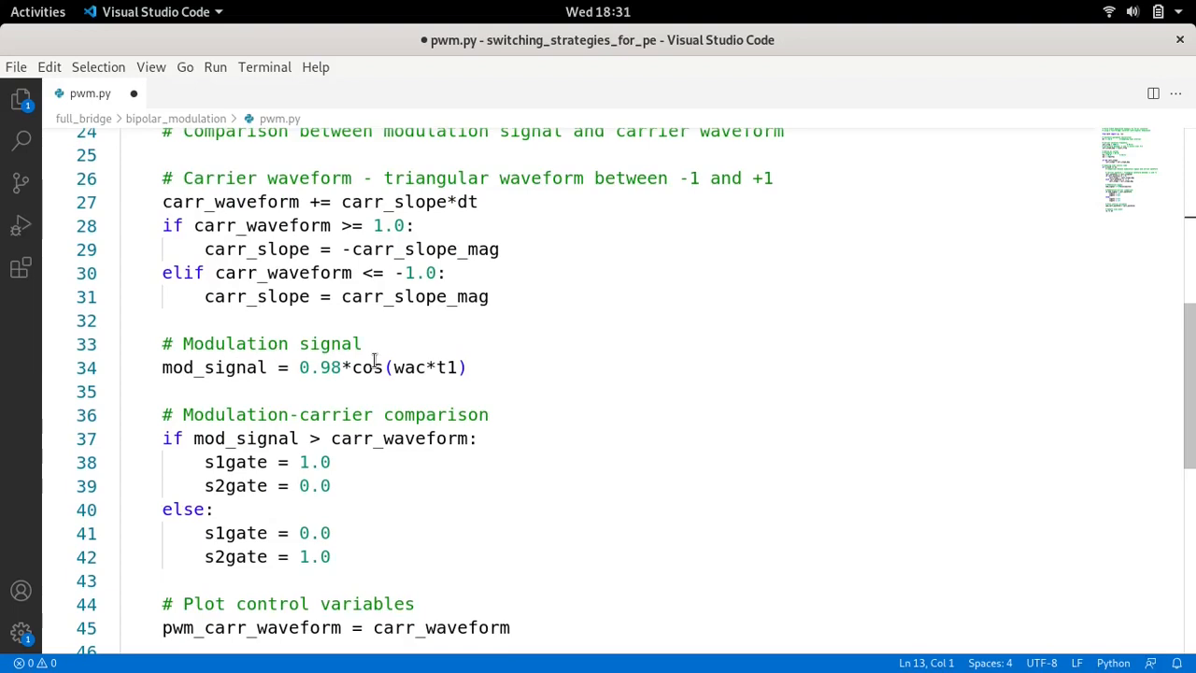
pyautogui.moveTo(393, 374)
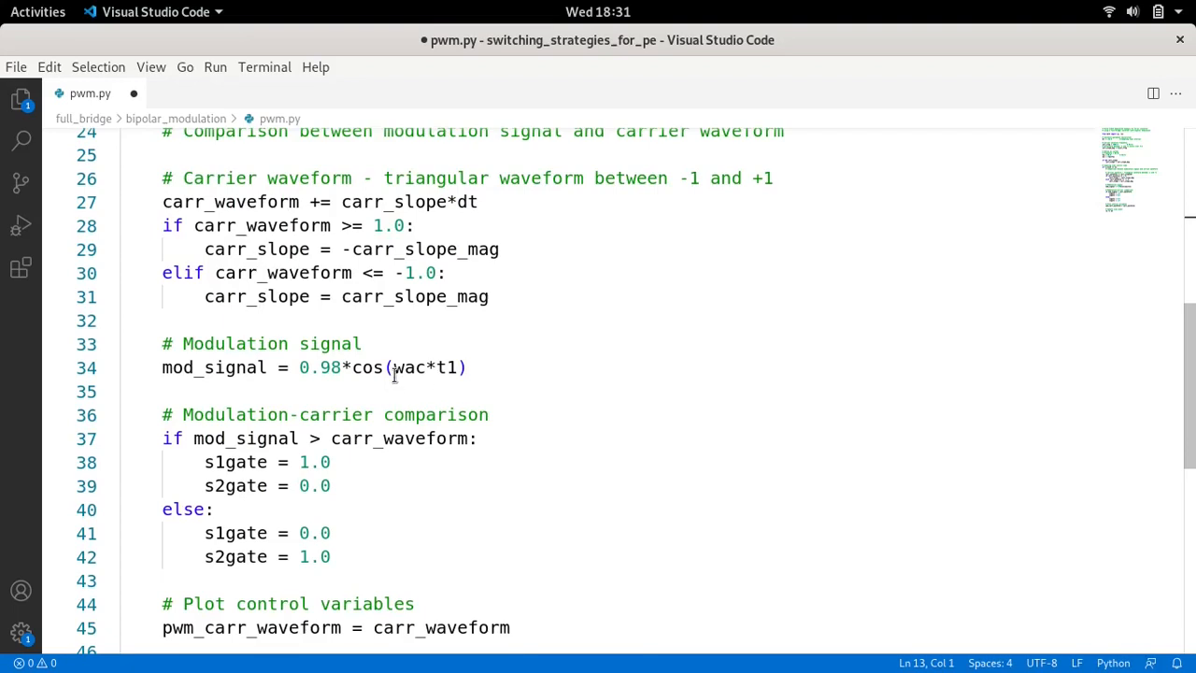
pyautogui.moveTo(484, 326)
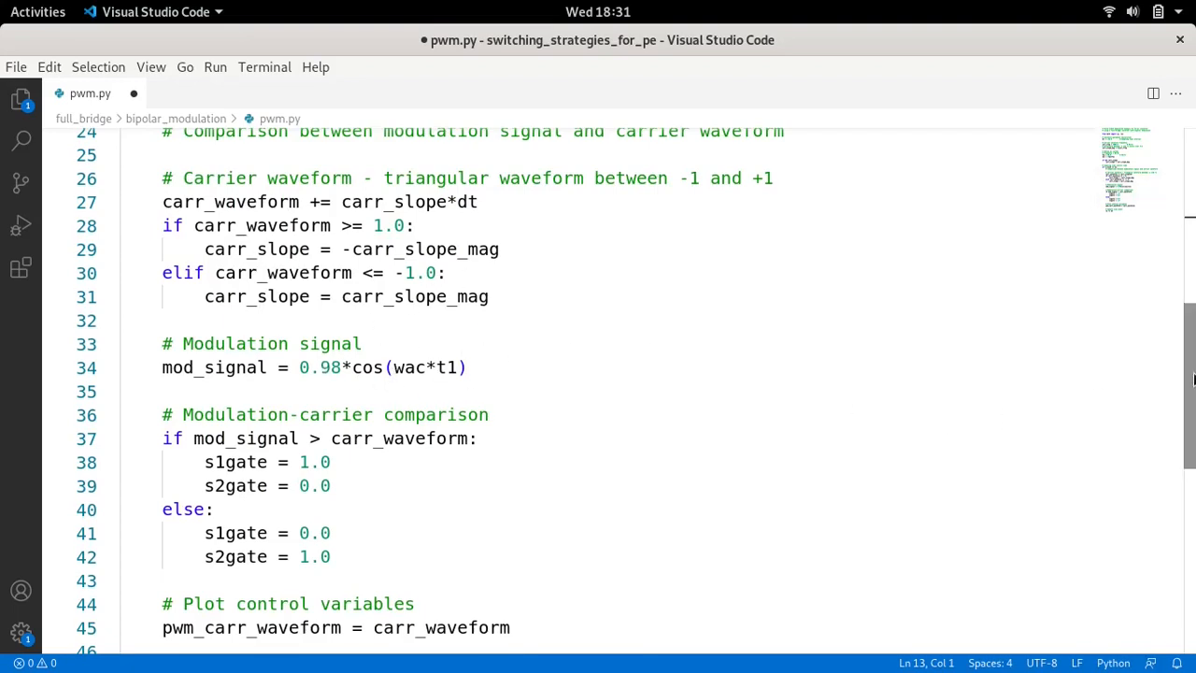
pyautogui.scroll(-3)
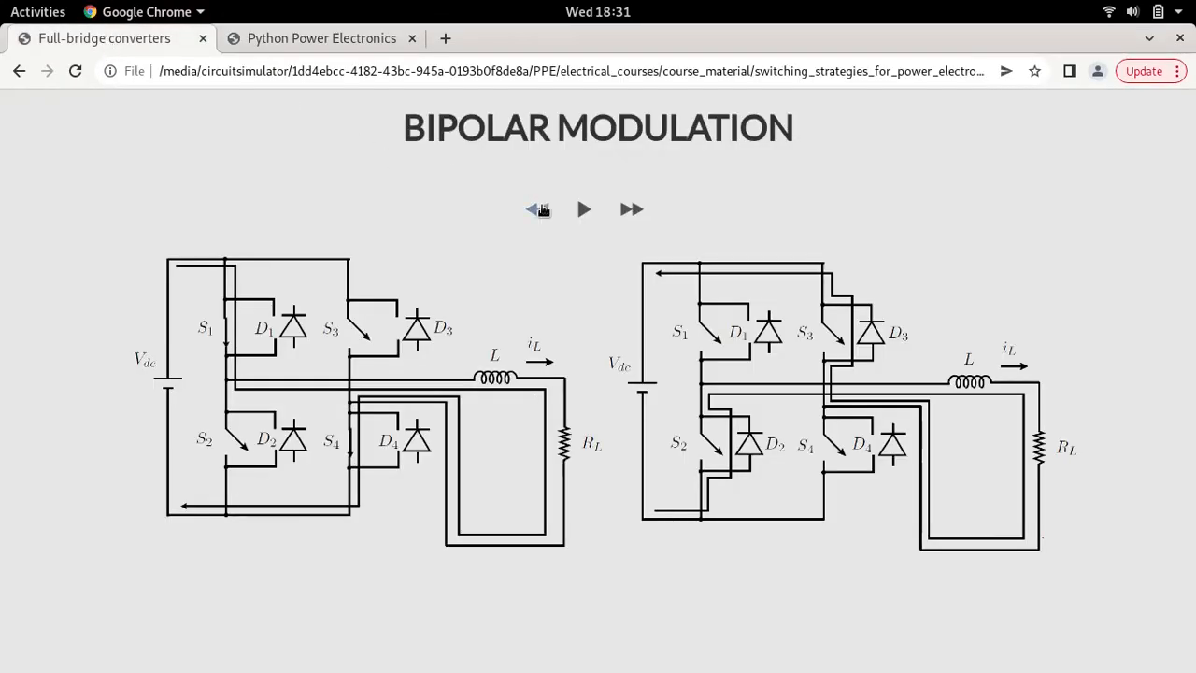
# Advance the Chrome course page to the Bipolar Modulation switching-combinations table.
pyautogui.click(537, 208)
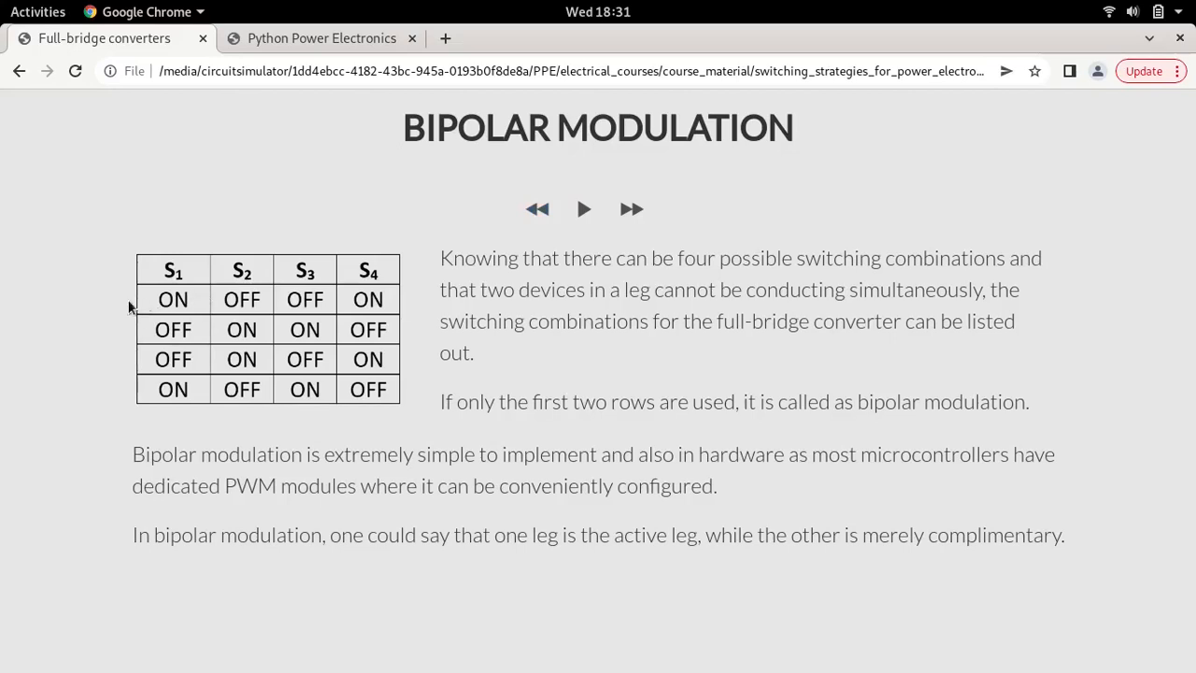
pyautogui.moveTo(311, 339)
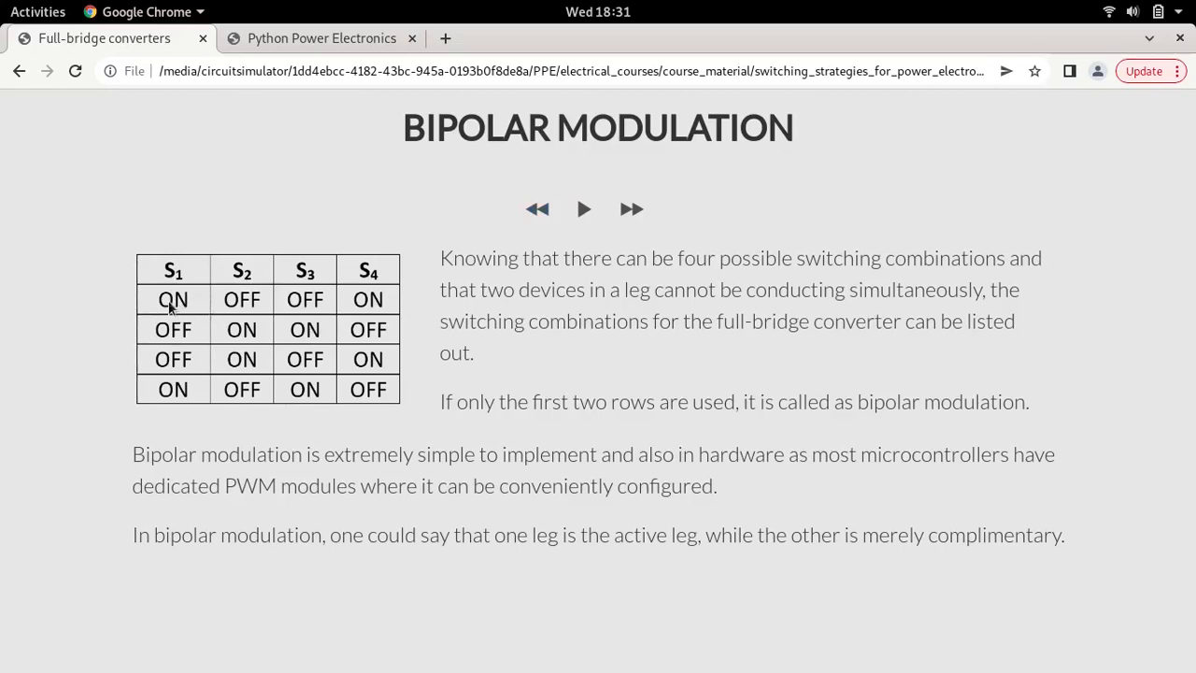
pyautogui.moveTo(204, 309)
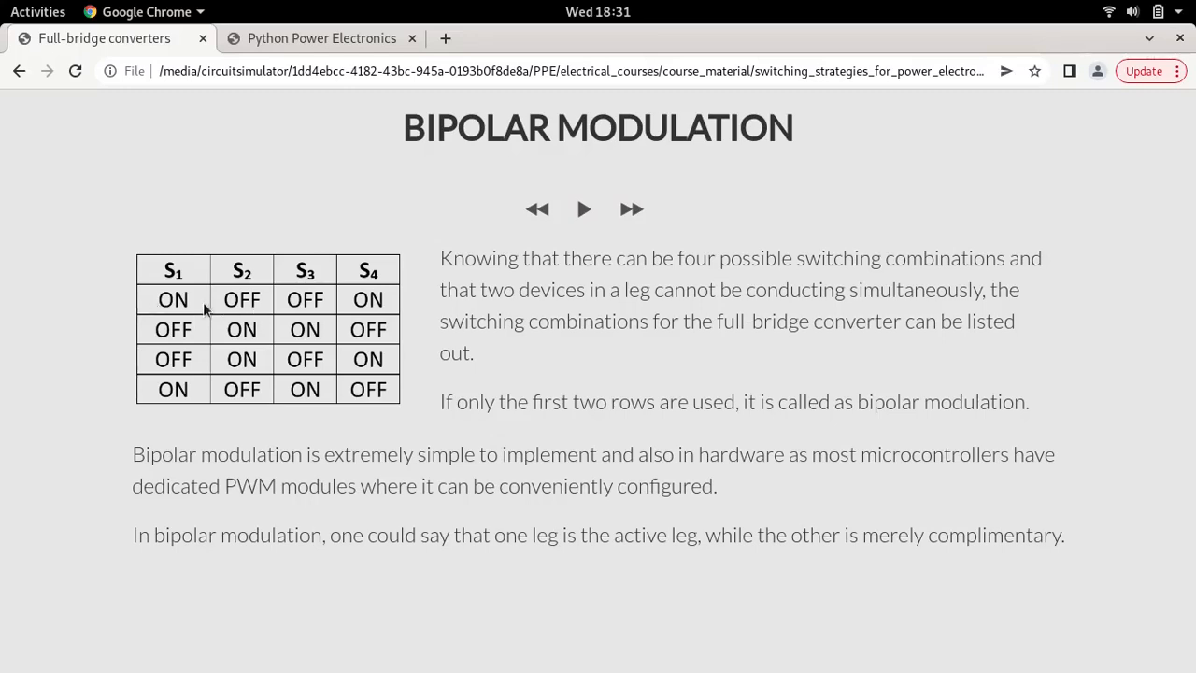
pyautogui.moveTo(277, 312)
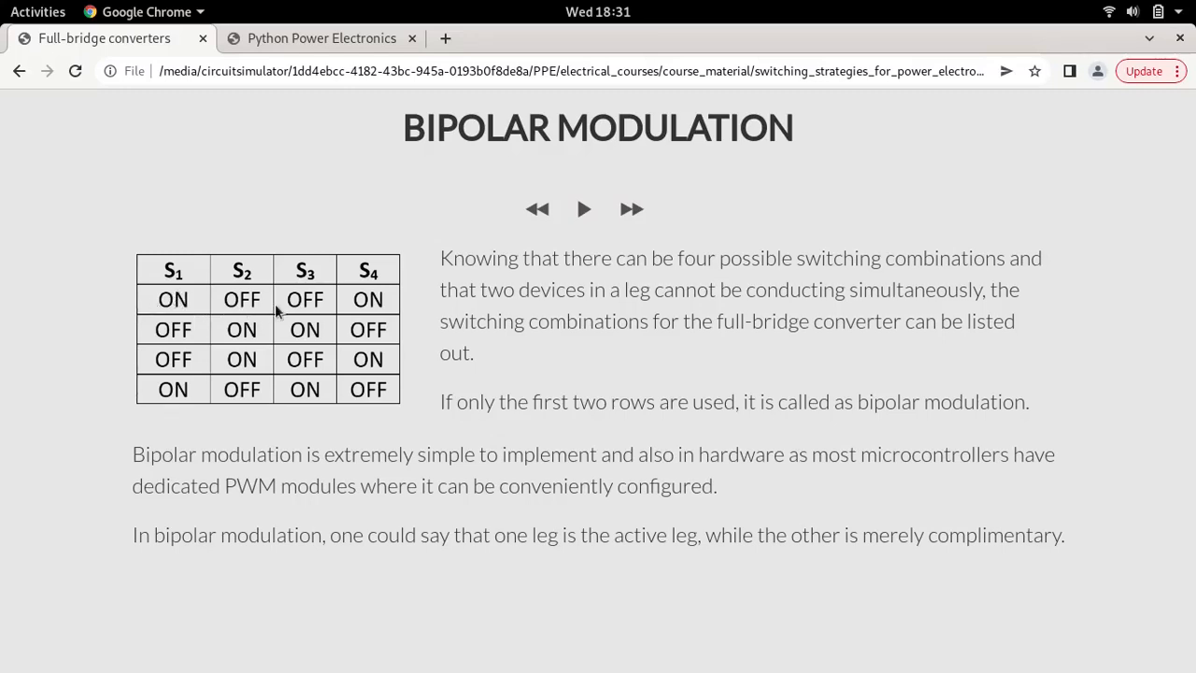
pyautogui.moveTo(417, 299)
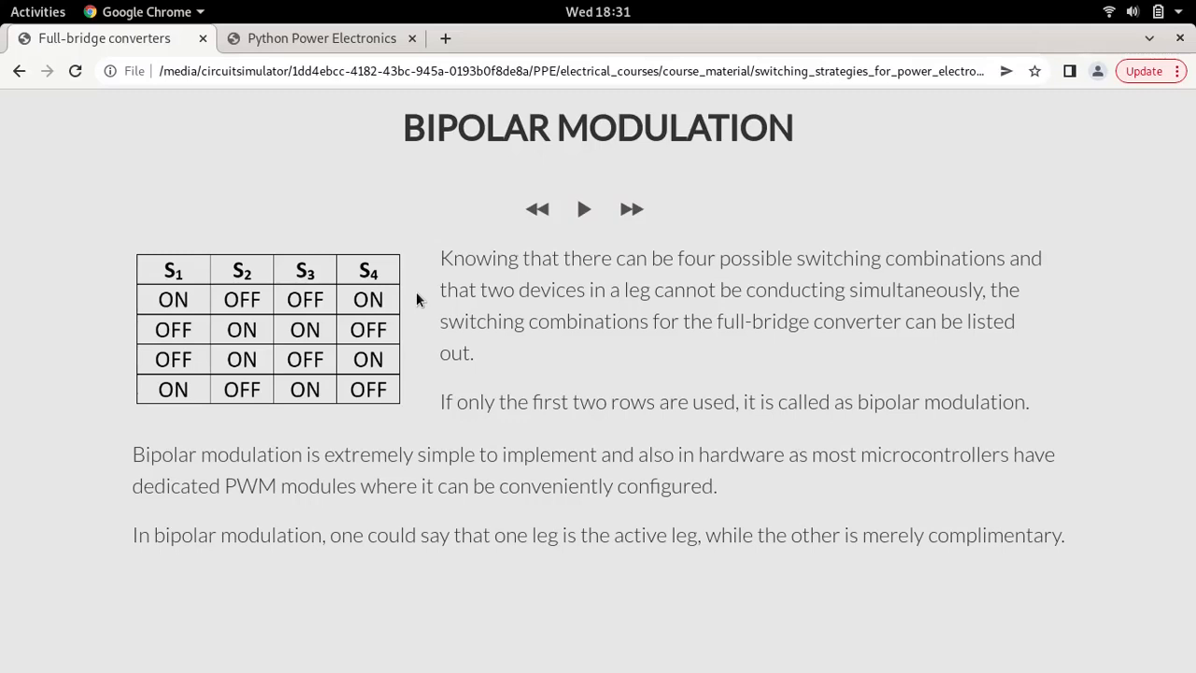
pyautogui.moveTo(287, 285)
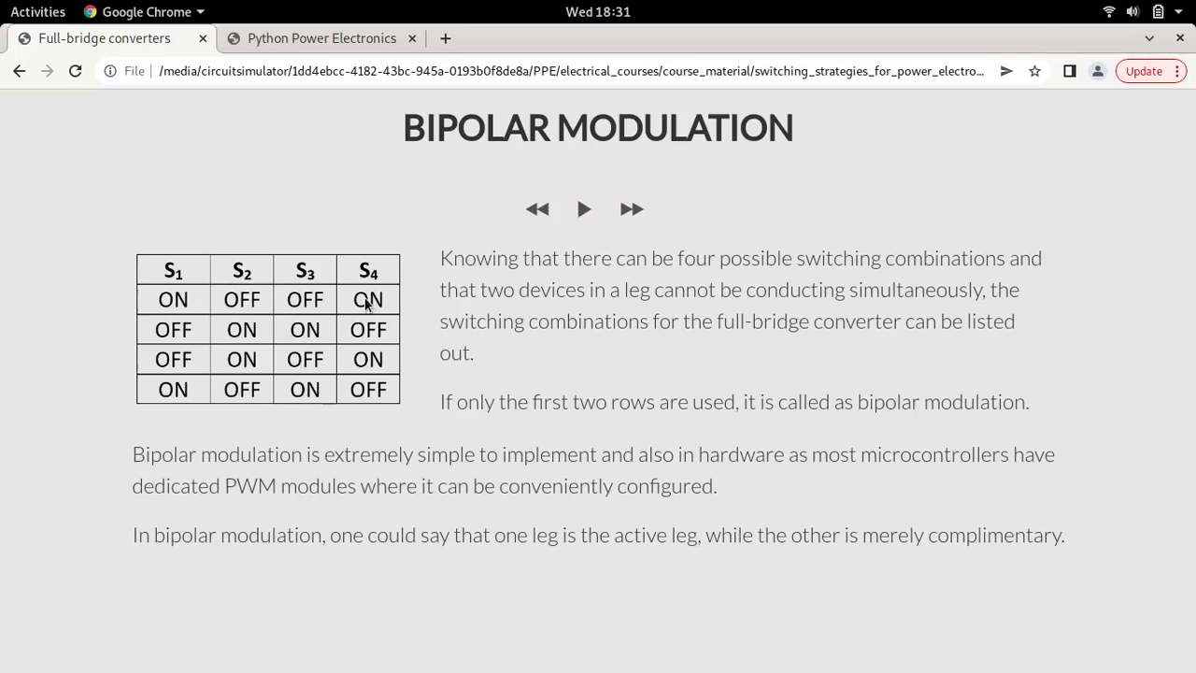
pyautogui.moveTo(285, 295)
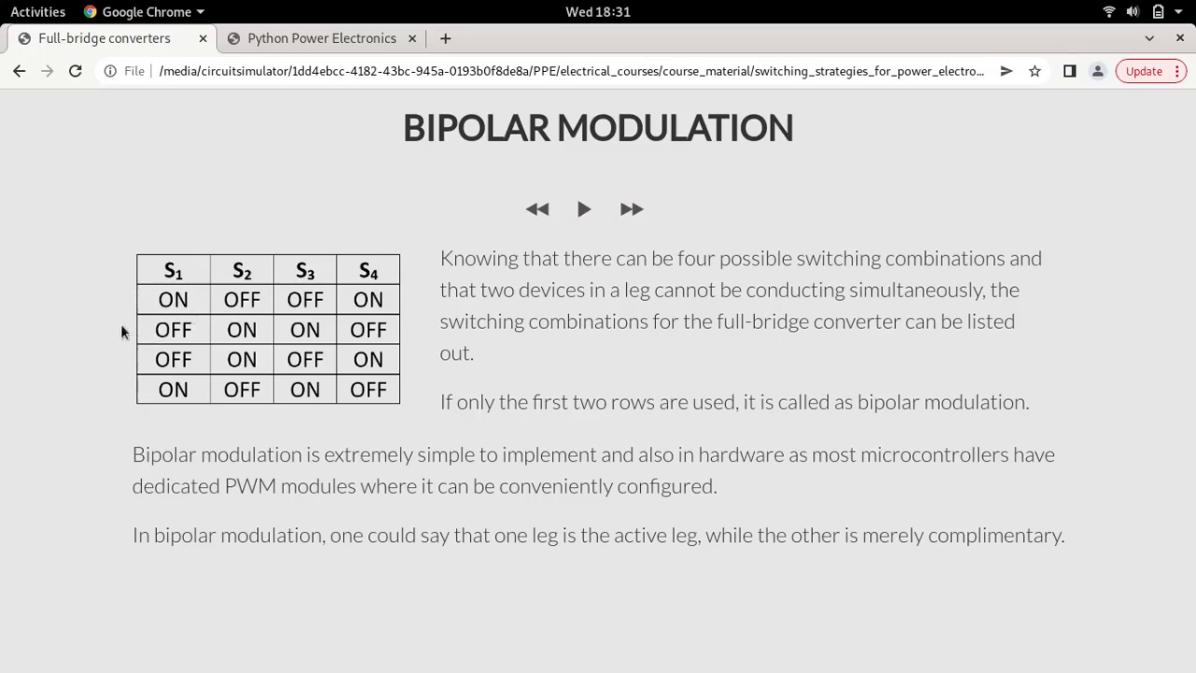
pyautogui.moveTo(167, 330)
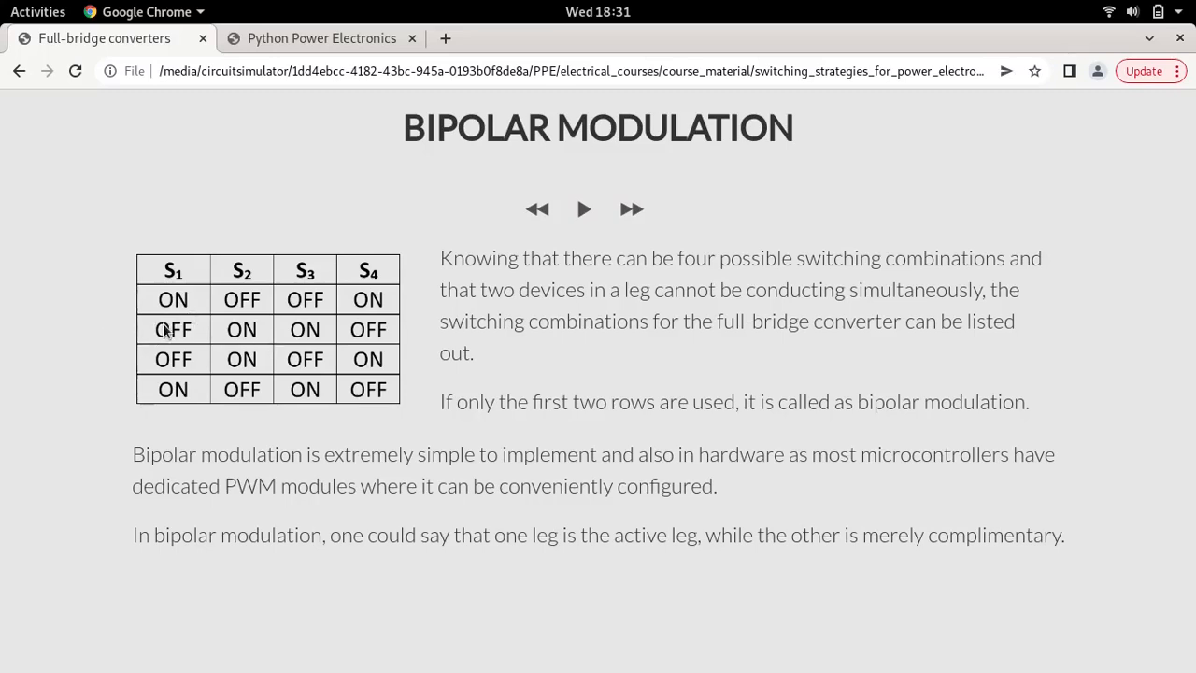
pyautogui.moveTo(285, 335)
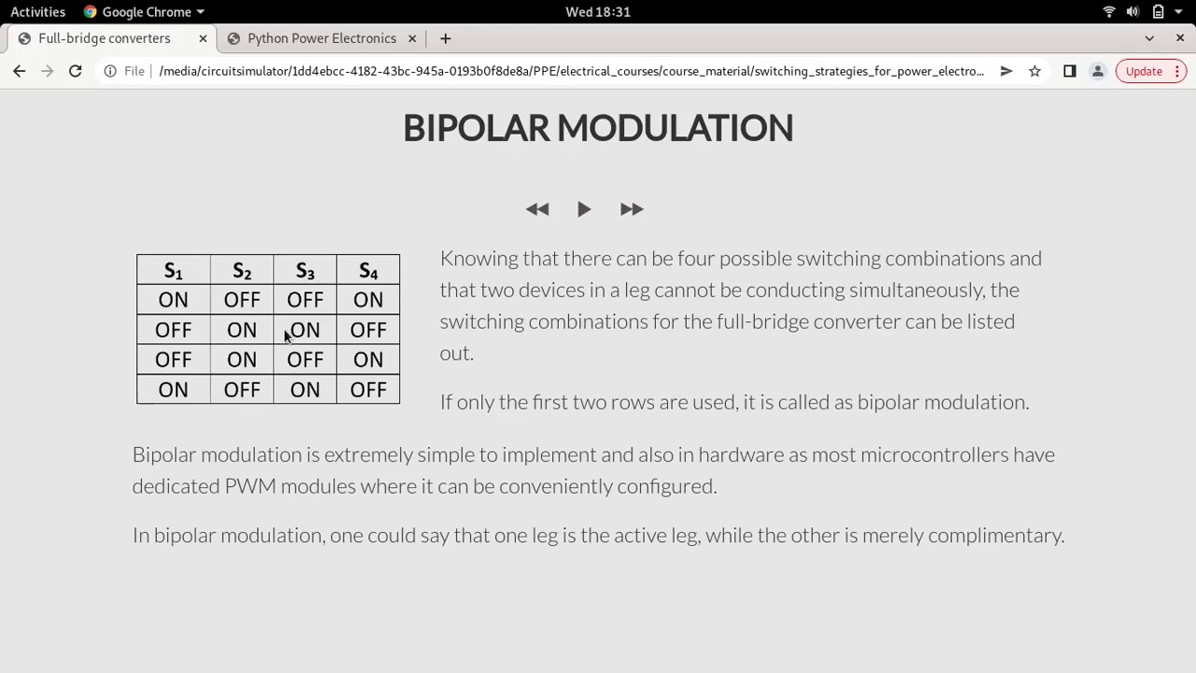
pyautogui.moveTo(321, 179)
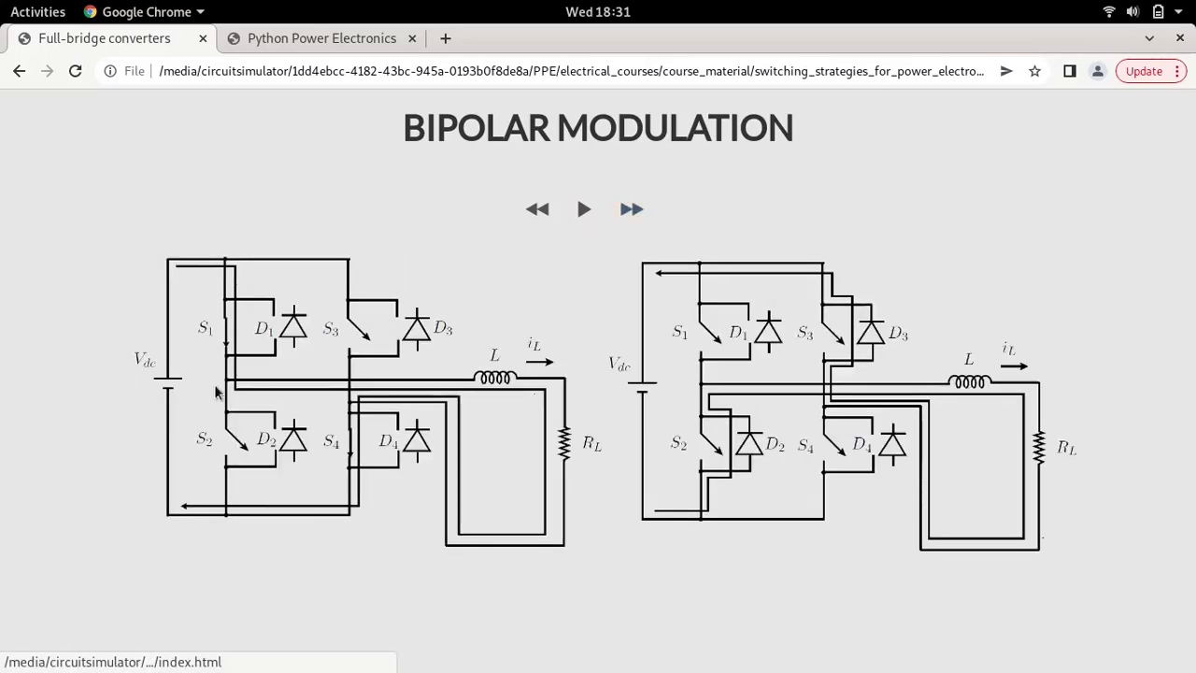
pyautogui.moveTo(336, 432)
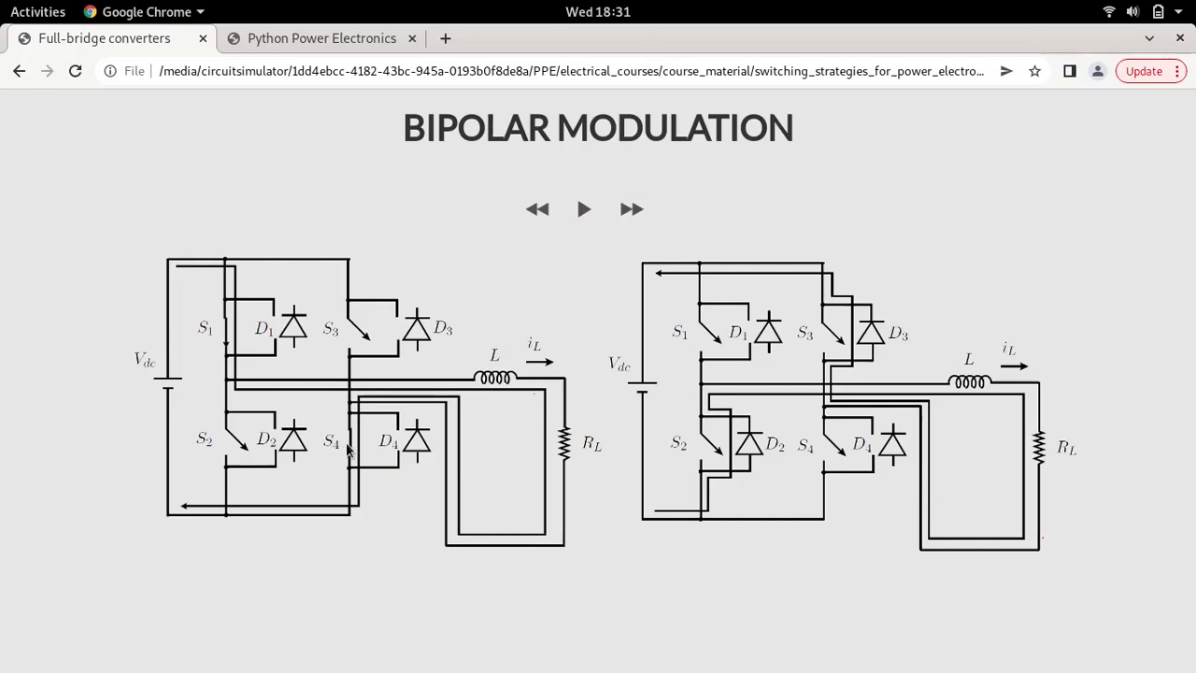
pyautogui.moveTo(441, 372)
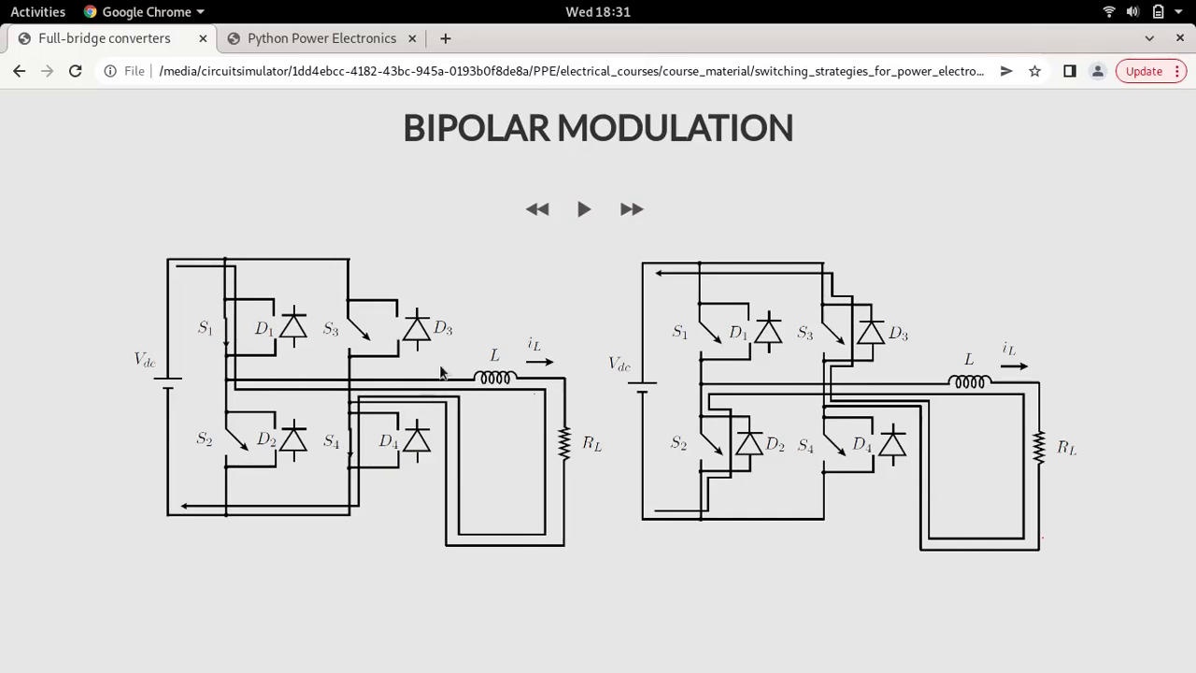
pyautogui.moveTo(589, 383)
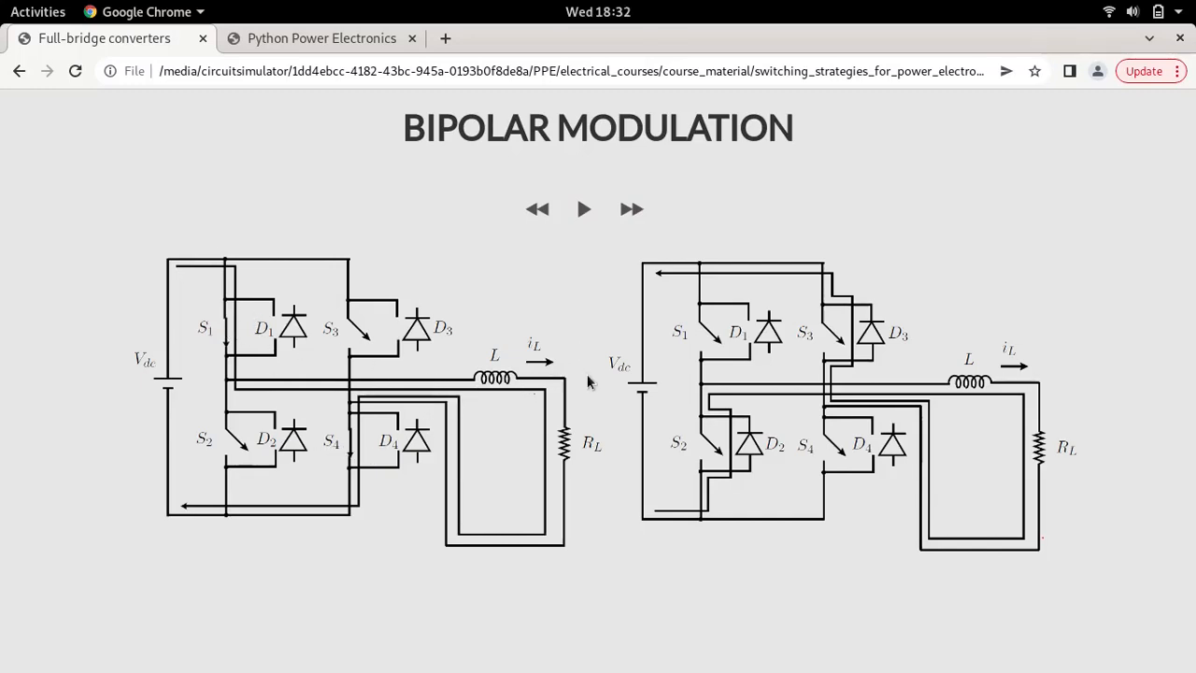
pyautogui.moveTo(565, 387)
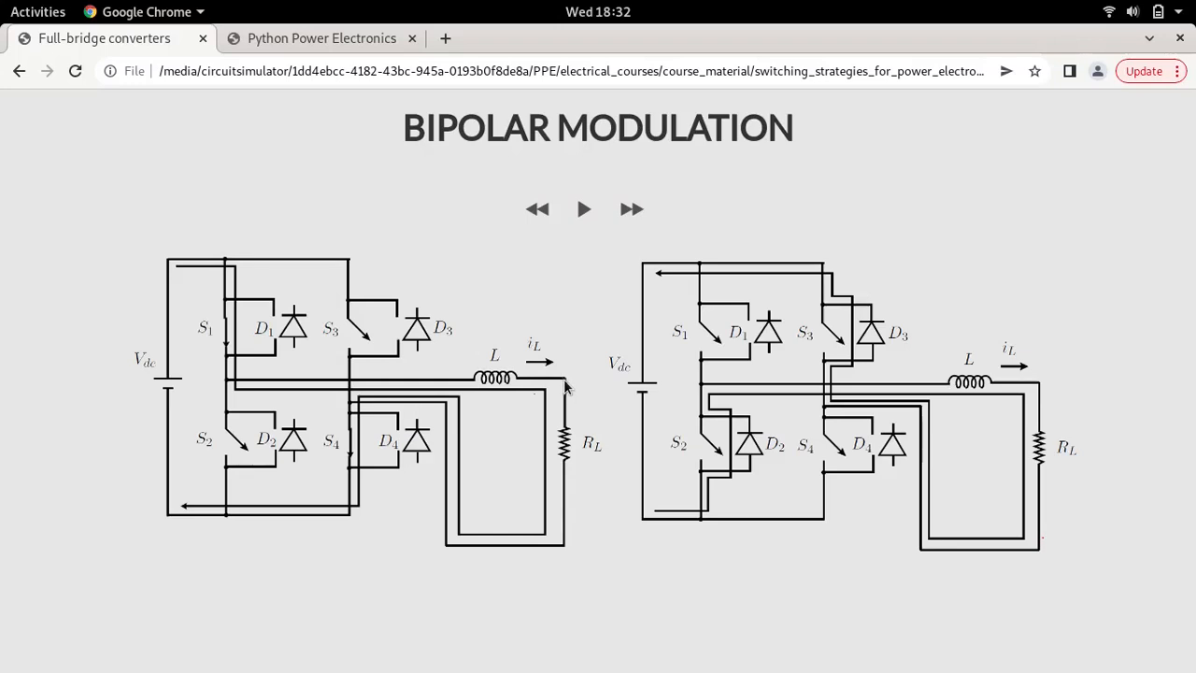
pyautogui.moveTo(554, 416)
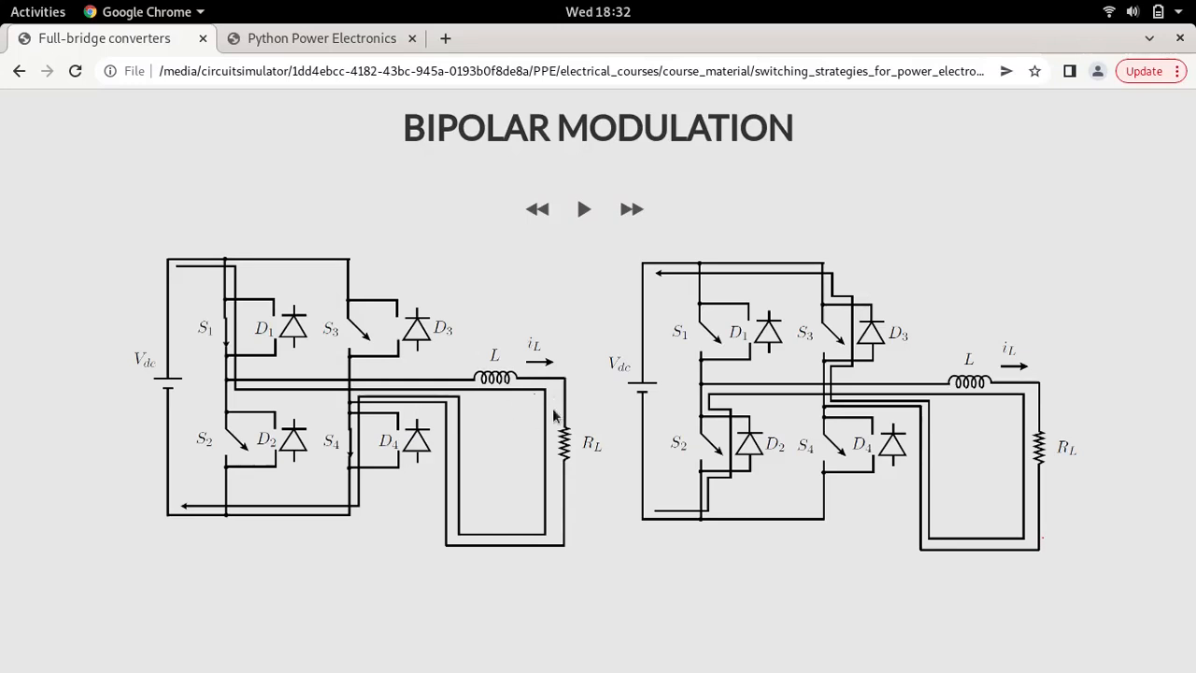
pyautogui.moveTo(439, 387)
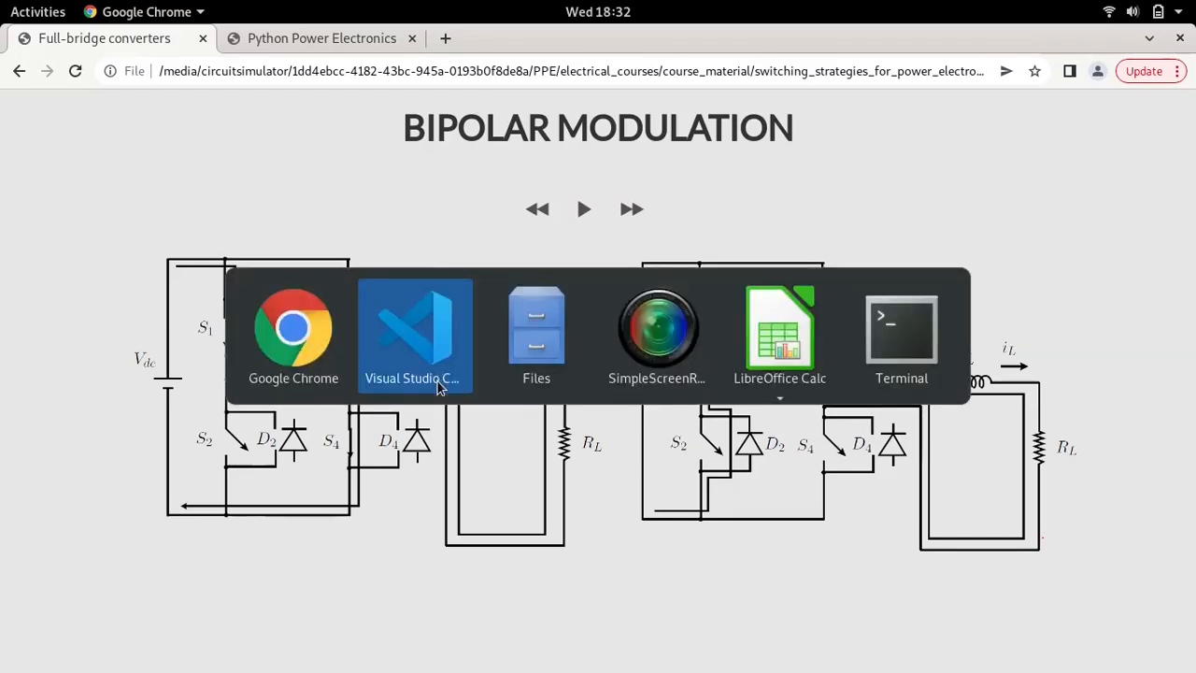
# Duplicate the s1gate/s2gate lines below line 39 as s3gate = 1.0 and s4gate assignments.
pyautogui.click(415, 327)
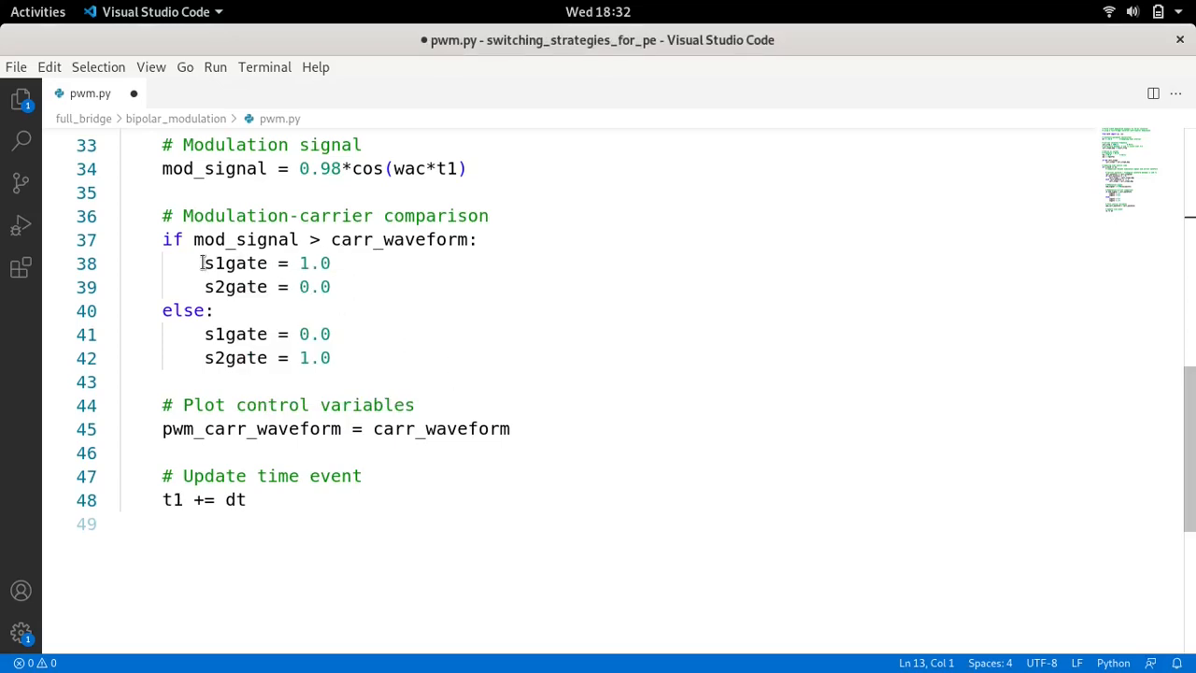
pyautogui.moveTo(200, 262); pyautogui.dragTo(330, 287)
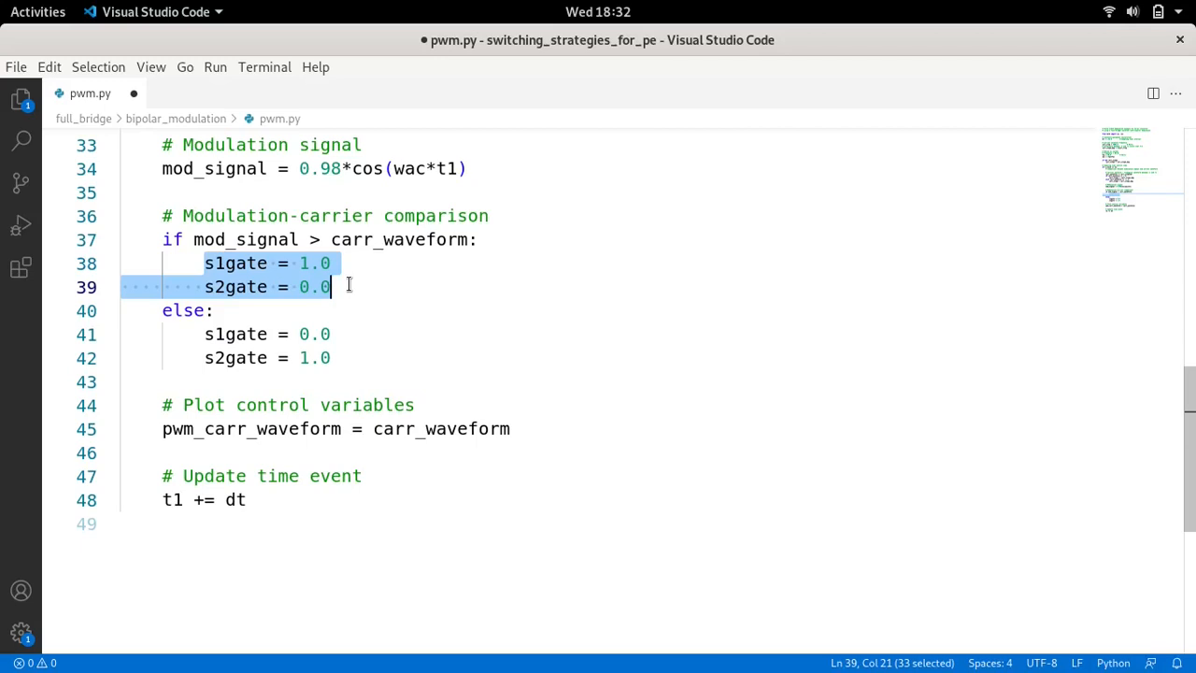
pyautogui.press('Enter')
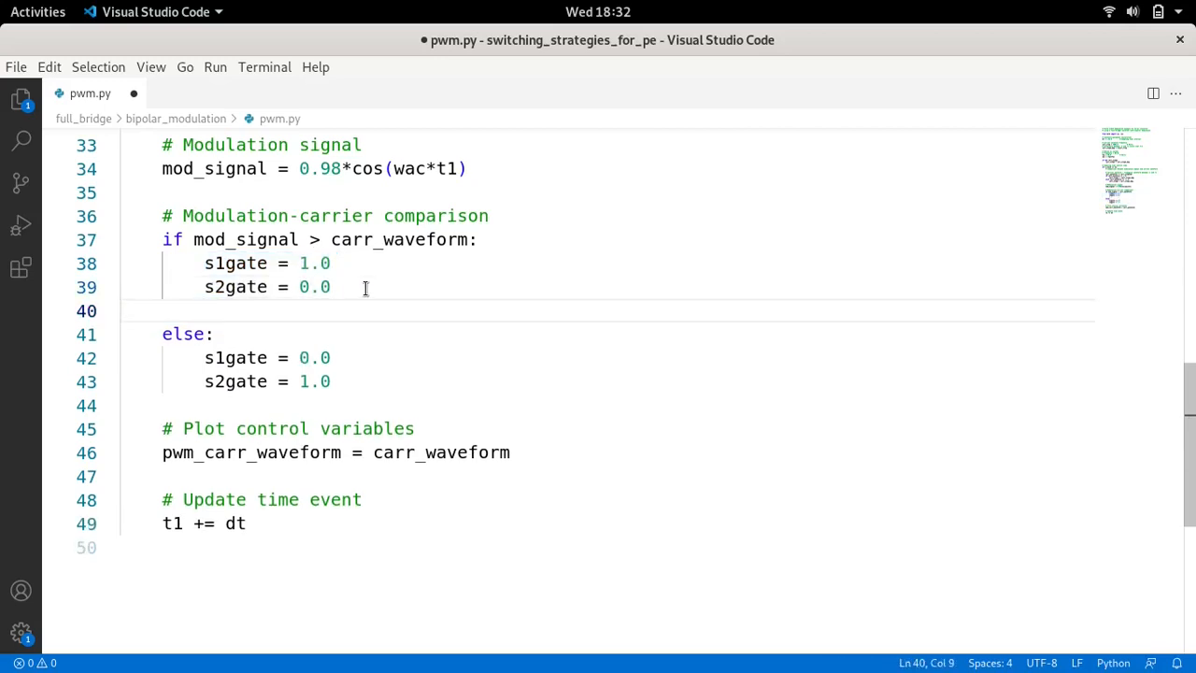
pyautogui.write('s1gate = 1.0')
pyautogui.write('s2gate = 0.0')
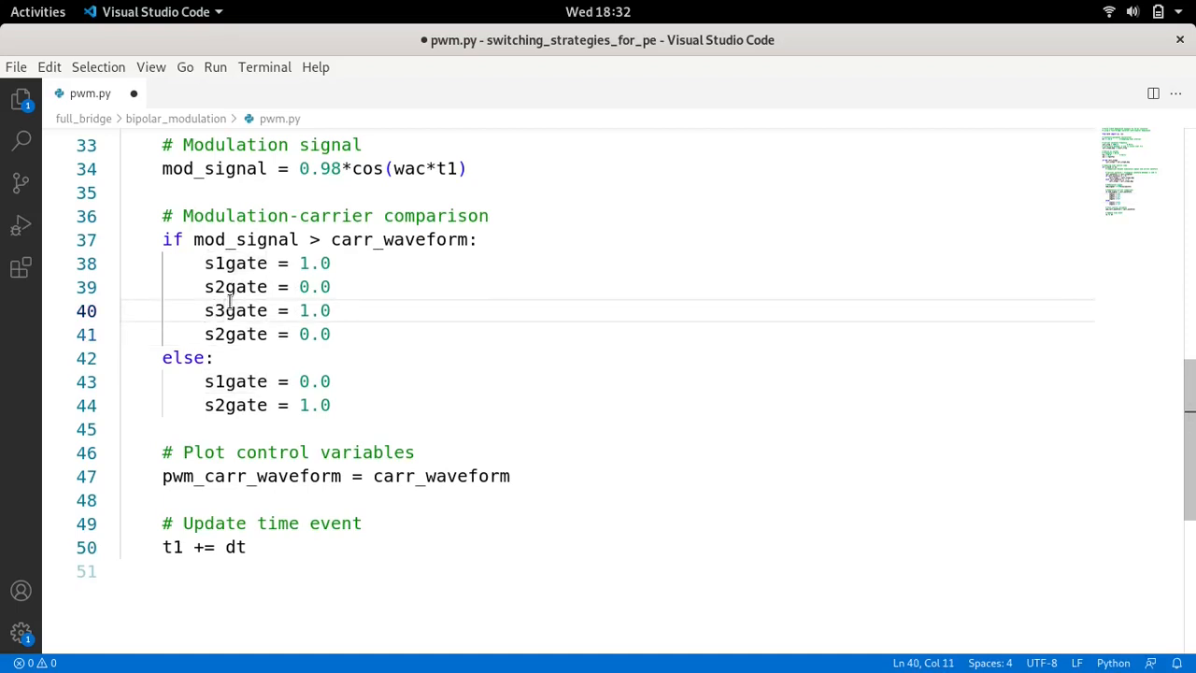
pyautogui.write('4')
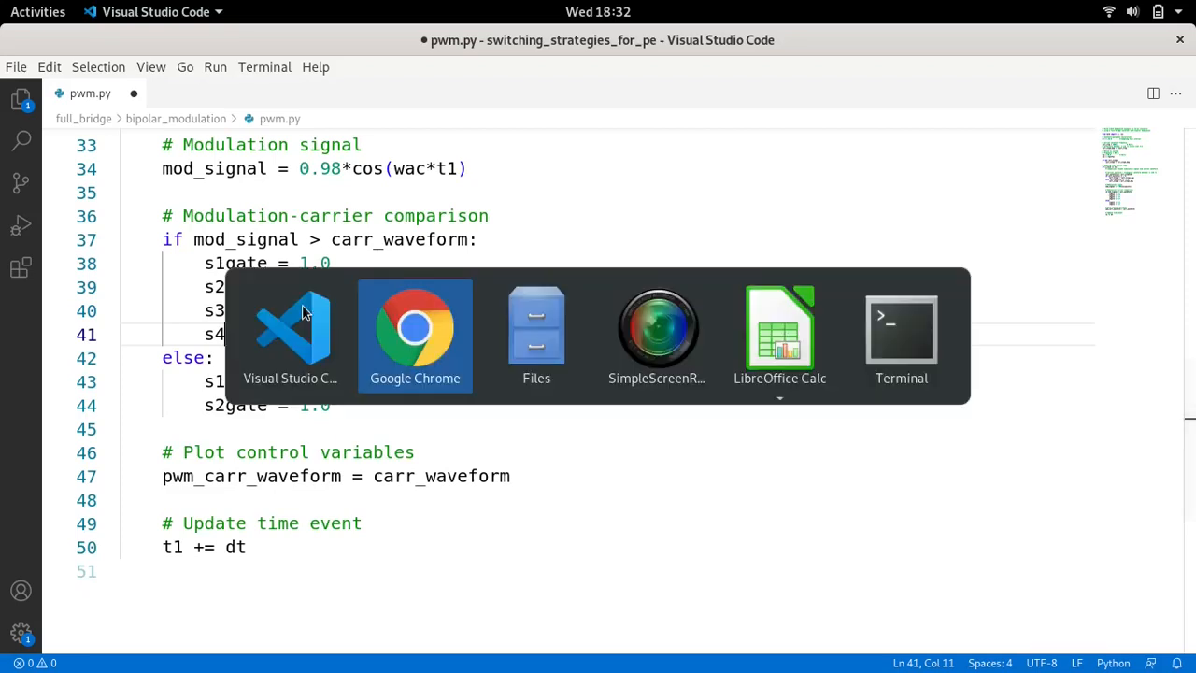
# Check the S3 and S4 ON/OFF columns of the bipolar switching table in Chrome.
pyautogui.click(415, 327)
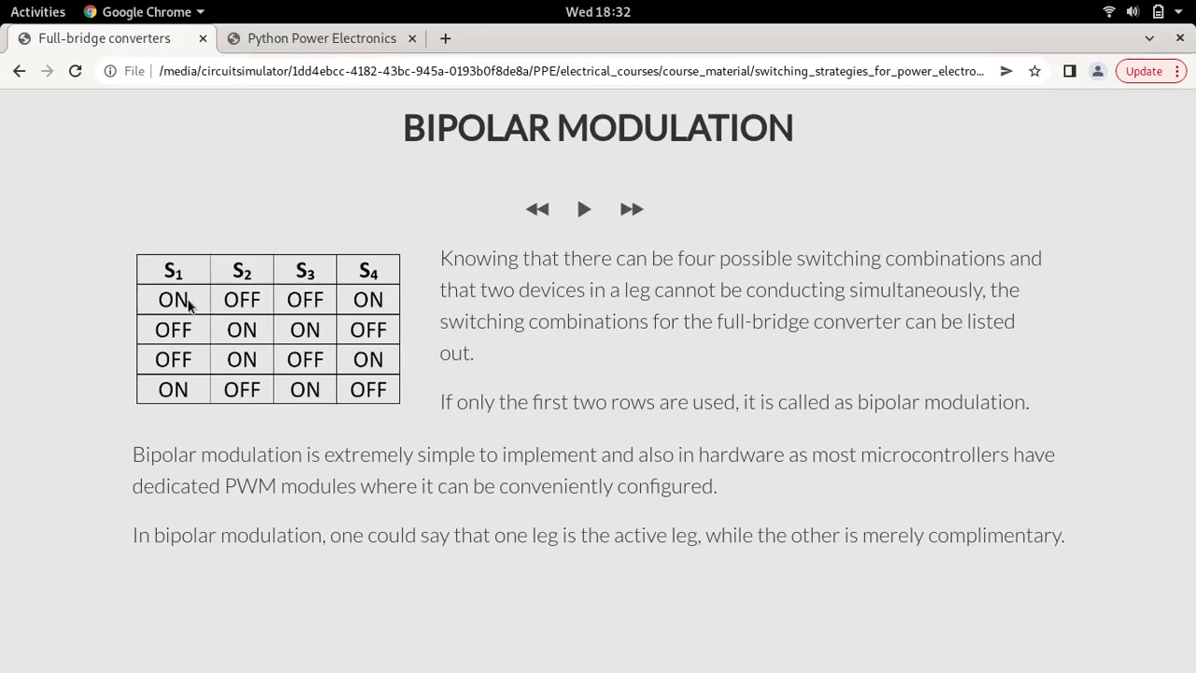
pyautogui.moveTo(360, 299)
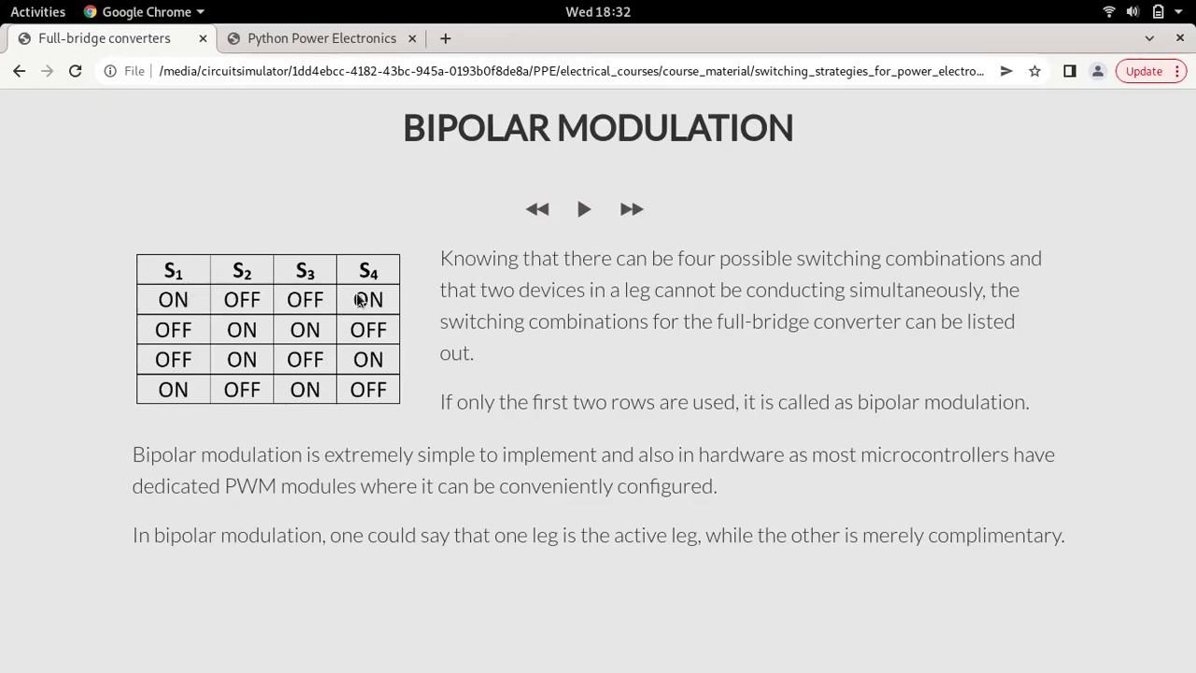
pyautogui.moveTo(346, 316)
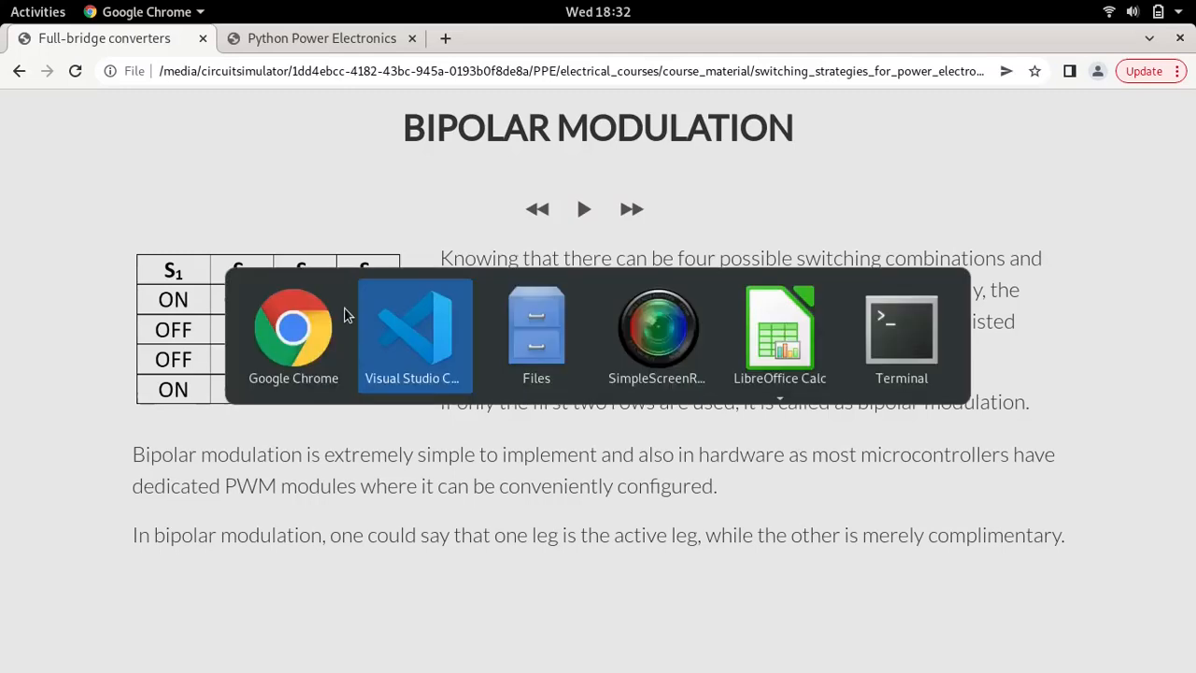
# Edit lines 40–41 of the if branch to s3gate = 0.0 and s4gate = 1.0.
pyautogui.click(413, 336)
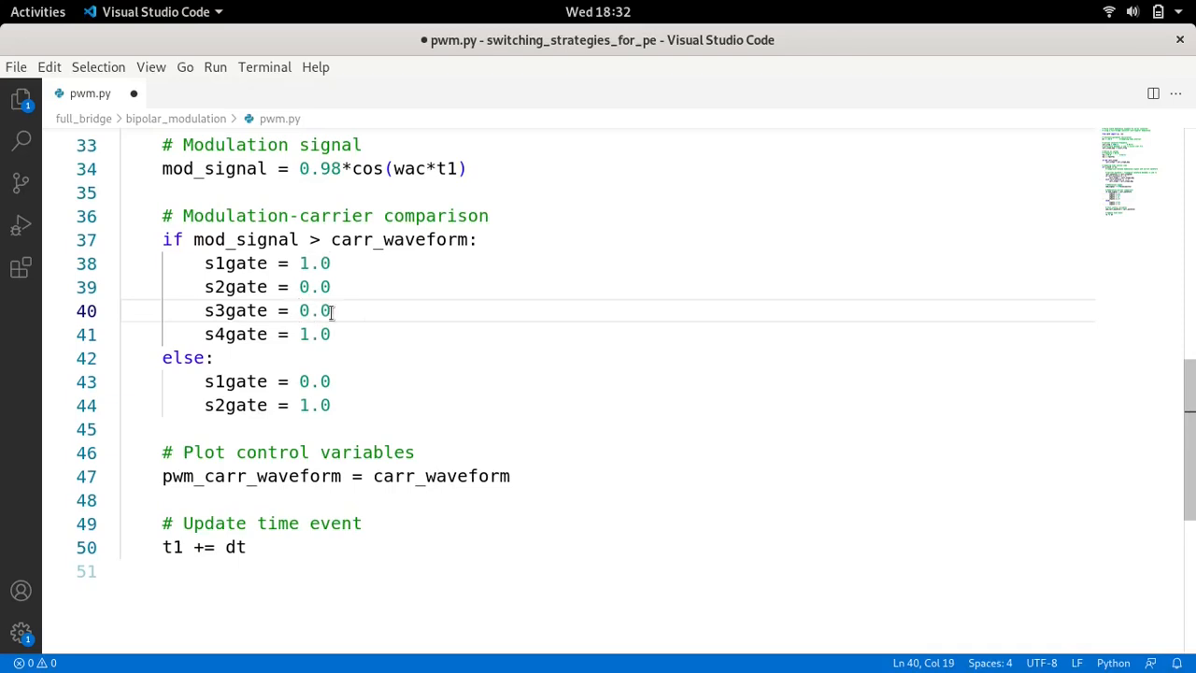
pyautogui.moveTo(371, 277)
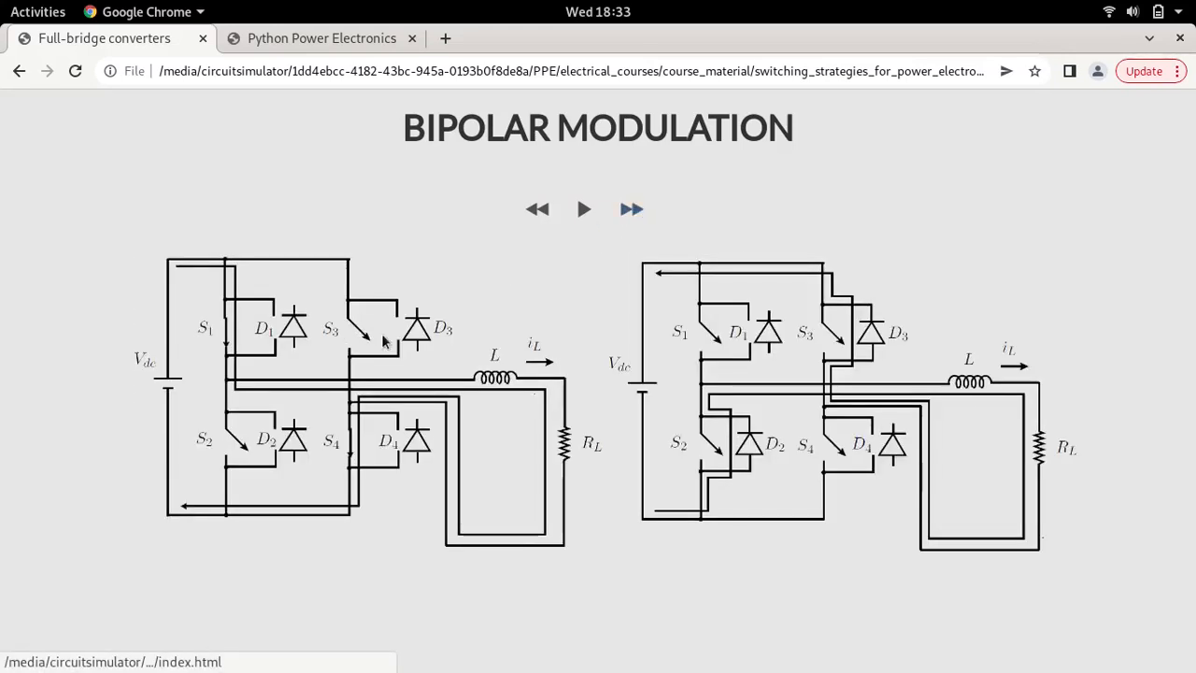
pyautogui.moveTo(266, 323)
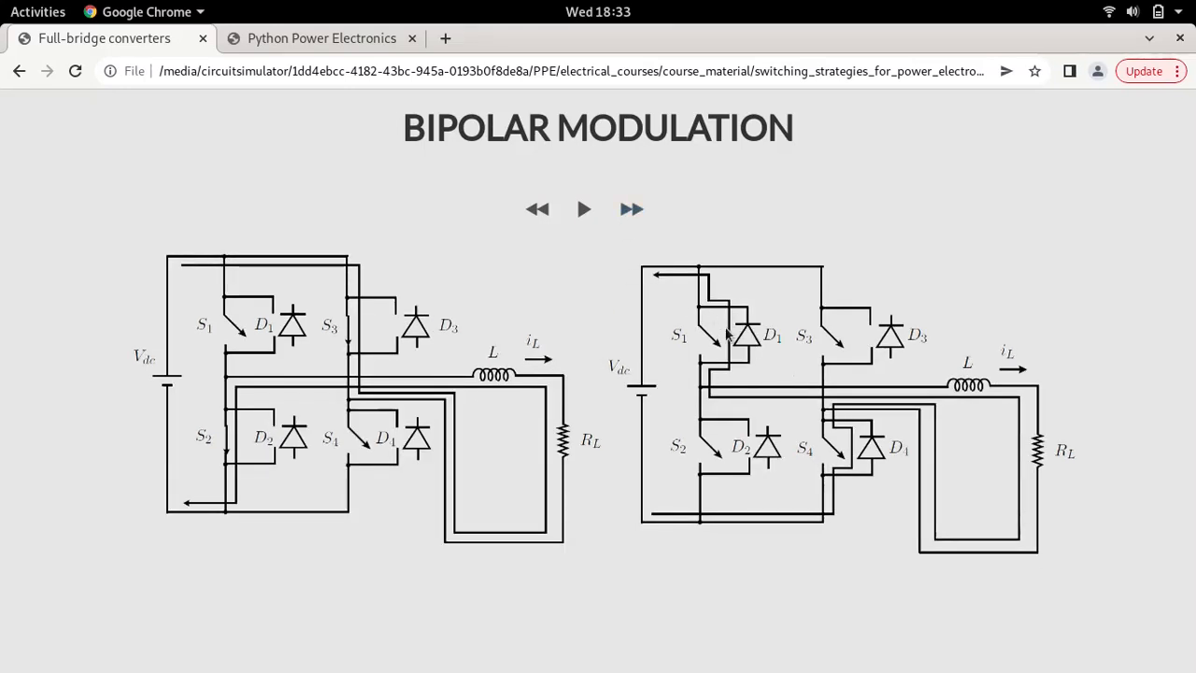
pyautogui.moveTo(719, 335)
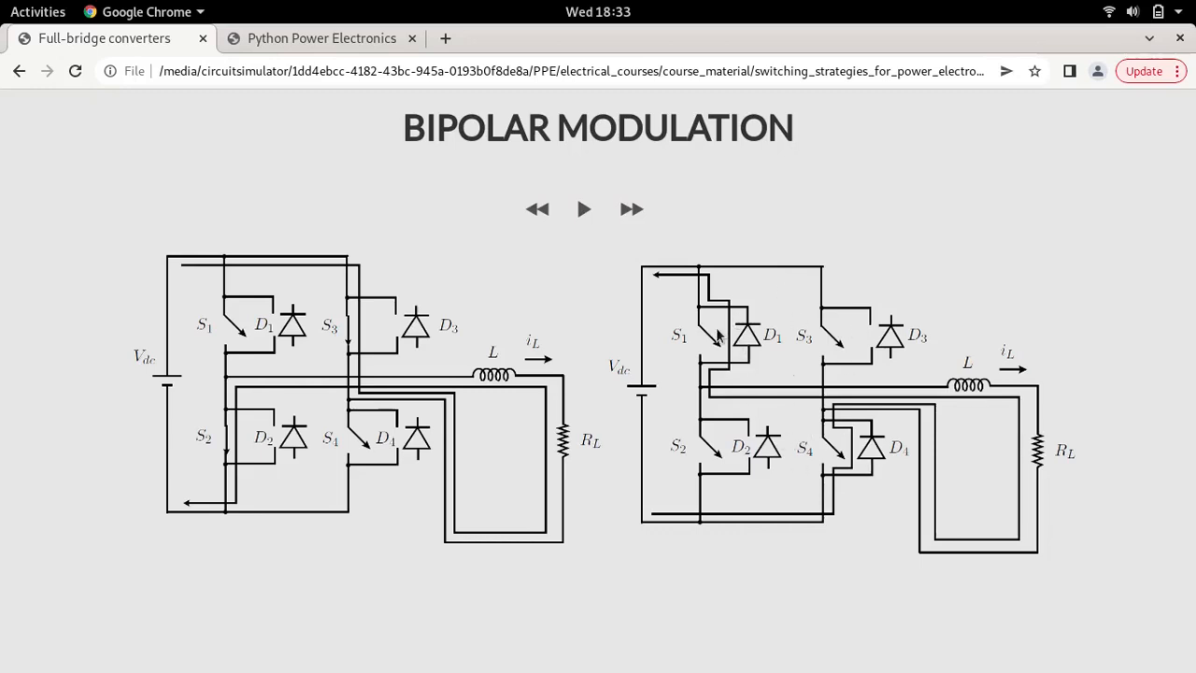
pyautogui.moveTo(798, 496)
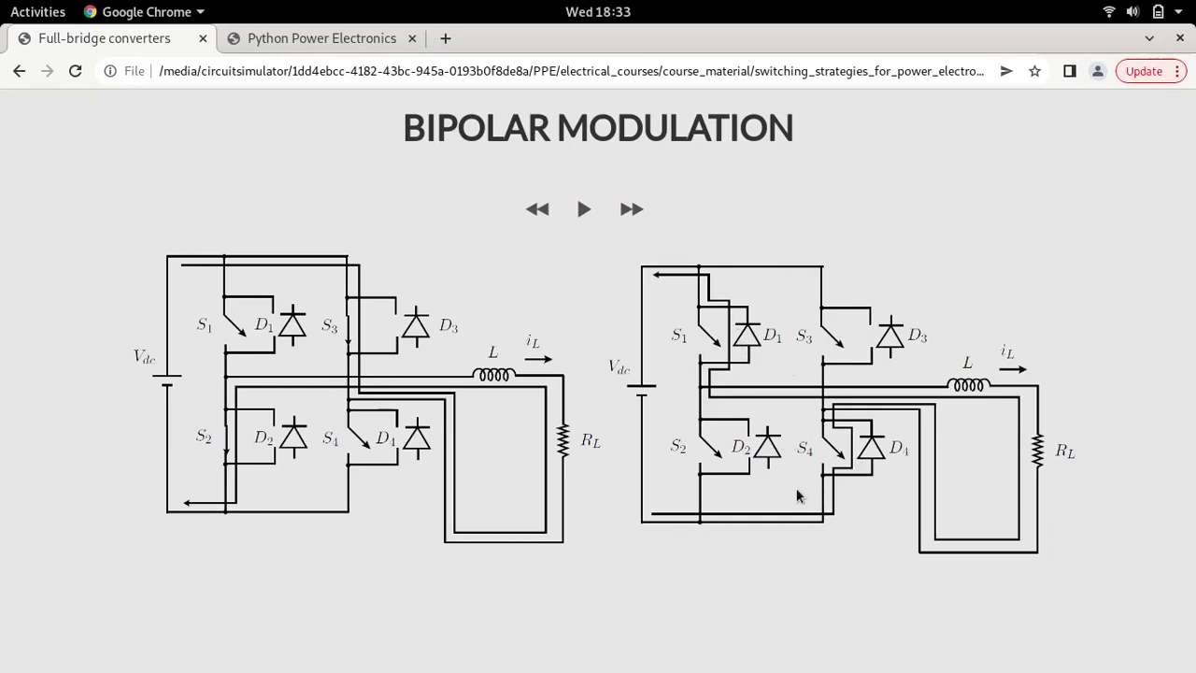
pyautogui.moveTo(701, 346)
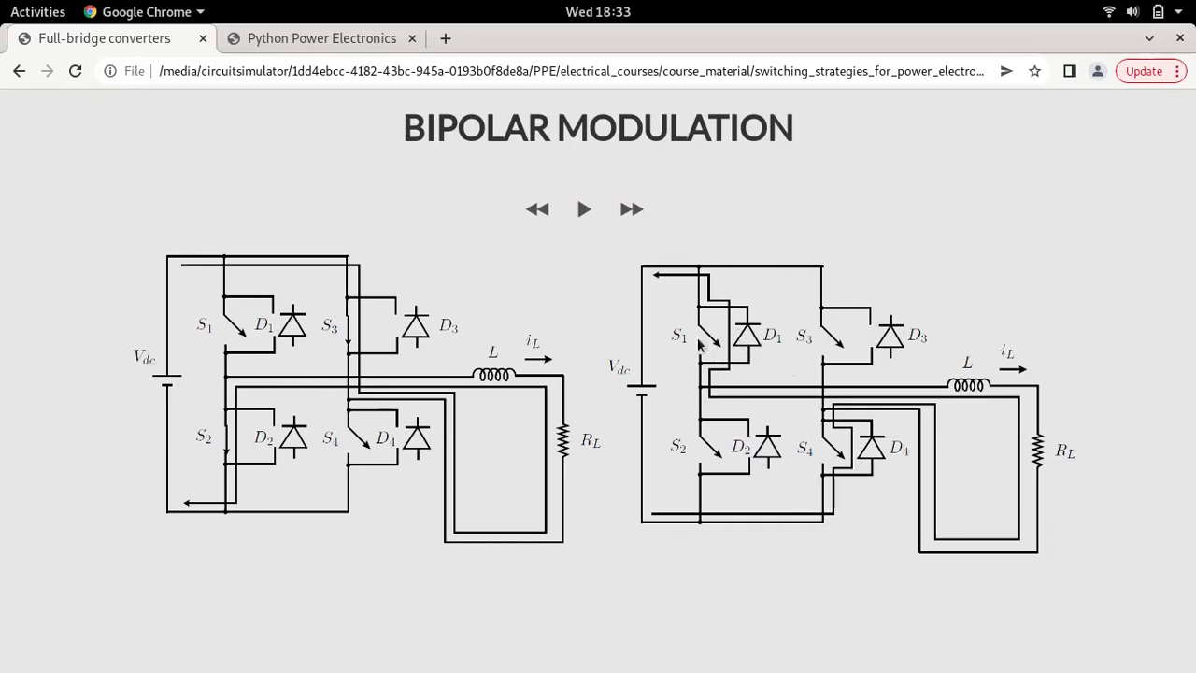
pyautogui.moveTo(766, 341)
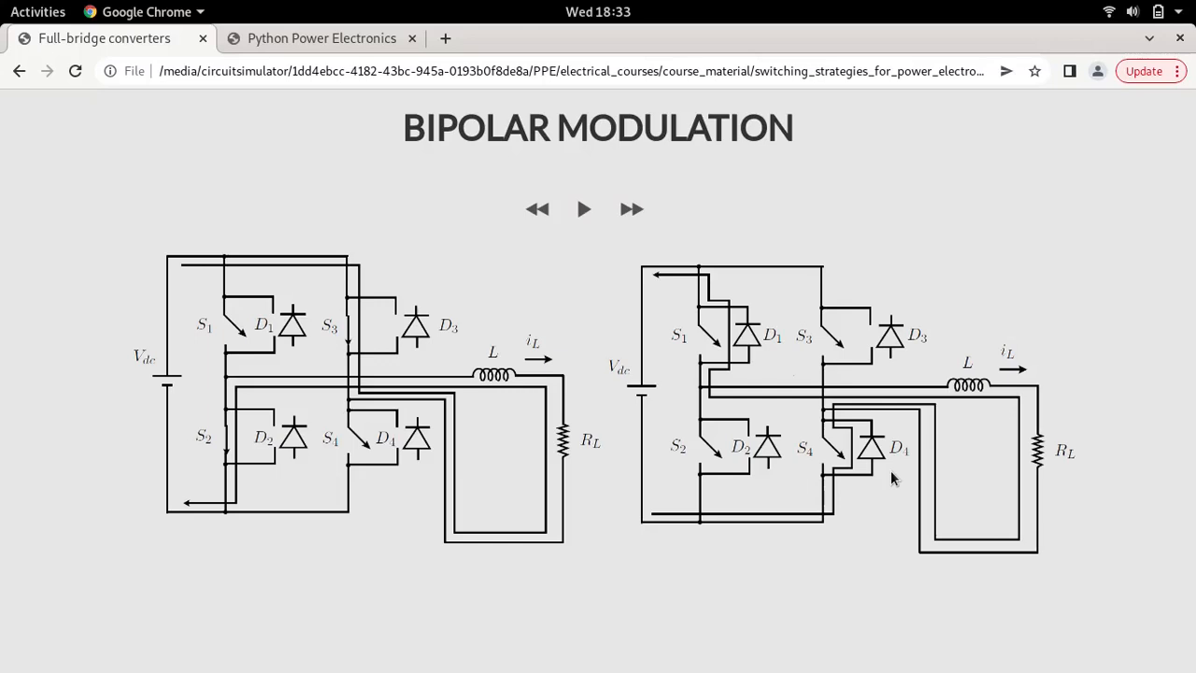
pyautogui.moveTo(826, 486)
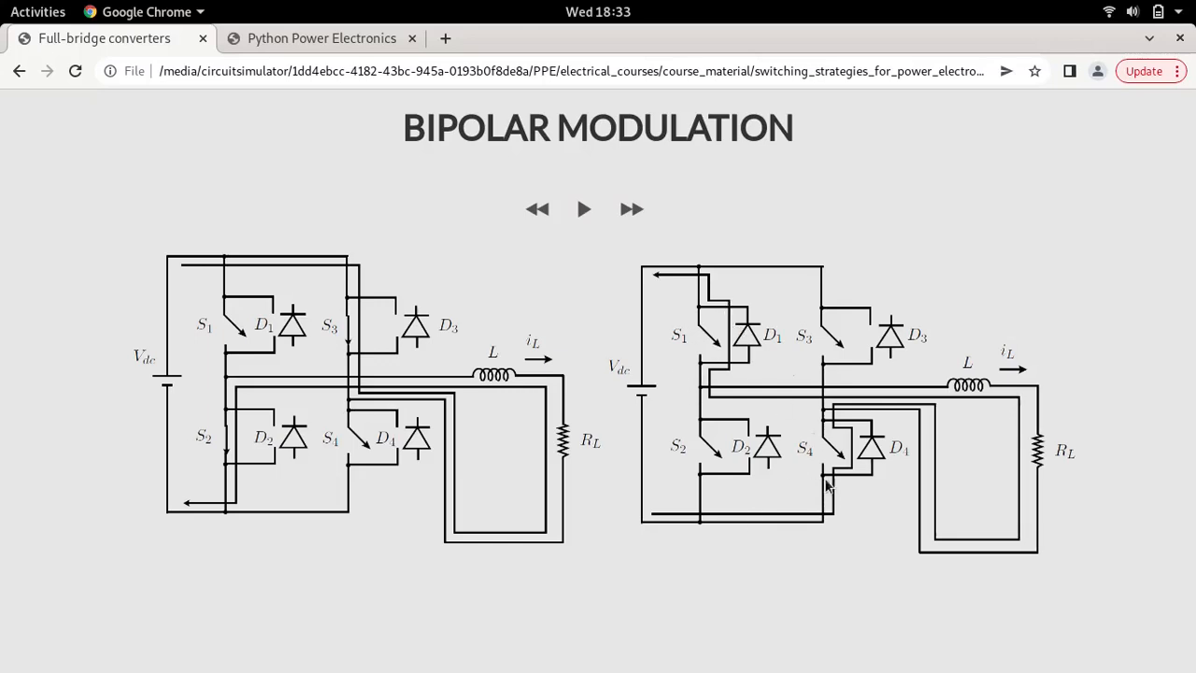
pyautogui.moveTo(833, 482)
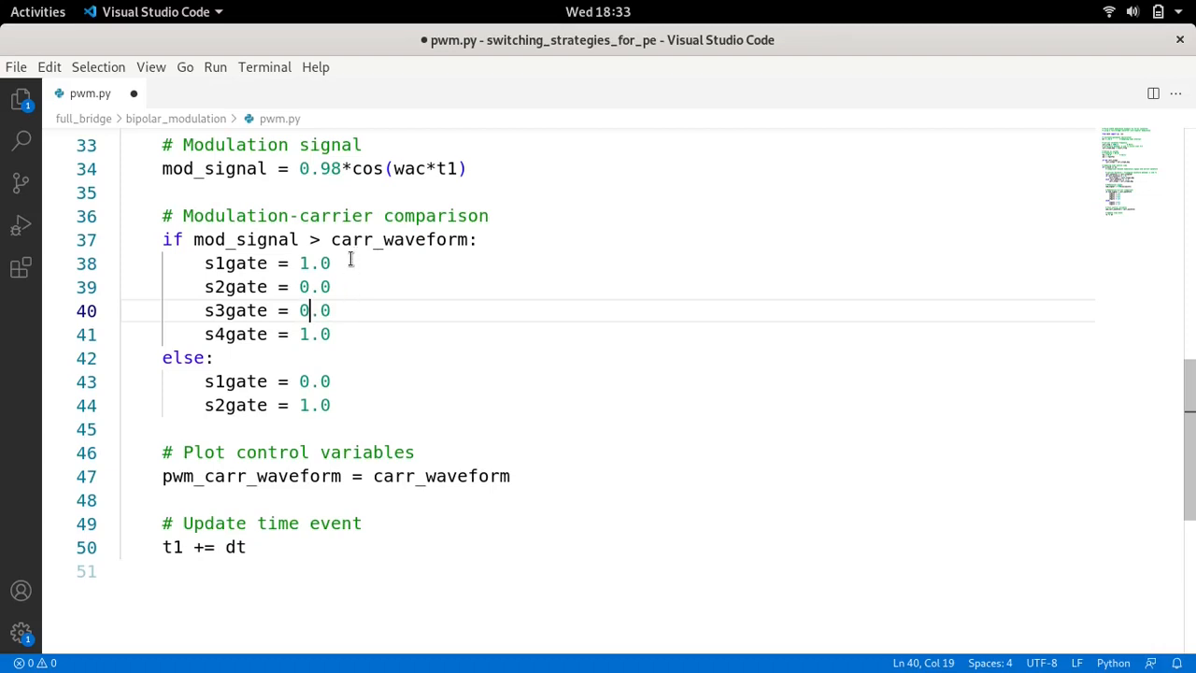
# Comment the s1gate line '# Positive half-cycle - current increases'.
pyautogui.click(353, 263)
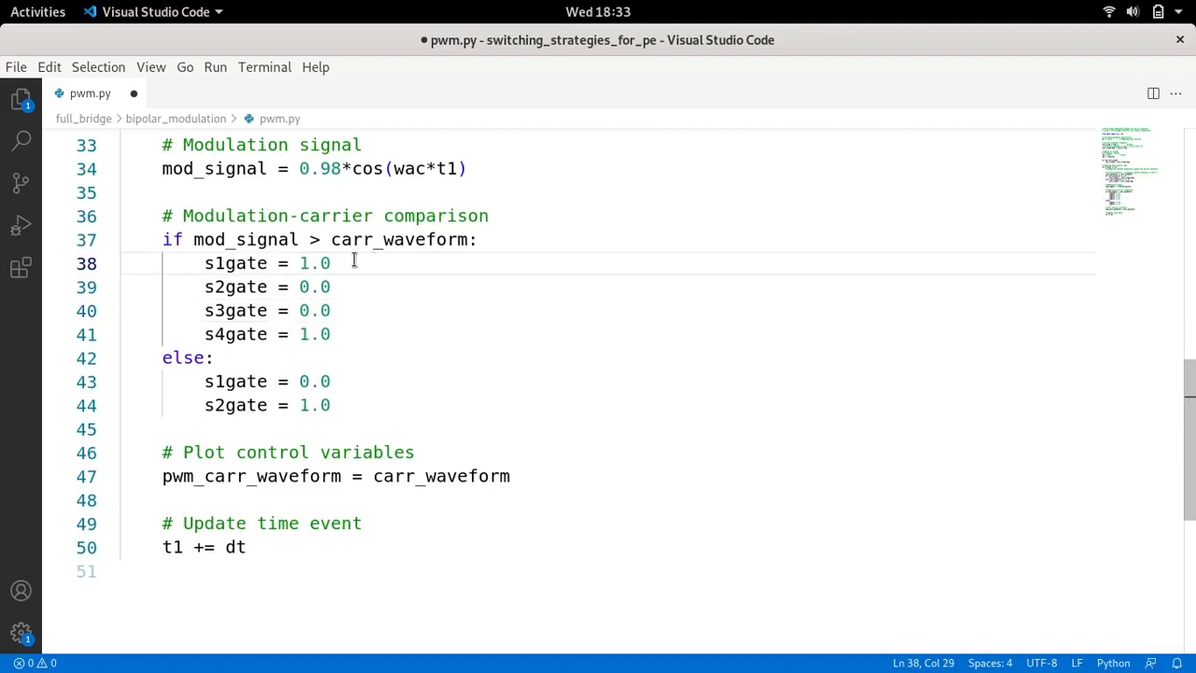
pyautogui.write('# Pos')
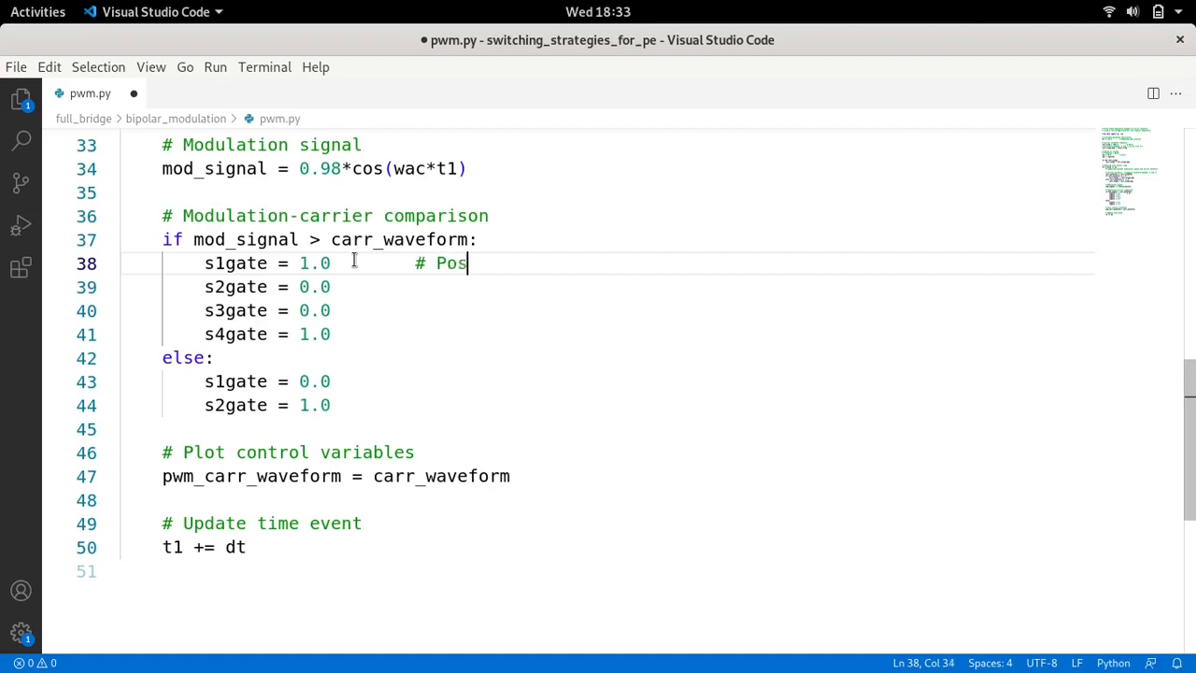
pyautogui.write('it')
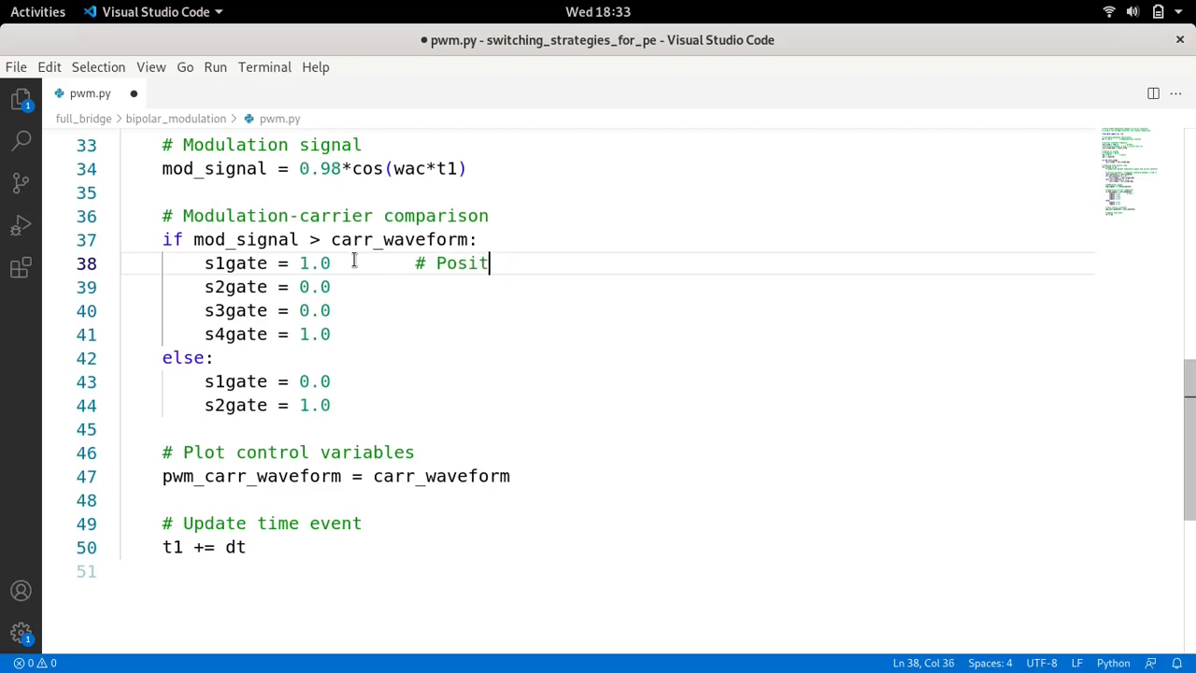
pyautogui.write('ive hal')
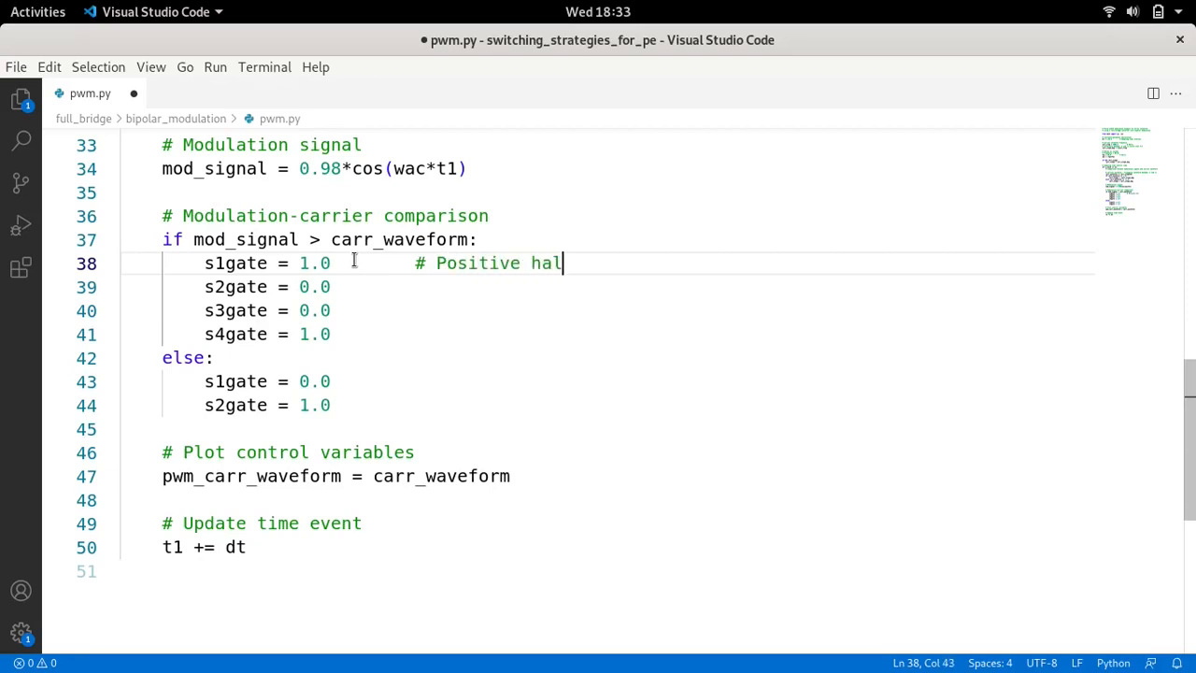
pyautogui.write('f-cycle')
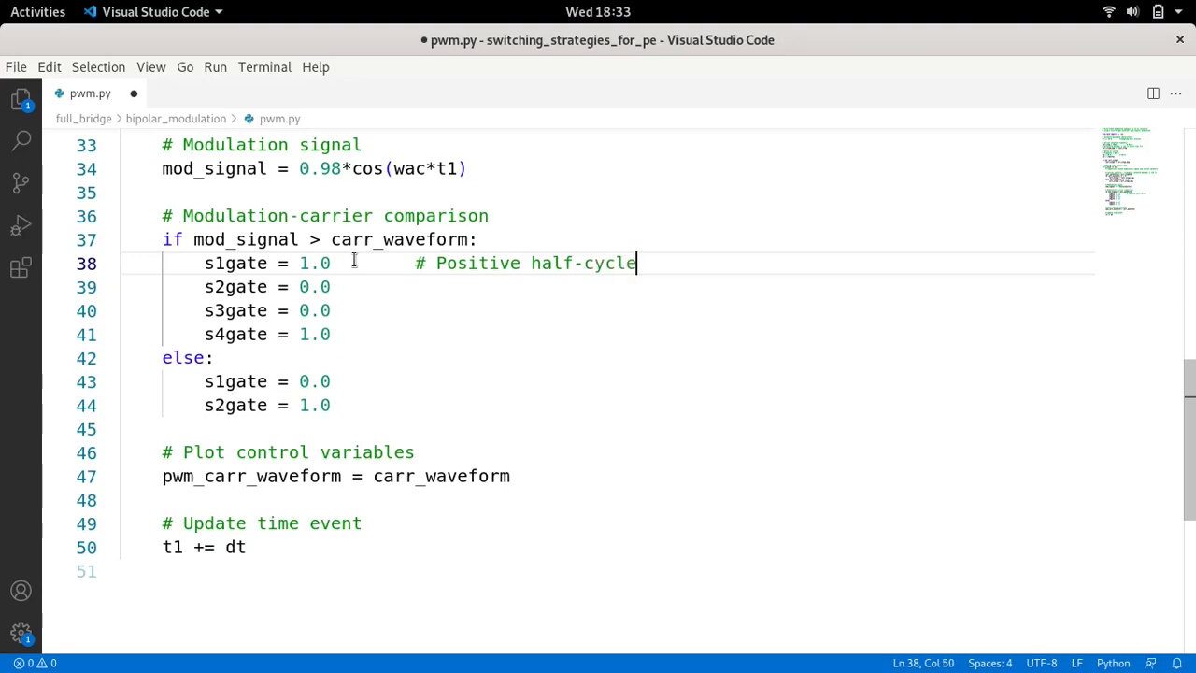
pyautogui.write('output')
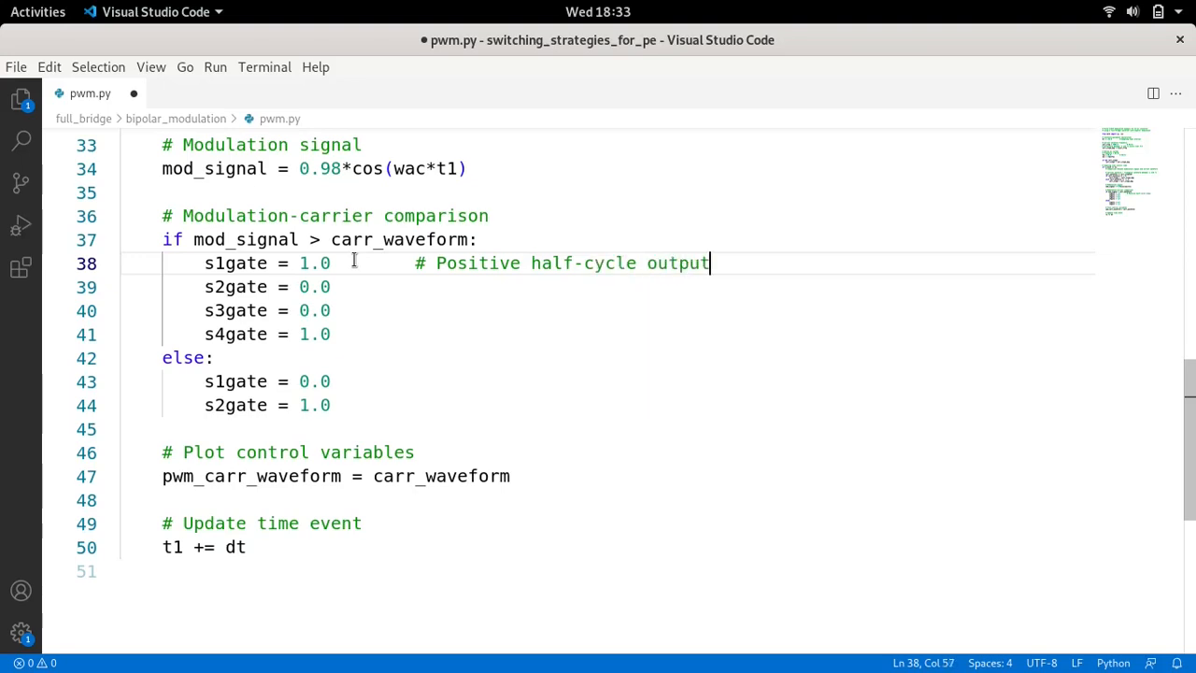
pyautogui.write('=vd')
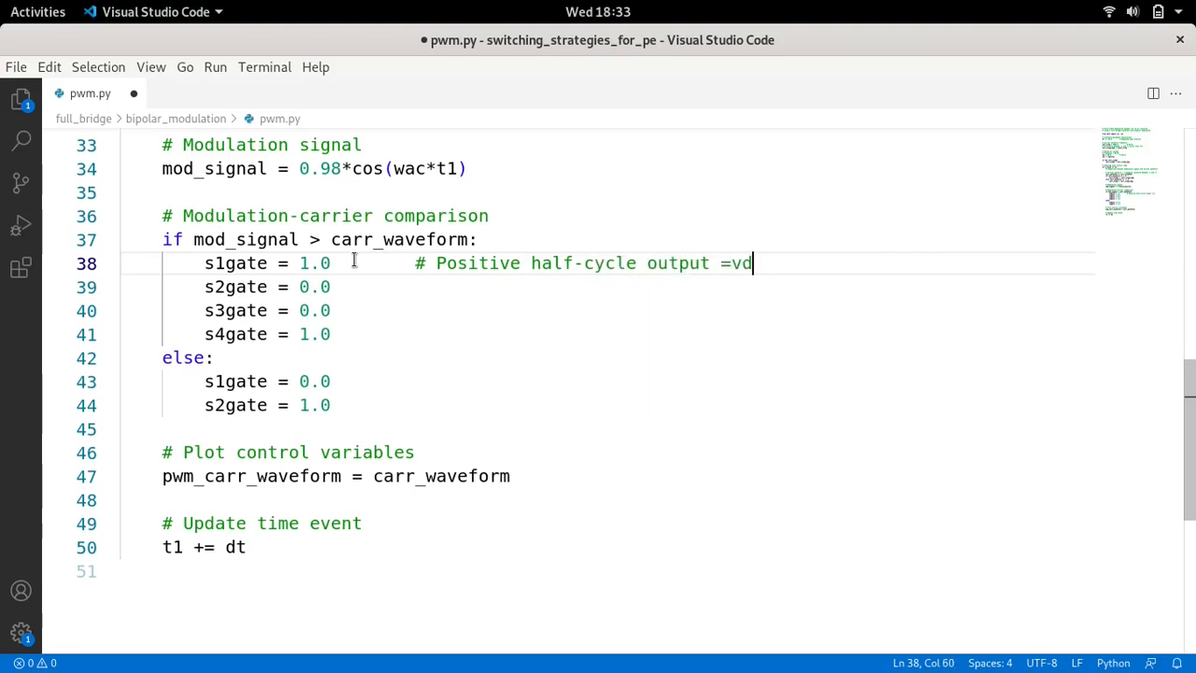
pyautogui.press('BackSpace')
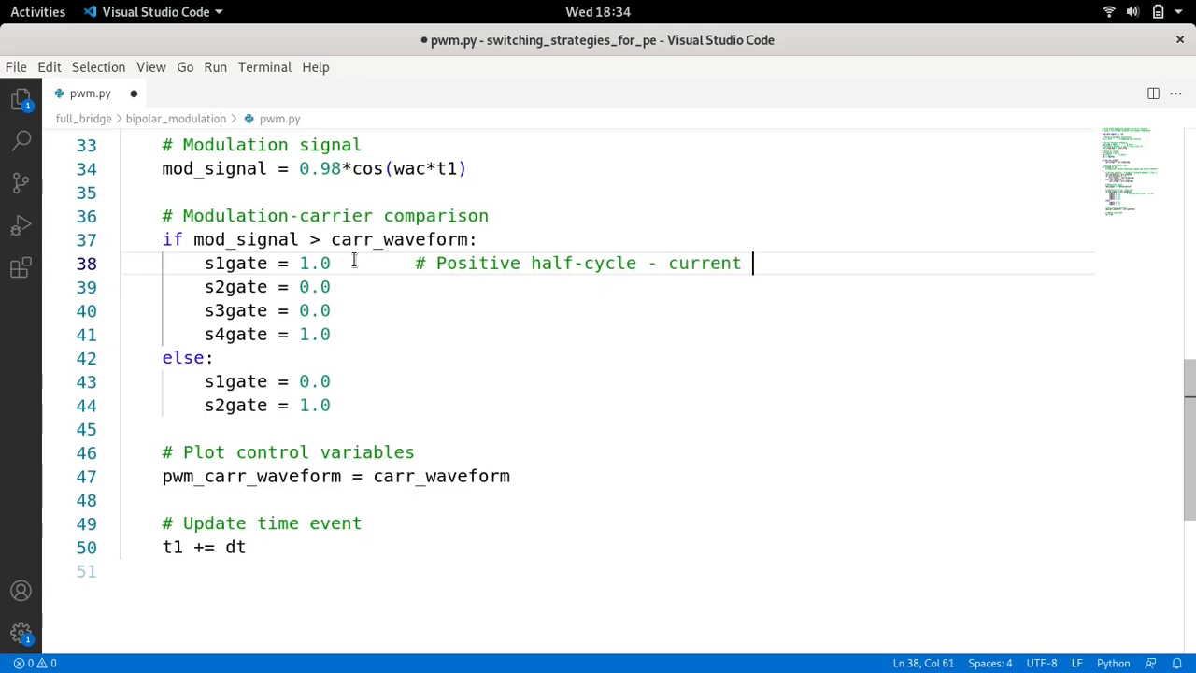
pyautogui.write('increases')
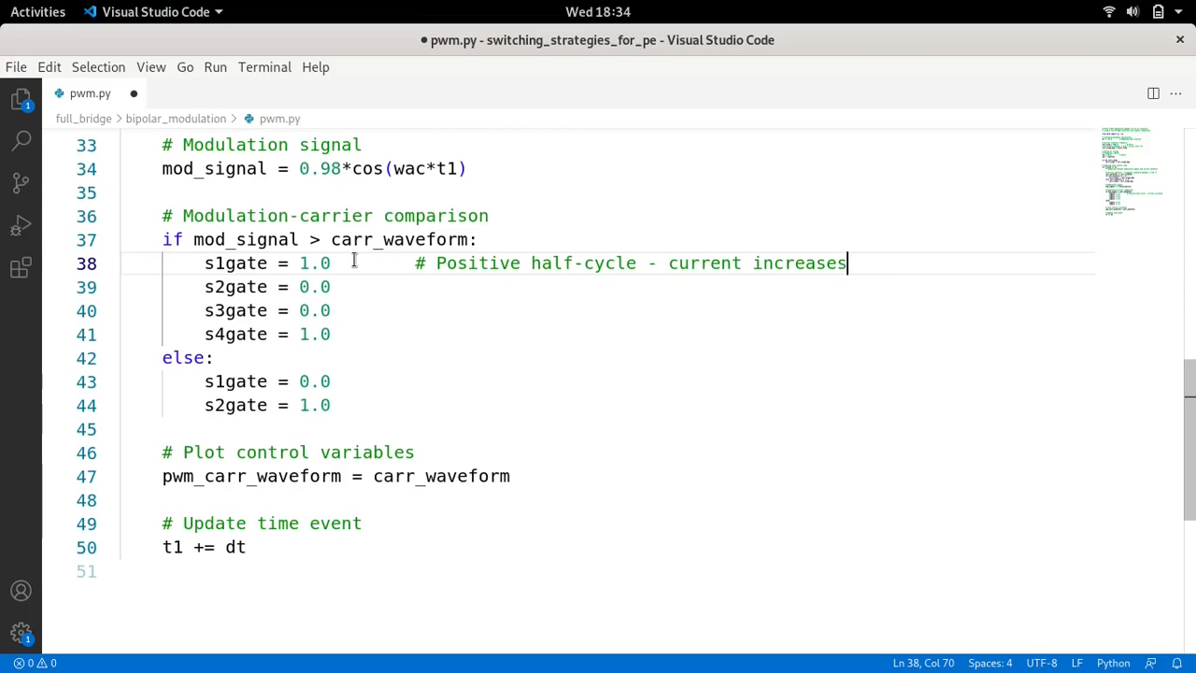
pyautogui.moveTo(674, 281)
pyautogui.write('        #')
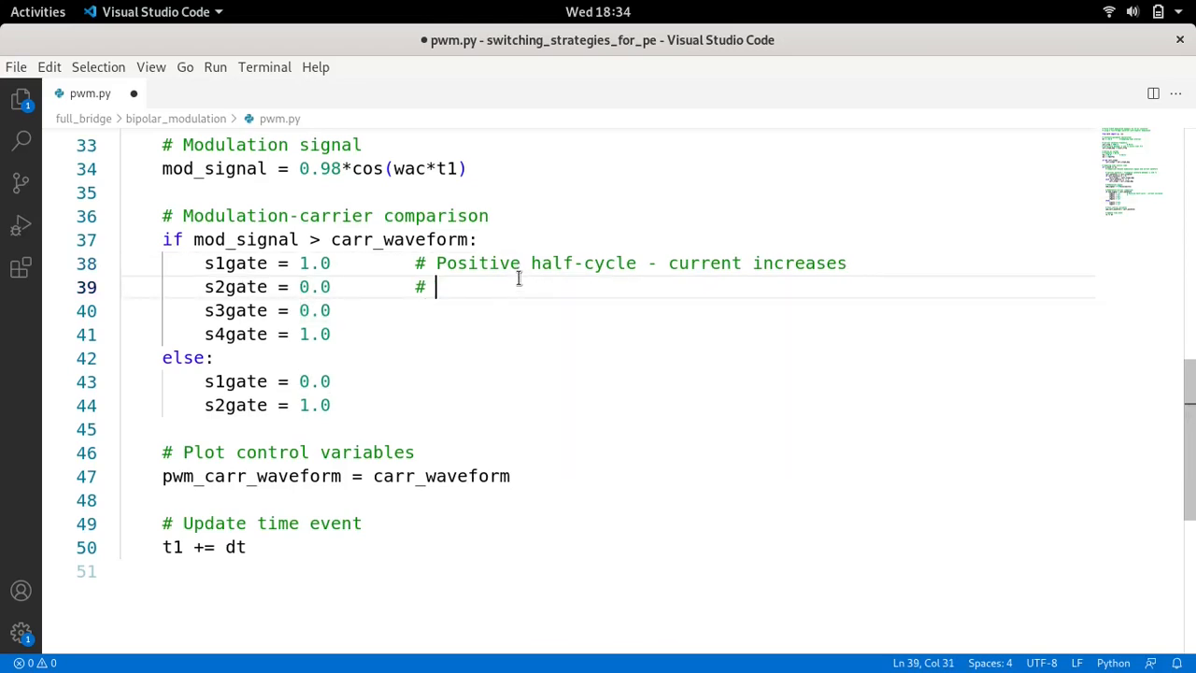
# Add the s2gate comment 'Negative half-cycle - current decreases'.
pyautogui.write('Negatve ha')
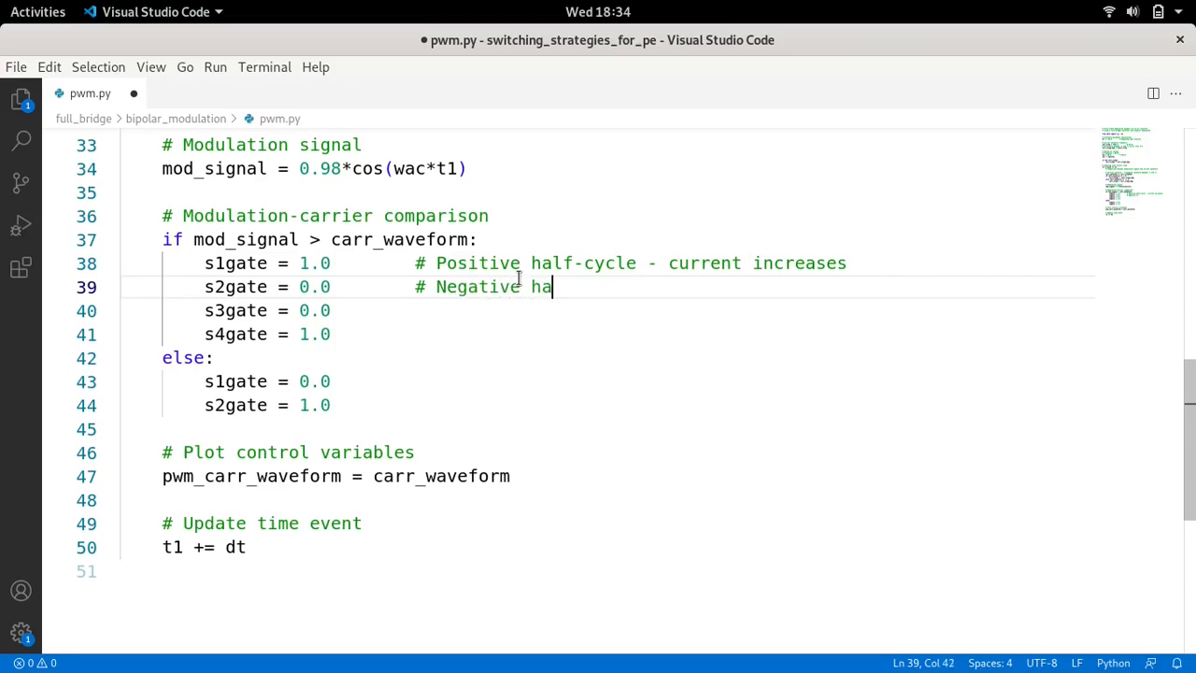
pyautogui.write('lf-')
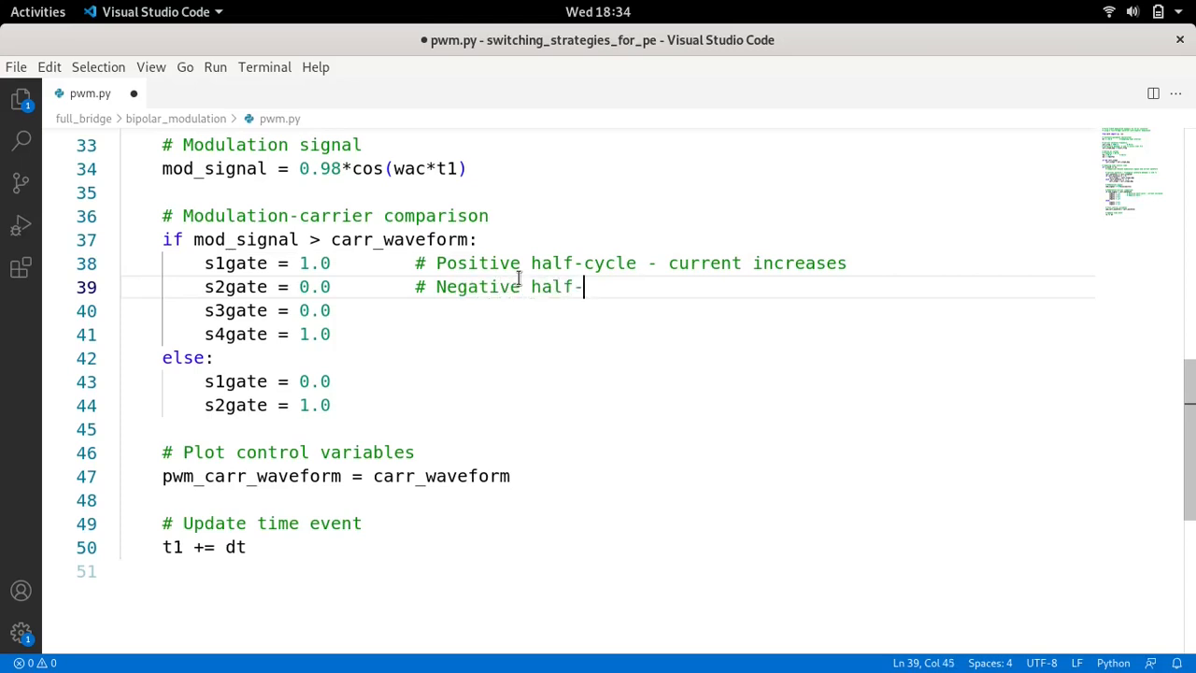
pyautogui.write('cycle')
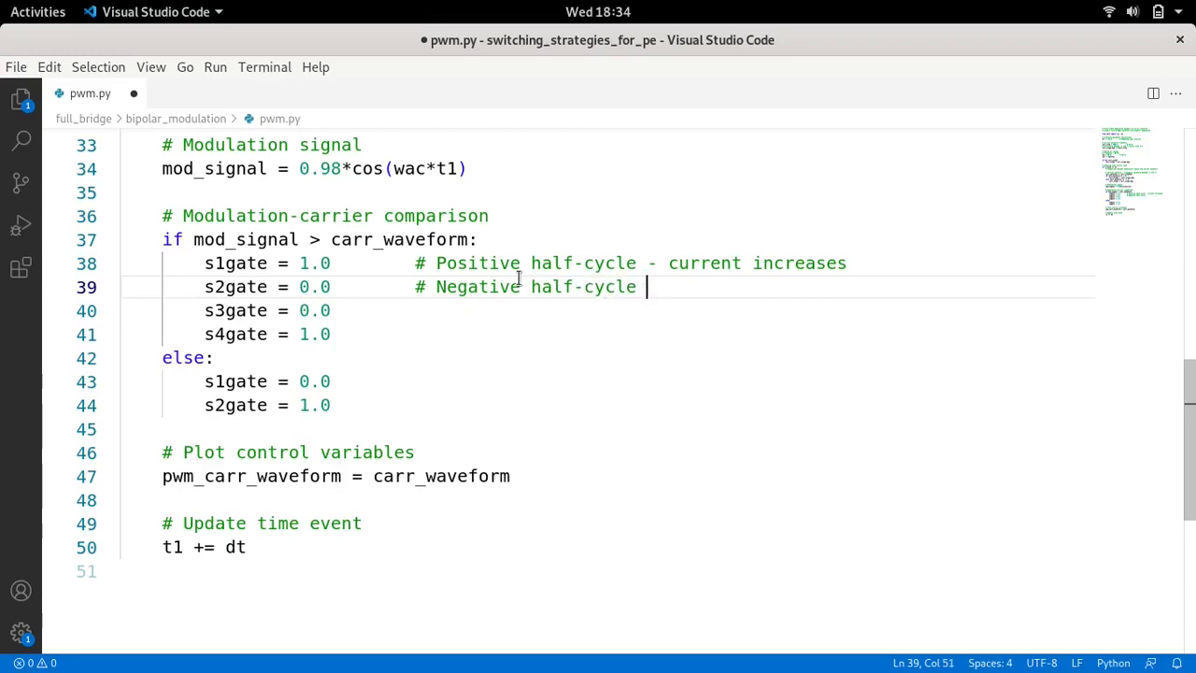
pyautogui.write('- current')
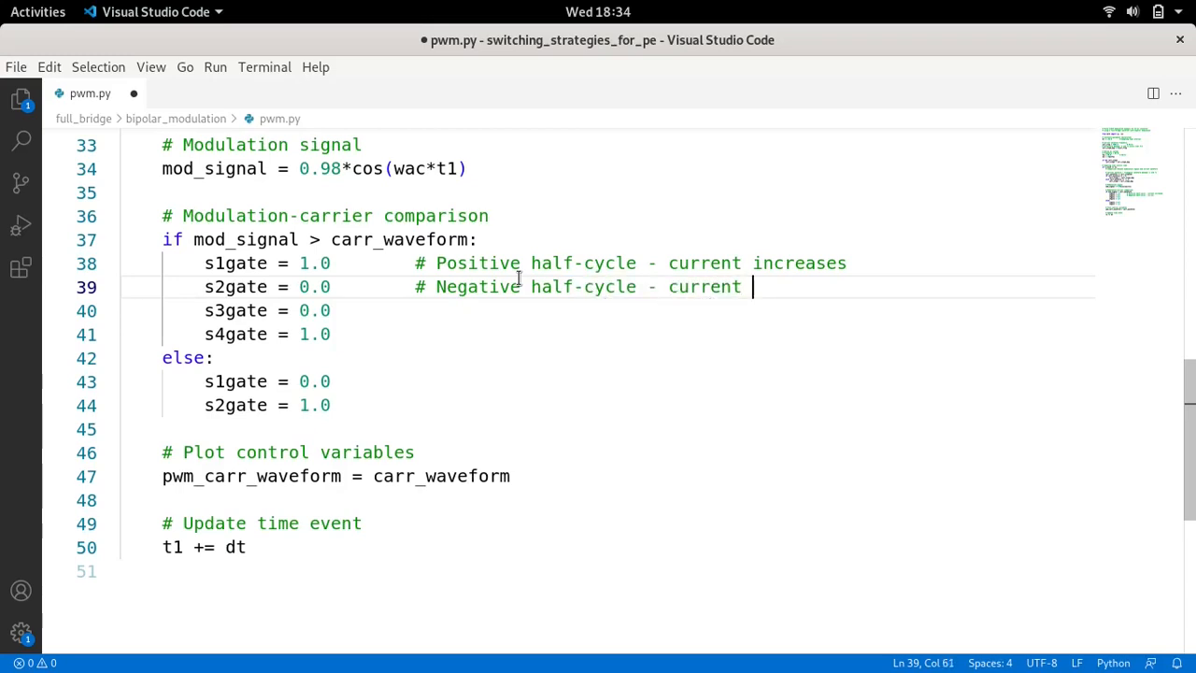
pyautogui.write('decreases')
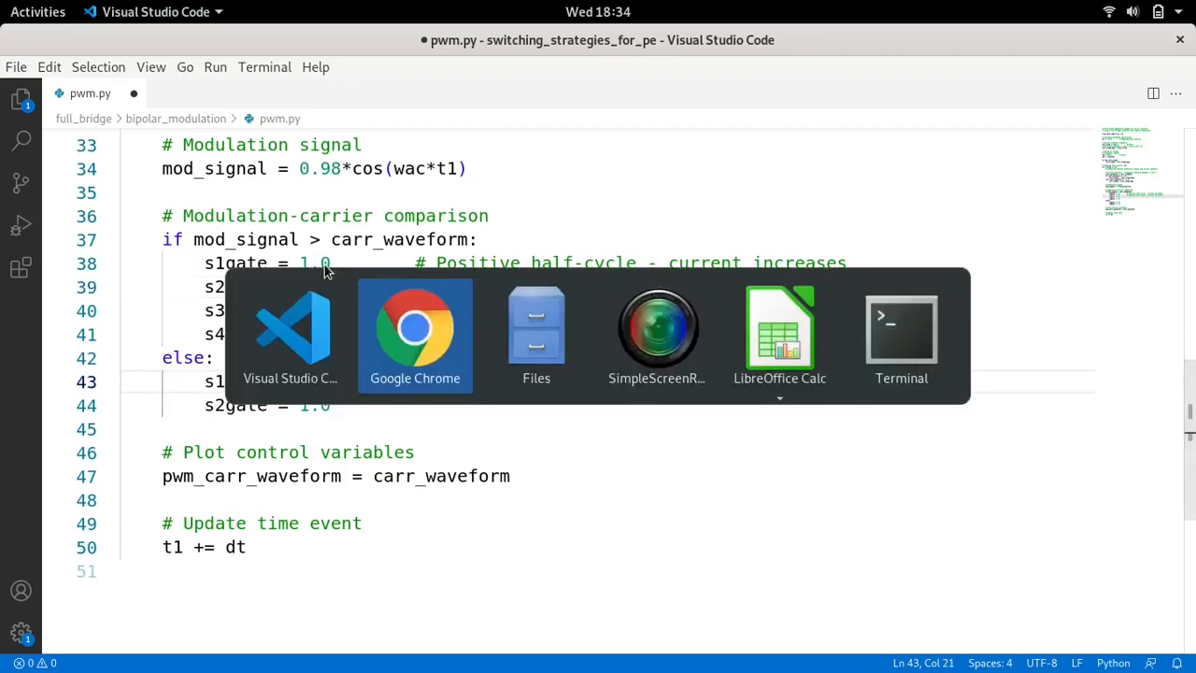
pyautogui.click(414, 326)
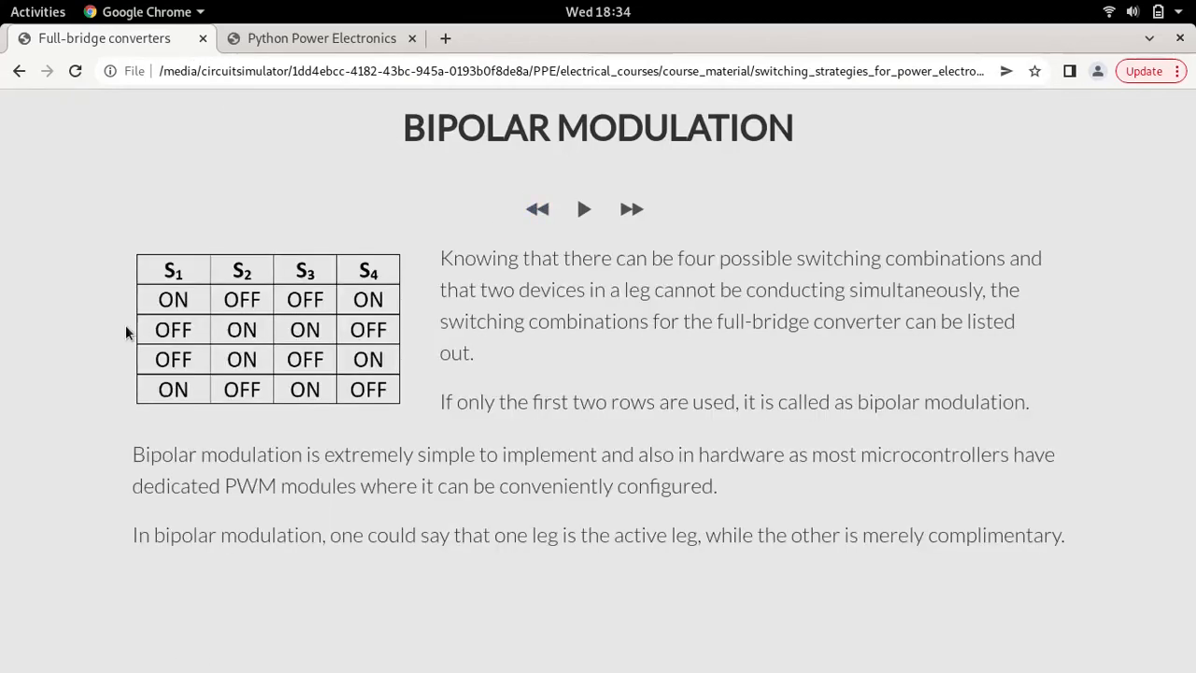
pyautogui.moveTo(248, 333)
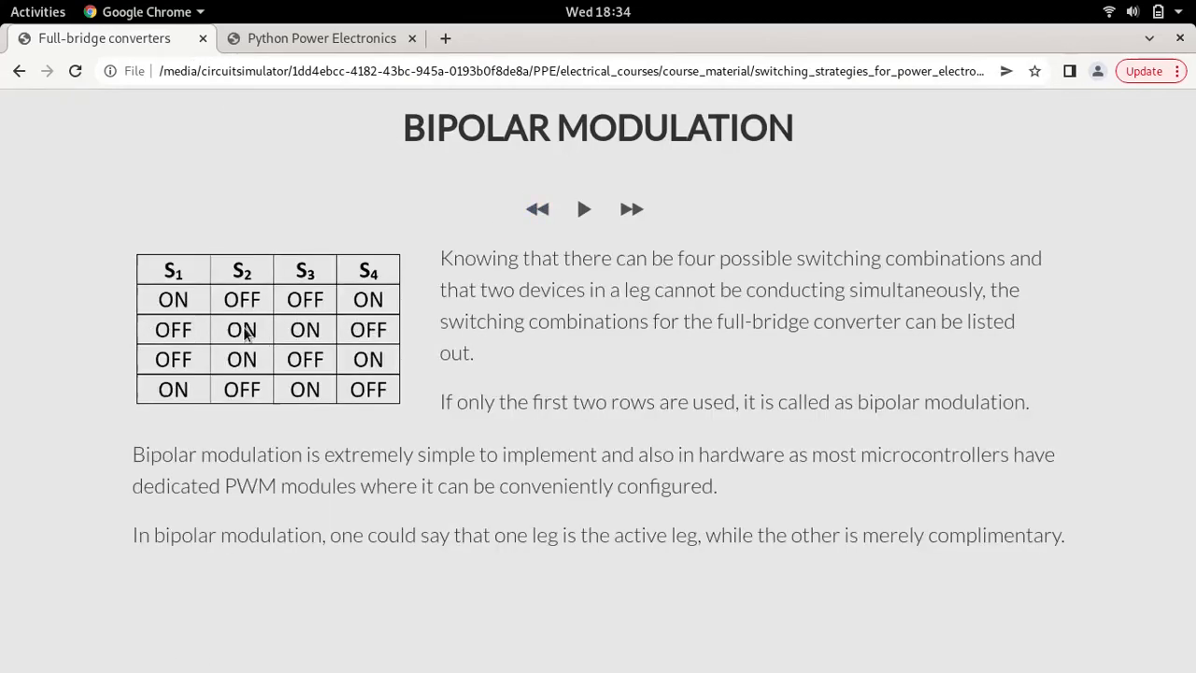
pyautogui.moveTo(327, 332)
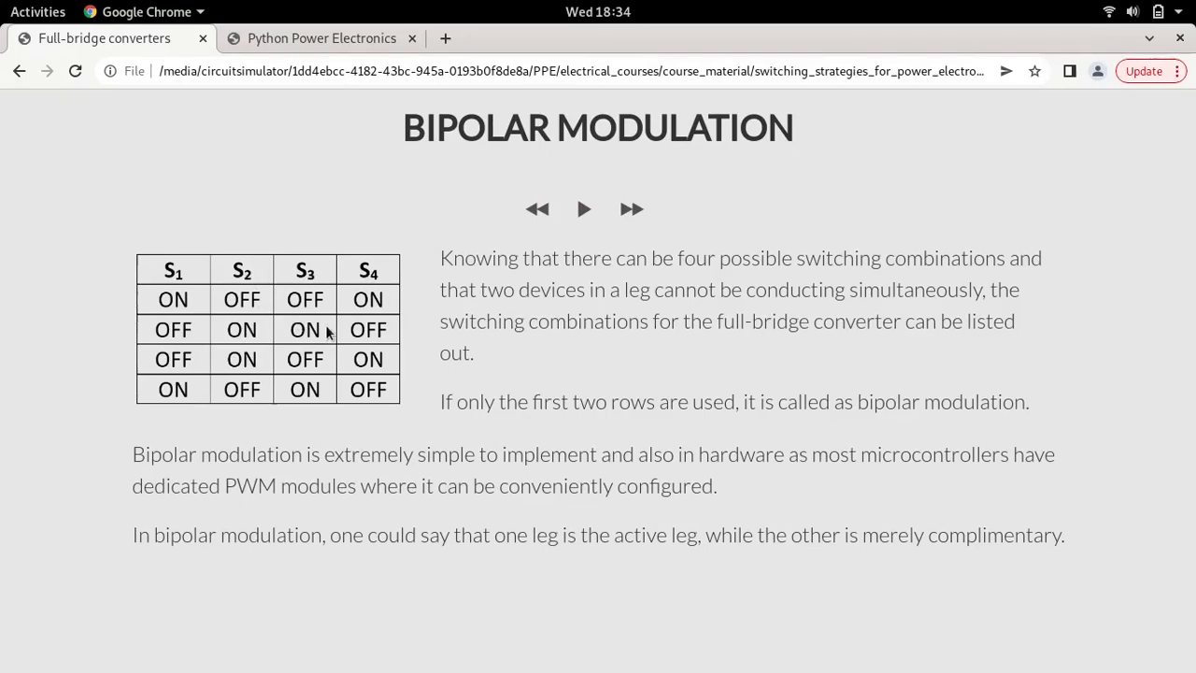
pyautogui.moveTo(364, 340)
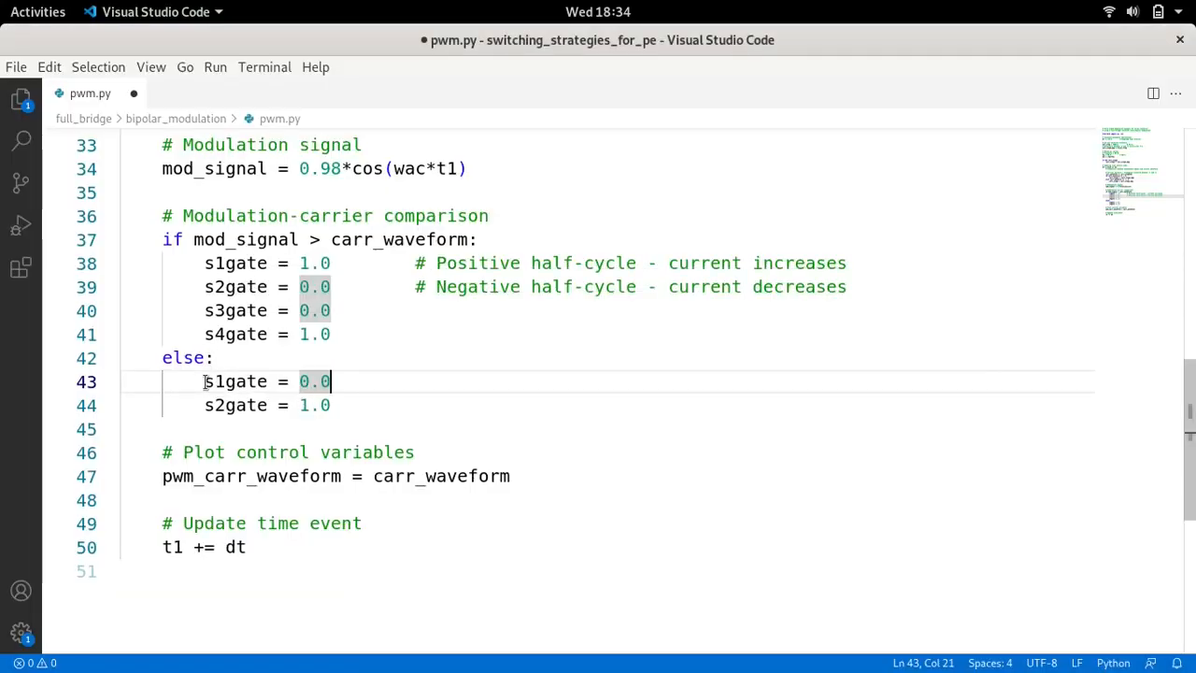
pyautogui.moveTo(203, 381); pyautogui.dragTo(330, 405)
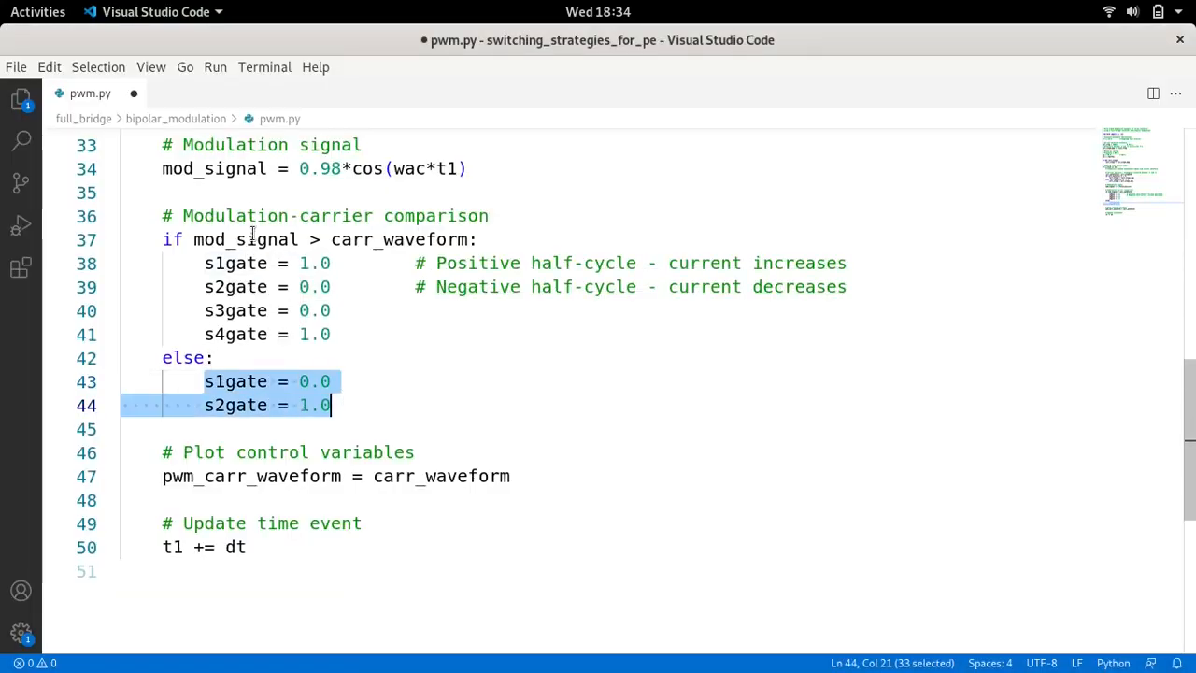
pyautogui.click(348, 335)
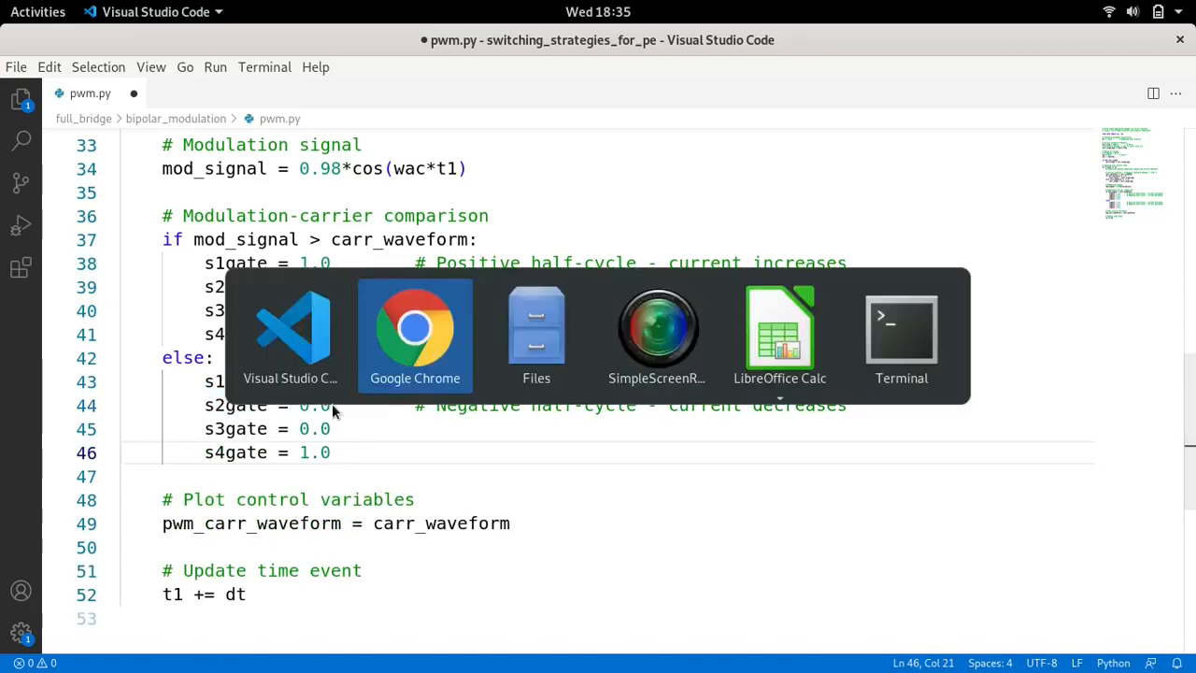
# Bring the S1–S4 bipolar switching table back up in Chrome for the else states.
pyautogui.click(415, 337)
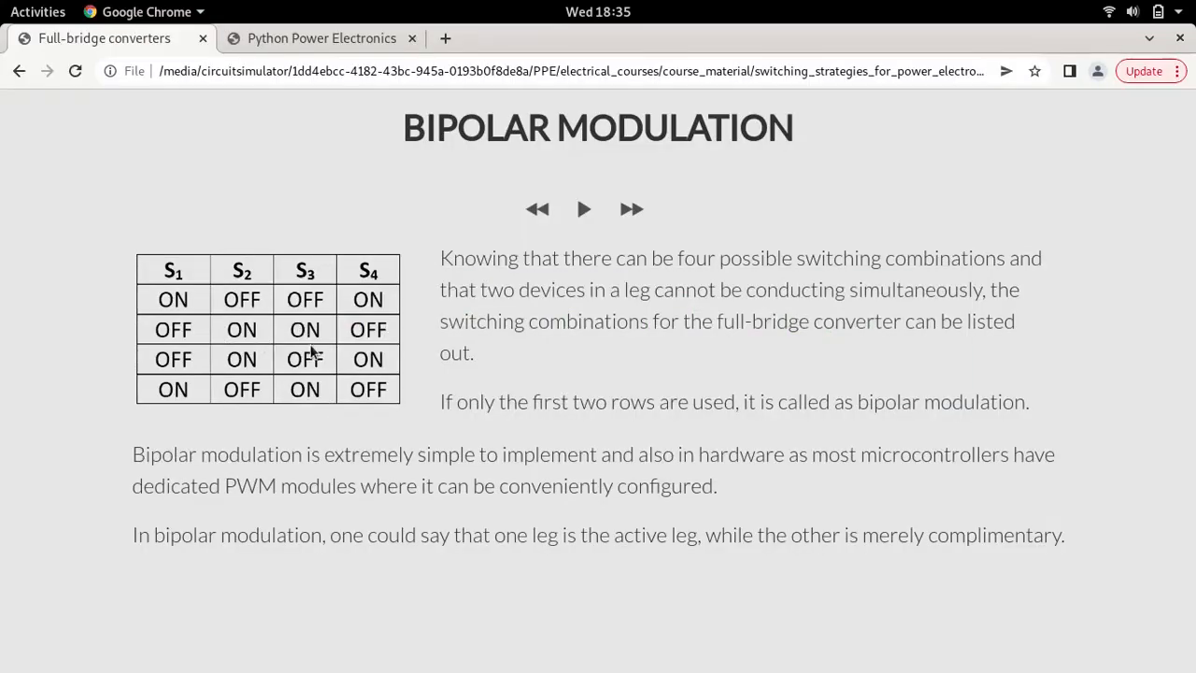
pyautogui.moveTo(285, 299)
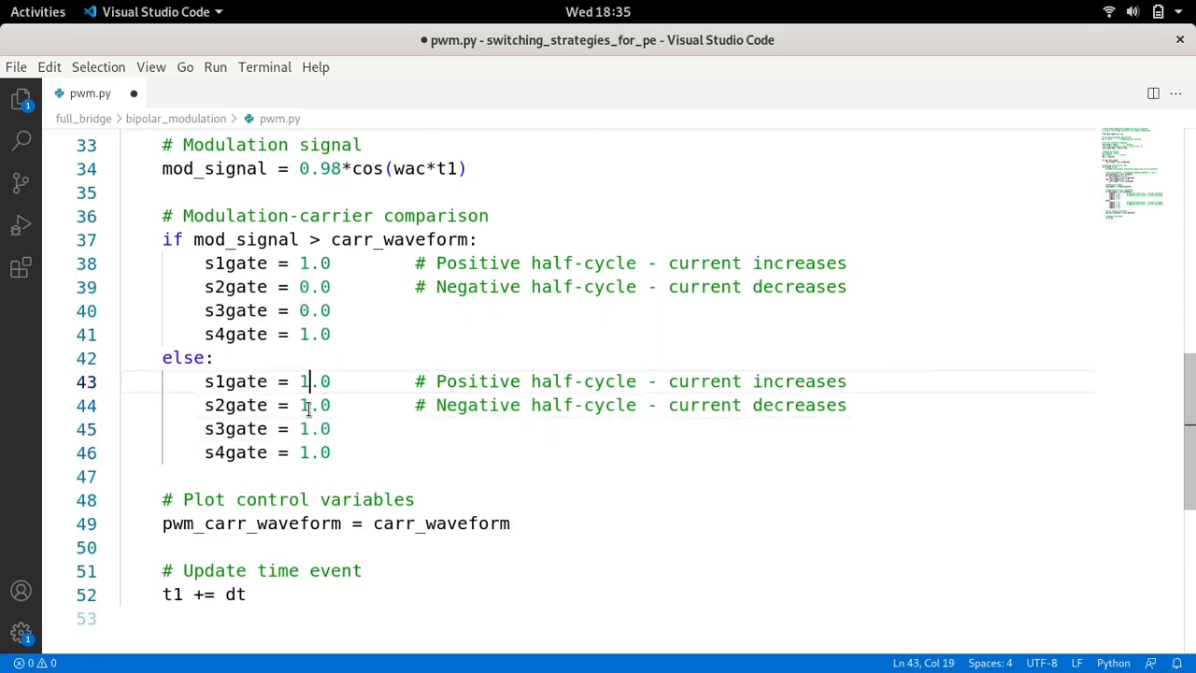
# Set else-branch s1gate and s4gate to 0.0, swap the current comments, and save pwm.py.
pyautogui.write('0.0')
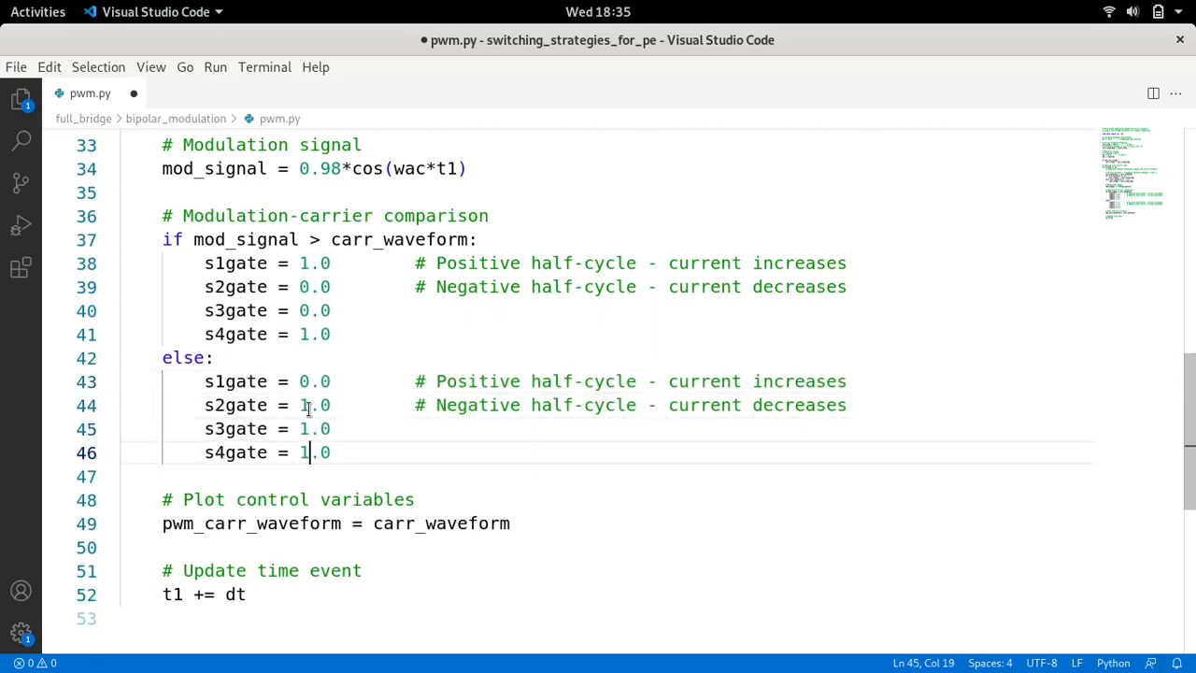
pyautogui.write('0')
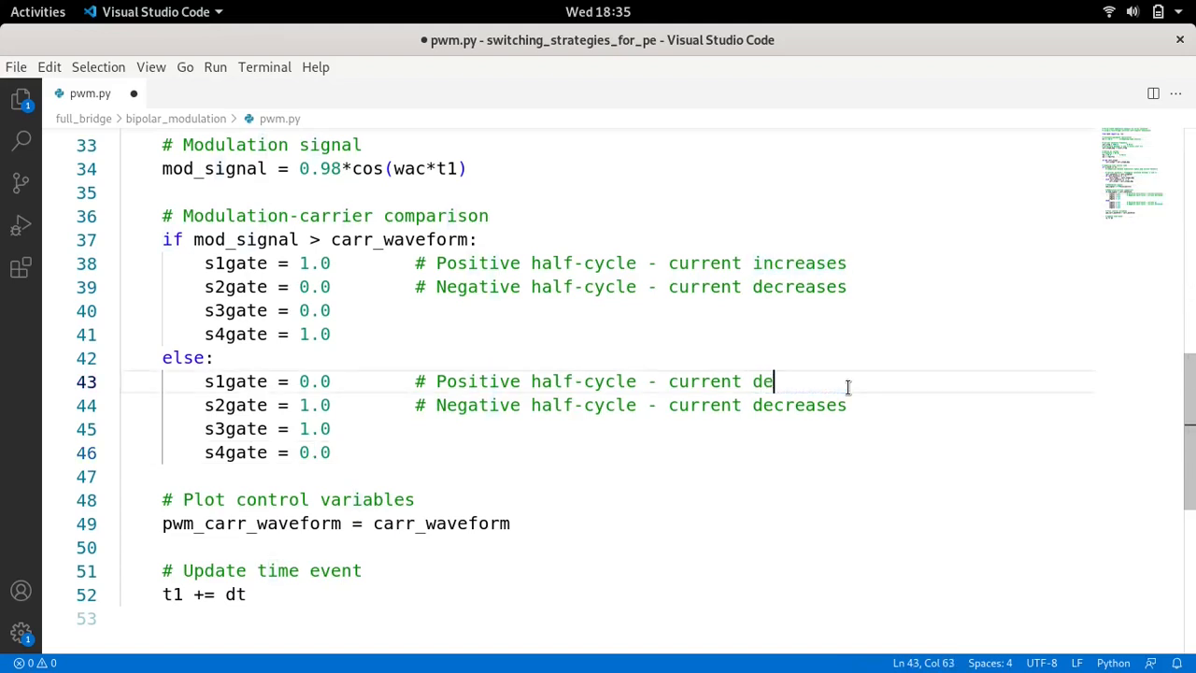
pyautogui.write('crease')
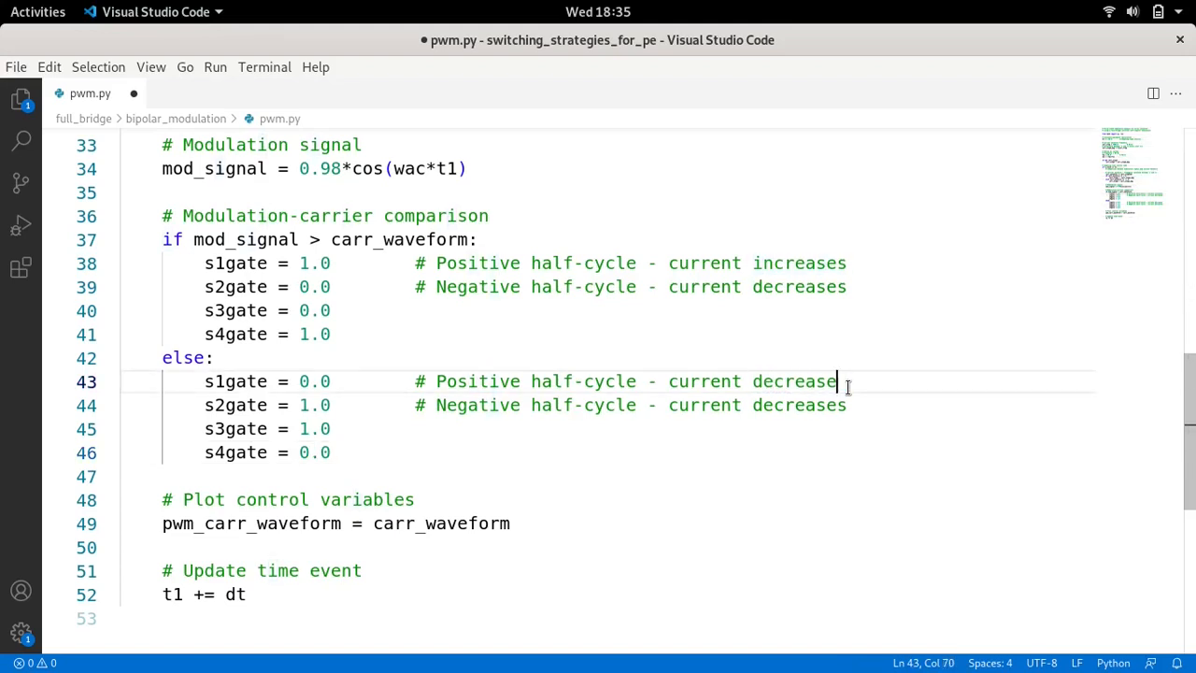
pyautogui.write('s')
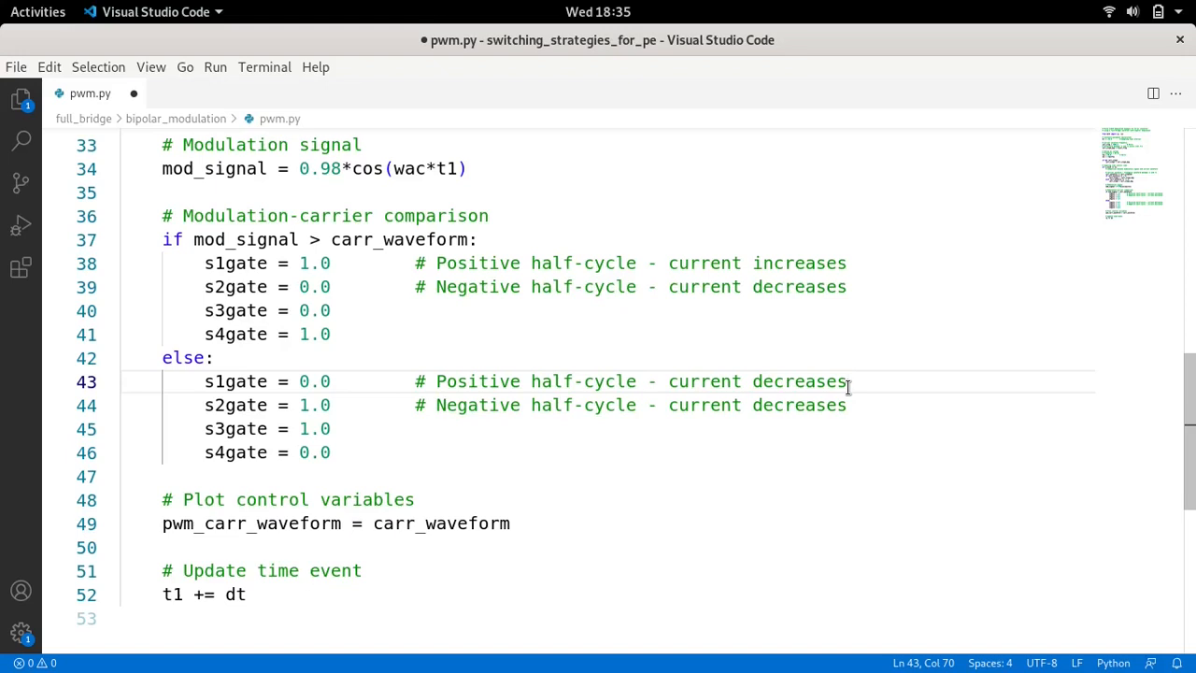
pyautogui.moveTo(489, 408)
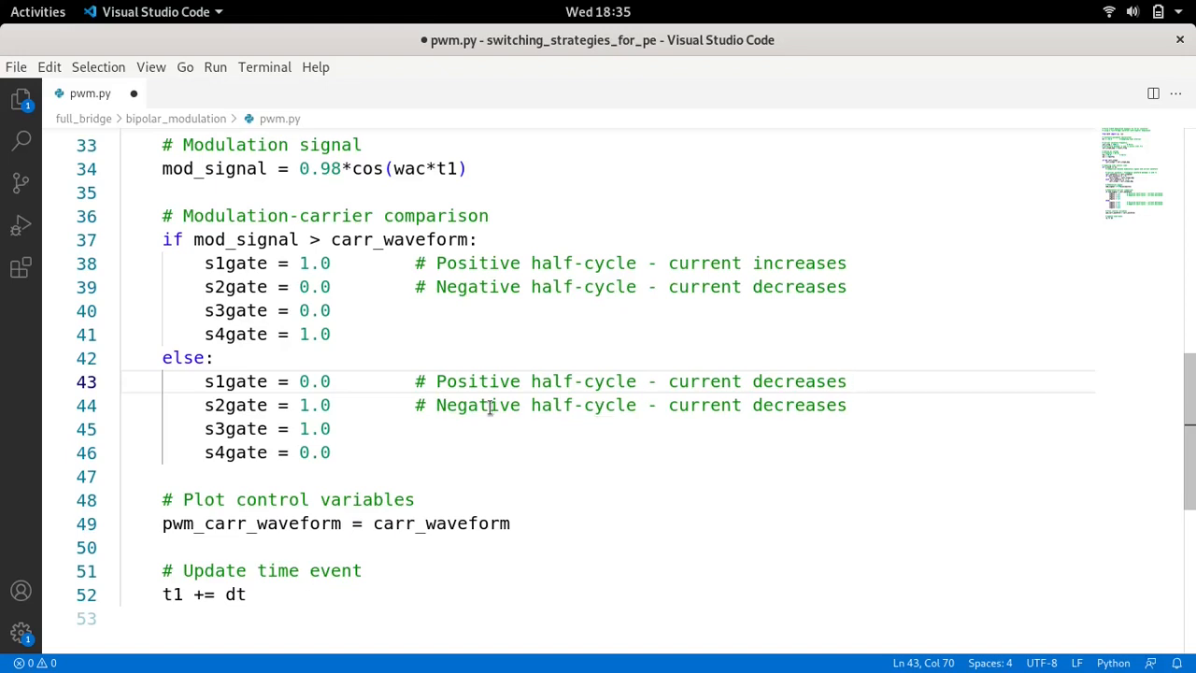
pyautogui.doubleClick(771, 405)
pyautogui.write('in')
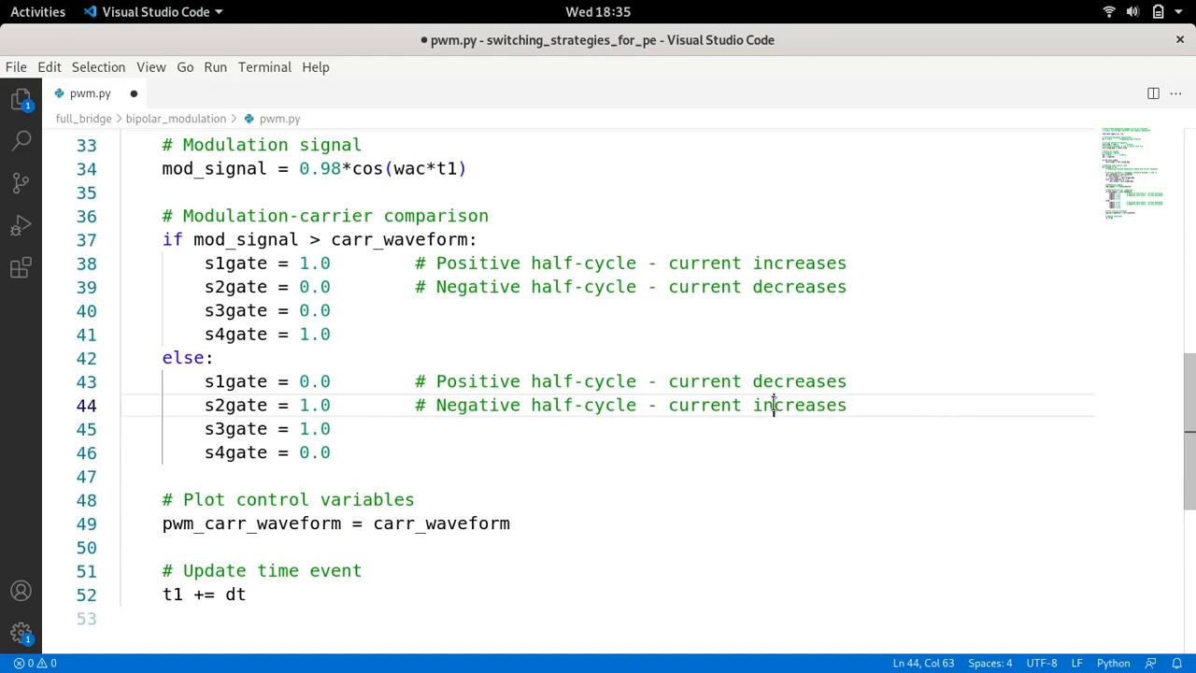
pyautogui.press('ctrl+s')
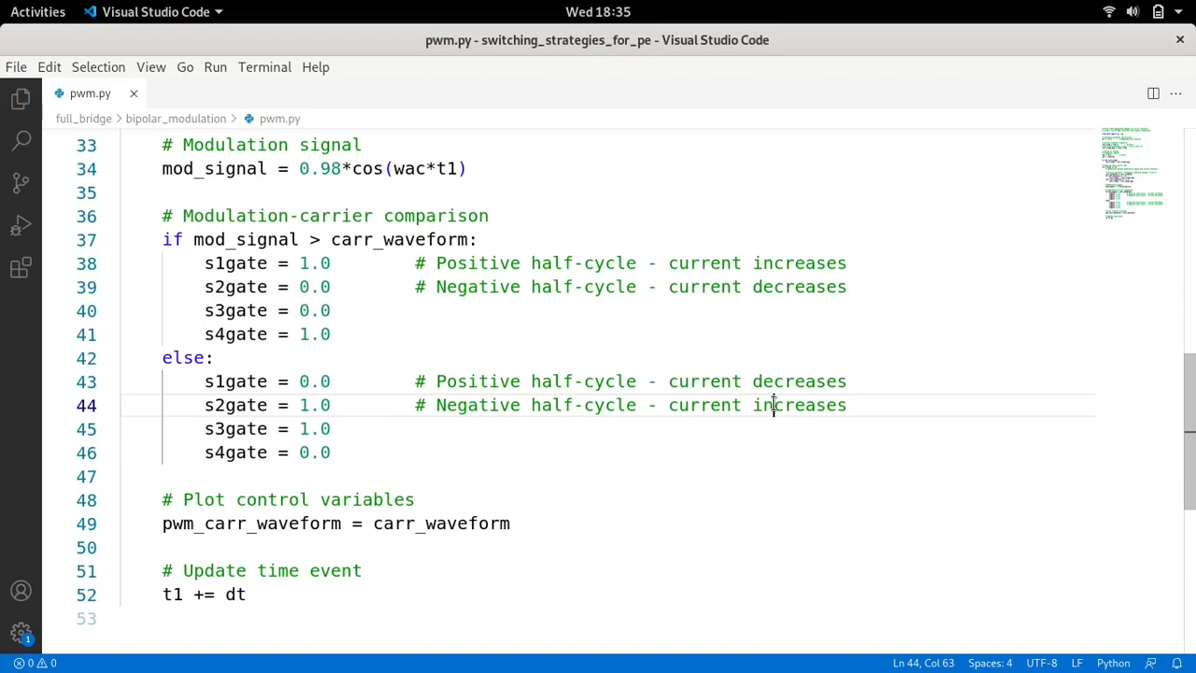
pyautogui.moveTo(577, 402)
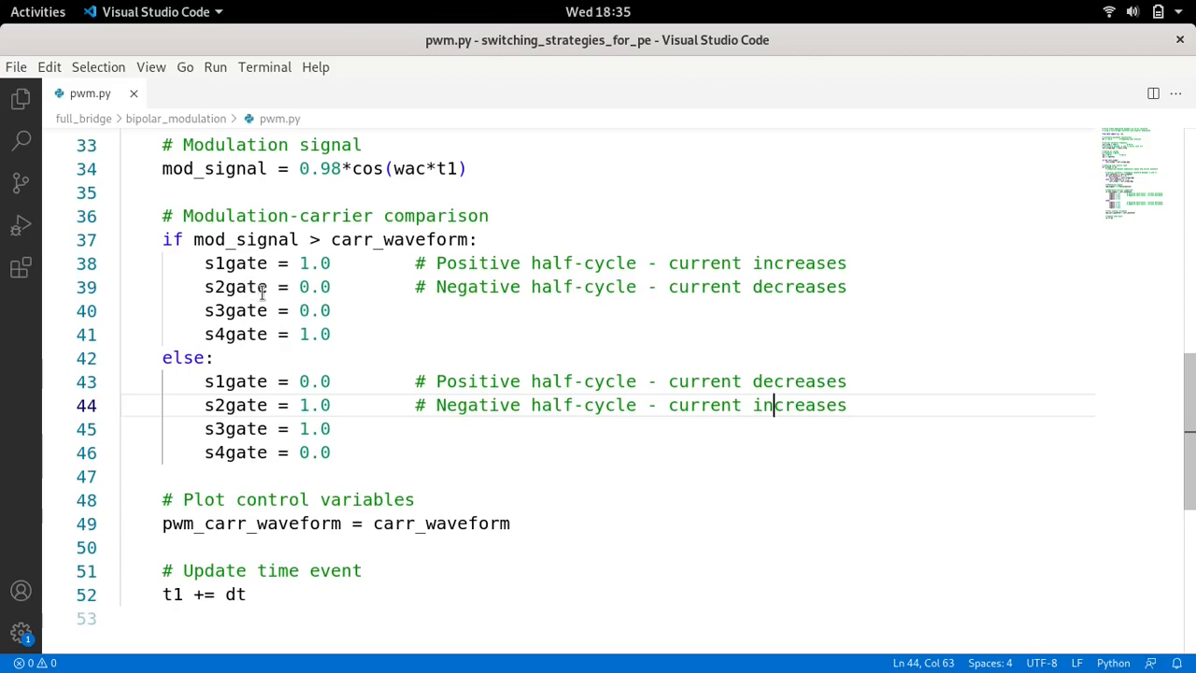
pyautogui.moveTo(271, 279)
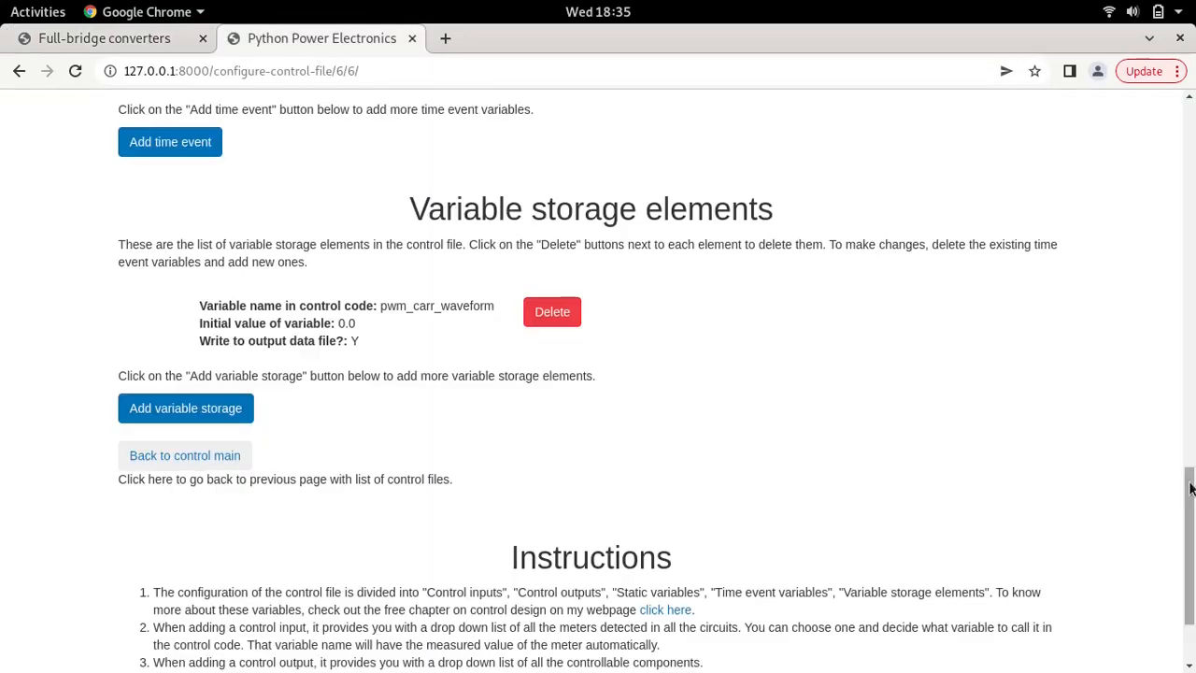
# Add a Switch_S3 control output with variable s3gate and initial value 0.
pyautogui.scroll(3)
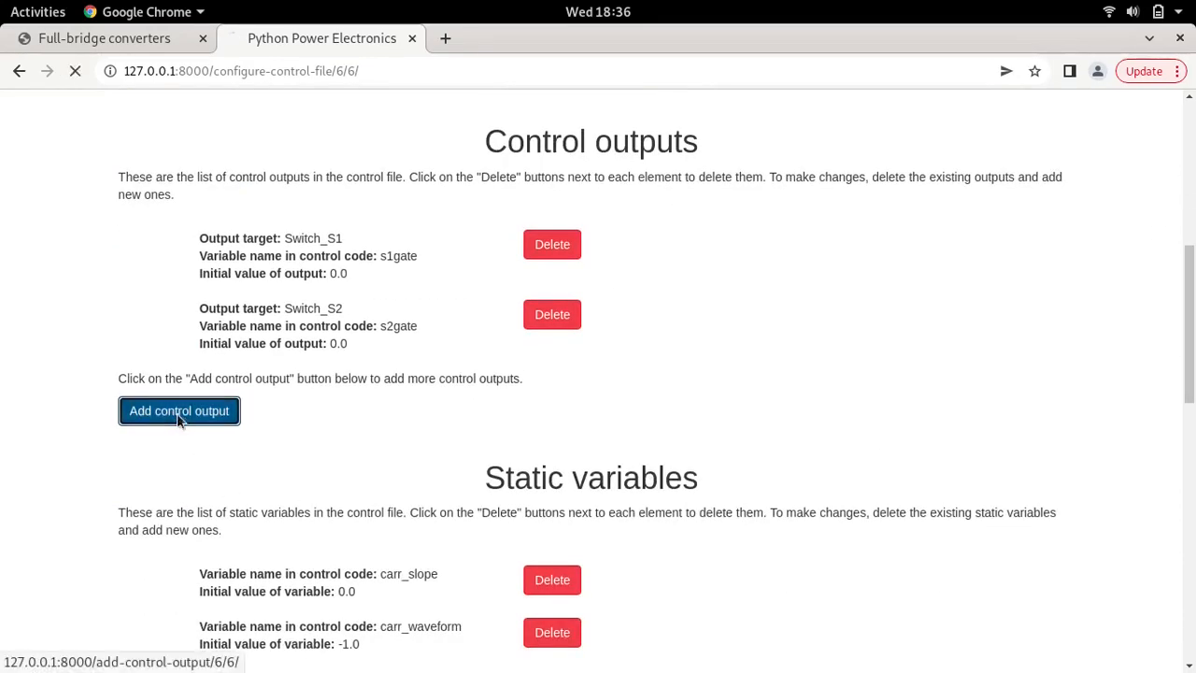
pyautogui.click(178, 411)
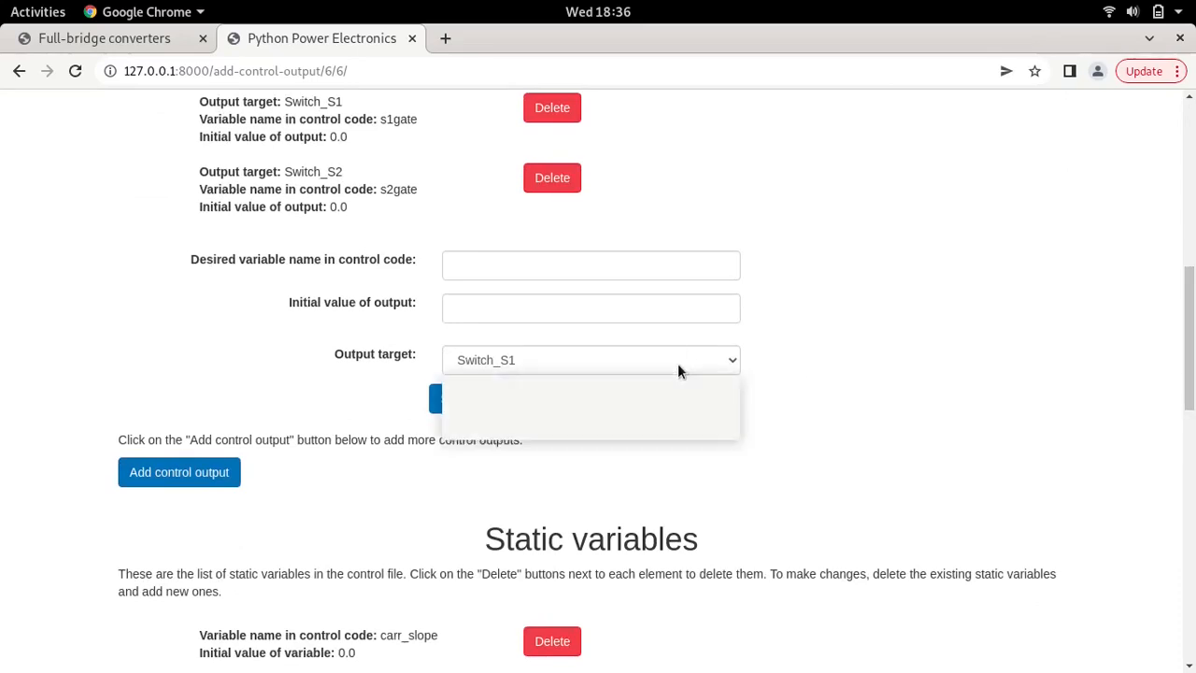
pyautogui.click(590, 359)
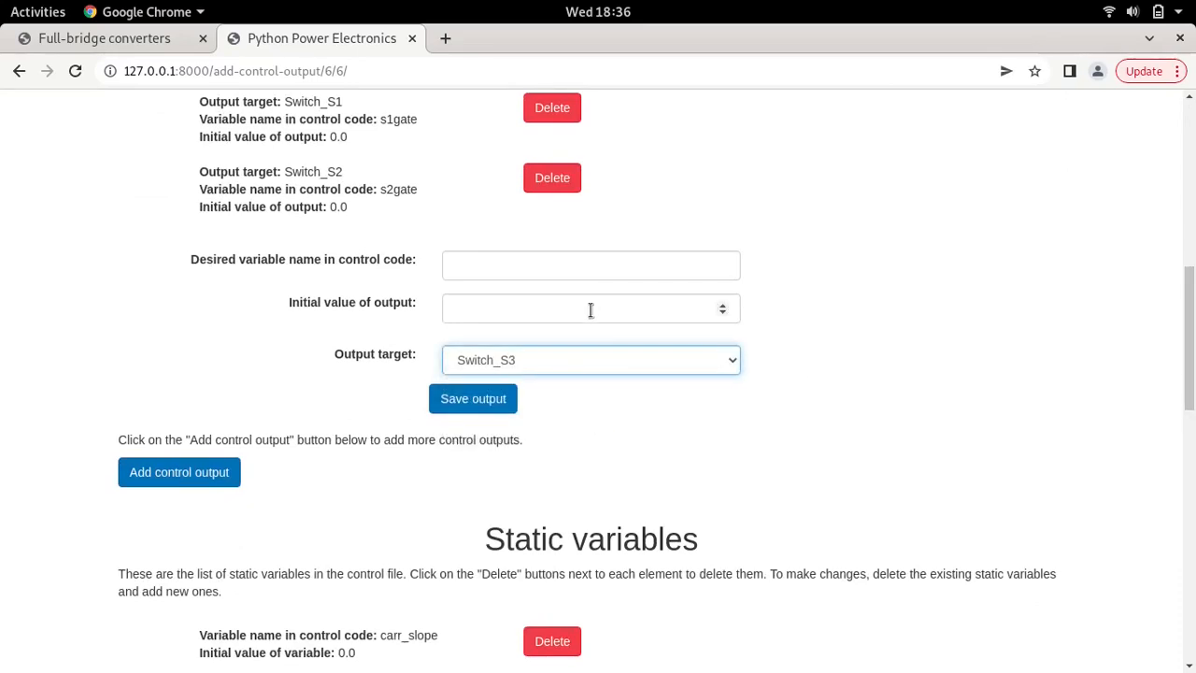
pyautogui.write('0')
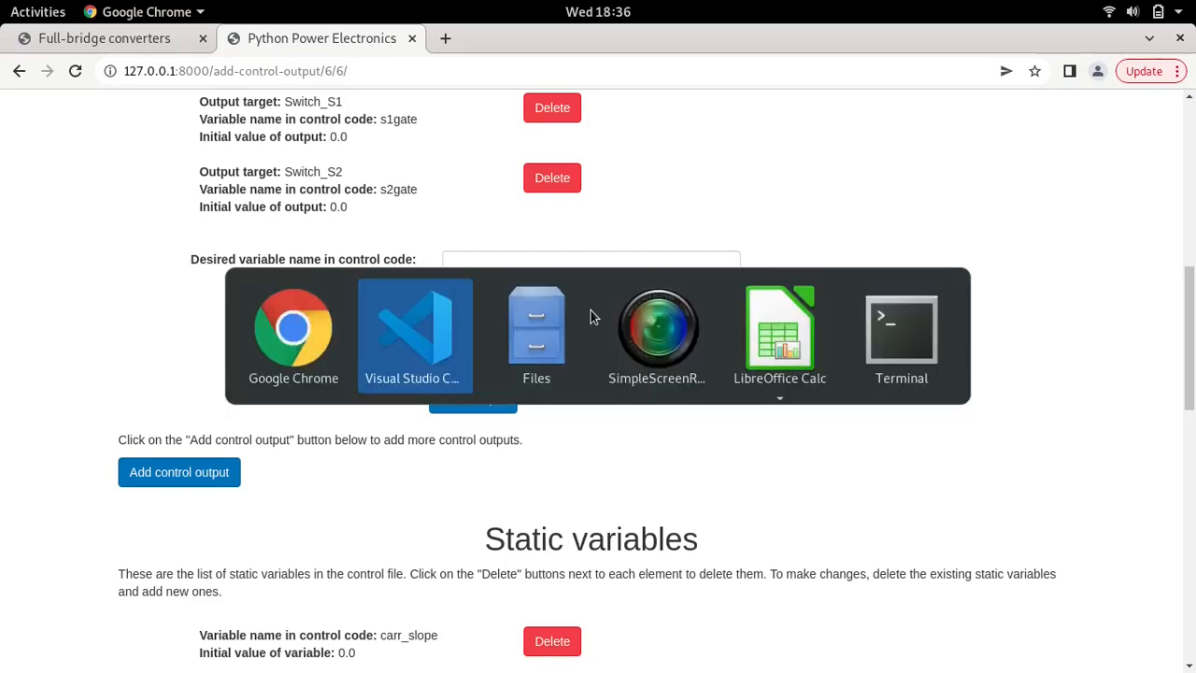
pyautogui.click(414, 332)
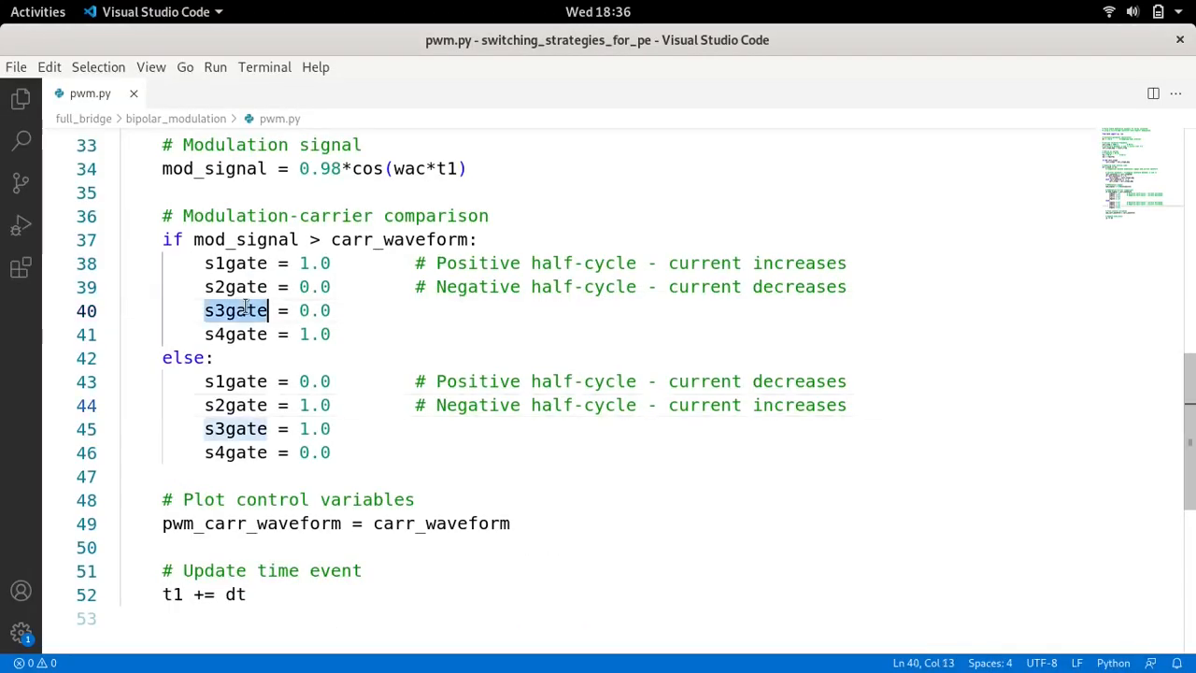
pyautogui.doubleClick(235, 310)
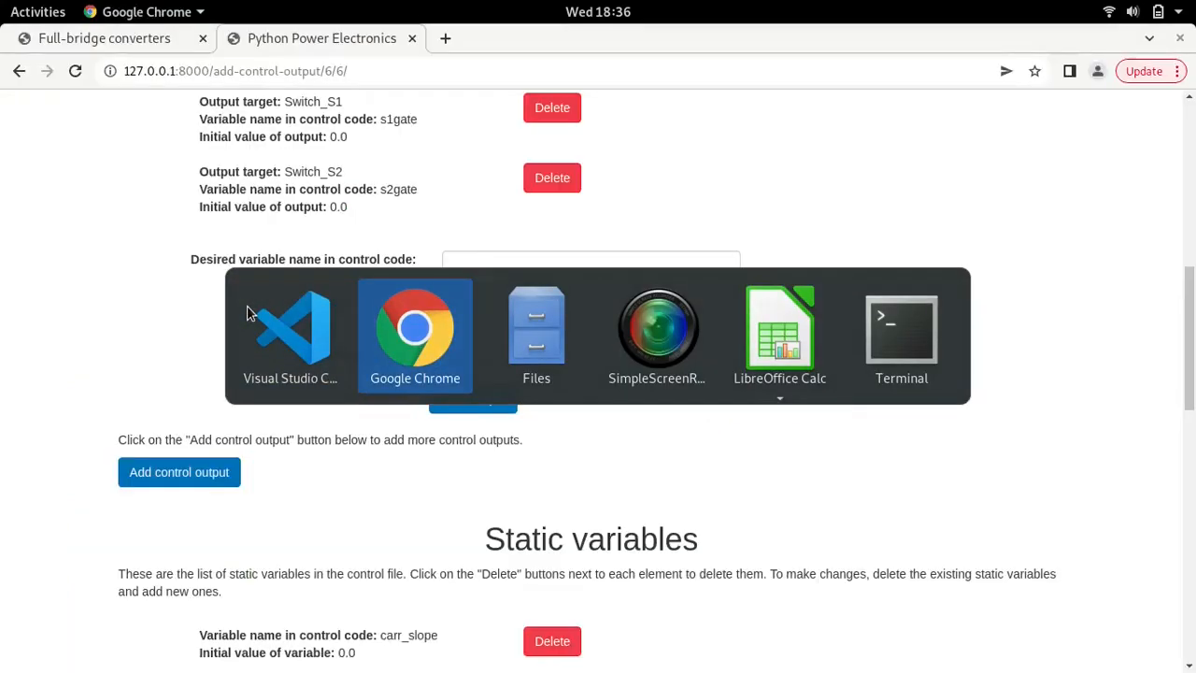
pyautogui.click(590, 264)
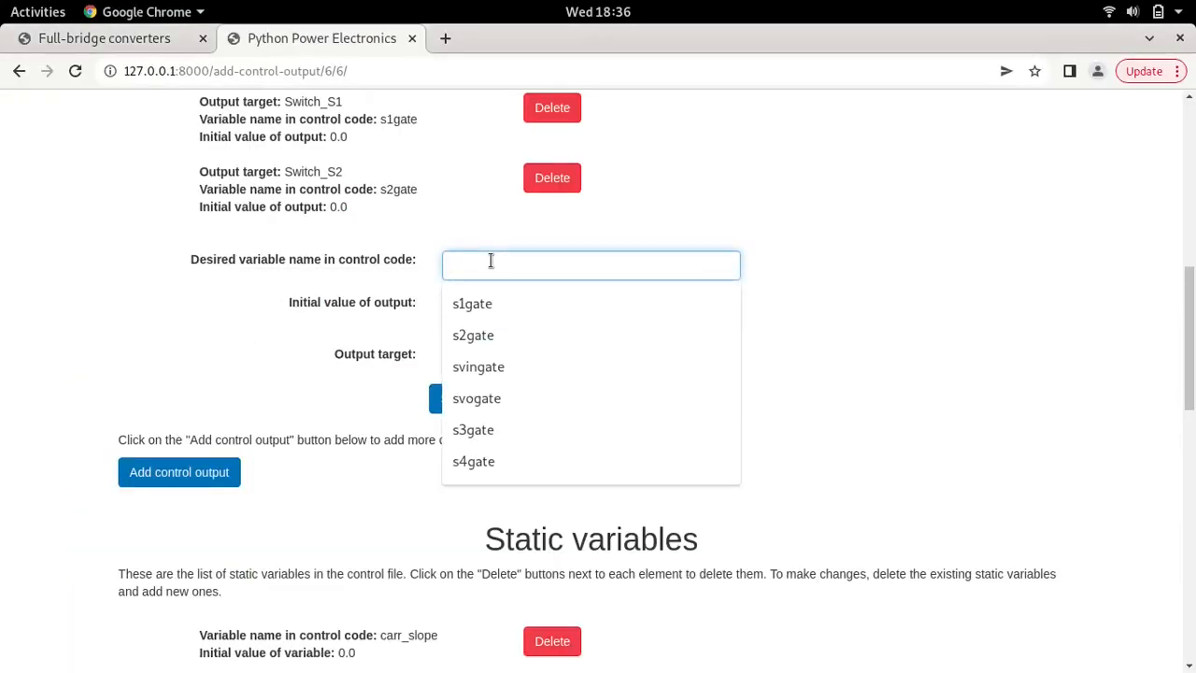
pyautogui.click(472, 429)
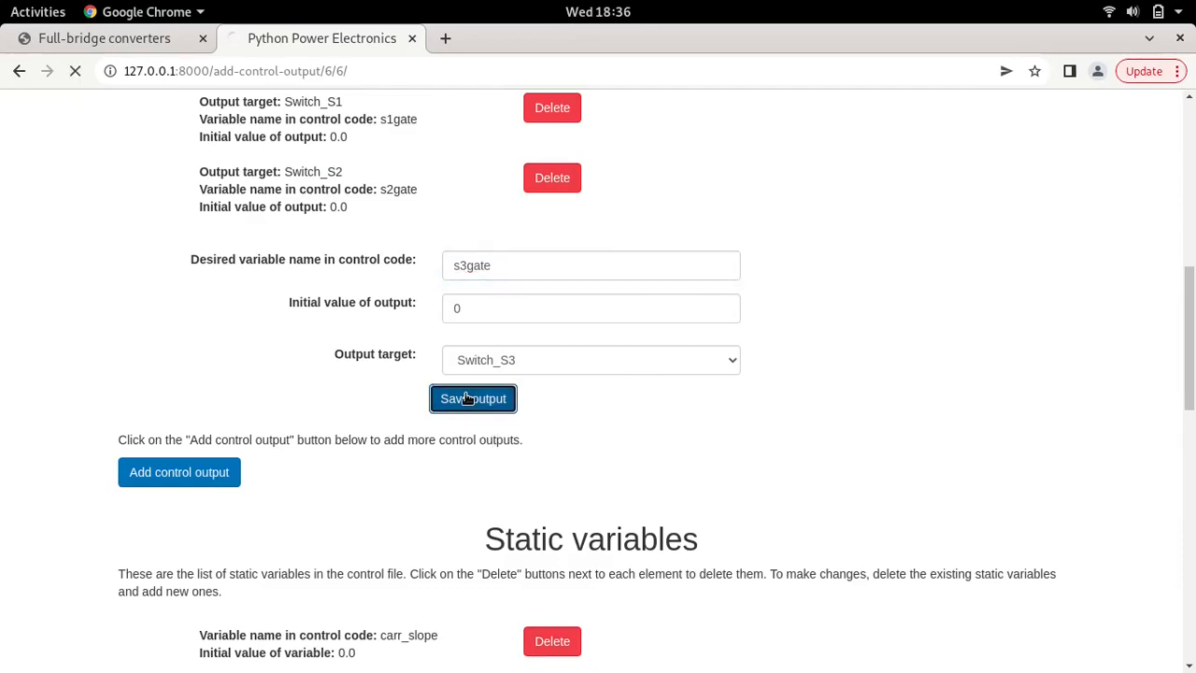
pyautogui.click(473, 398)
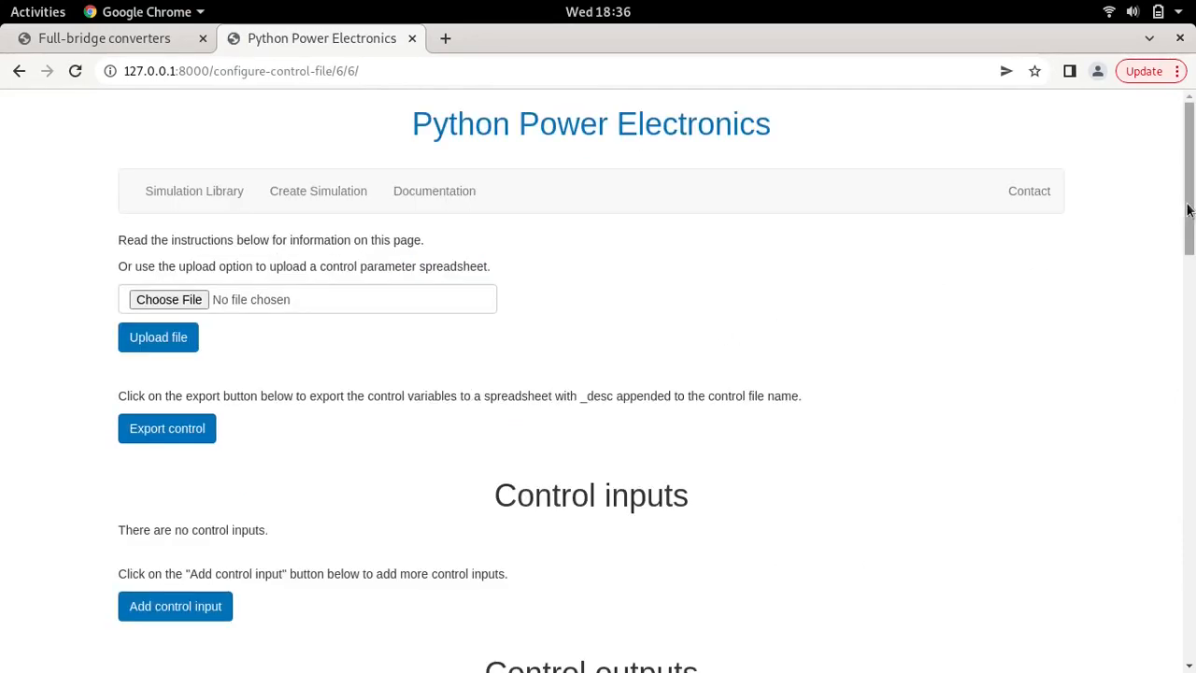
pyautogui.scroll(-3)
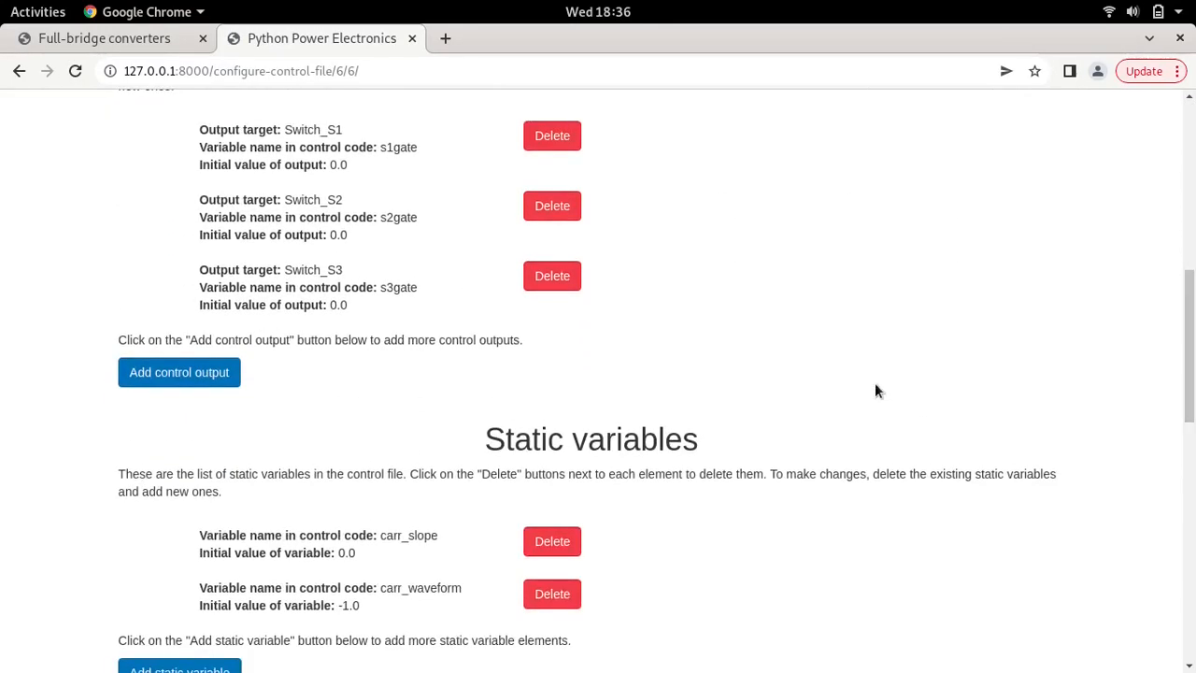
pyautogui.moveTo(232, 364)
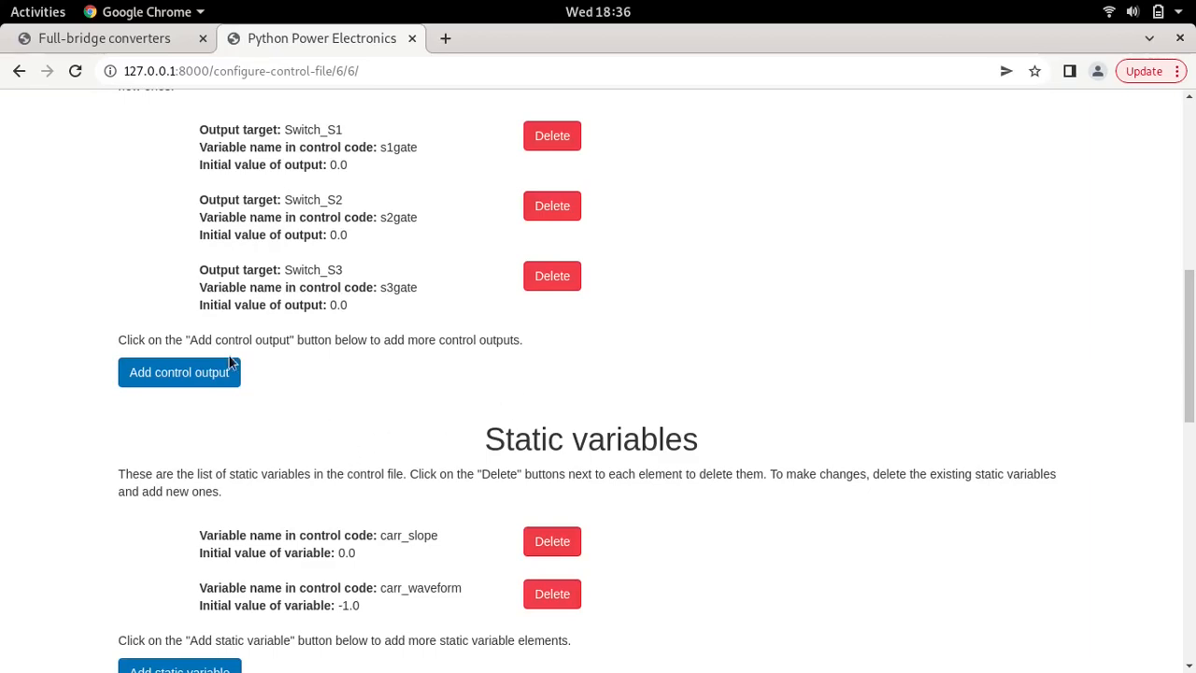
# Add a Switch_S4 control output with variable s4gate and initial value 0.
pyautogui.click(179, 372)
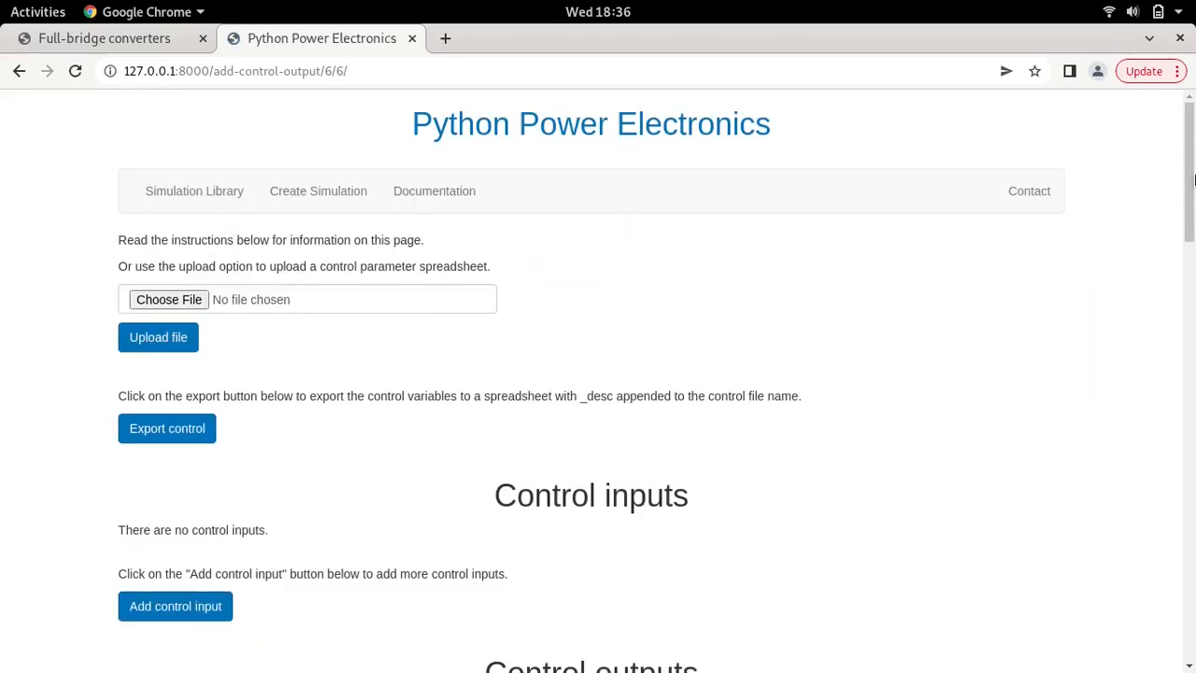
pyautogui.scroll(-3)
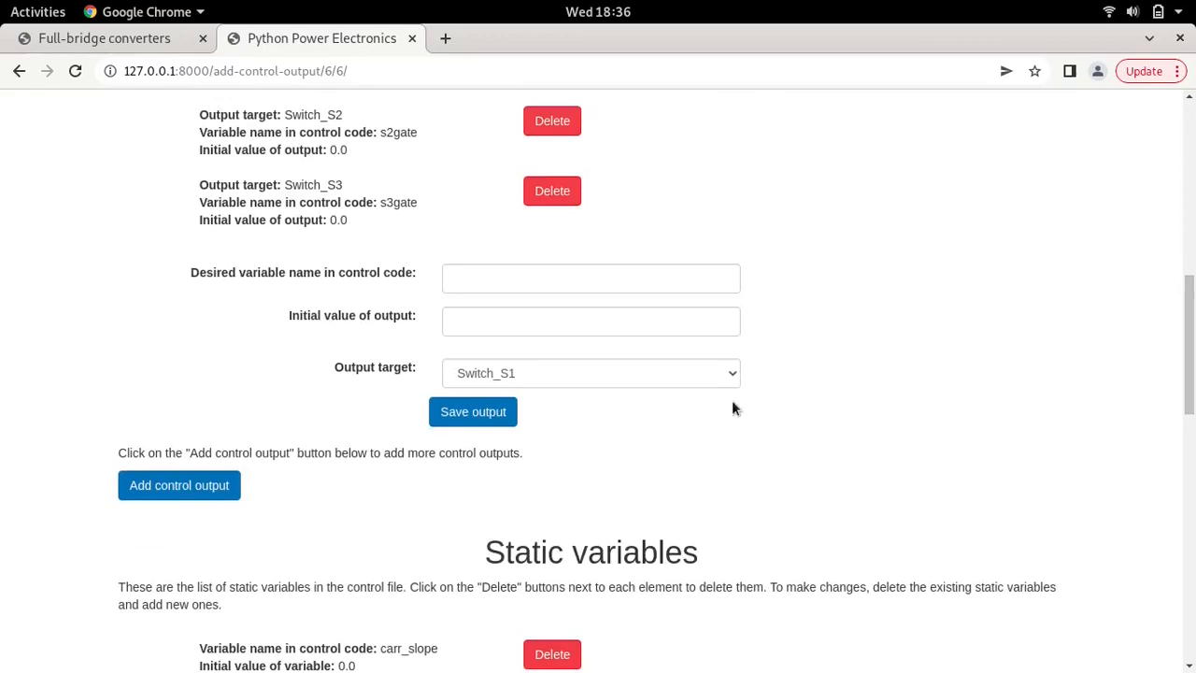
pyautogui.click(590, 373)
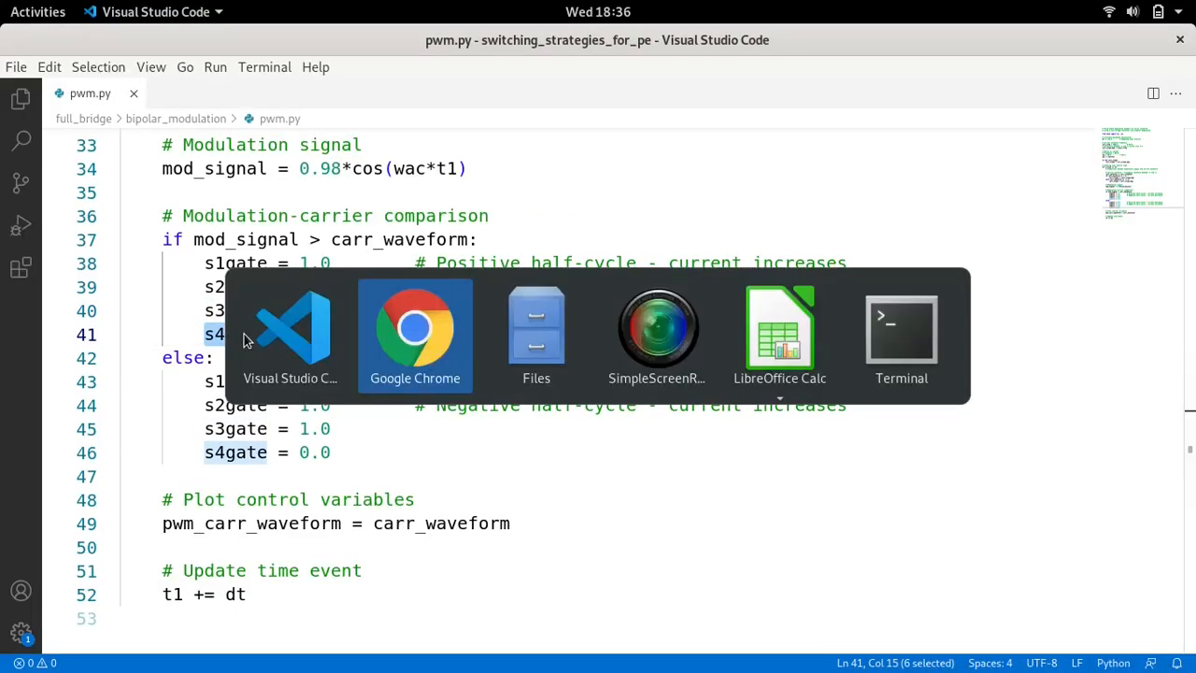
pyautogui.click(414, 326)
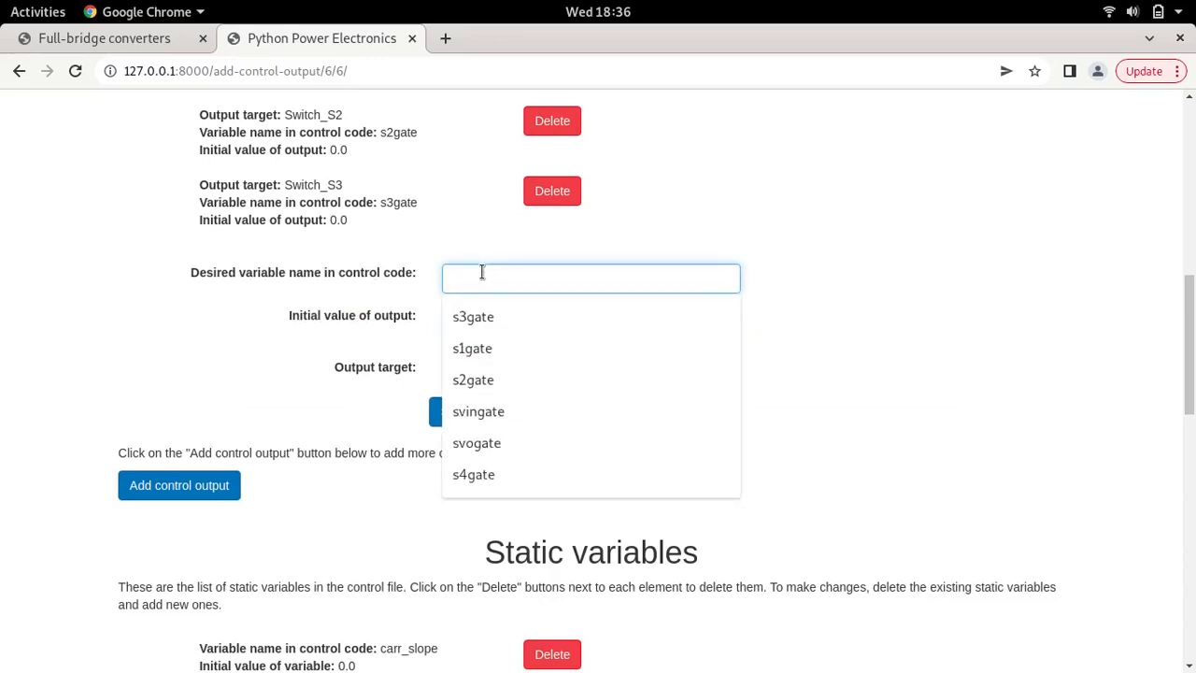
pyautogui.click(473, 473)
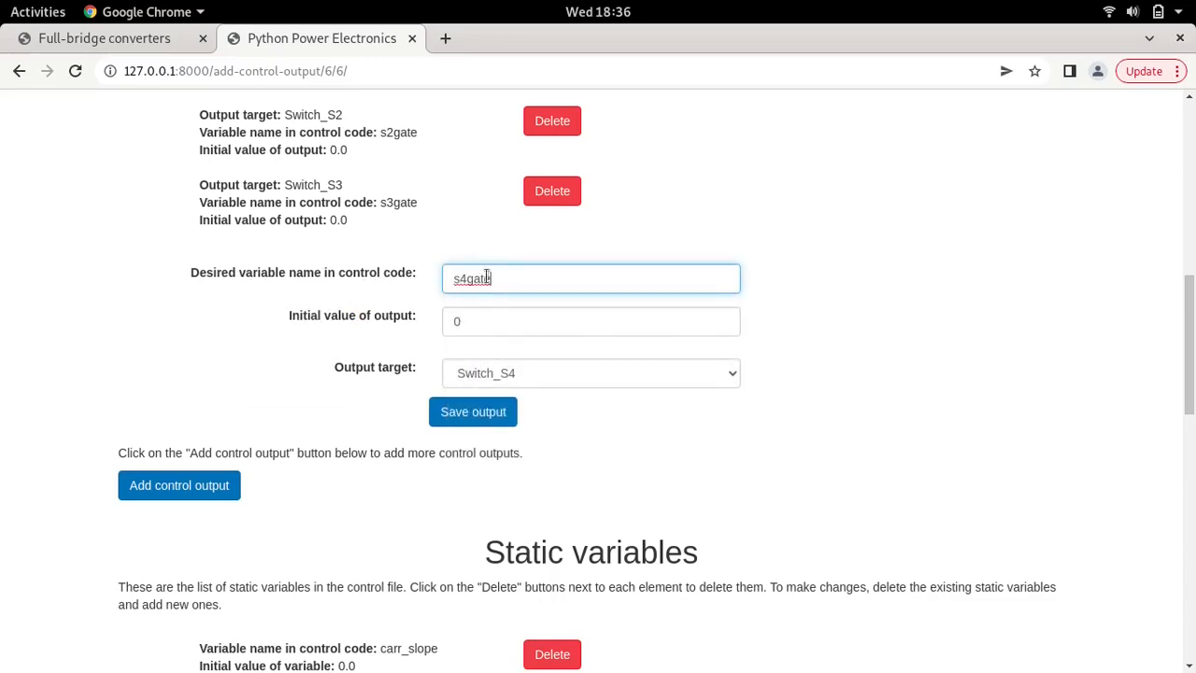
pyautogui.click(472, 412)
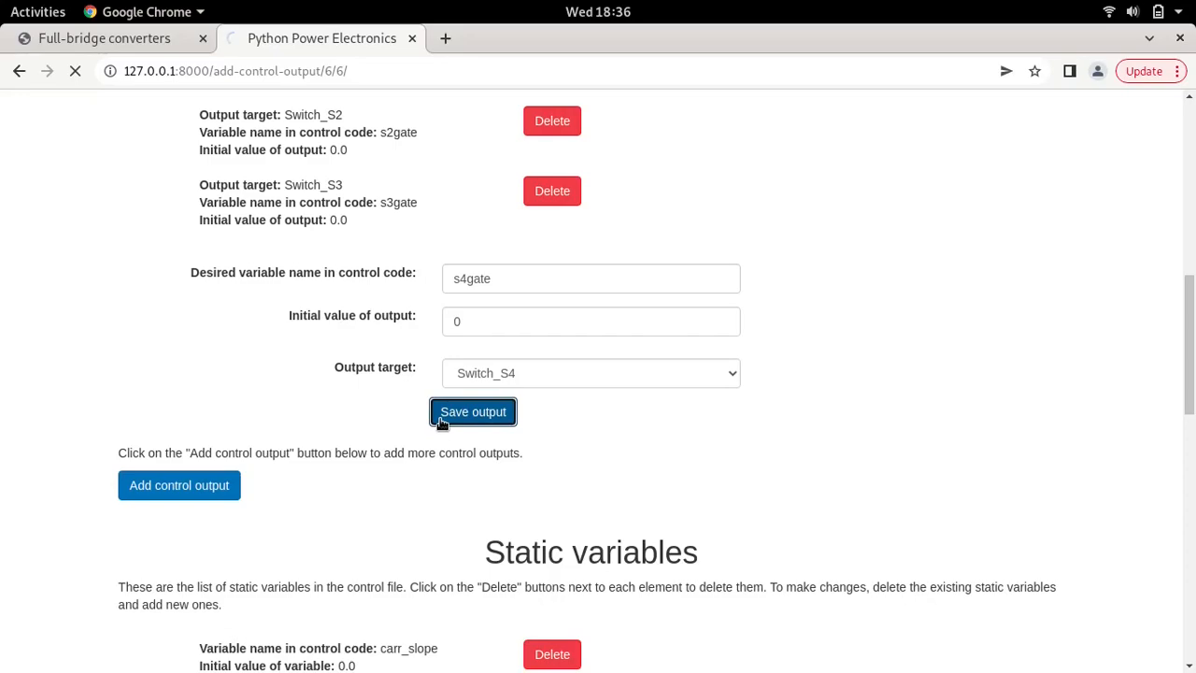
pyautogui.click(473, 411)
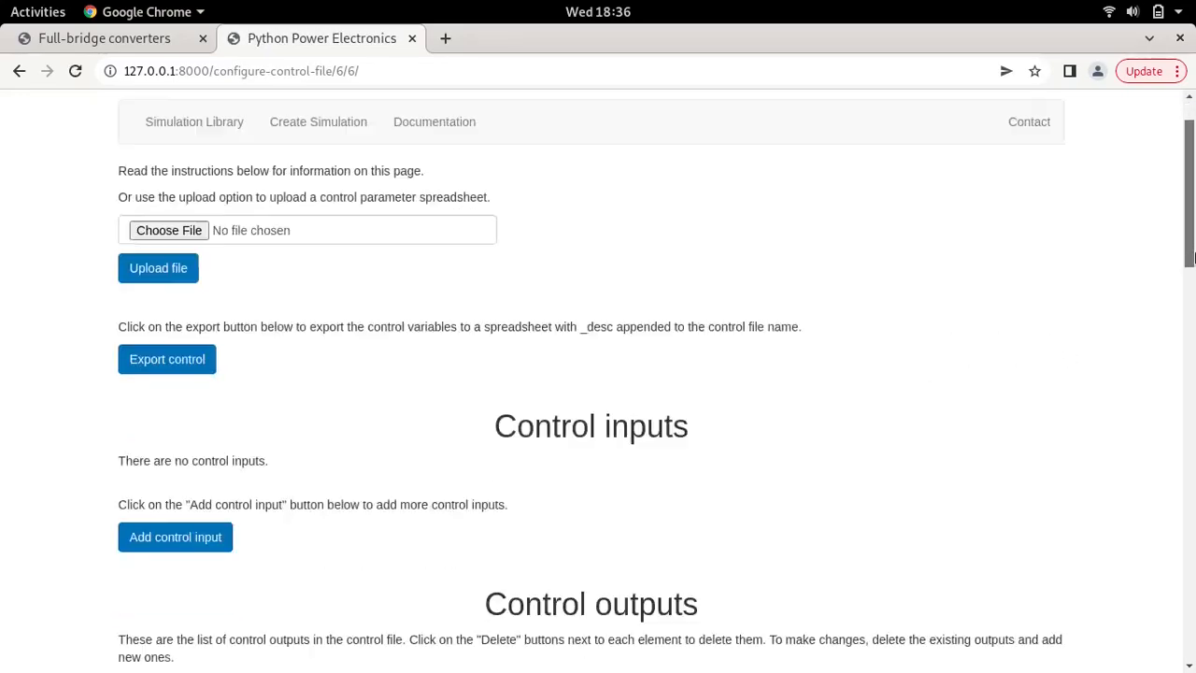
pyautogui.scroll(-3)
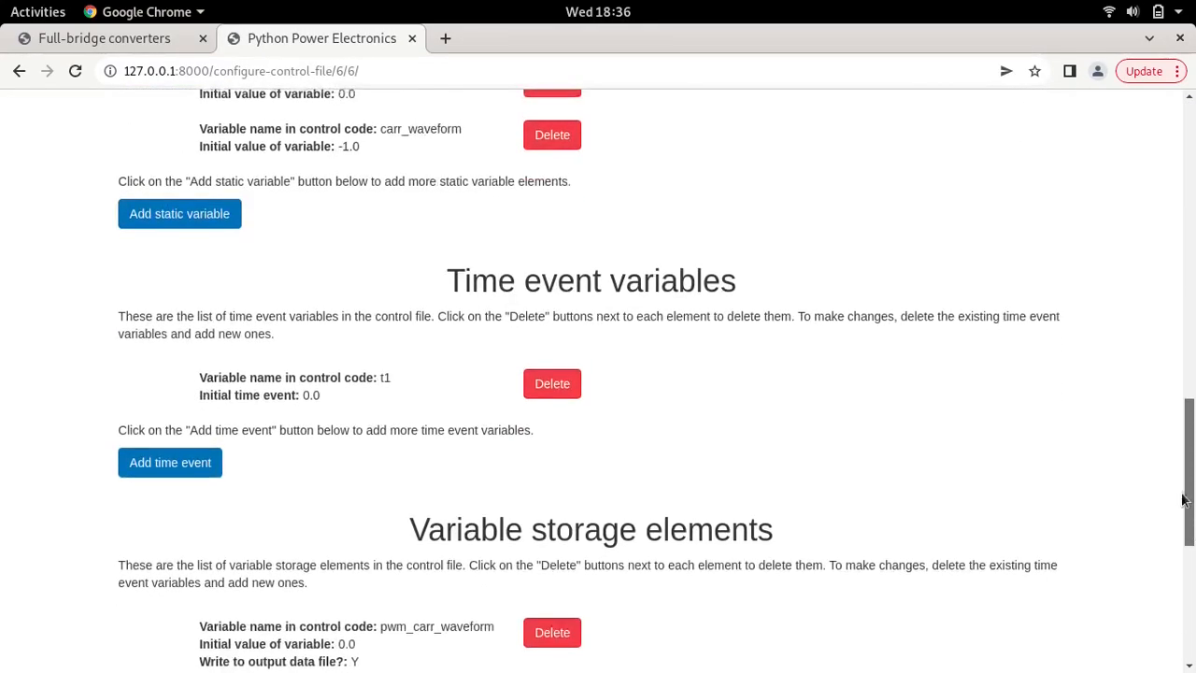
pyautogui.scroll(3)
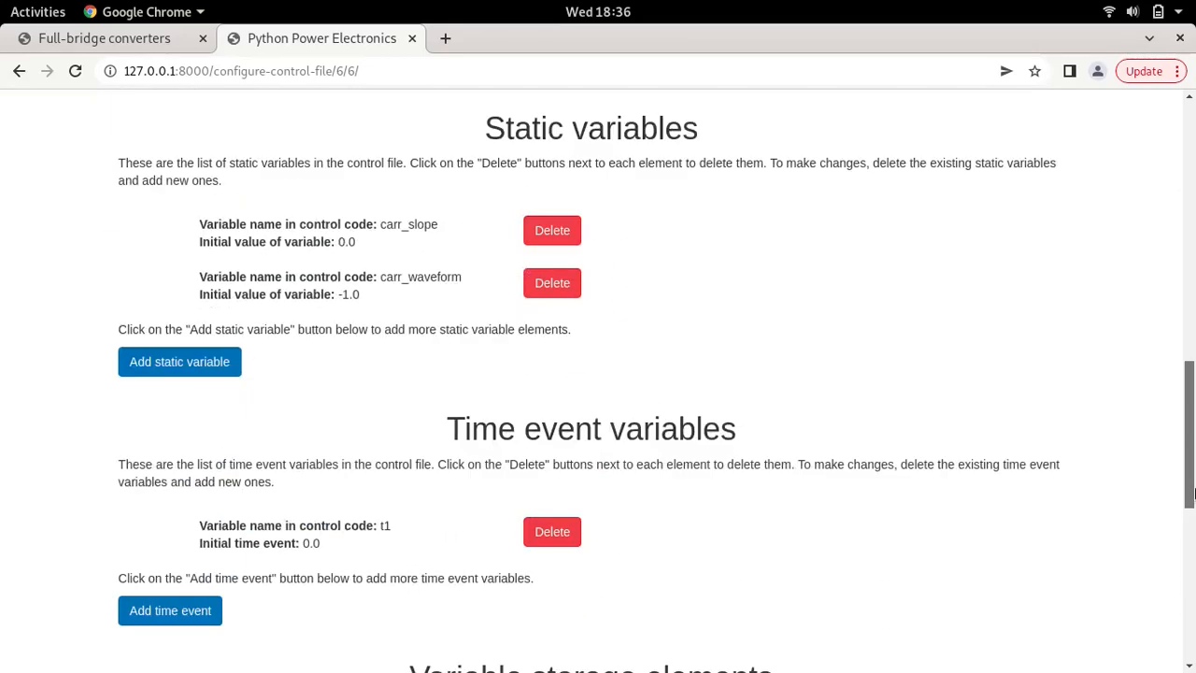
pyautogui.scroll(-3)
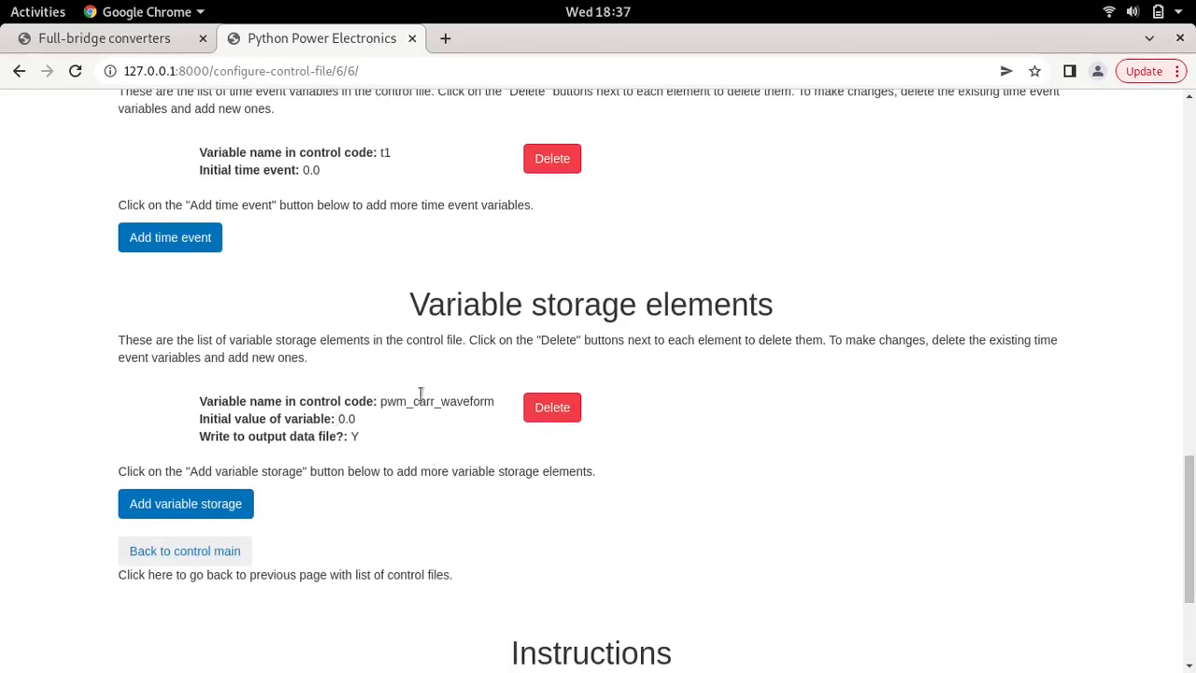
pyautogui.moveTo(1146, 520)
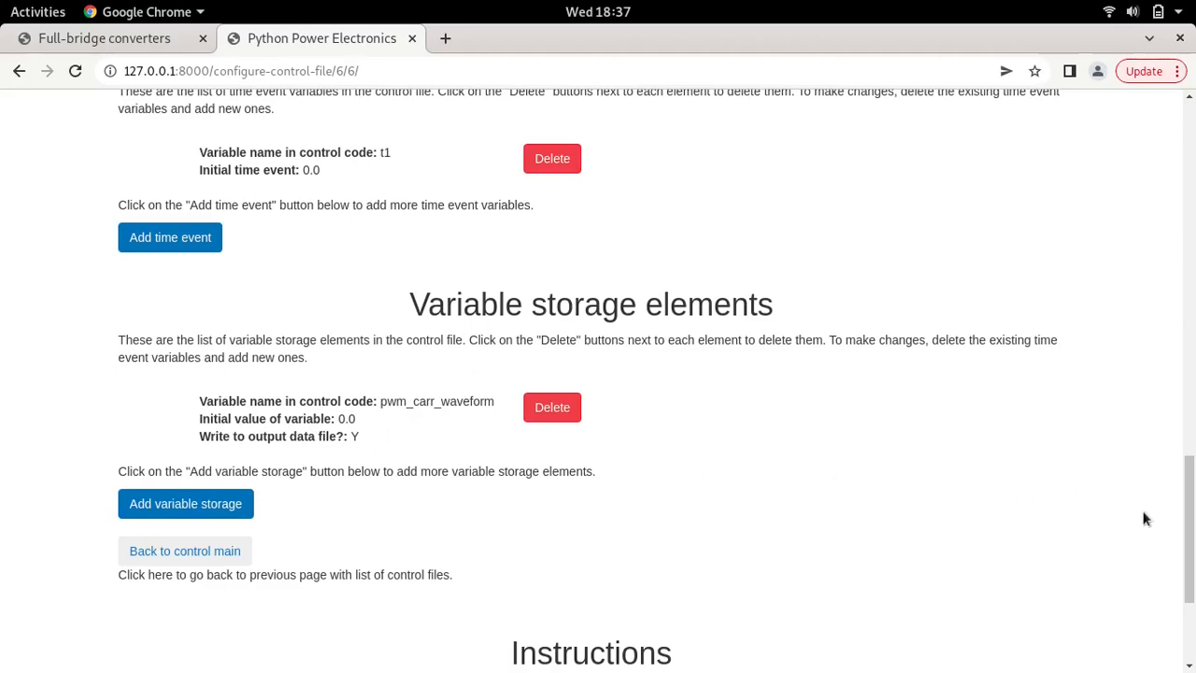
pyautogui.scroll(3)
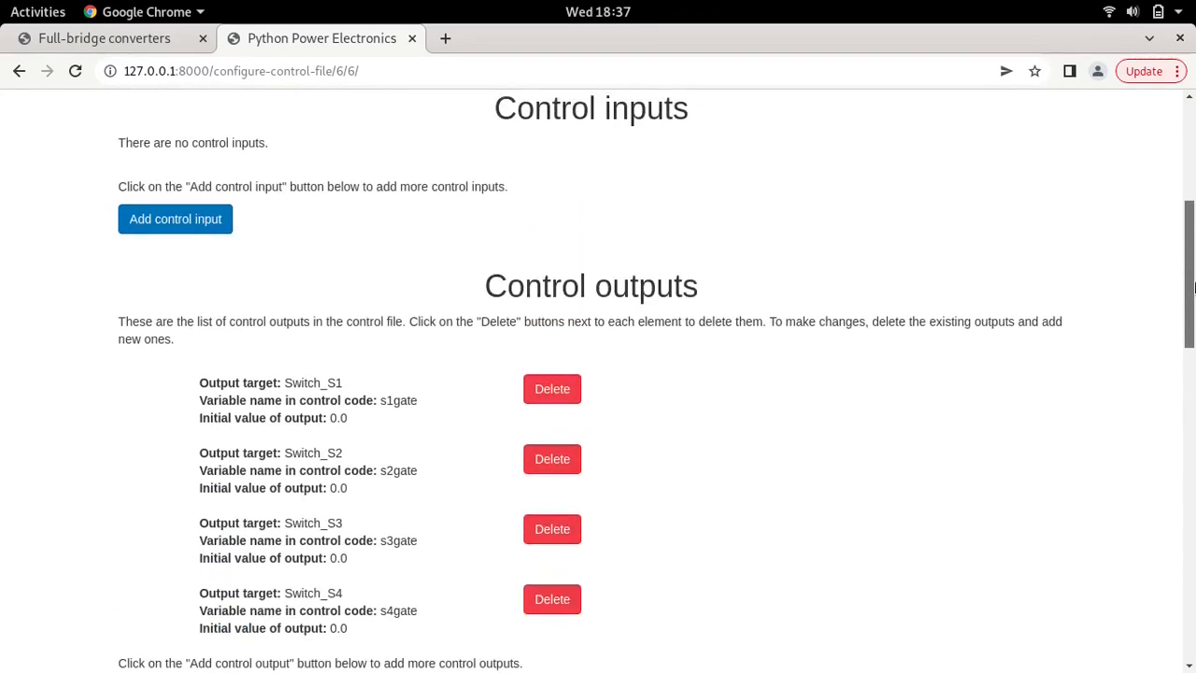
# Run Export control to send pwm.py's control parameters to a spreadsheet.
pyautogui.scroll(3)
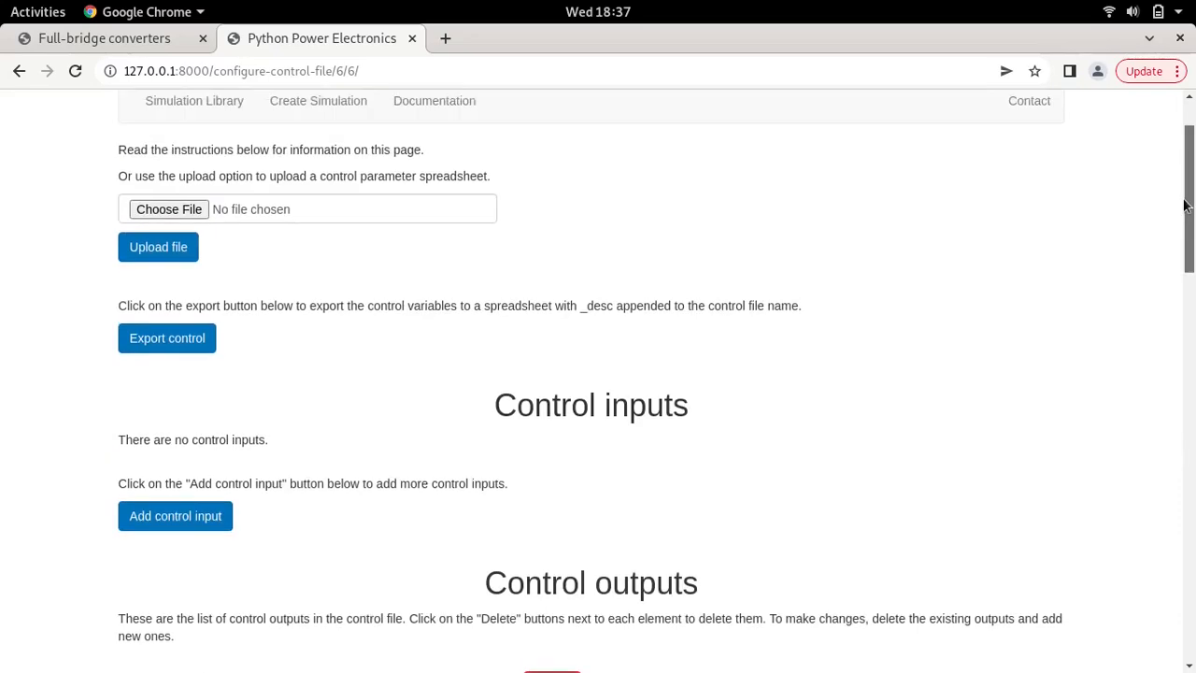
pyautogui.click(167, 339)
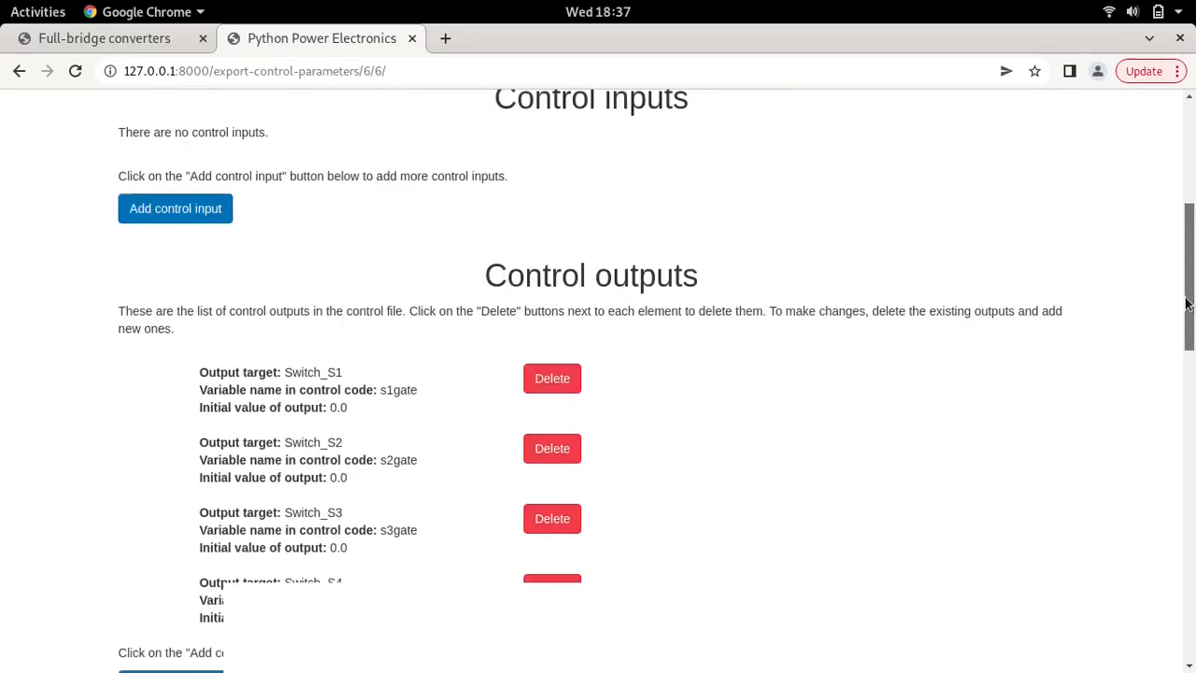
pyautogui.scroll(3)
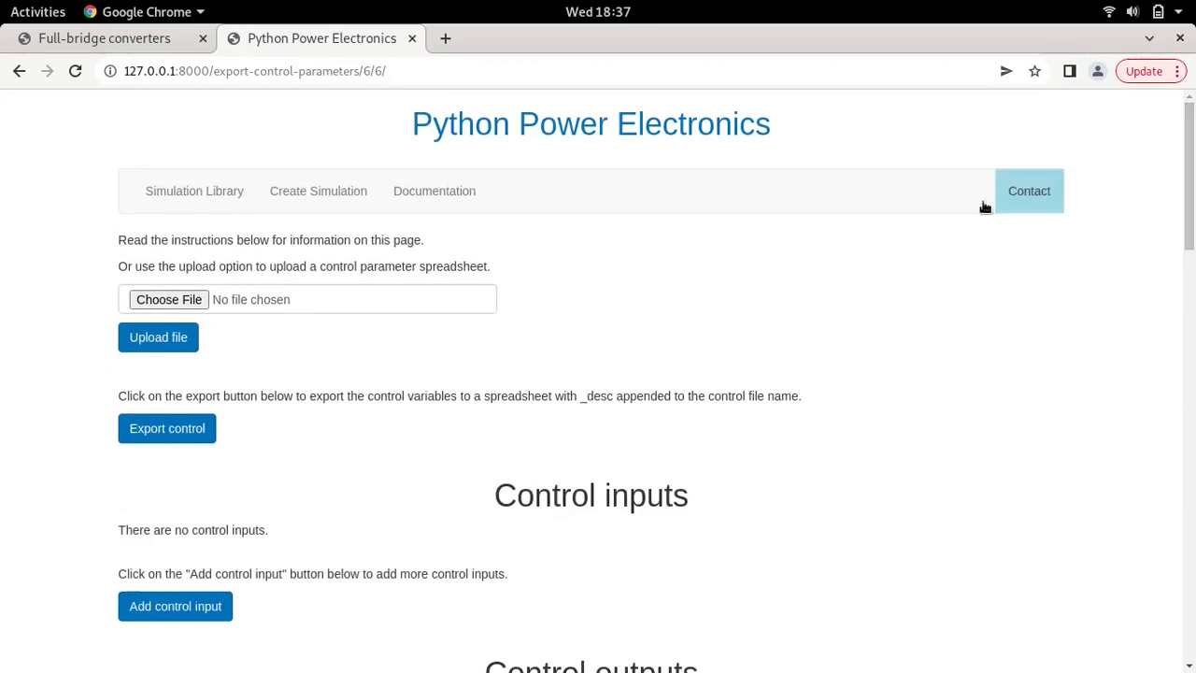
pyautogui.moveTo(1154, 272)
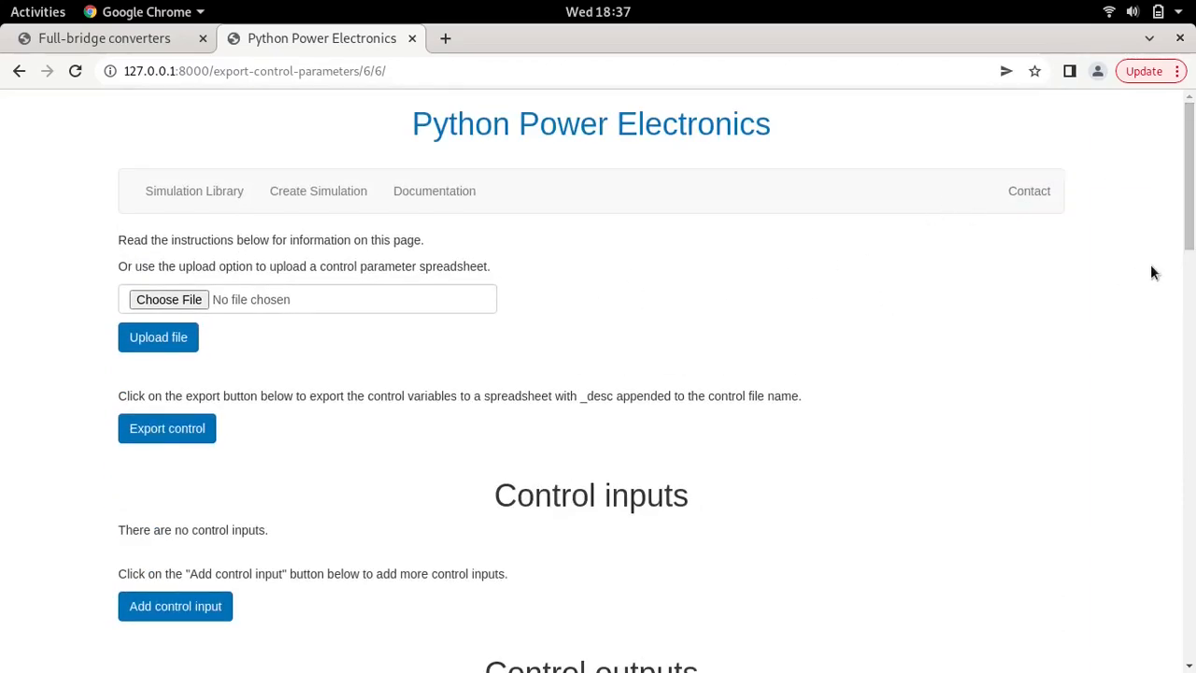
pyautogui.scroll(-3)
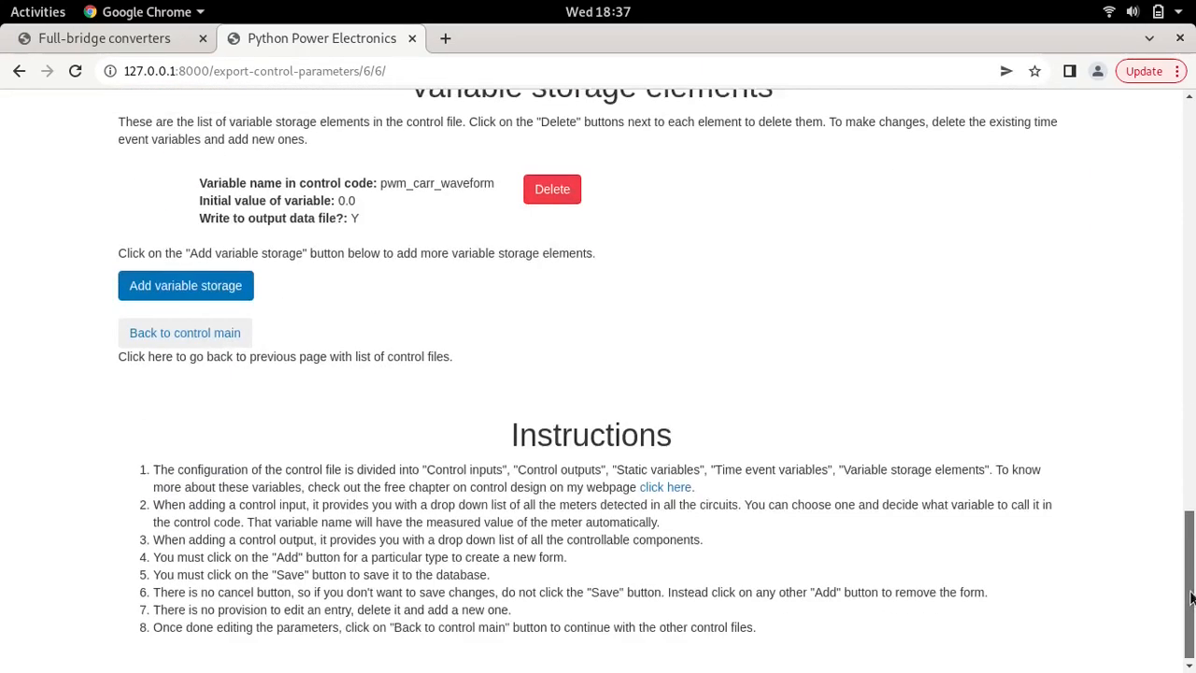
# Return from the control files to the simulation main page, then run it from View output.
pyautogui.click(184, 325)
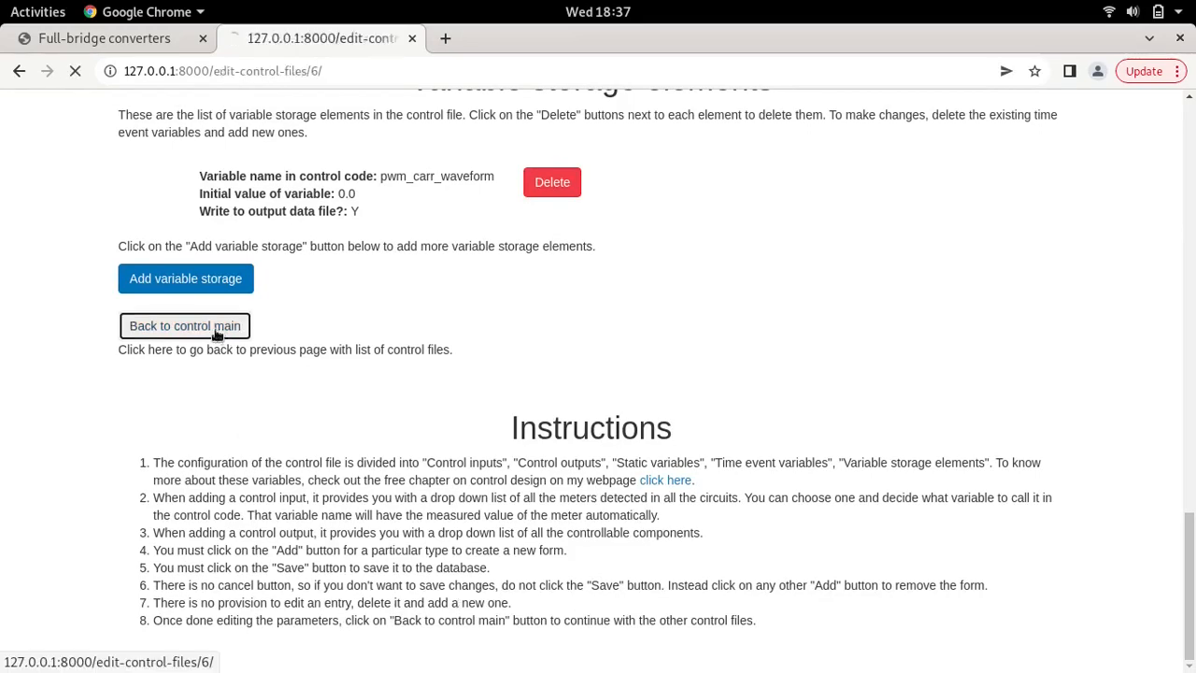
pyautogui.click(184, 325)
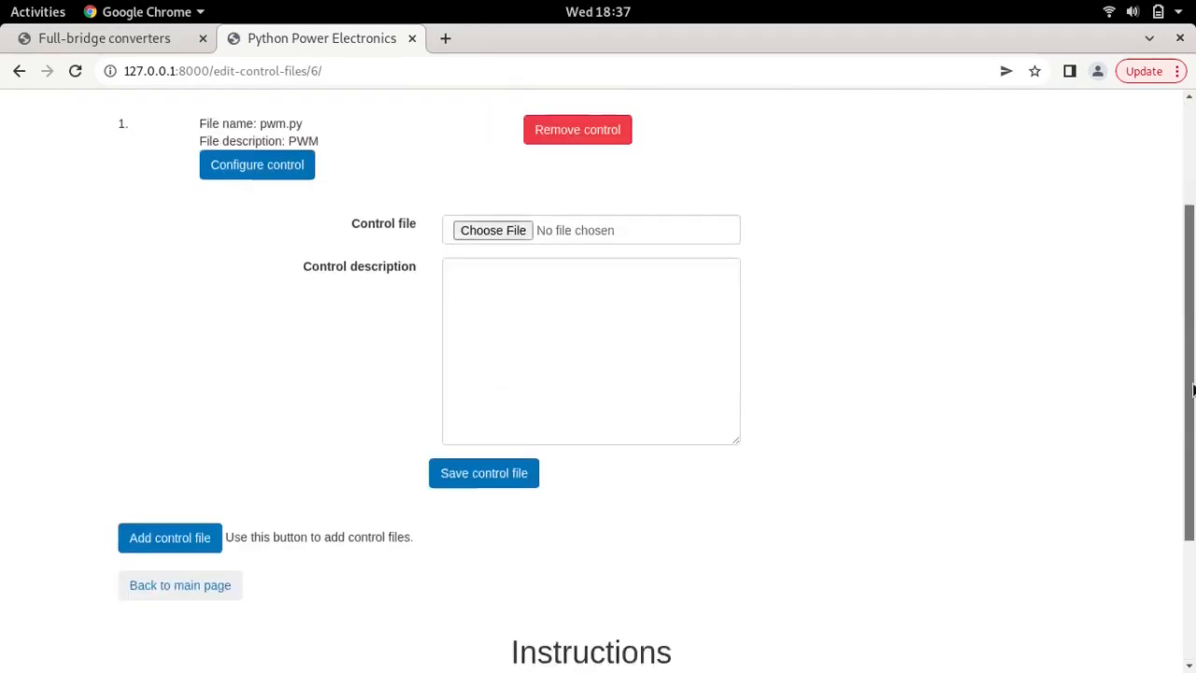
pyautogui.click(180, 584)
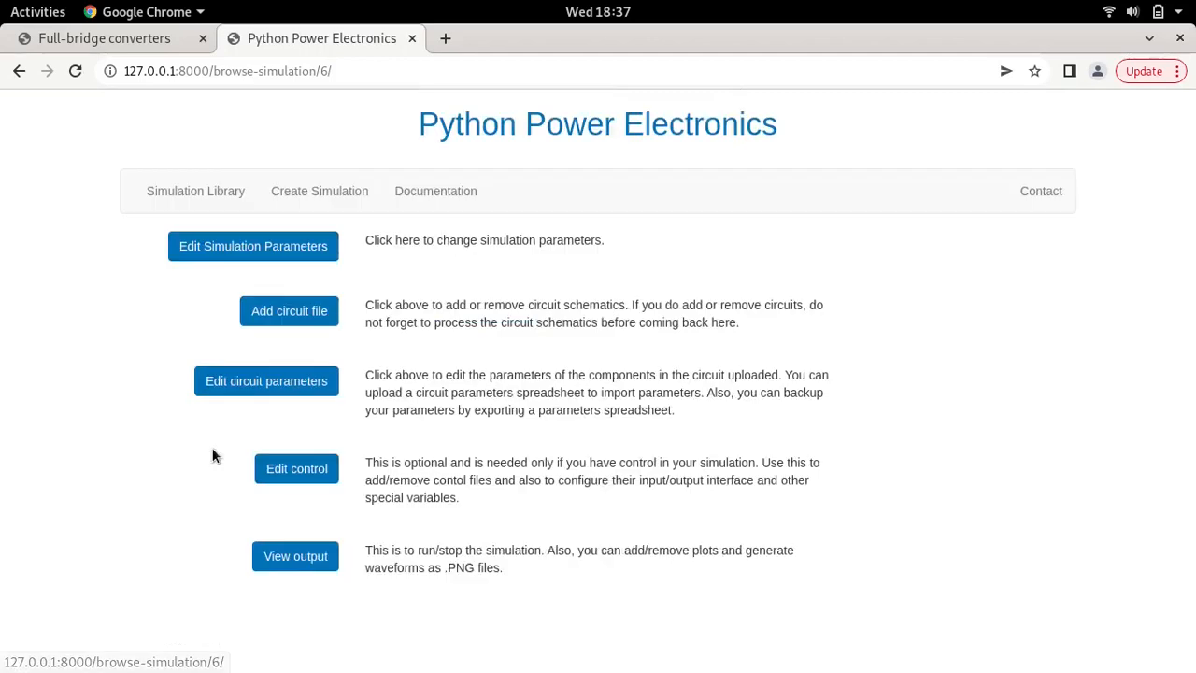
pyautogui.click(295, 556)
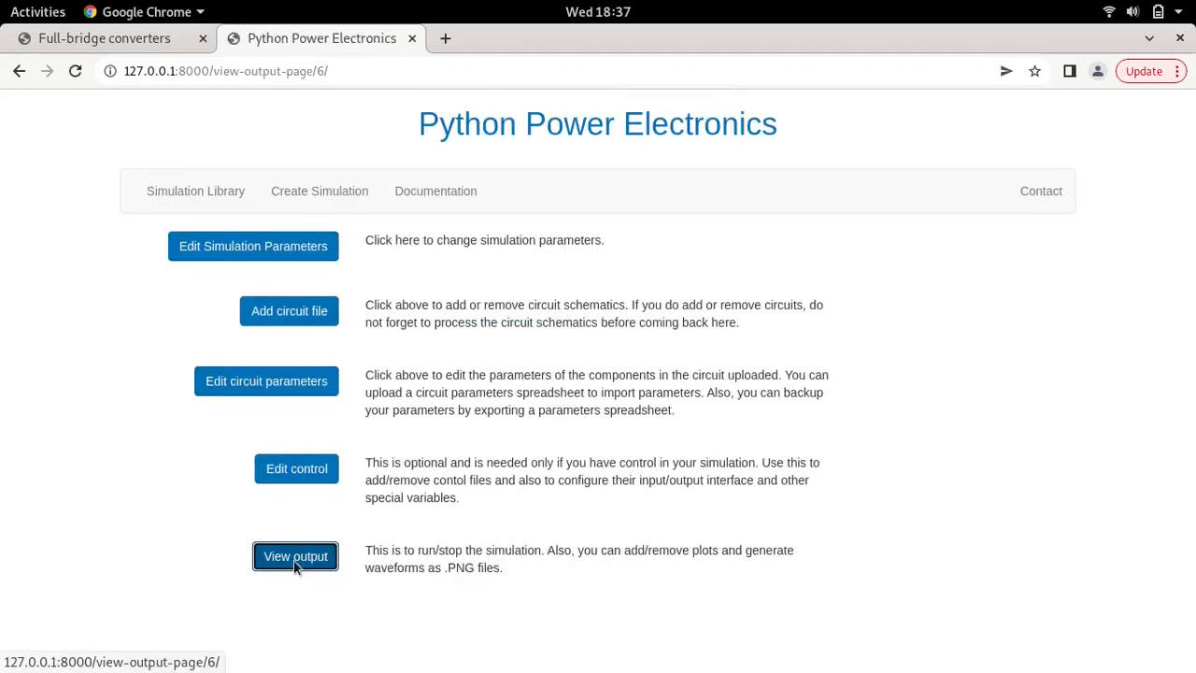
pyautogui.click(295, 556)
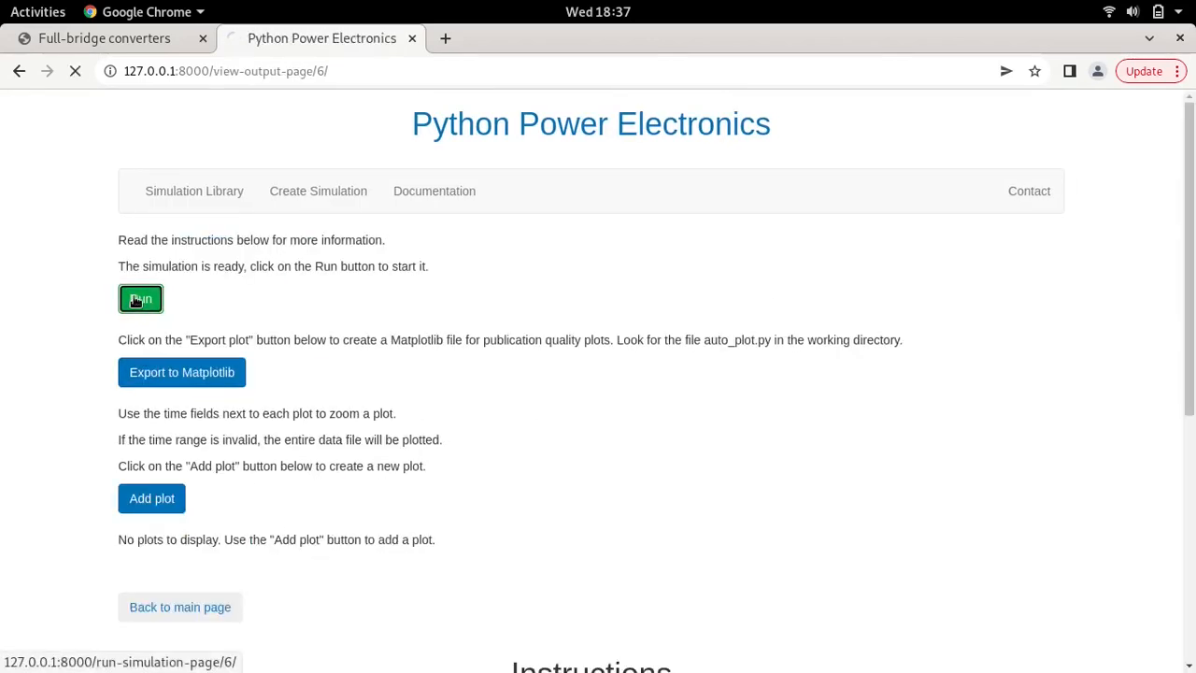
pyautogui.click(139, 297)
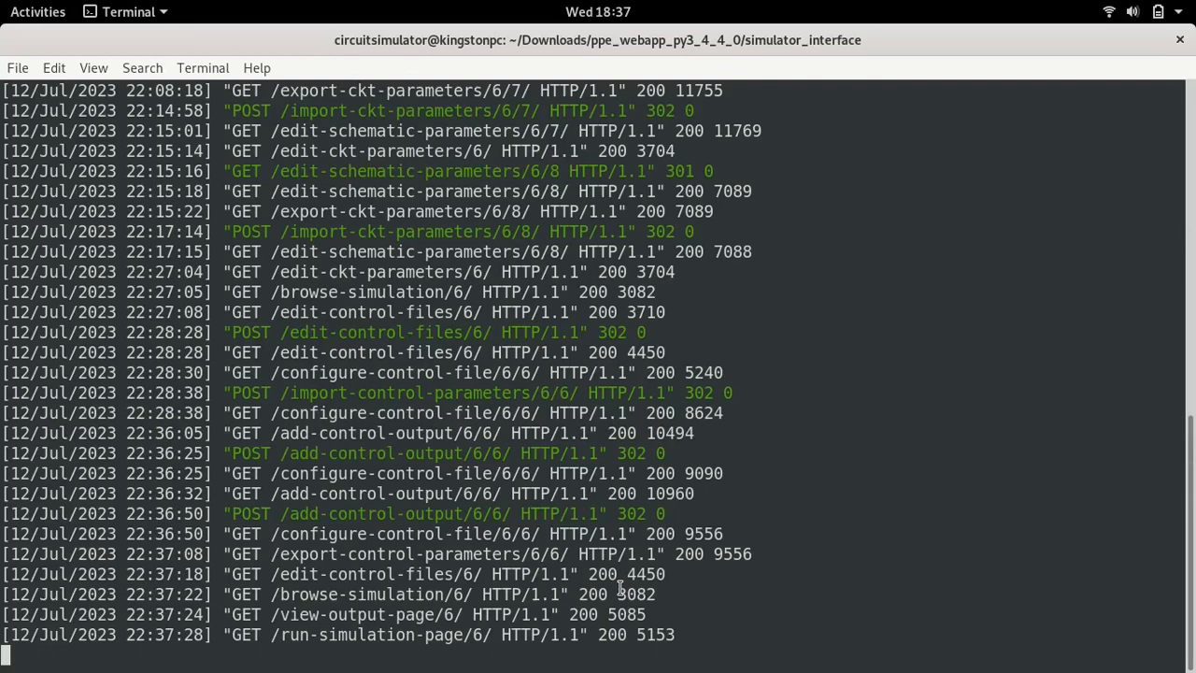
pyautogui.moveTo(572, 632)
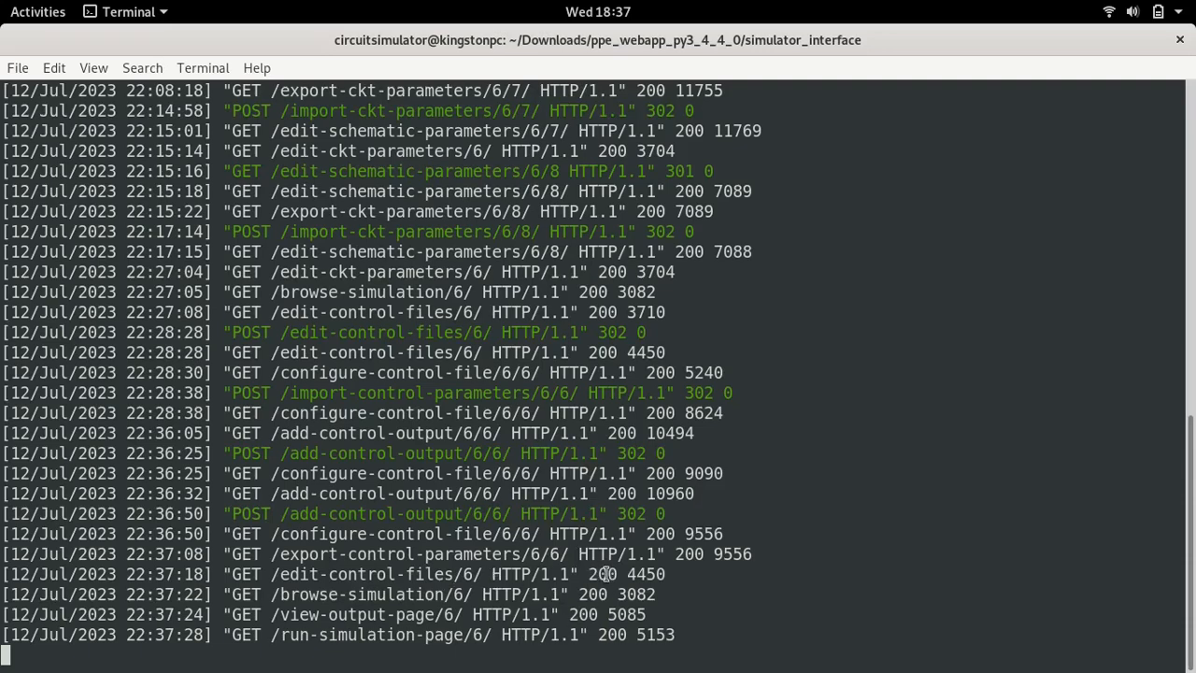
pyautogui.moveTo(552, 483)
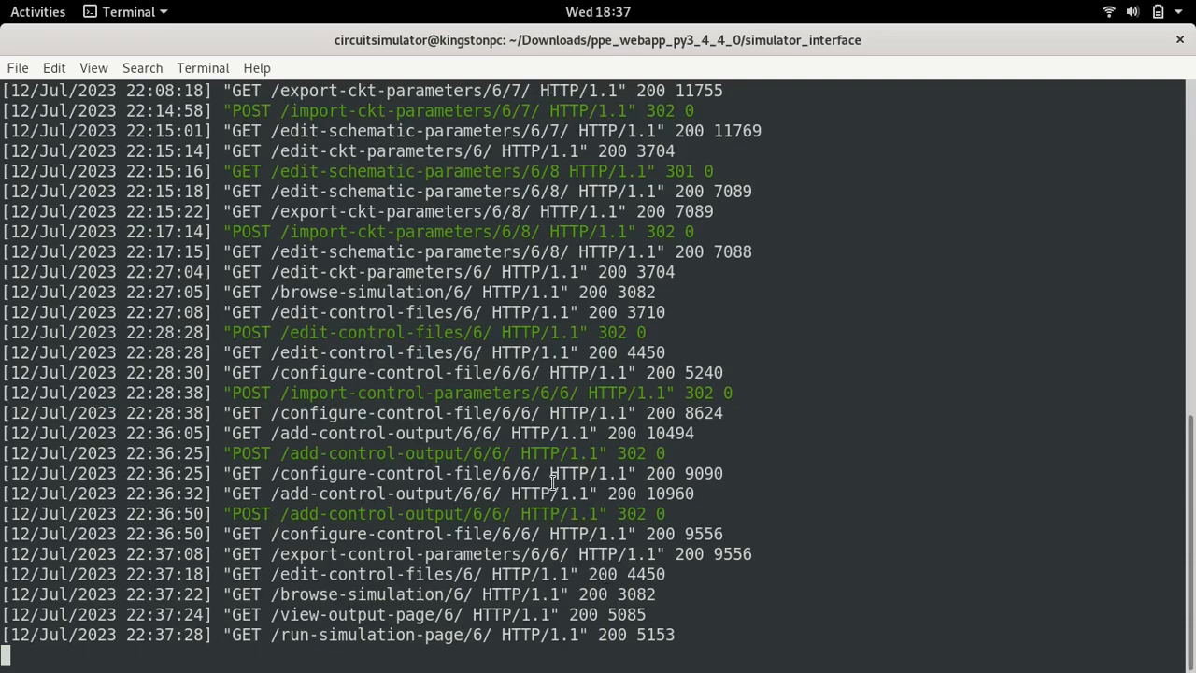